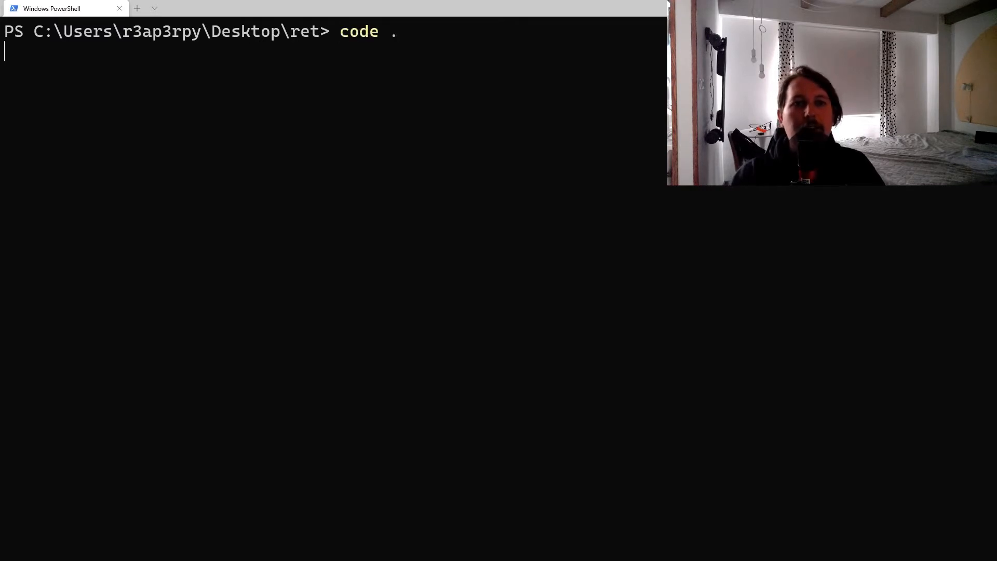
Step: Launch VS Code on the ret folder via 'code .' and create a new file Rentention.py
key("Return")
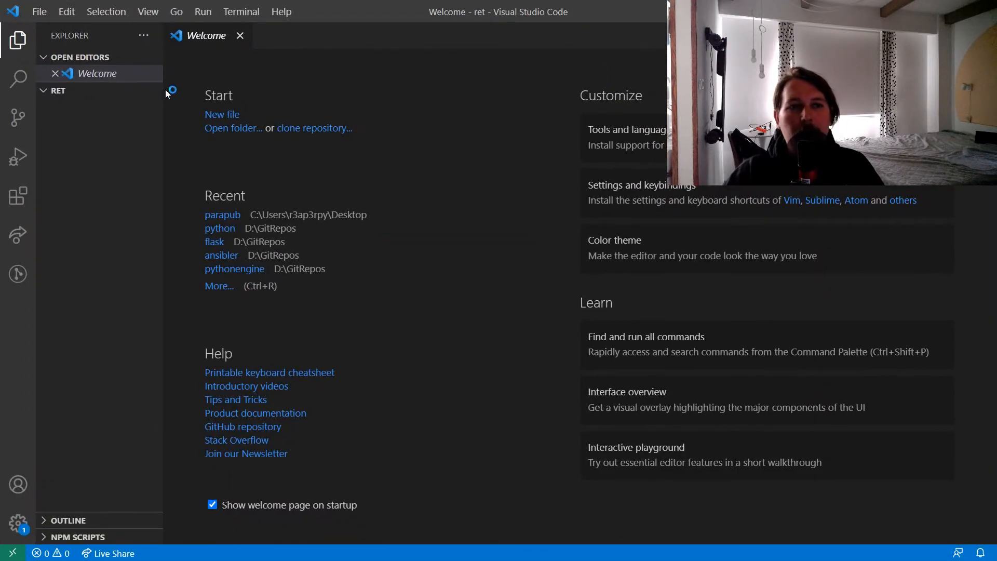
left_click(89, 91)
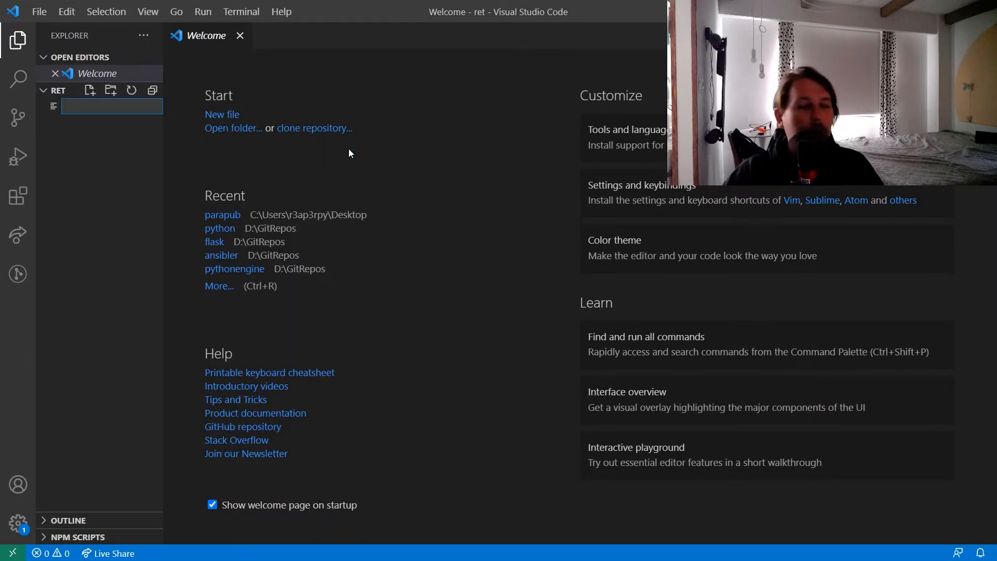
type("Rentention.py")
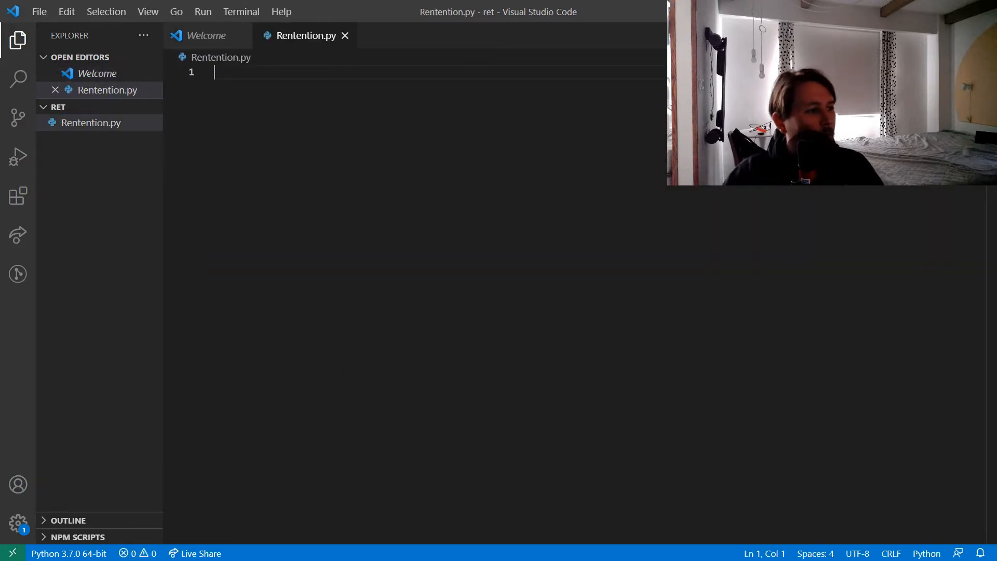
Step: Write imports for pathlib, os, argparse and 'from datetime import datetime, timedelta'
type("i")
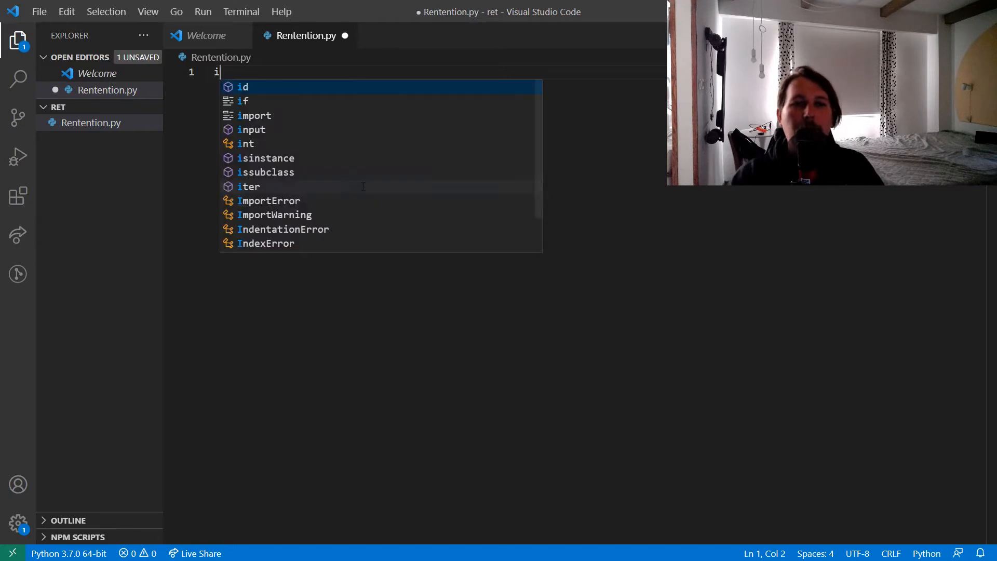
type("mport pathlib")
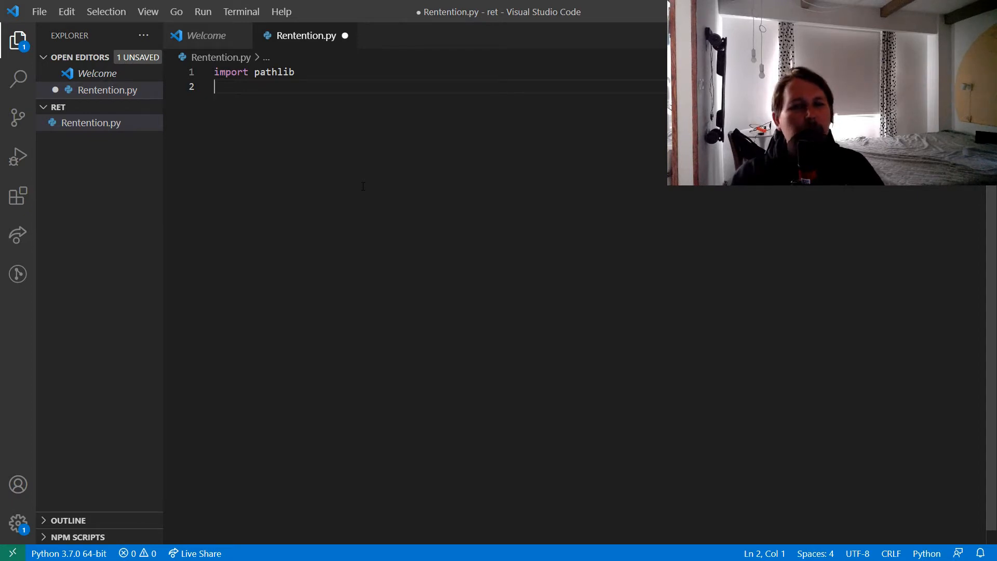
type("i")
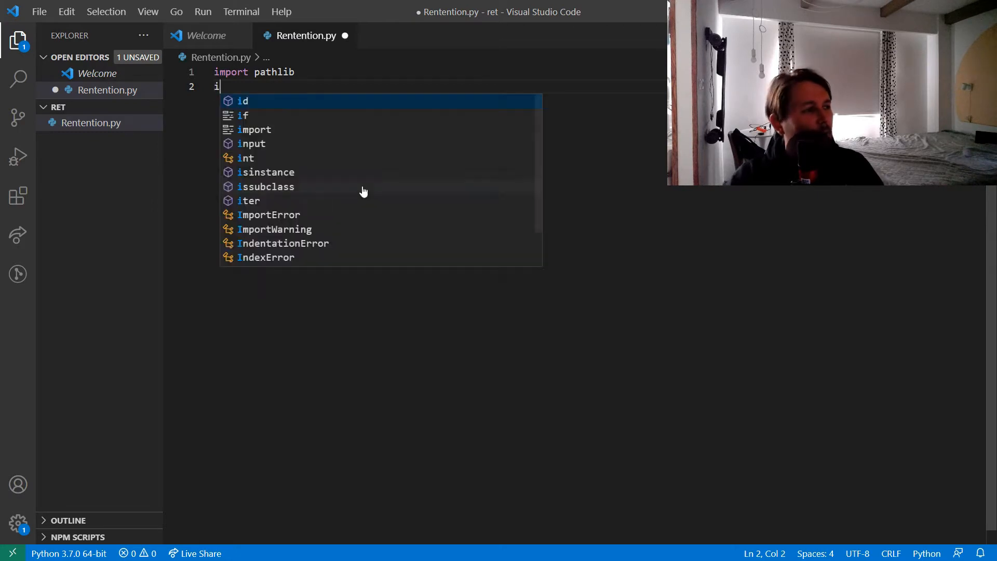
type("mport os")
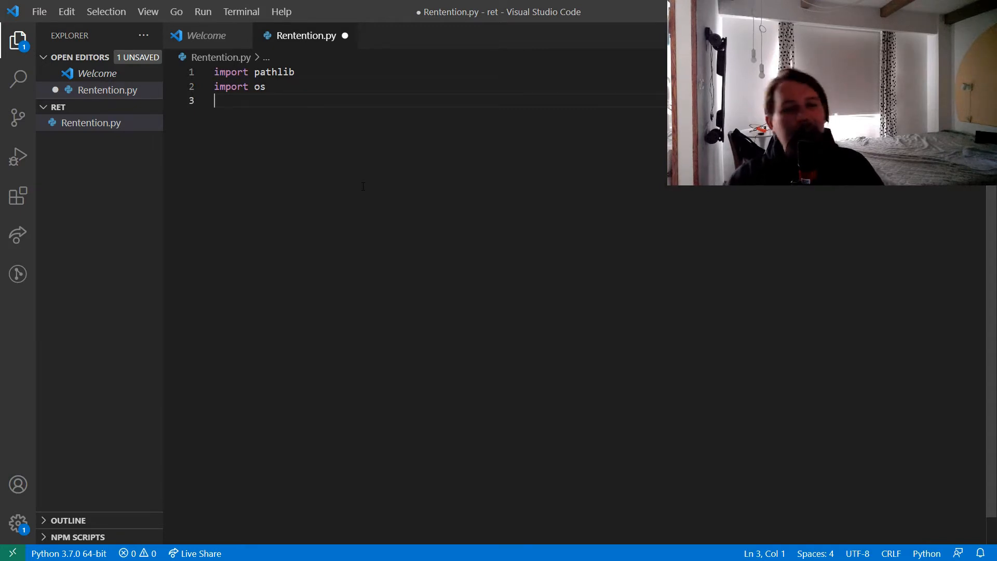
type("import argparse")
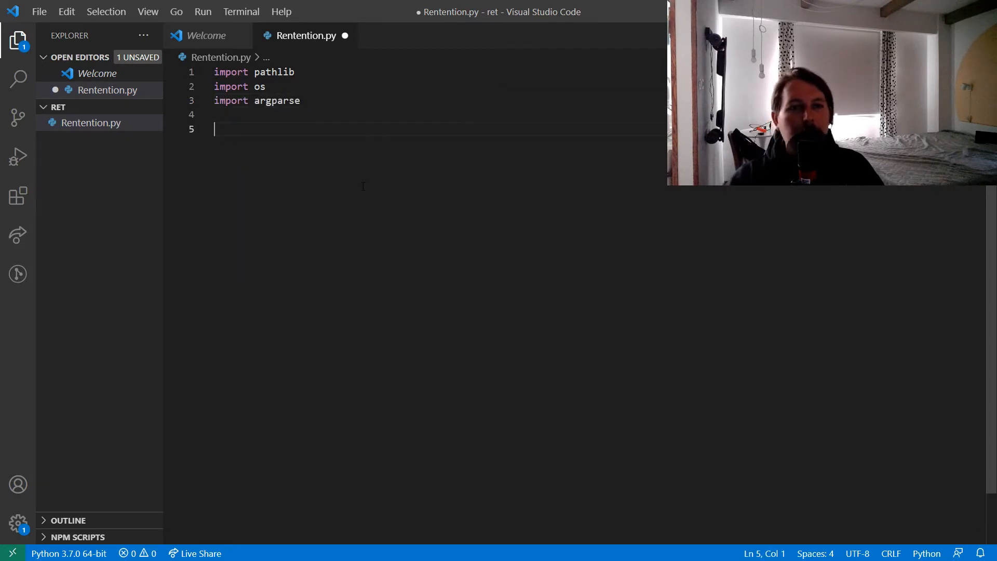
type("from dta")
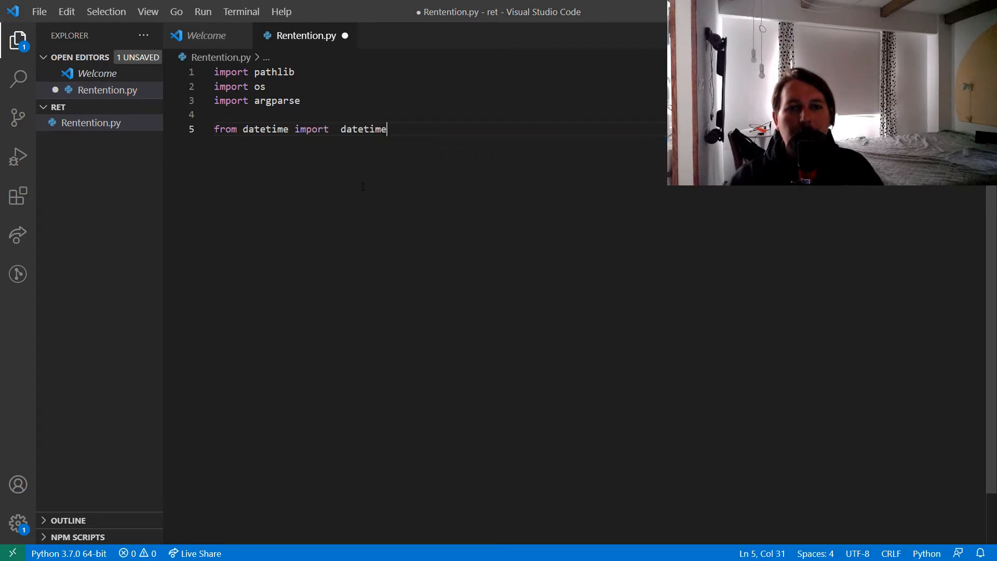
type(", timedelta")
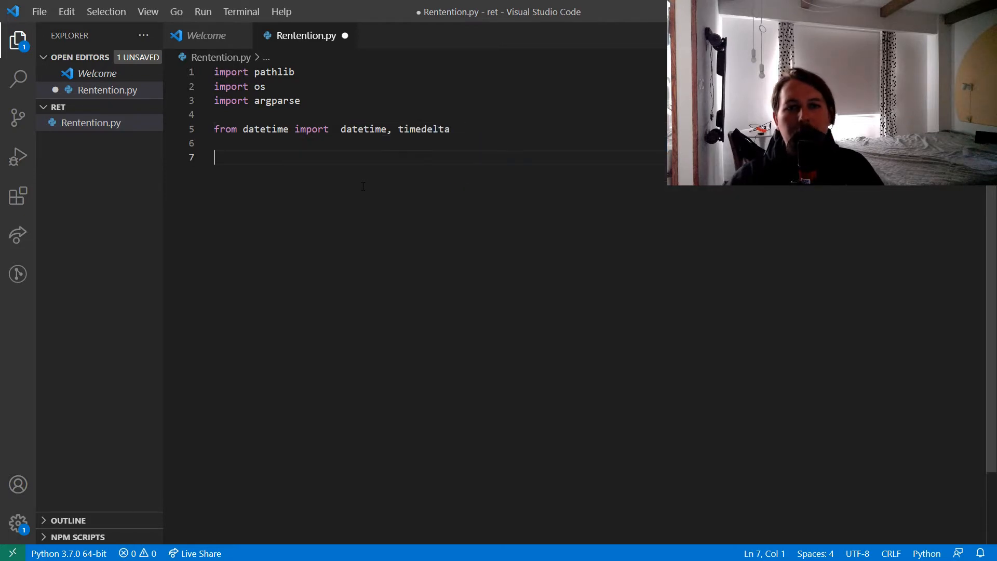
left_click(297, 128)
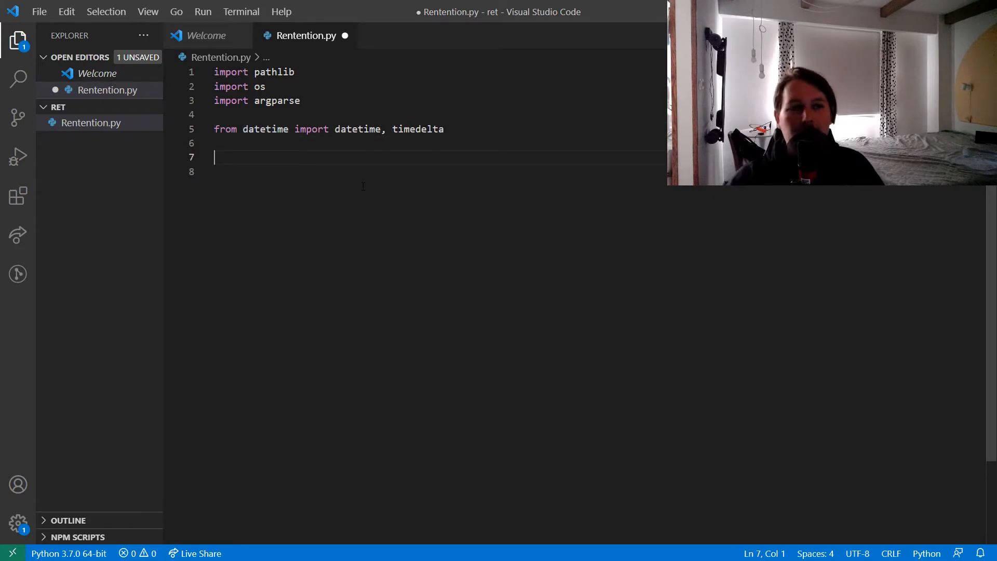
Step: Define CWD = os.path.sep.join(os.path.abspath(__file__).split(os.path.sep)[:-1])
type("CWS")
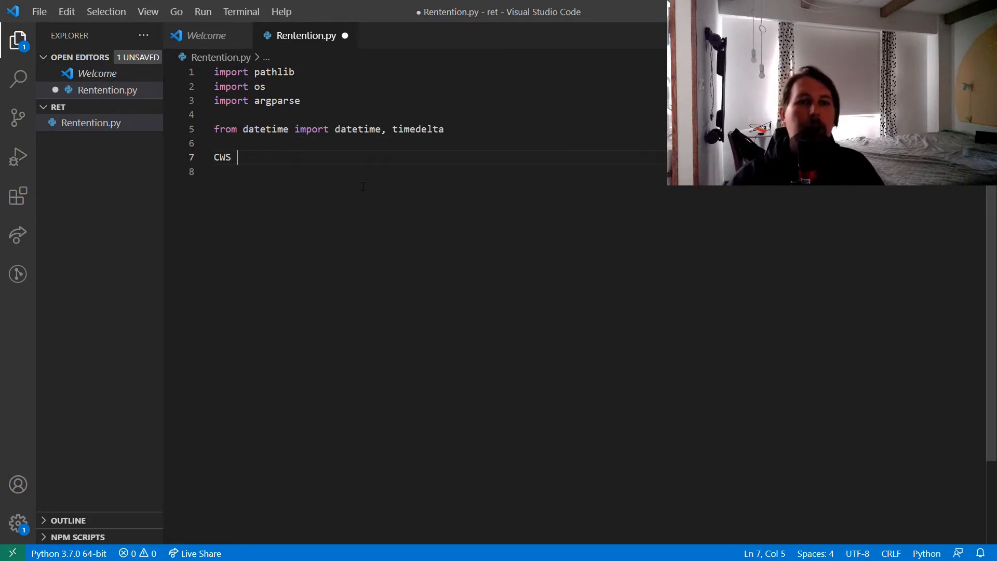
type("D =")
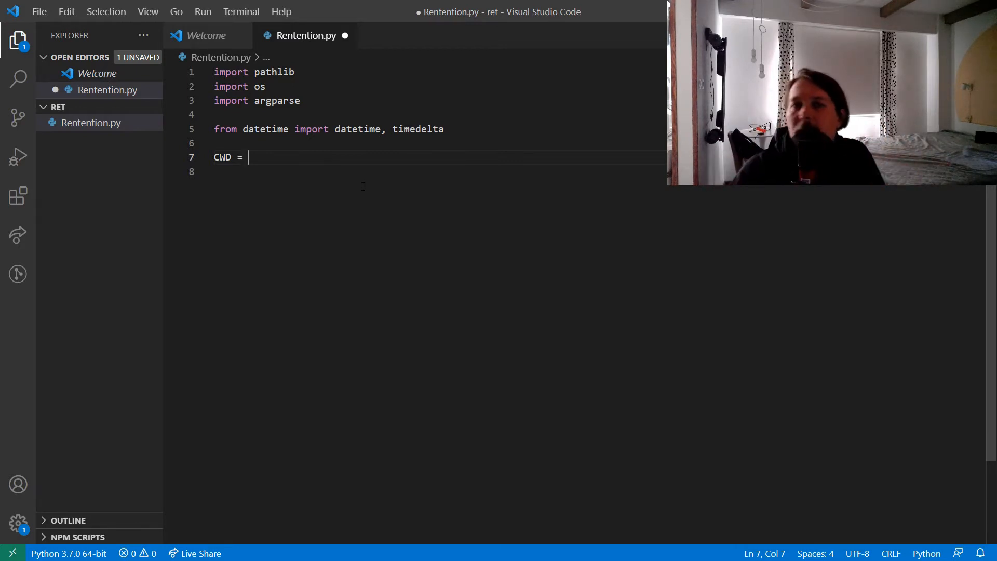
type("i")
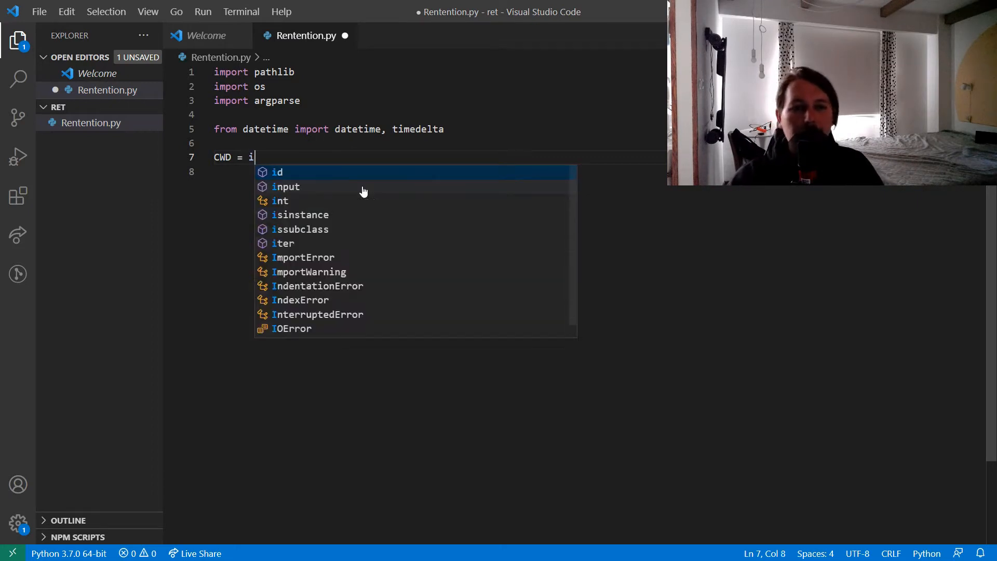
type("os.p")
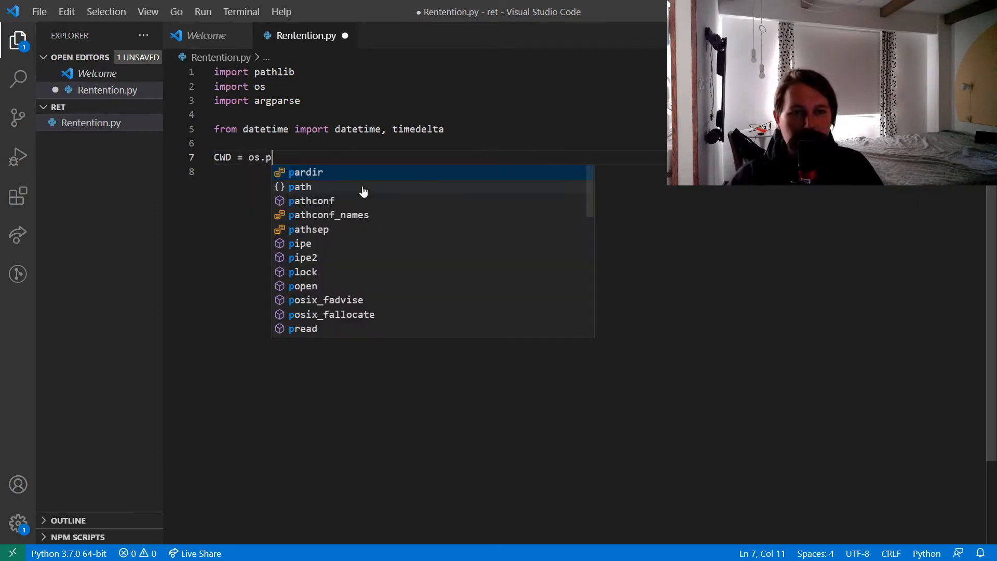
type("ath.sep")
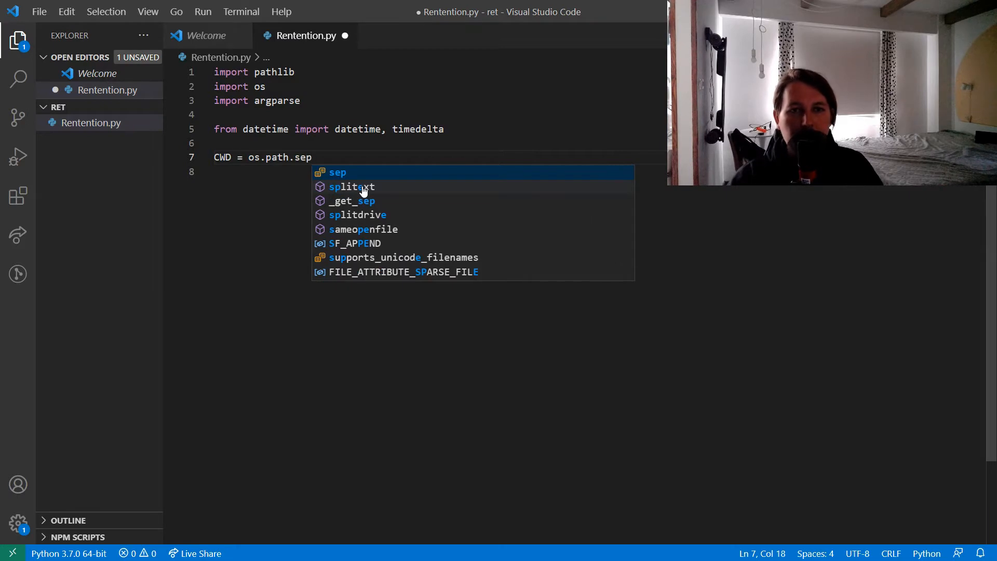
type(".")
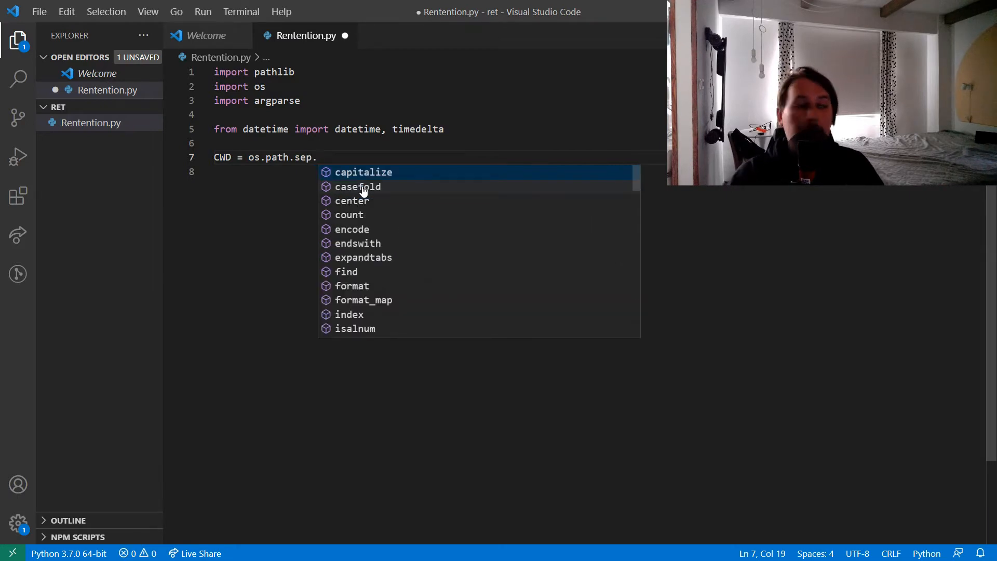
type("joi")
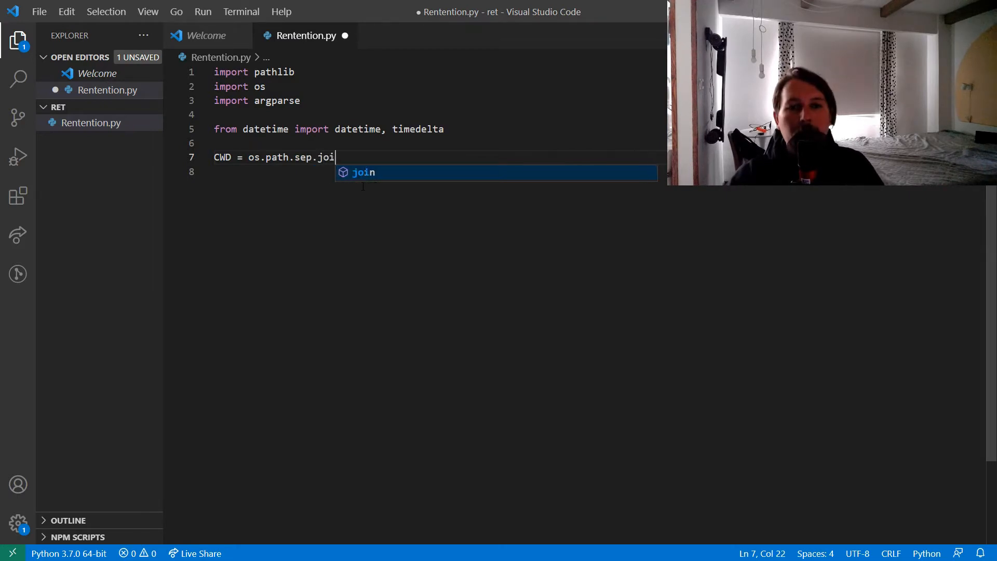
type("(o")
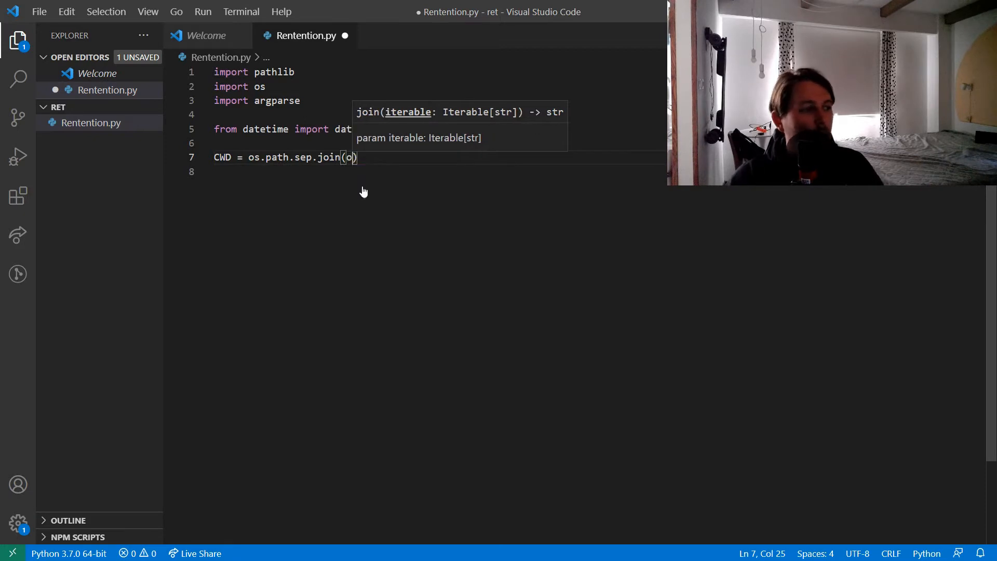
type("os.path.")
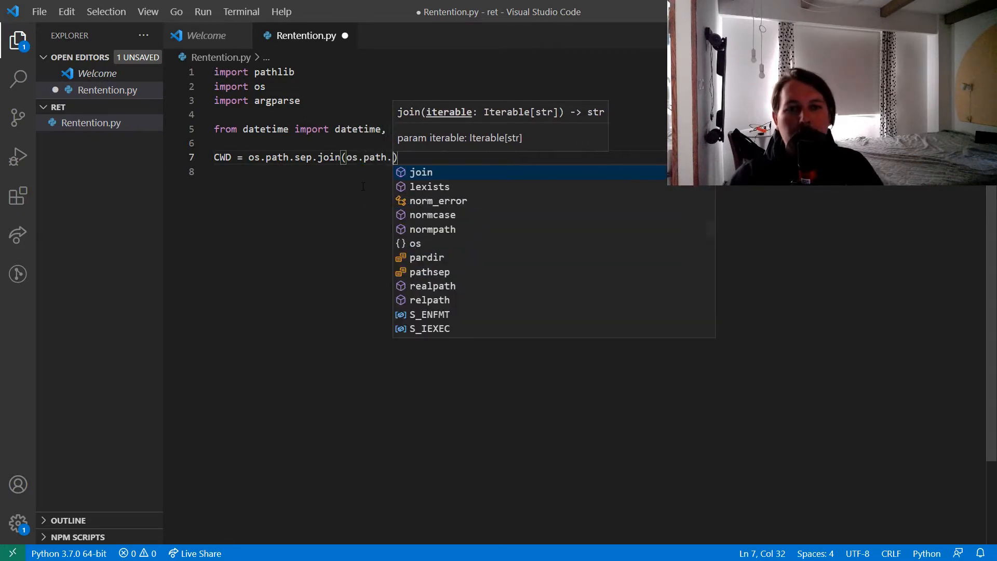
type("abspath(__file__")
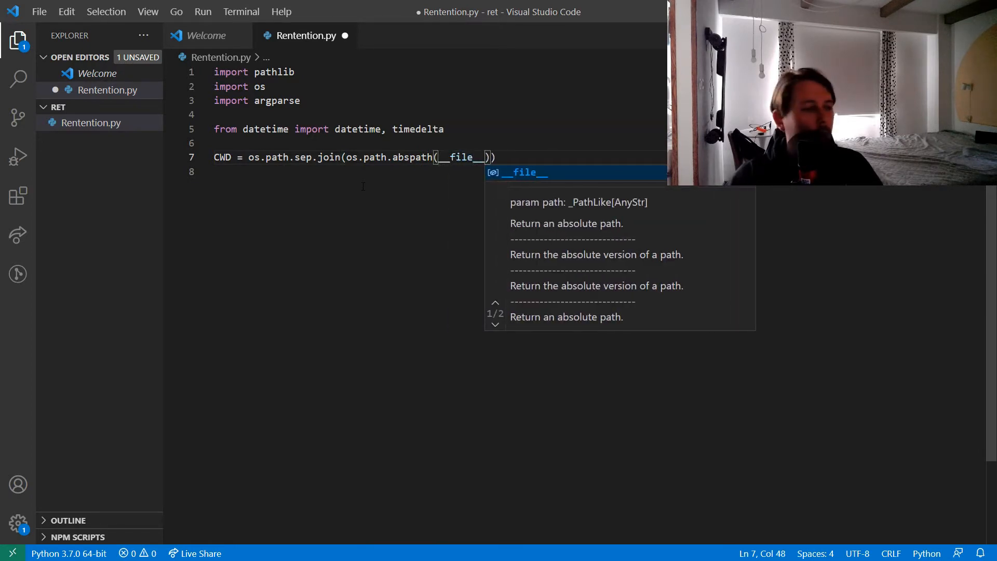
type(".split(")
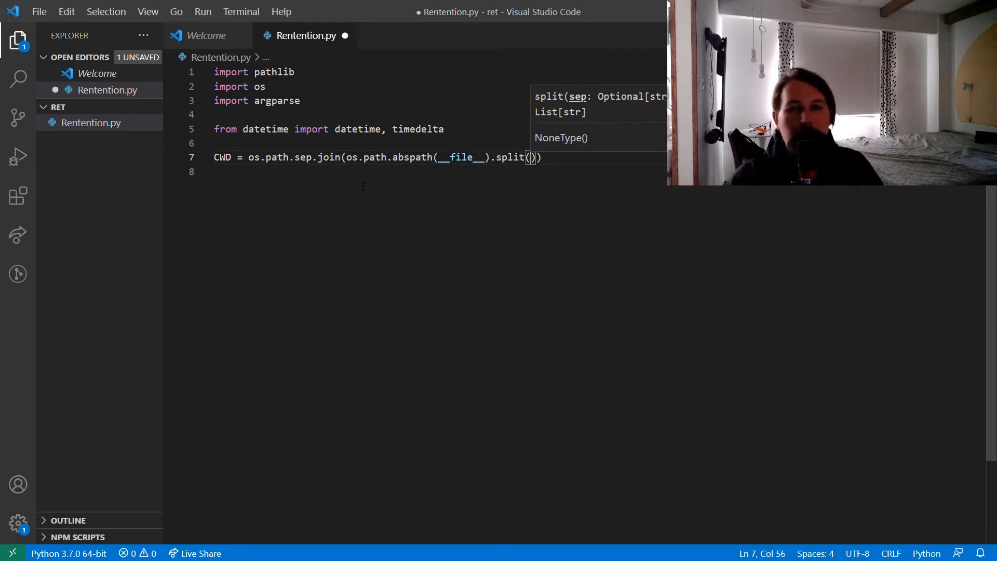
type("os.path.sep")
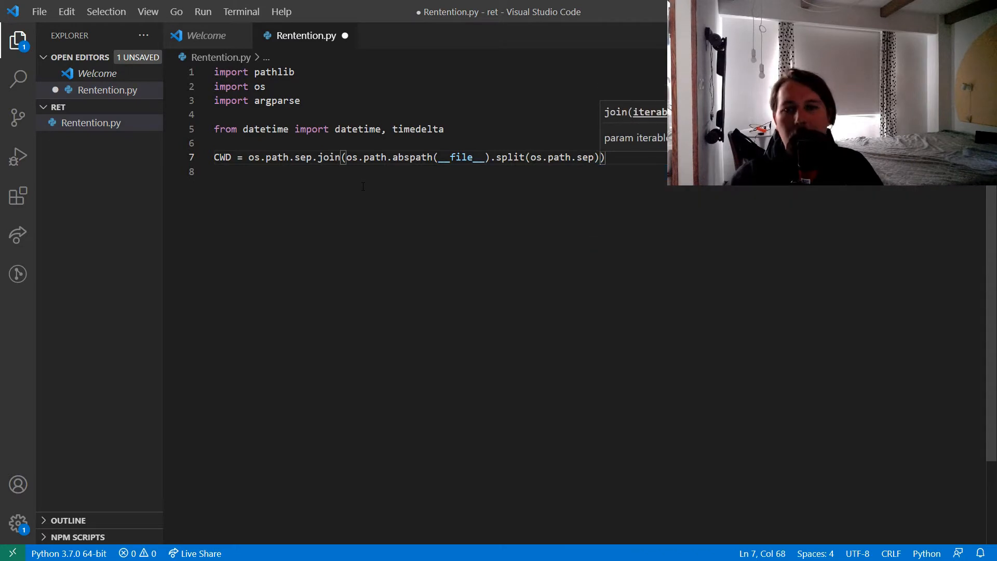
type("[:]")
type("print(")
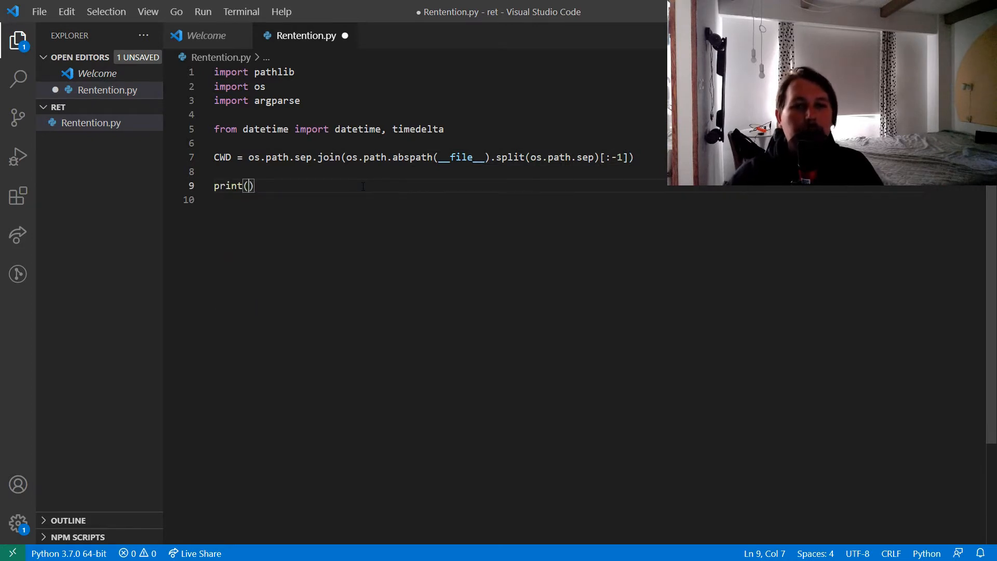
Step: Add print(CWD), save the script and return to the terminal
type("CWD")
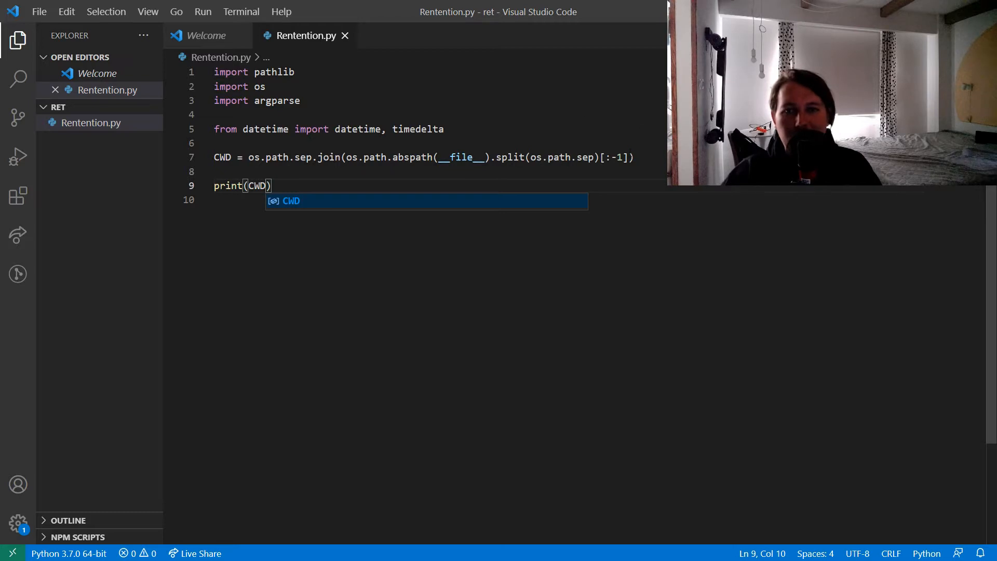
key("Enter")
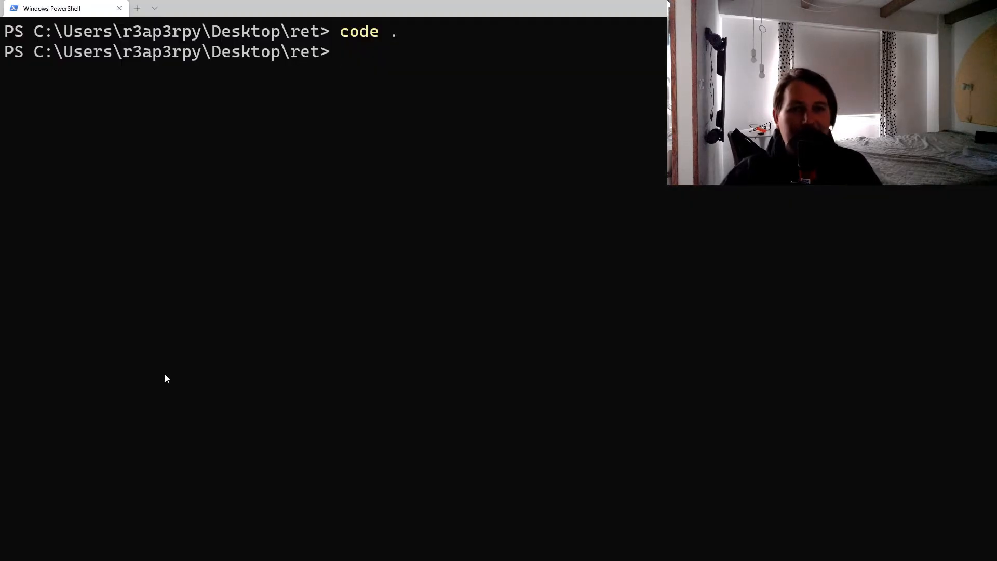
Step: Run 'python Rentention.py' in PowerShell to check the printed CWD path
type("pytho")
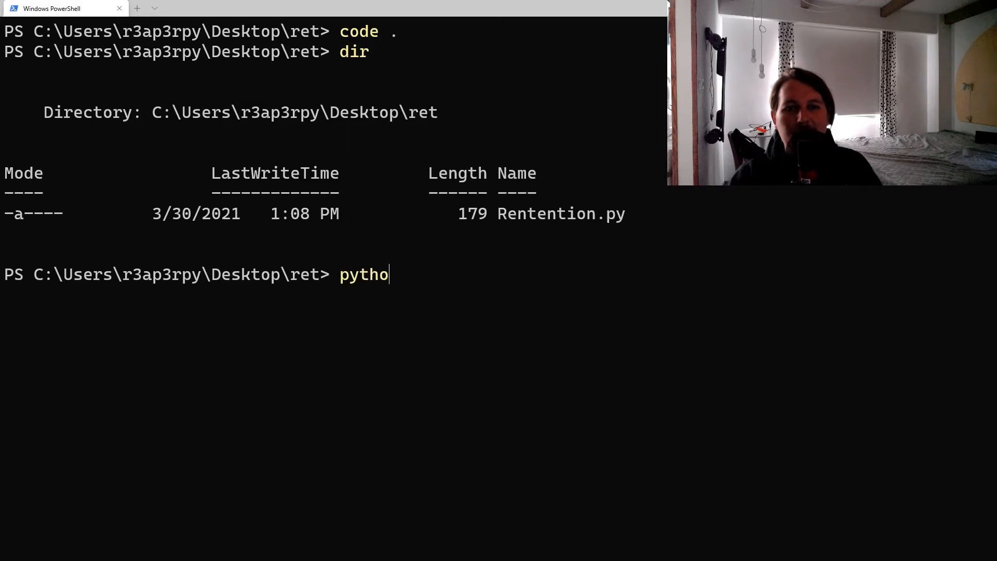
key("Return")
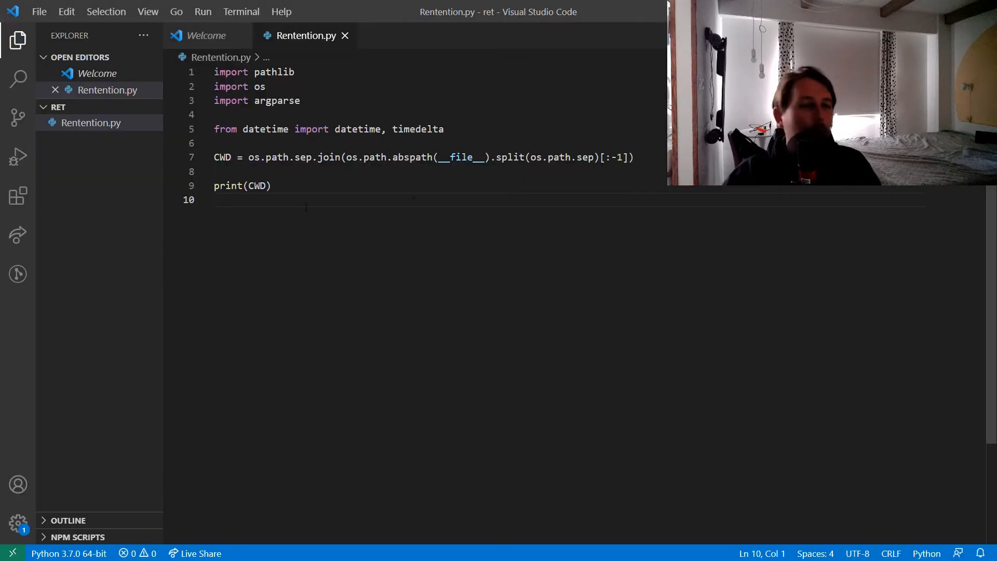
Step: Add OUTPUT = os.path.sep.join([CWD,'Output']) and print(OUTPUT) after print(CWD)
left_click(255, 157)
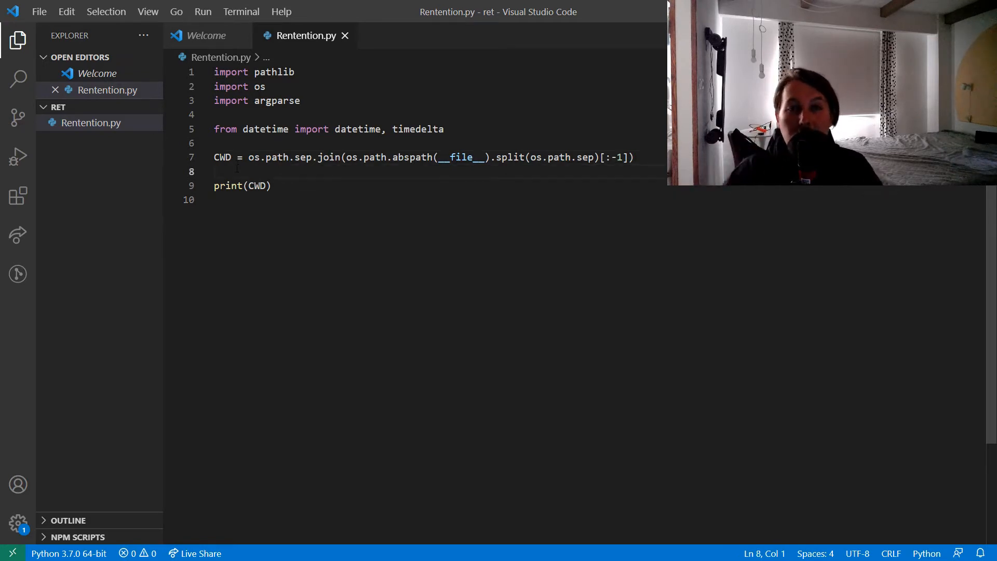
type("OUTPUT")
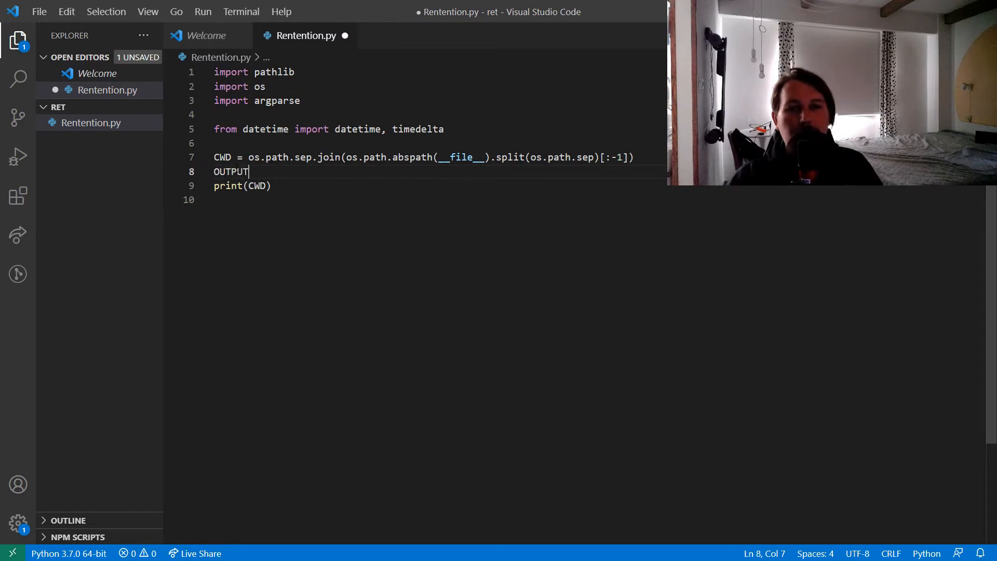
type("=")
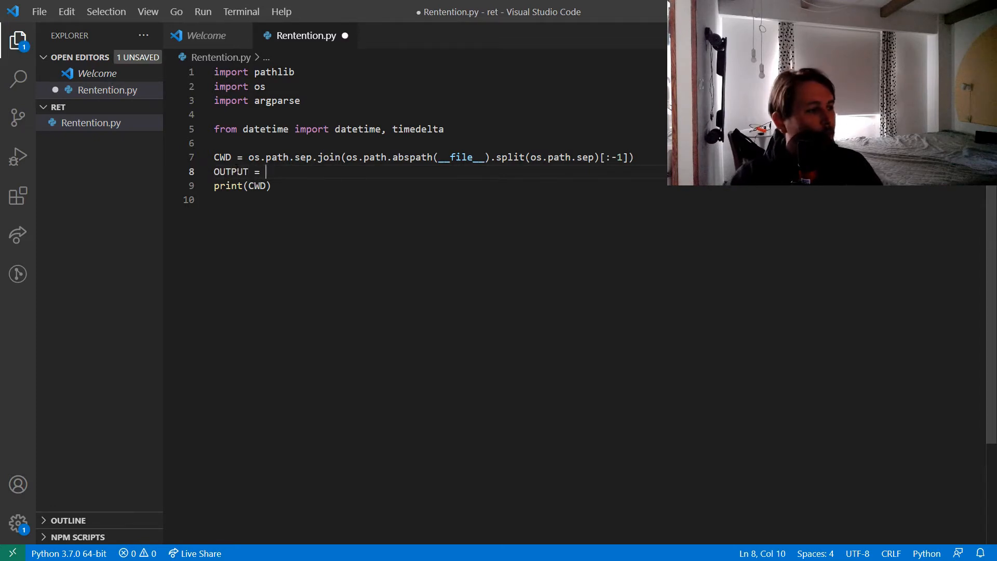
type("os.pa")
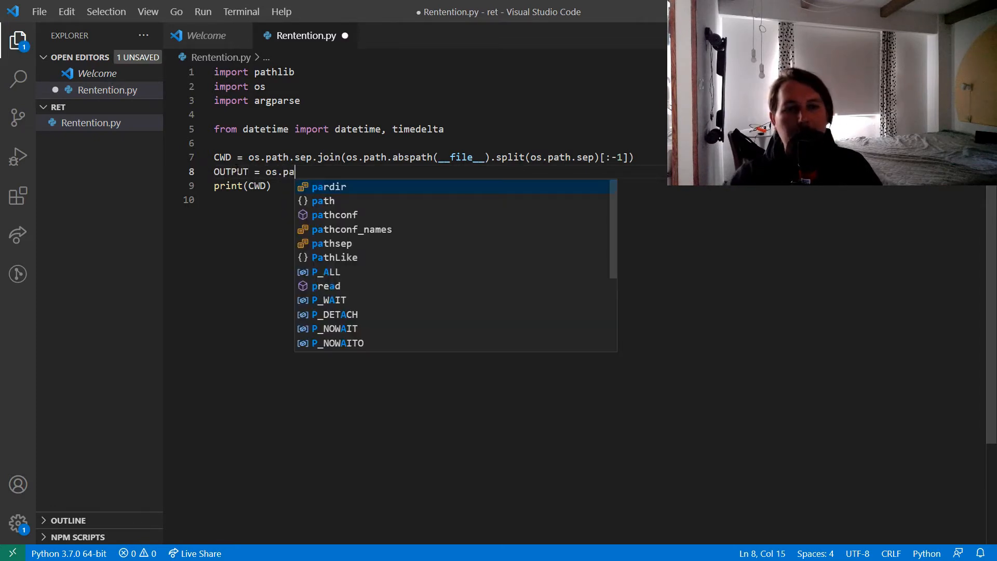
type("th.sep.join([CWD,'")
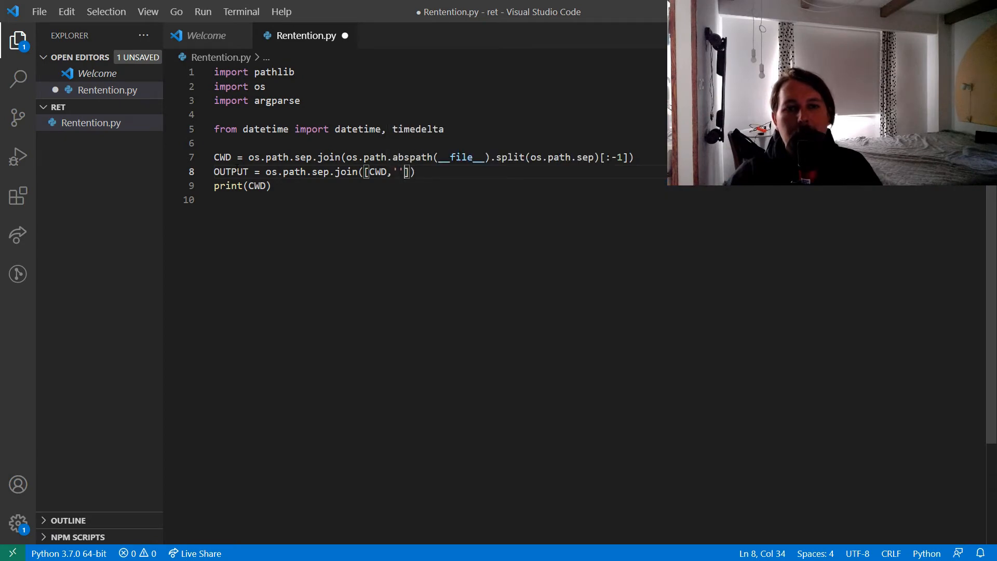
type("Output")
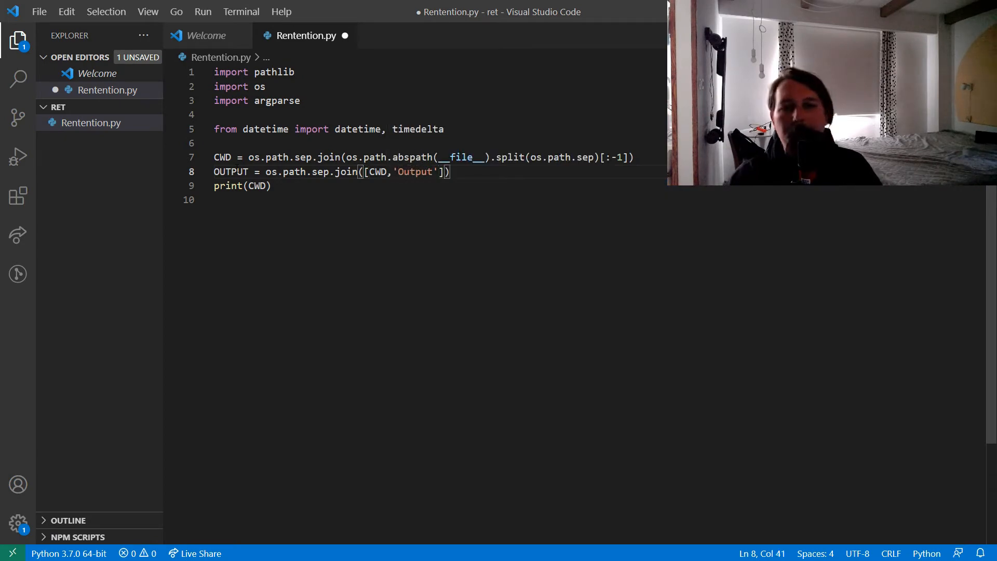
type("print")
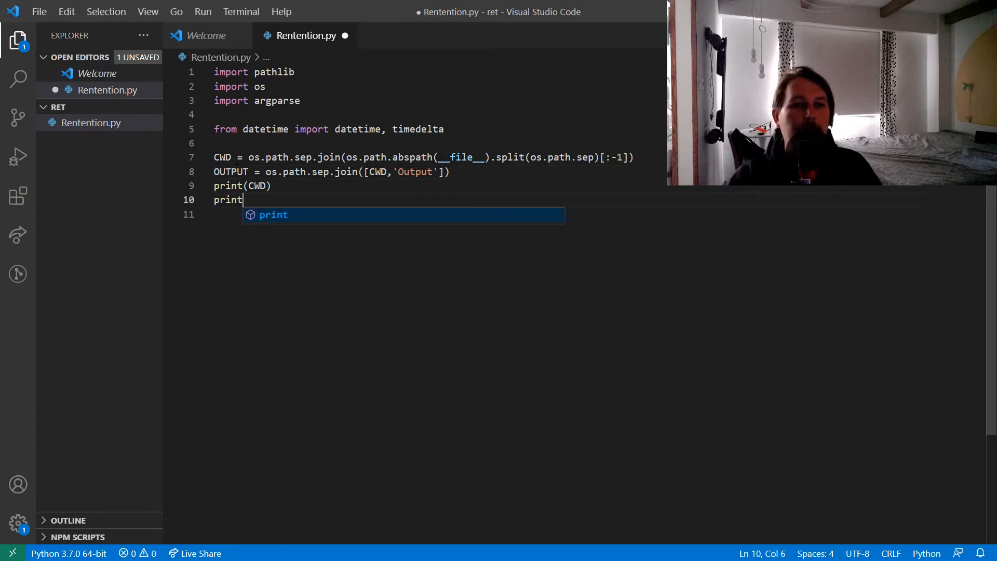
type("(OUTPUT)")
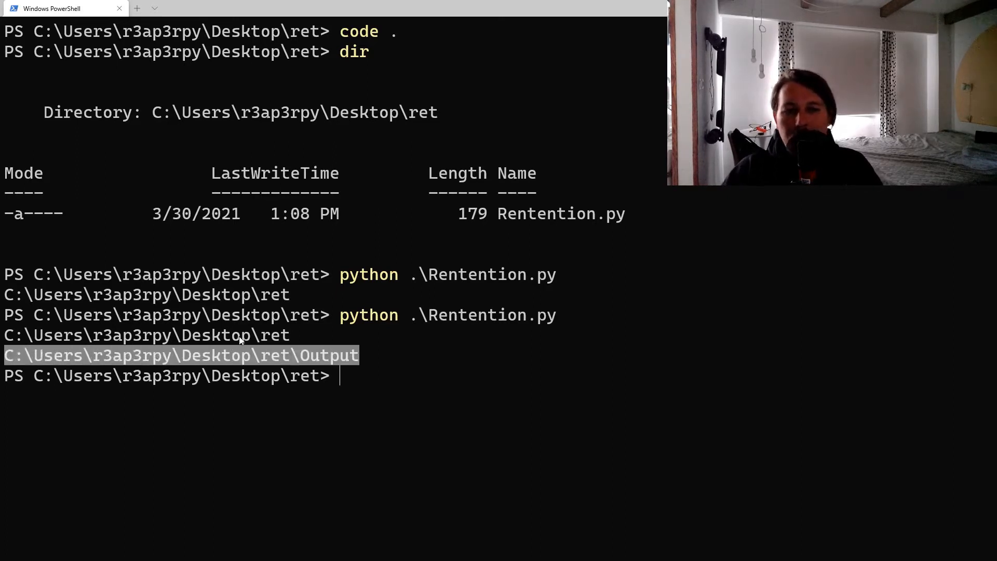
mouse_move(321, 362)
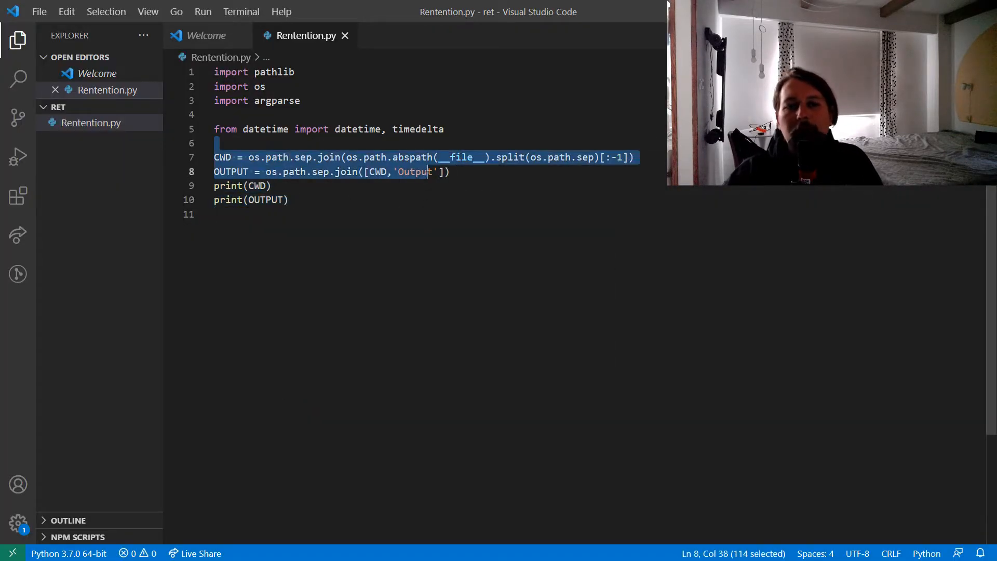
Step: Remove the print(CWD) and print(OUTPUT) lines, leaving blank lines below the path definitions
left_click(449, 172)
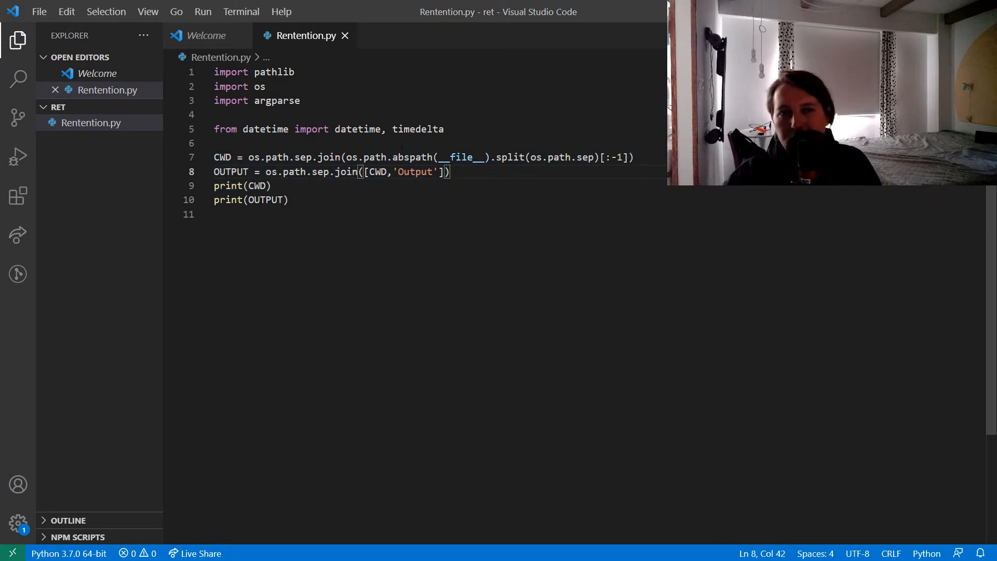
left_click_drag(391, 171, 289, 171)
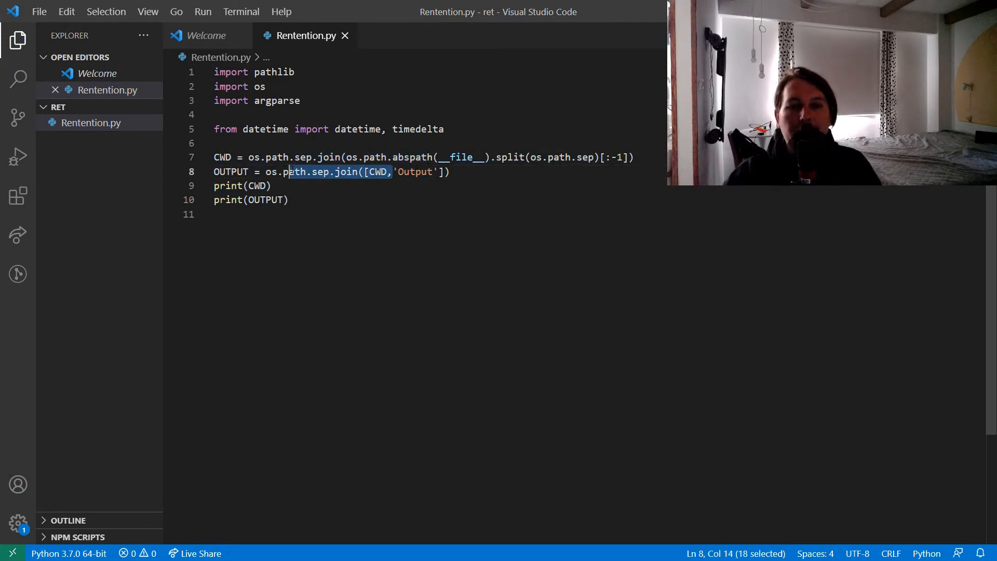
left_click(393, 157)
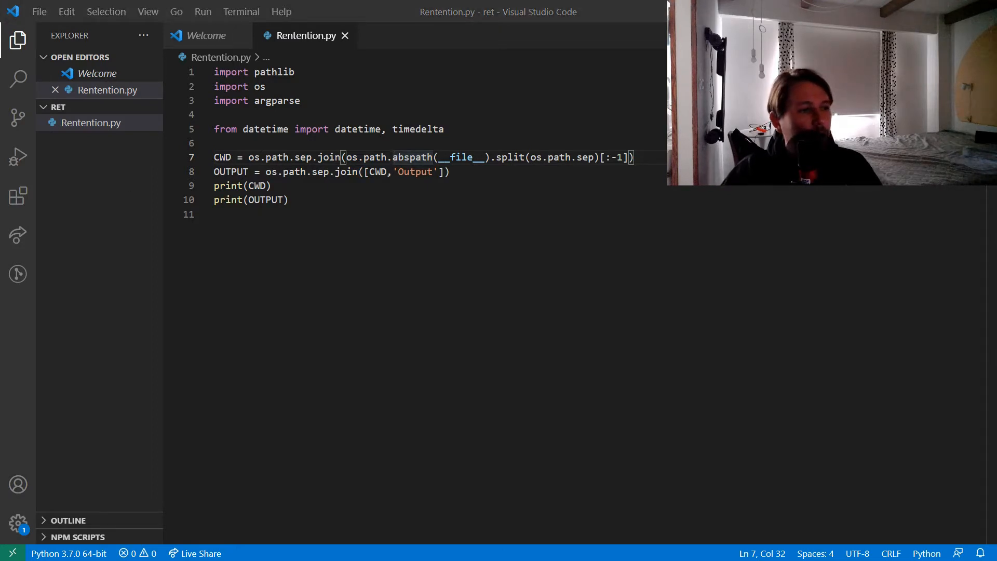
left_click(287, 199)
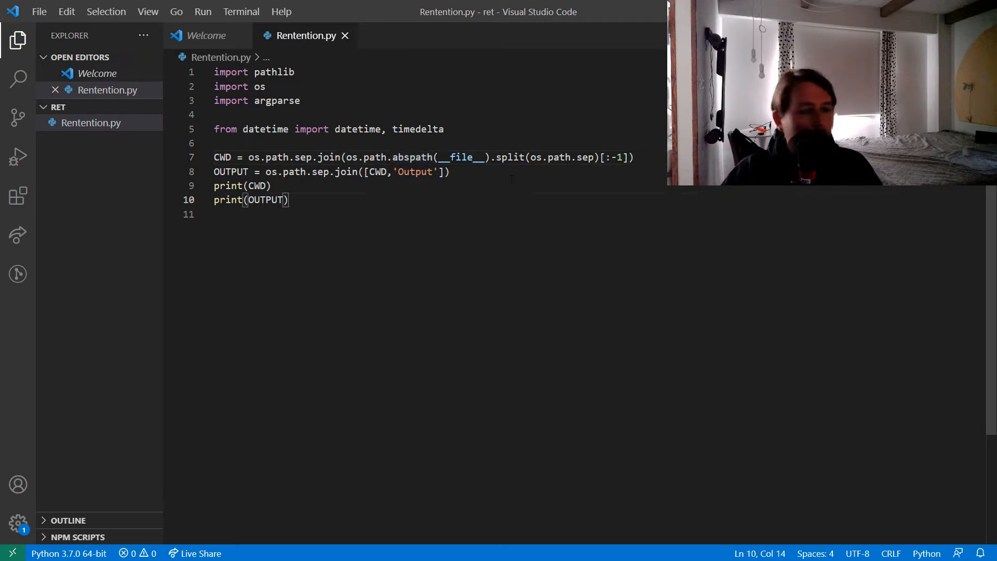
key("enter")
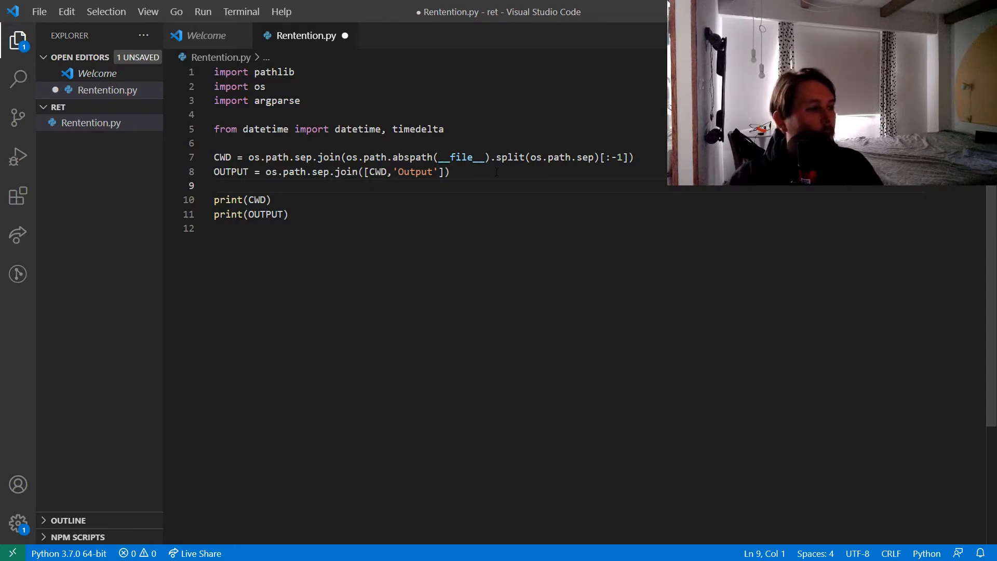
key("Enter")
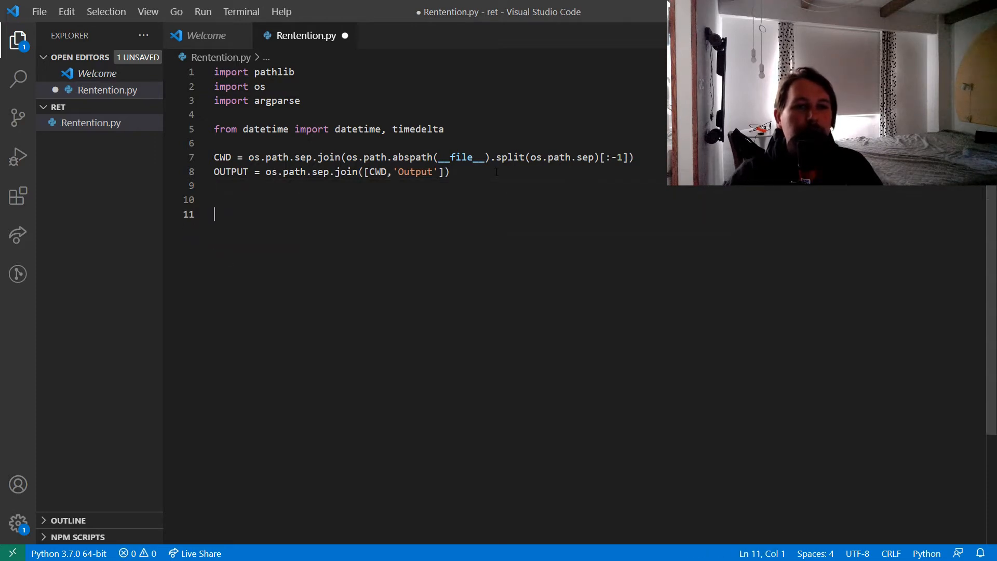
Step: Create parser = argparse.ArgumentParser(description = 'This script reinvents the wheel!')
type("par")
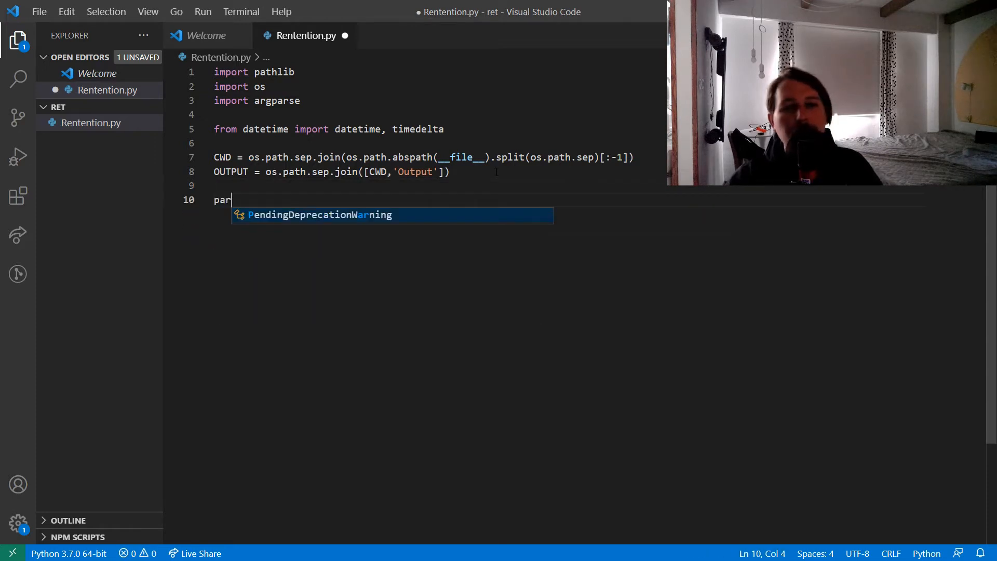
type("ser =")
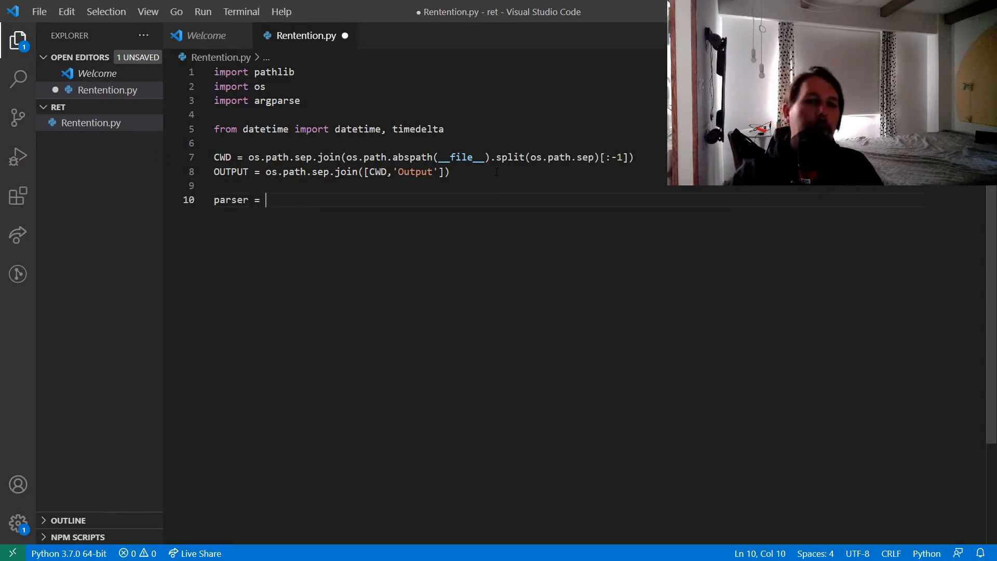
type("argparse.")
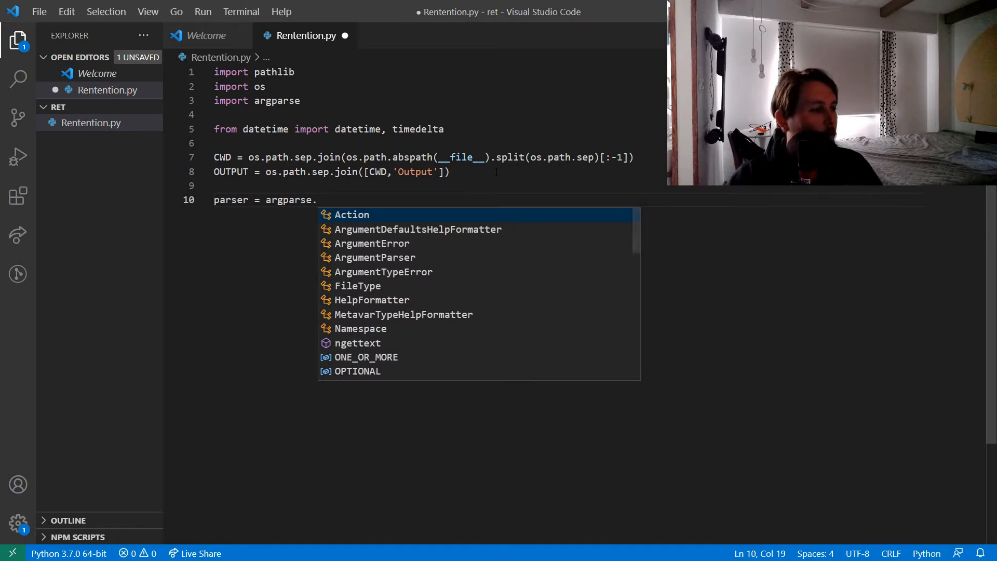
type("ArgumentParser(")
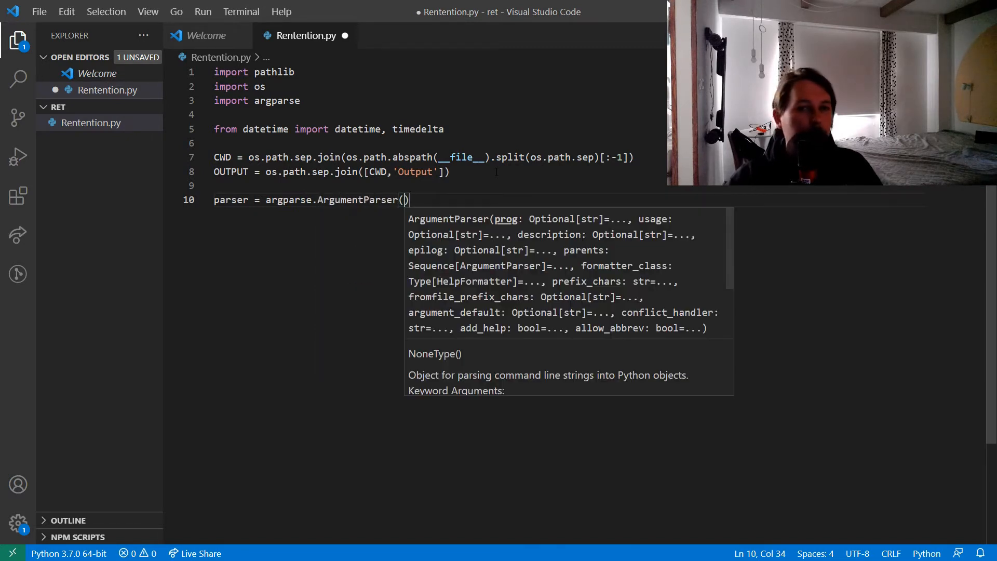
type("''")
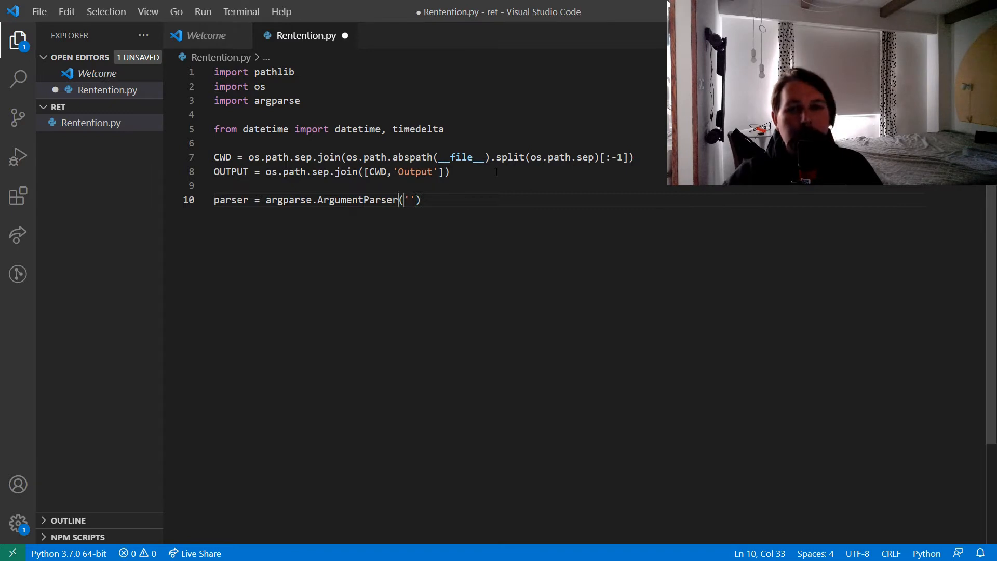
type("dec")
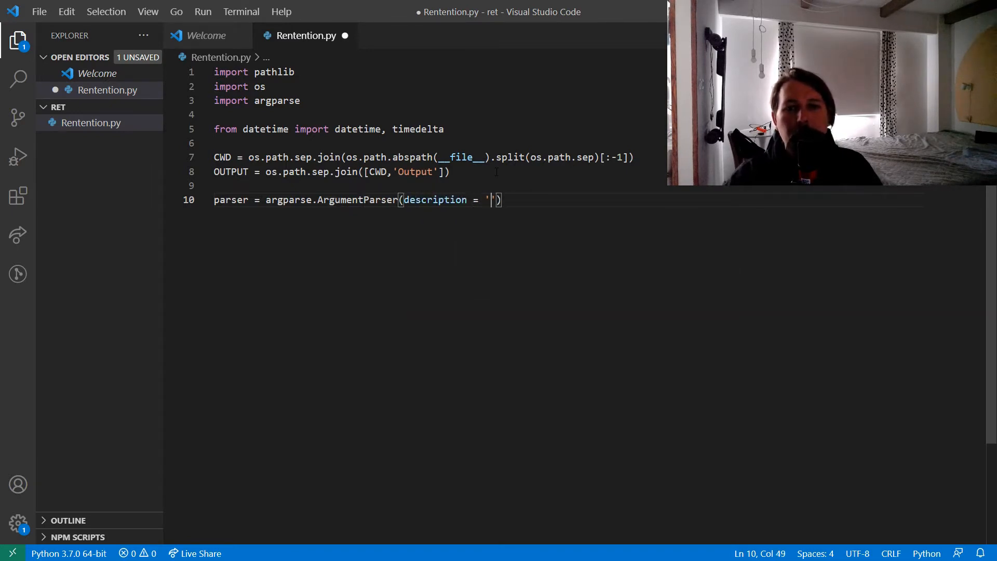
type("This scr")
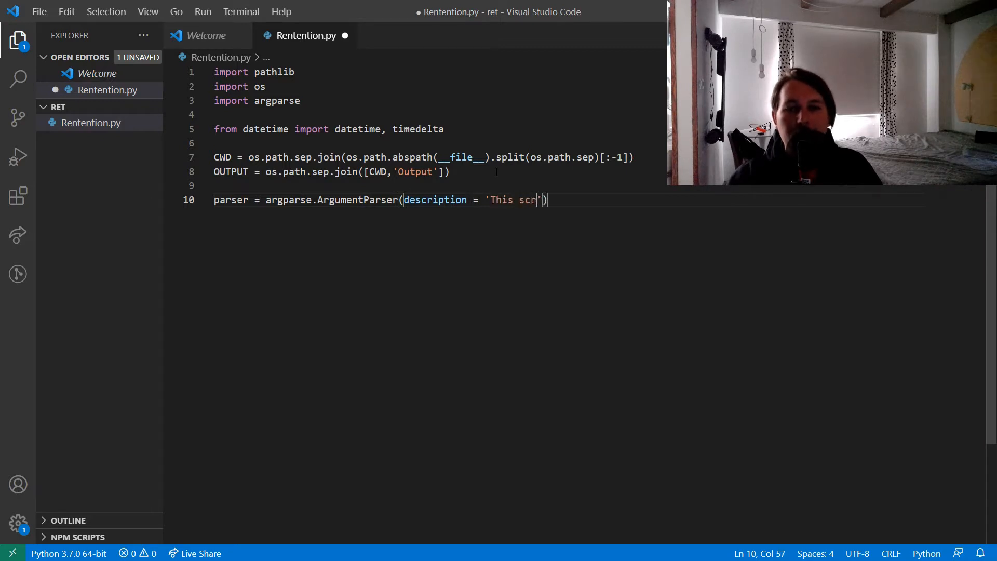
type("ipt reinve")
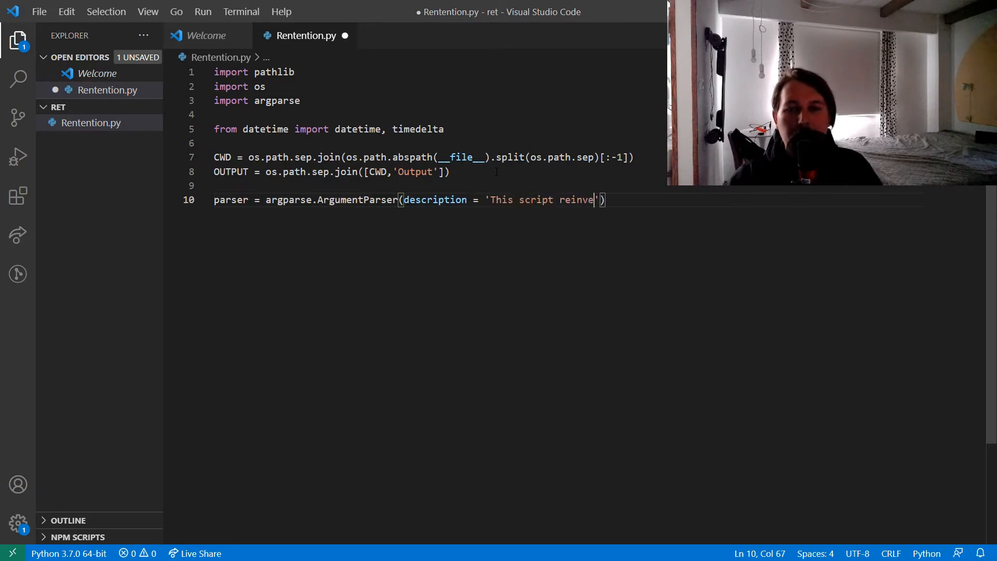
type("nts the wheeel")
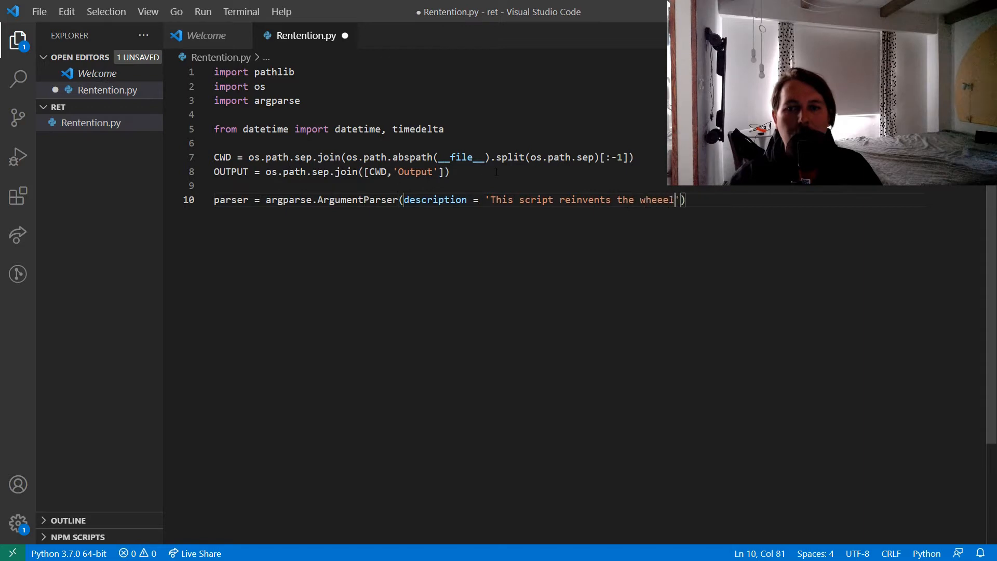
key("BackSpace")
type("!")
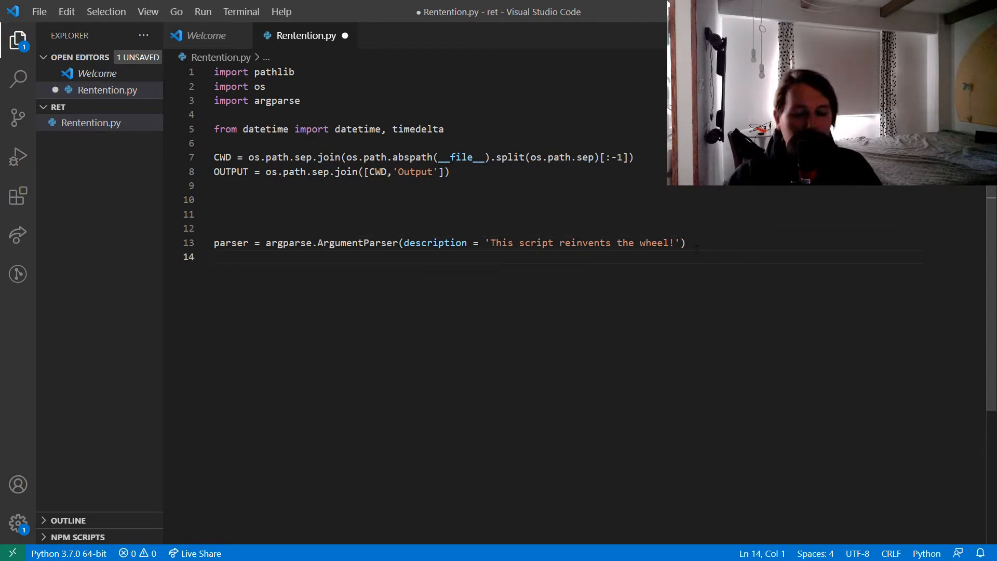
Step: Add parser.add_argument('-retentiontime','--retentiontime', type=int, default=7)
type("p")
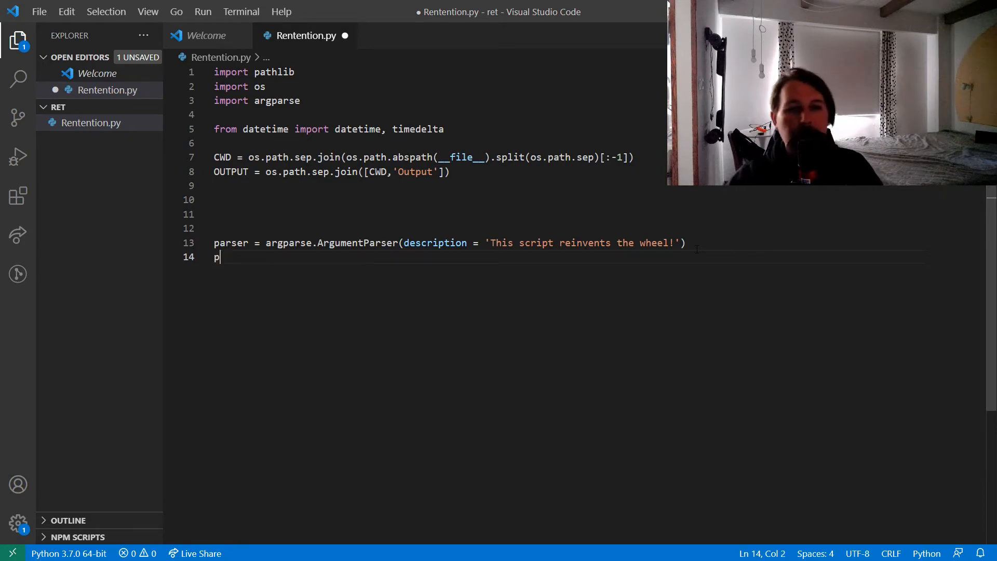
type("arser.add_argument")
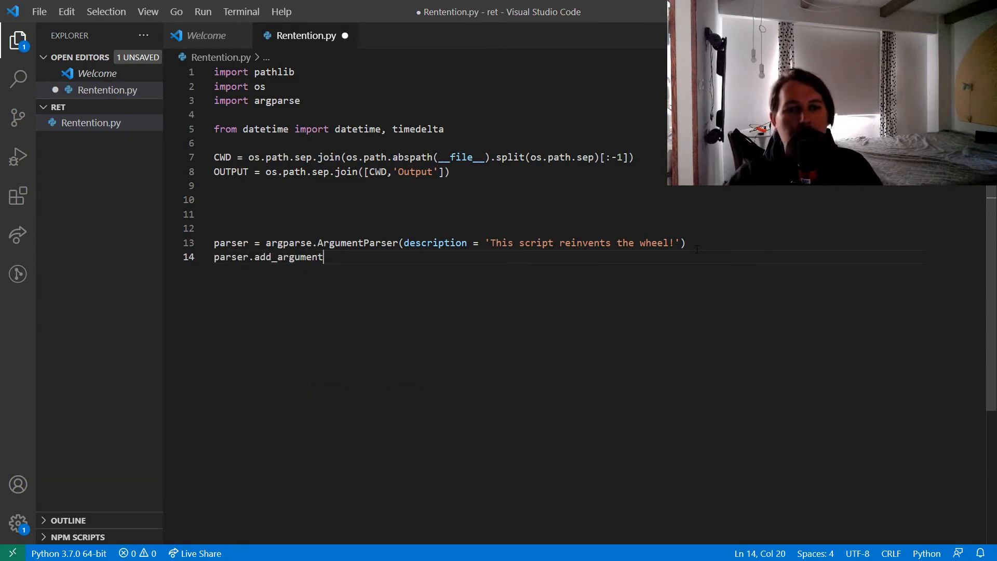
type("('')")
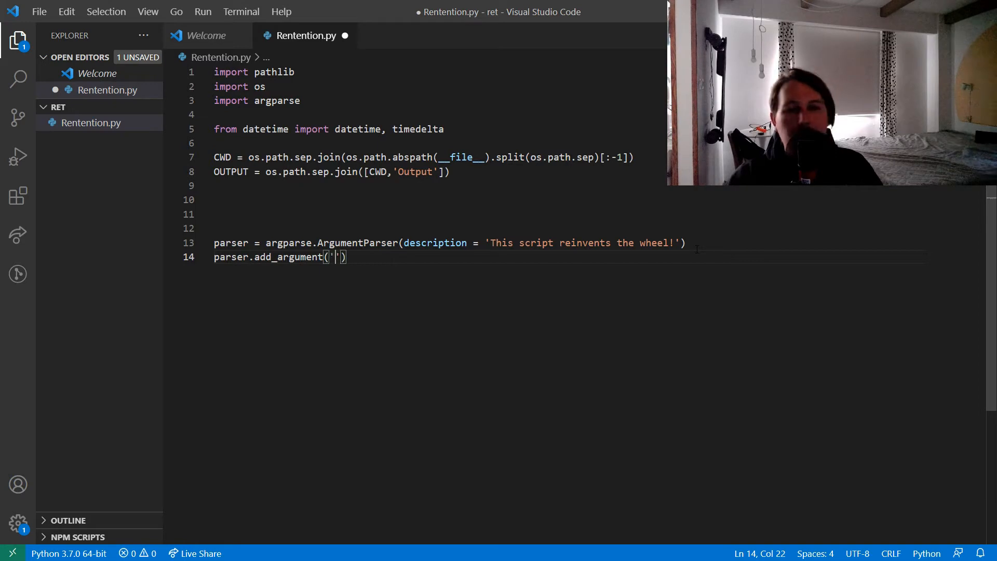
type("-rete")
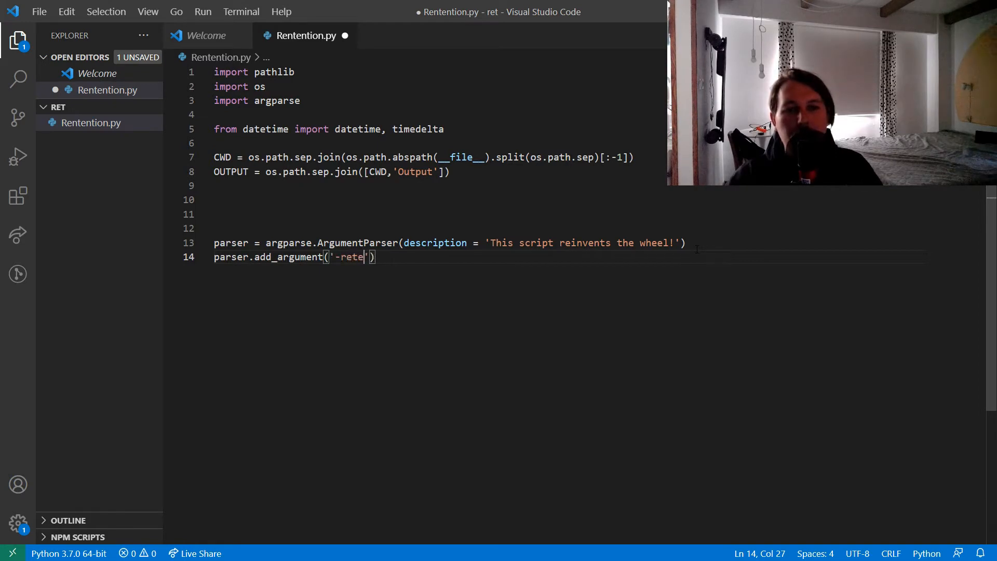
type("ntiontime")
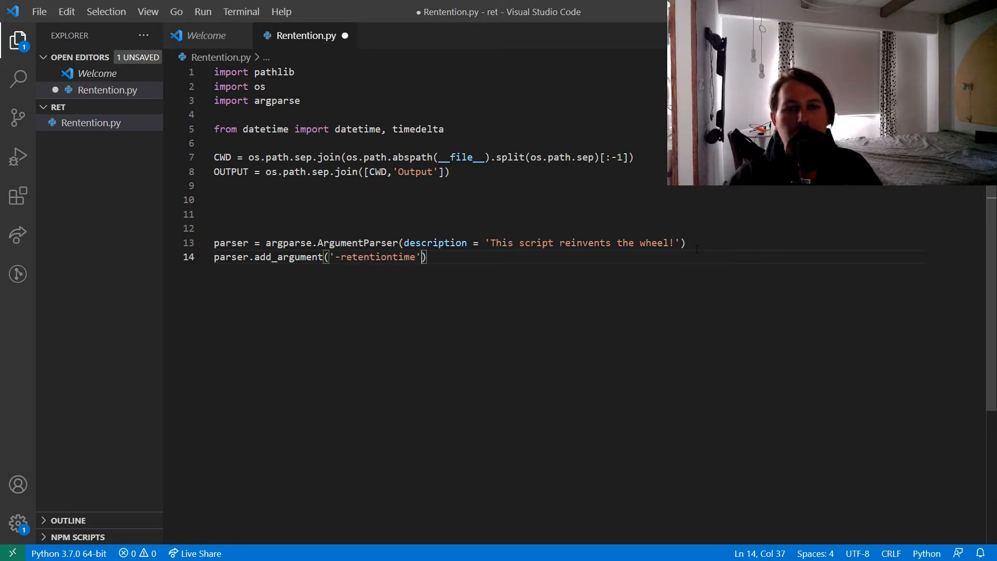
type(",''")
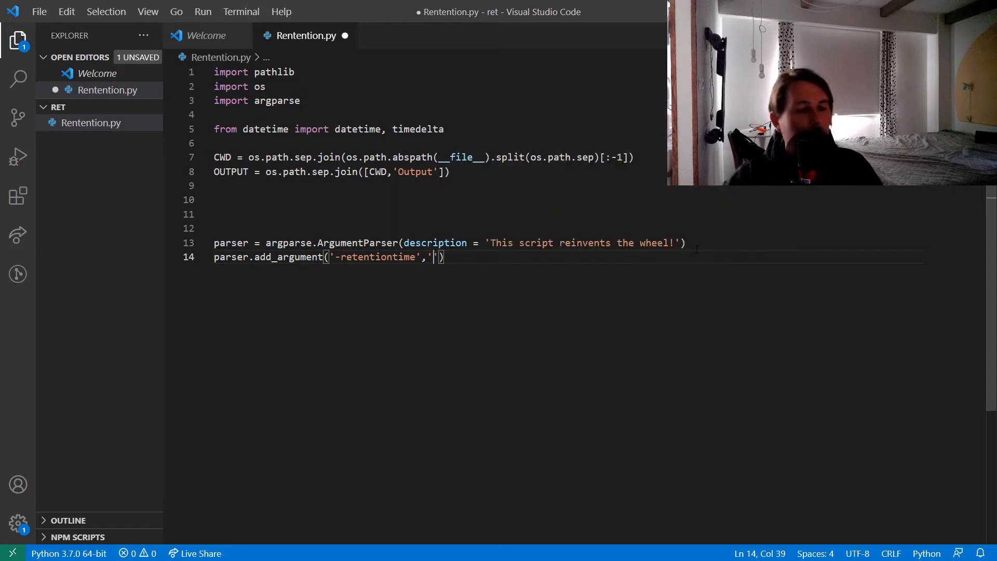
type("--")
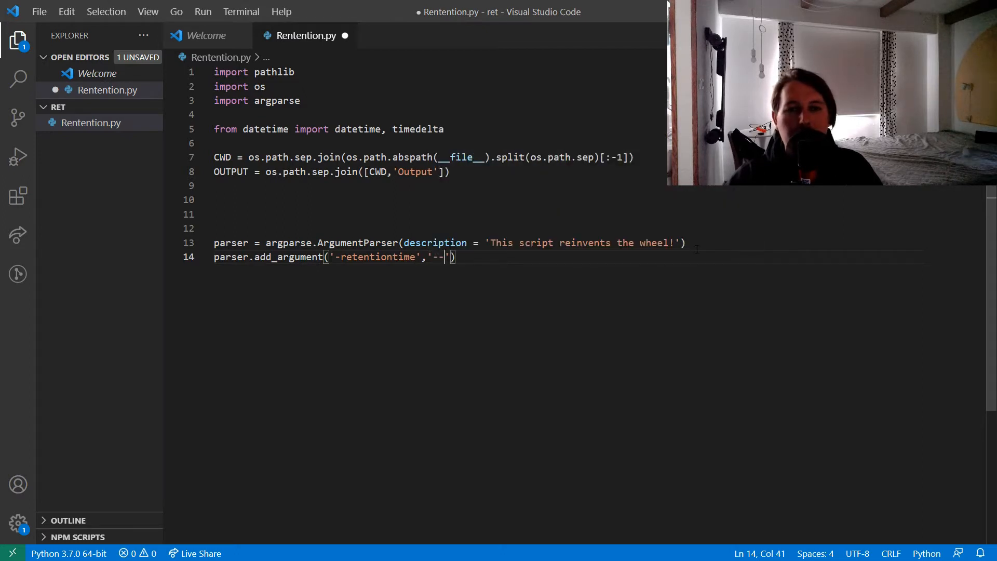
type("retentiontime")
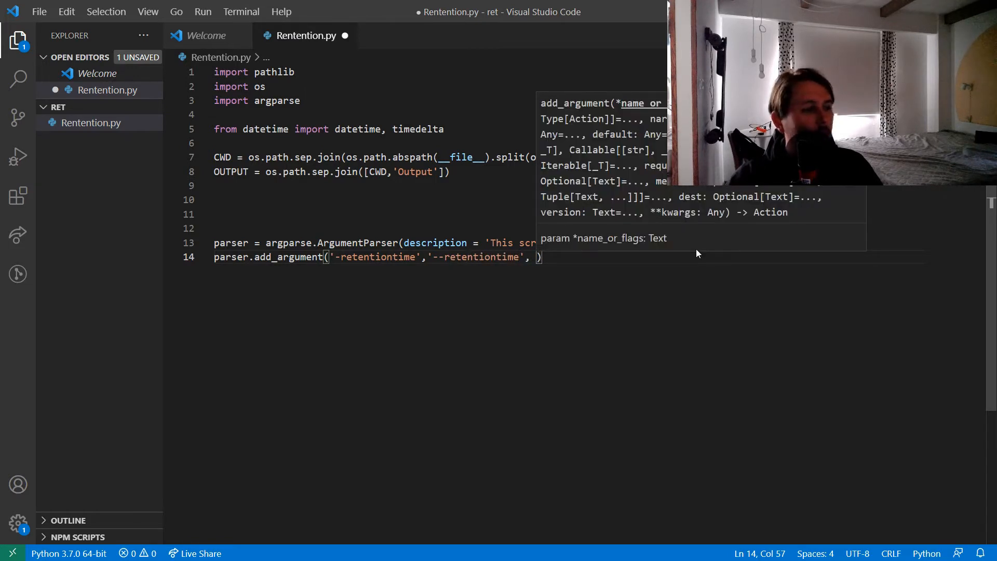
type("type")
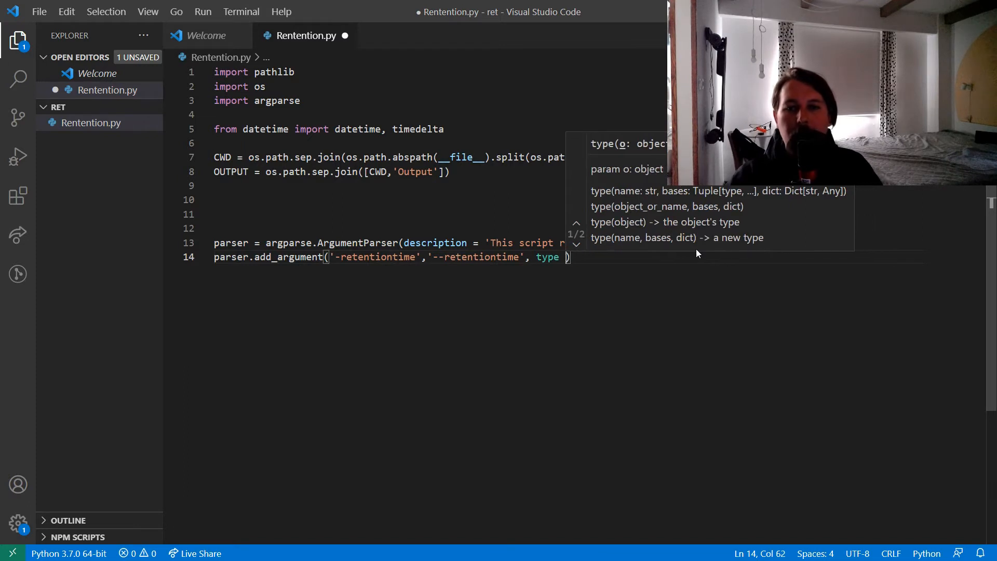
type("=")
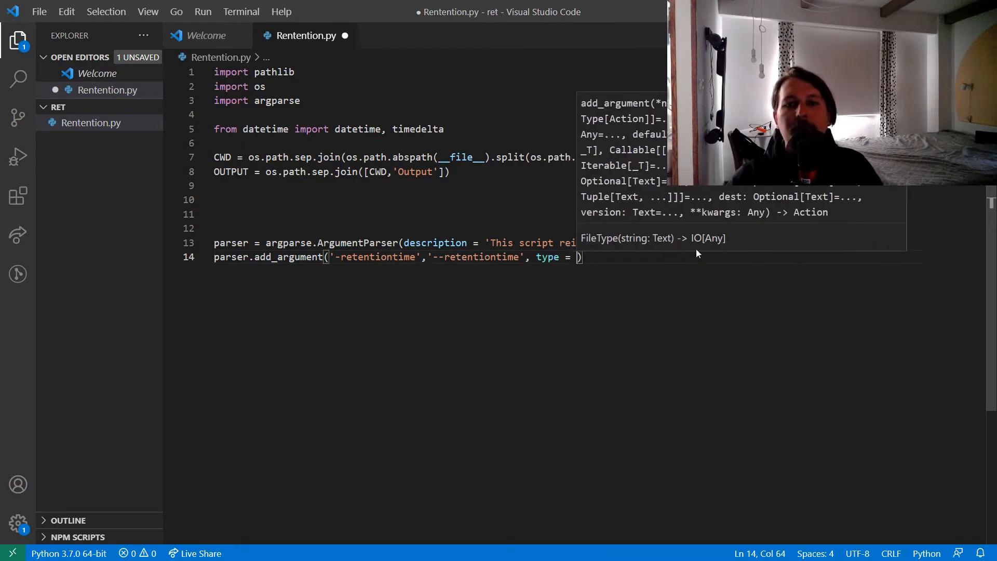
type("int,")
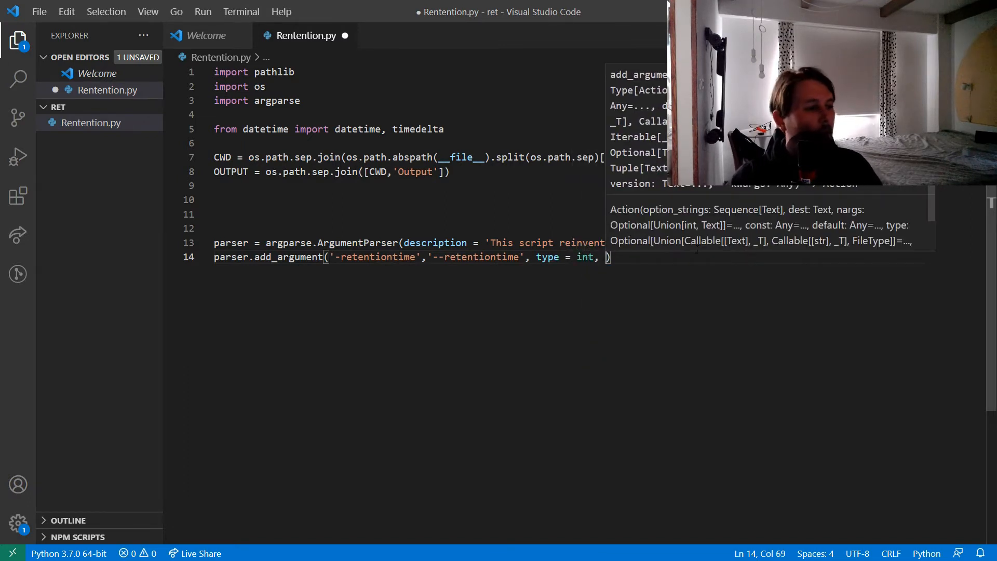
type("defe")
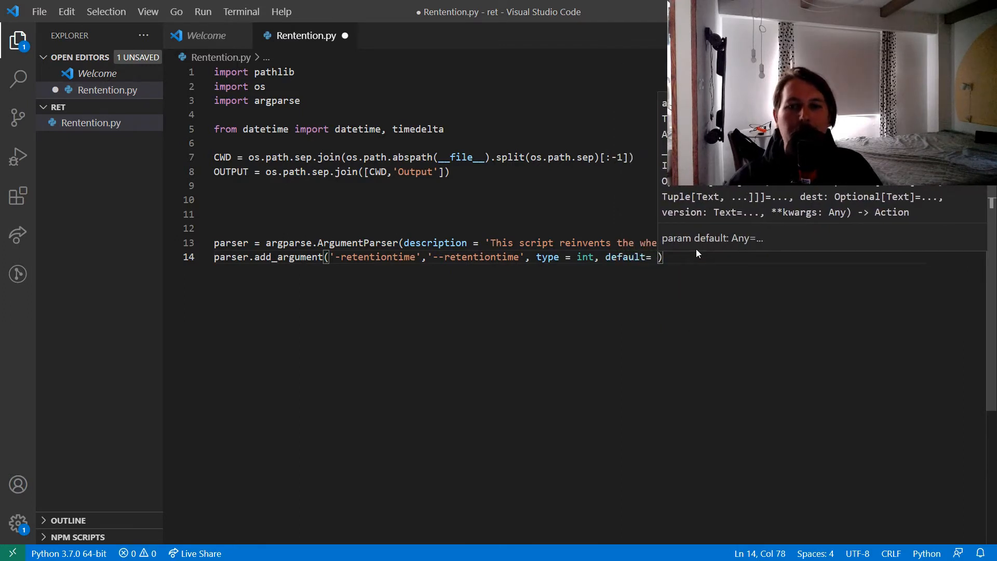
type("7")
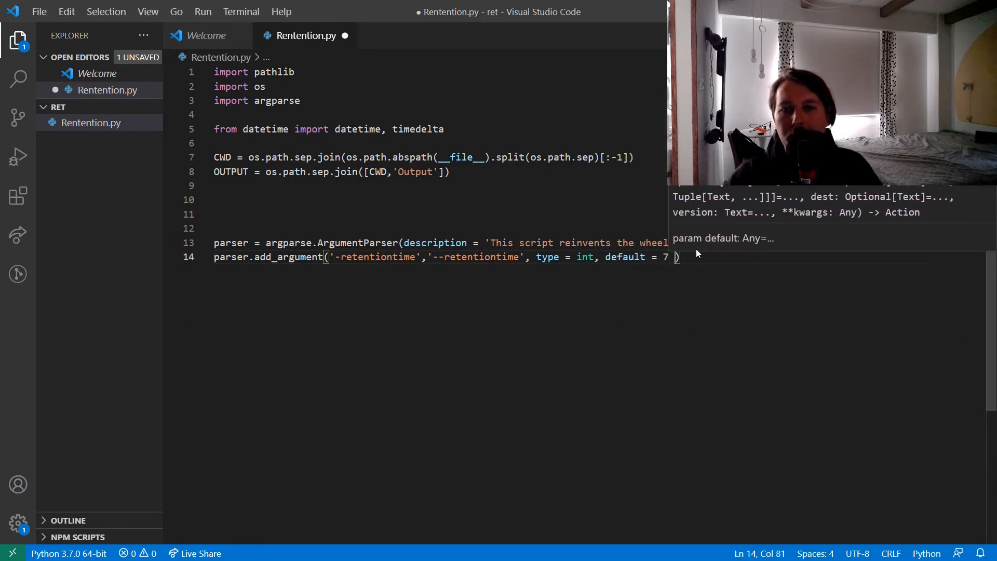
type(",")
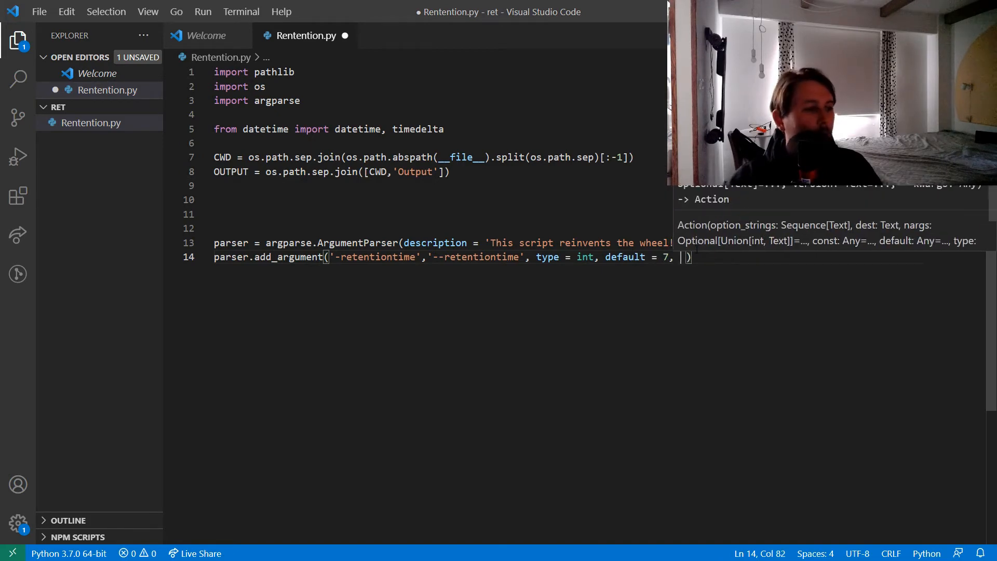
Step: Give retentiontime a help string explaining the days up to which files should not be deleted
type("help (")
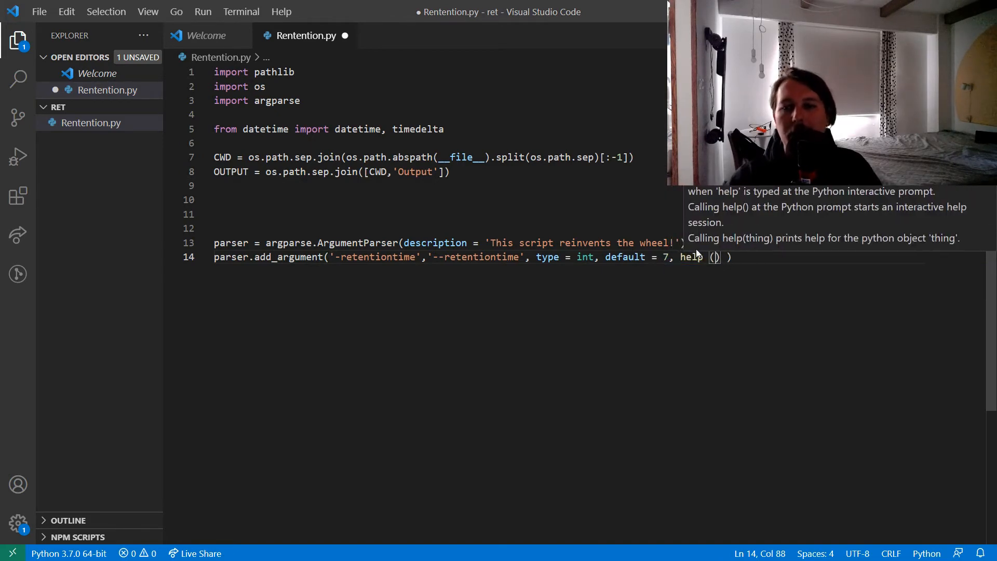
type("= \"This argument")
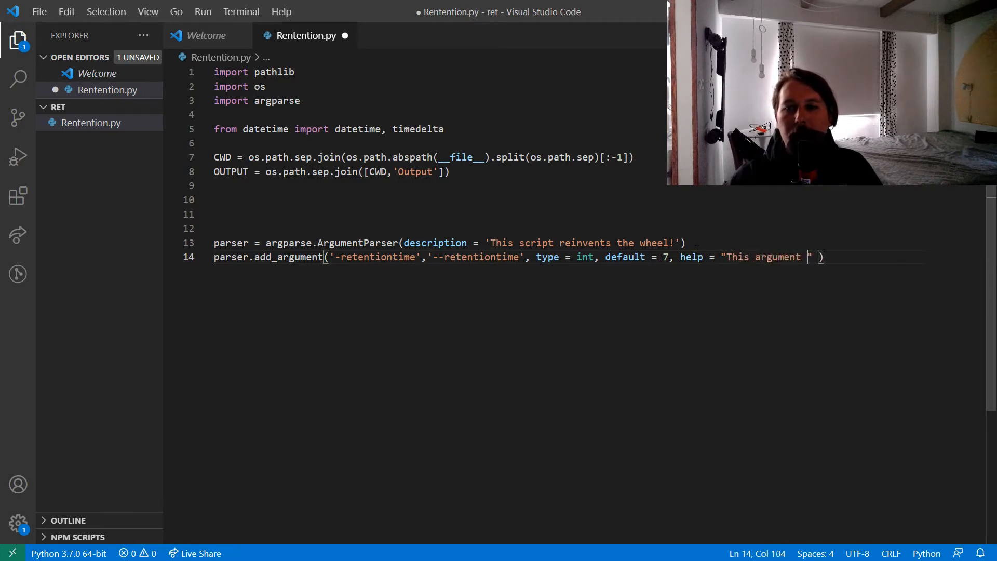
type("specifies t")
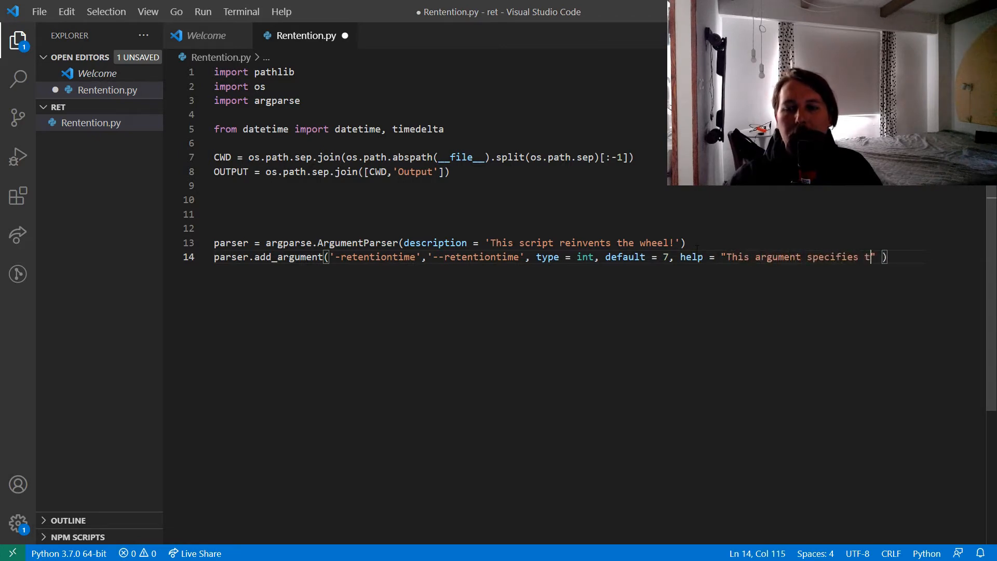
type("he amount of days")
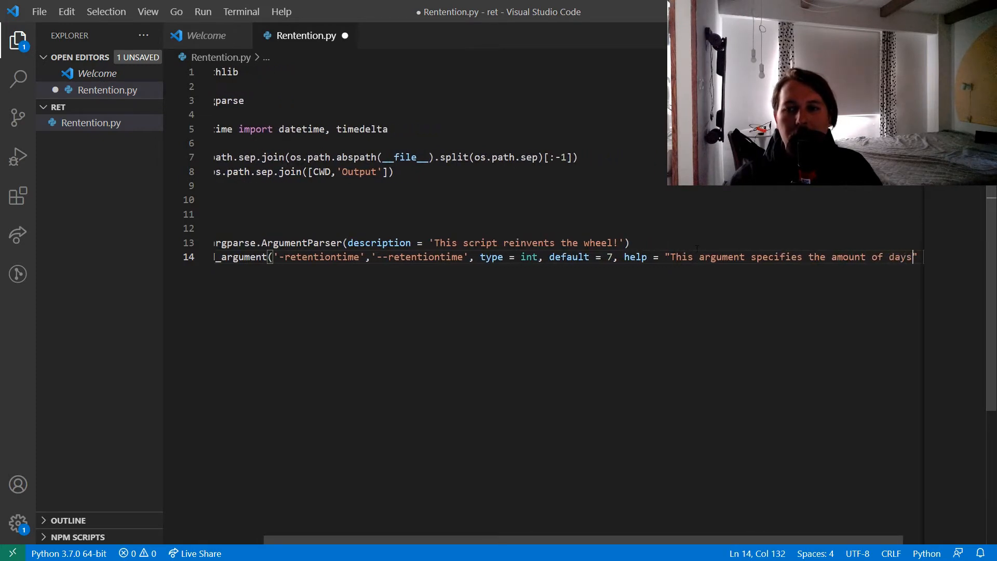
type("up to which a file")
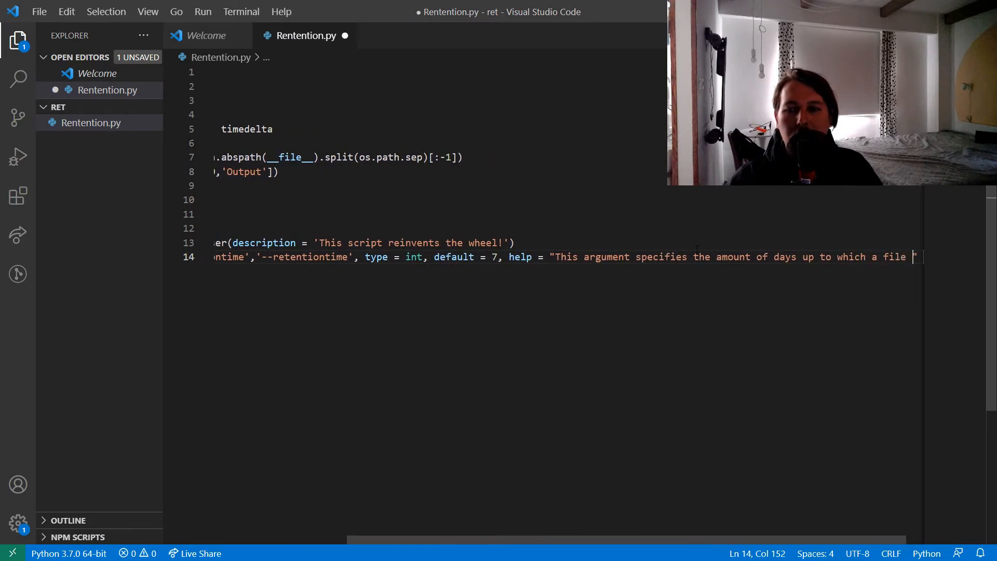
type("should not")
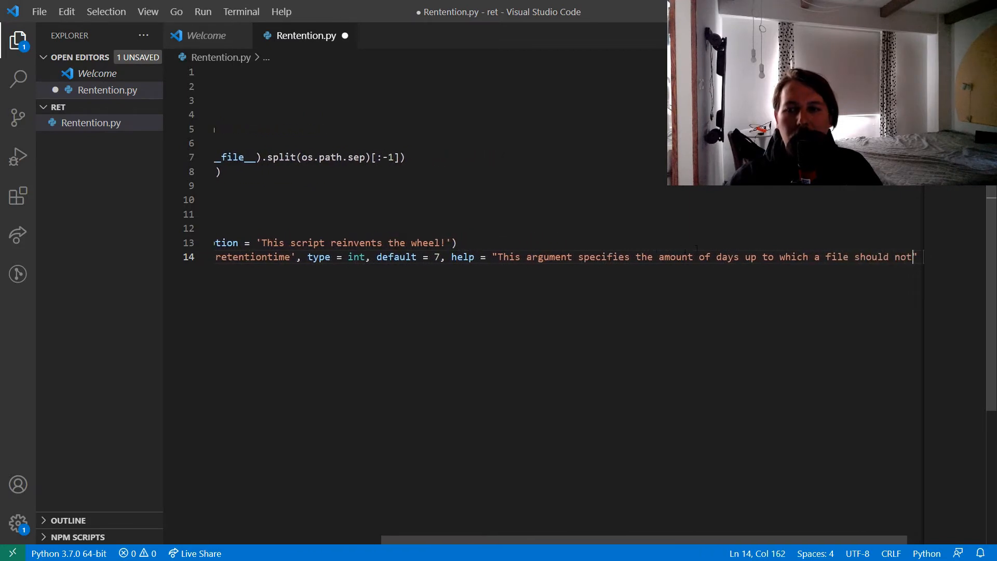
type("be delet")
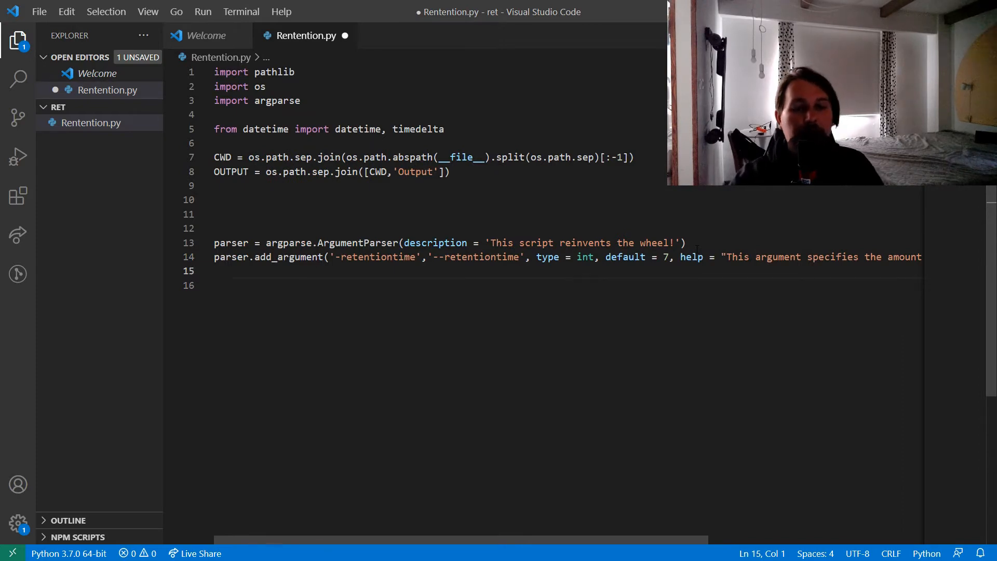
Step: Store the parsed arguments with args = parser.parse_args()
type("argss")
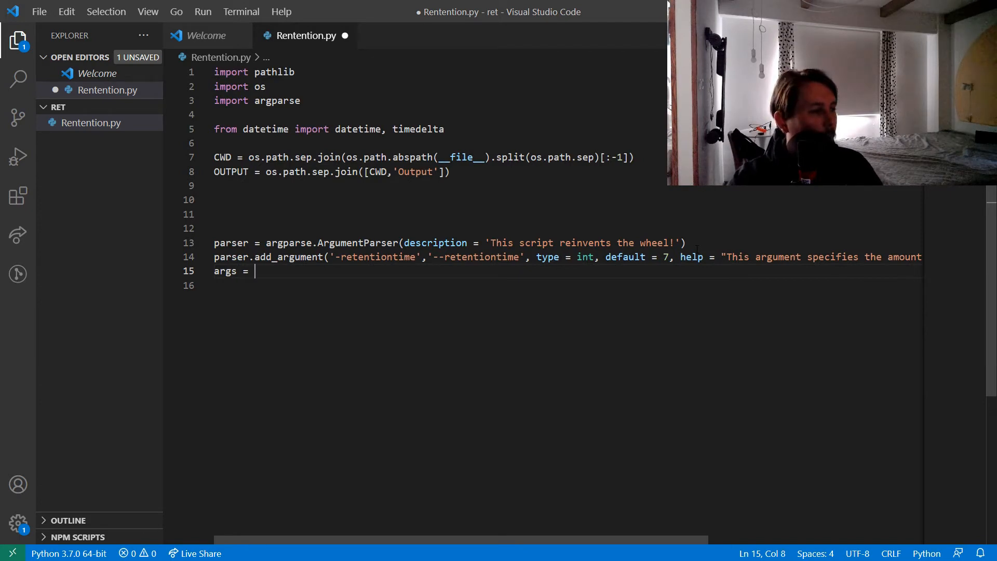
type("parser.")
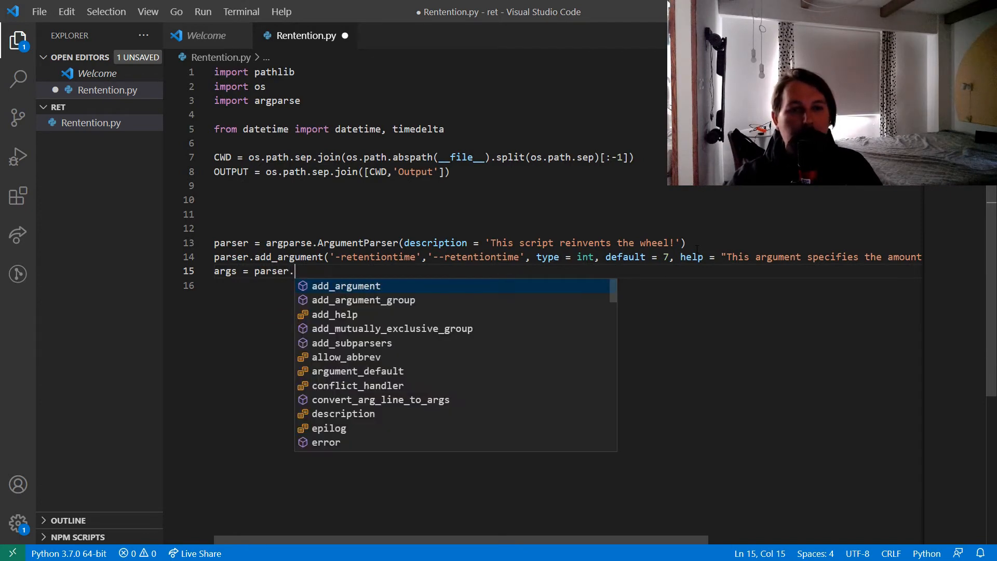
type("parse_args()")
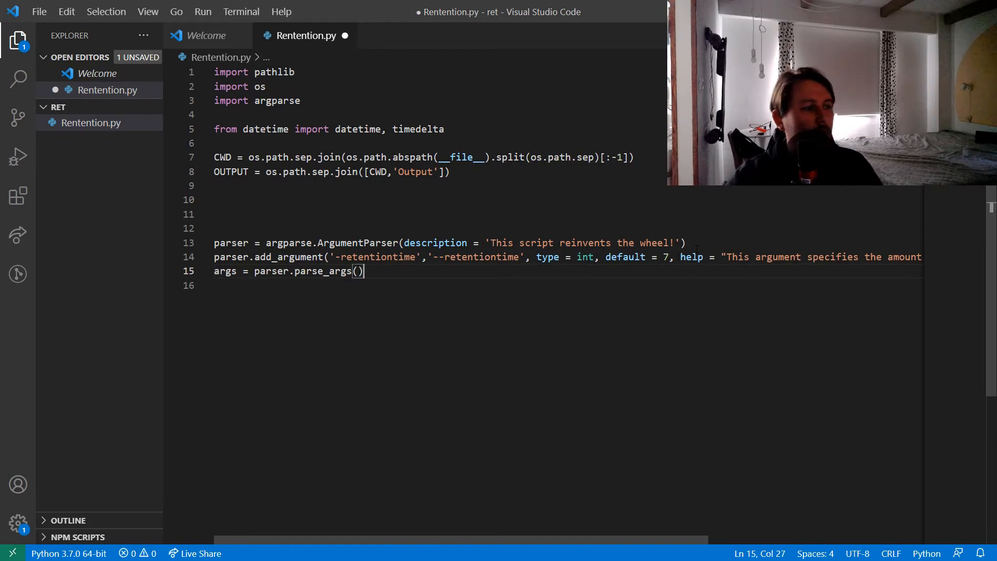
type("O")
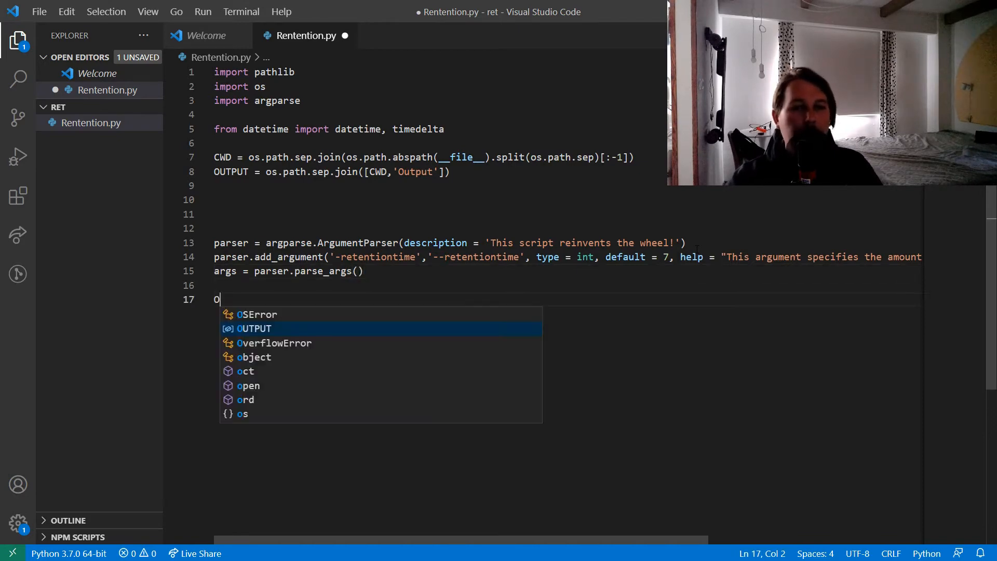
Step: Define OldesPossibleDate = datetime.now() - timedelta(args.retentiontime * 1440)
type("ldesPossible")
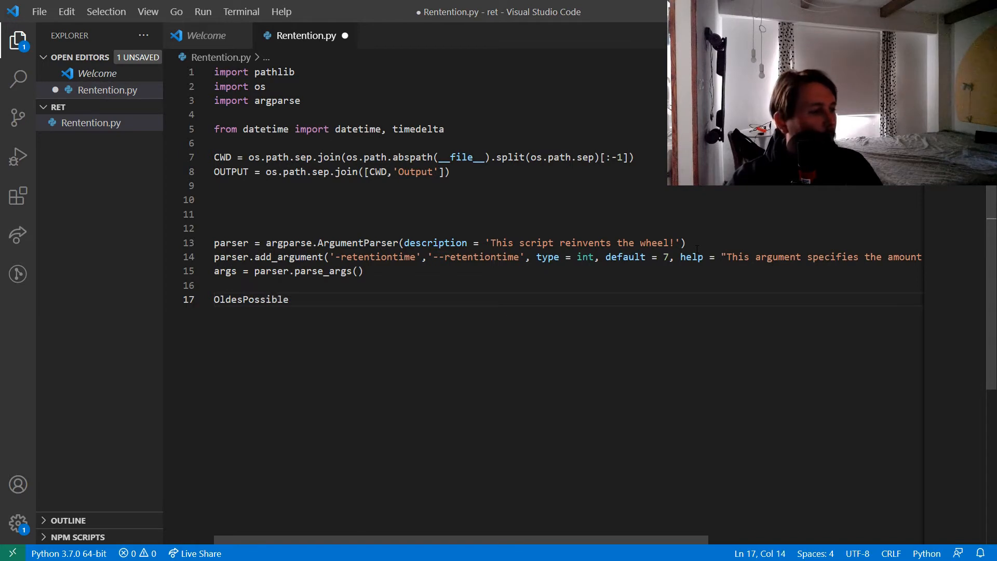
type("Date =")
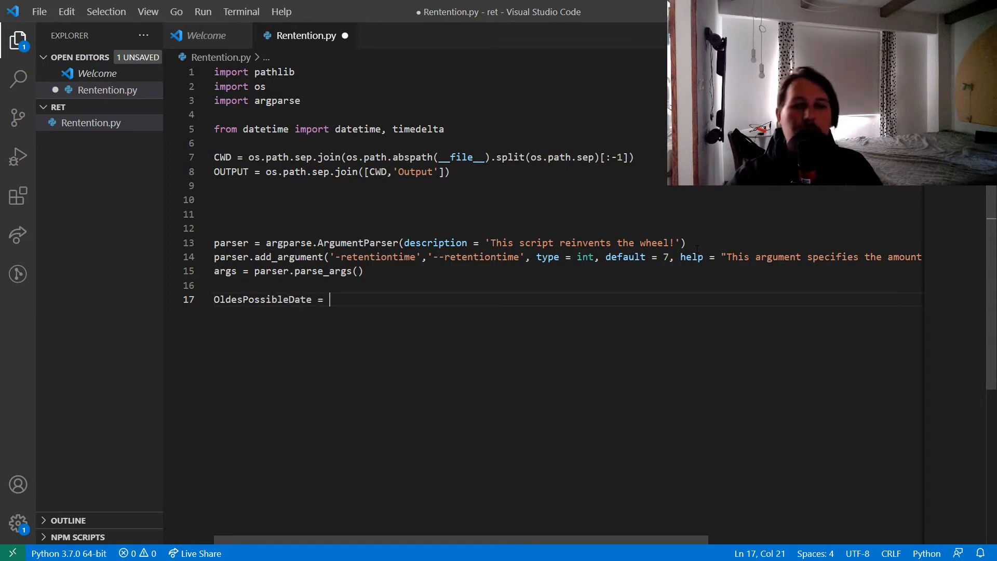
type("datetime.now")
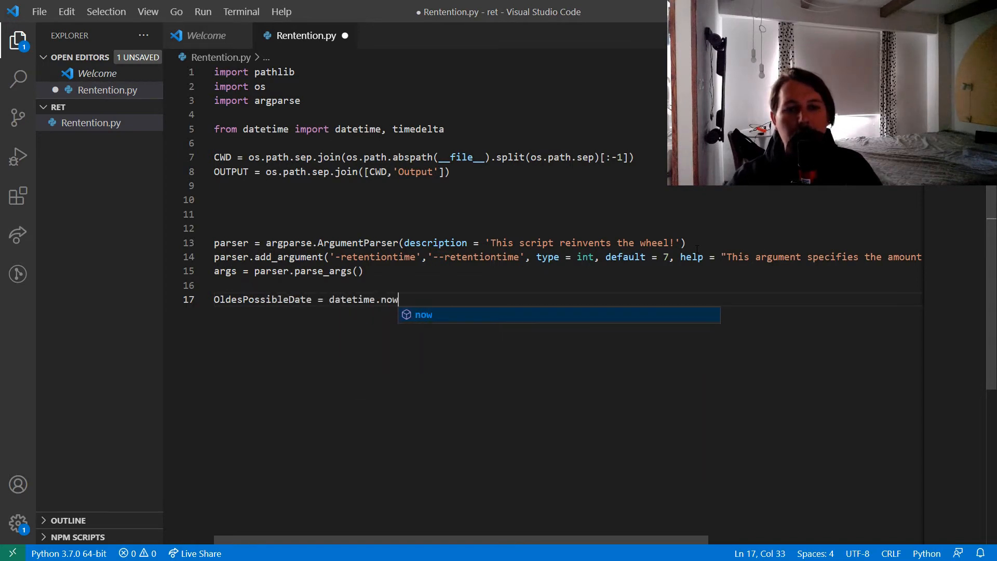
type("() - timedelta(")
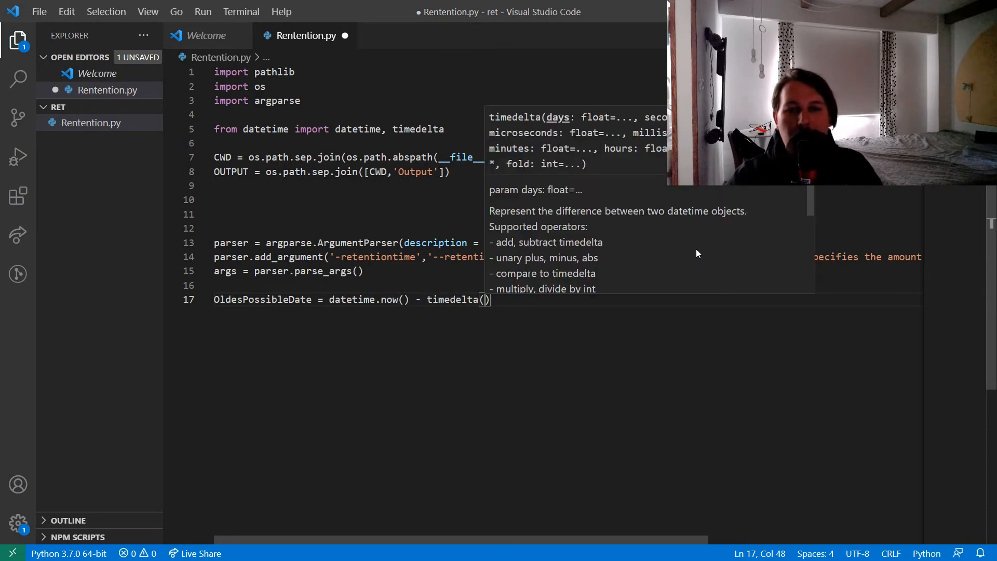
type("args.retention")
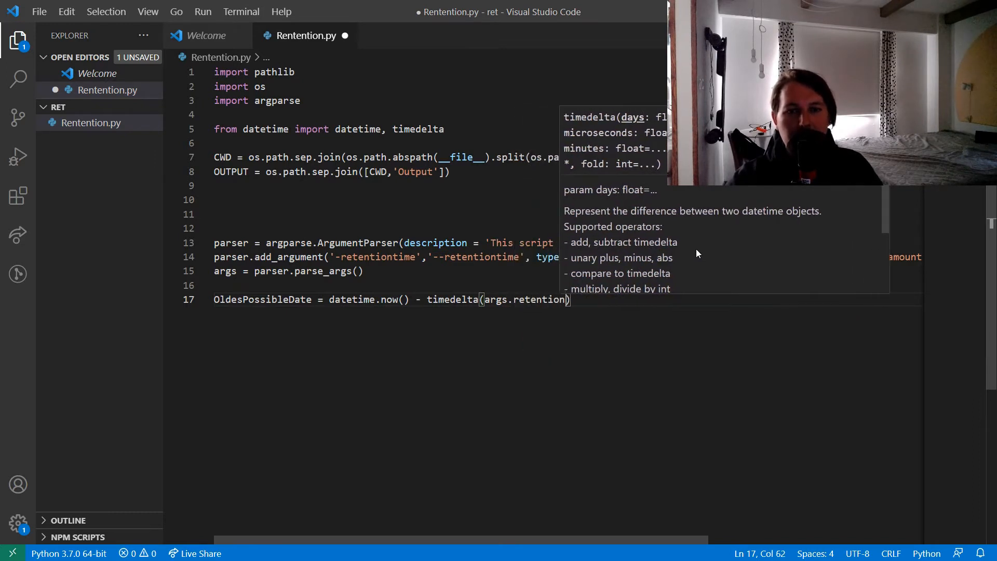
type("*")
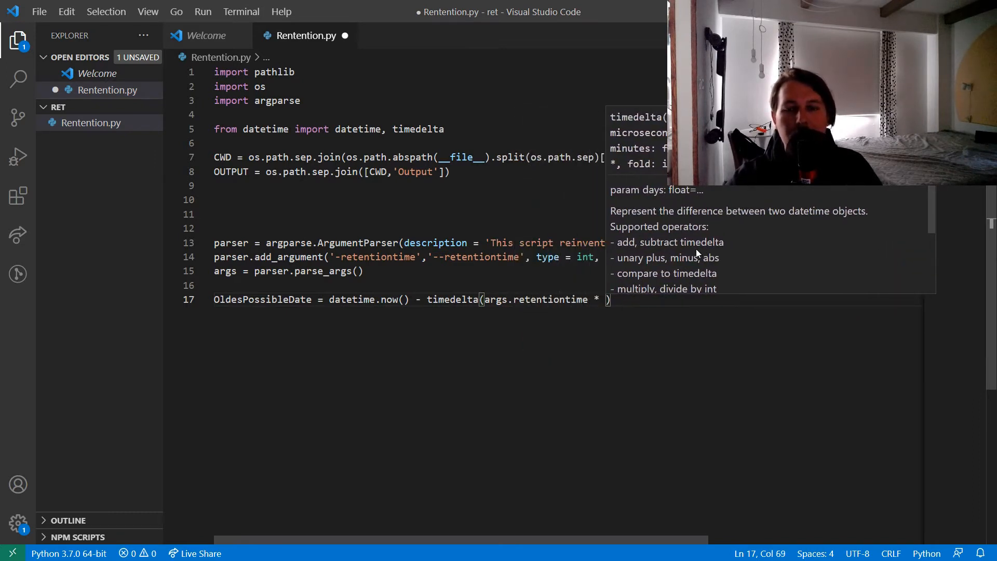
type("14")
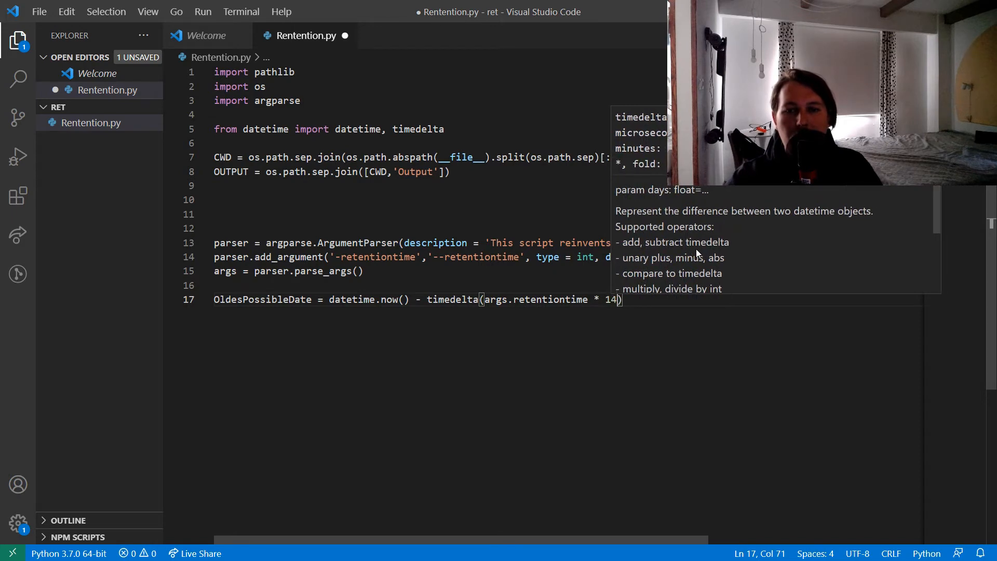
type("40")
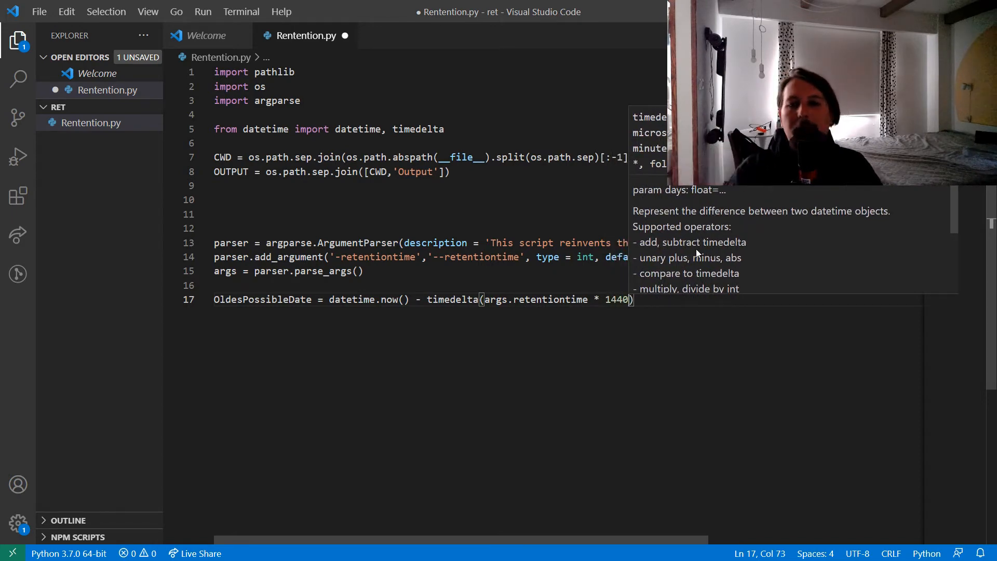
double_click(616, 299)
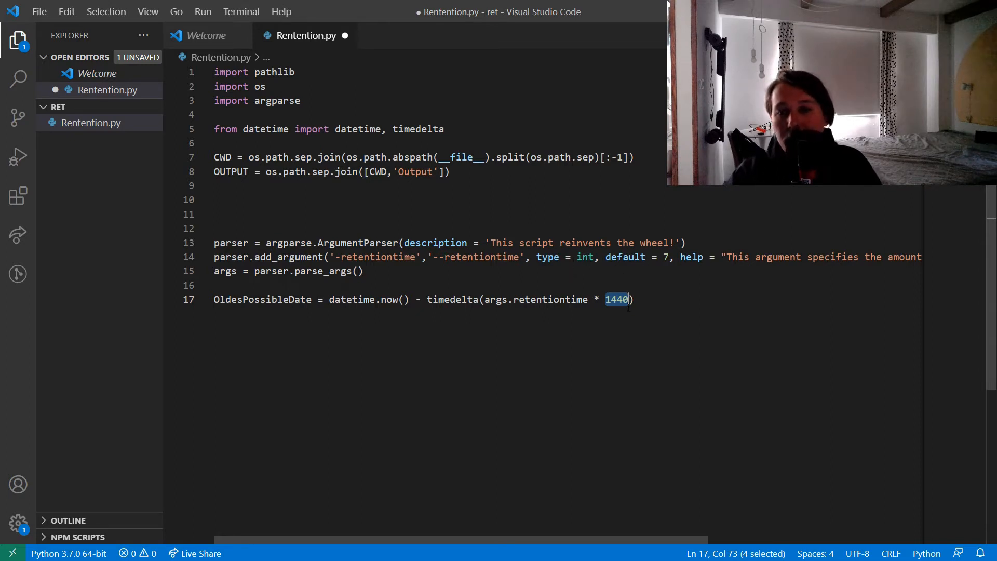
left_click(550, 299)
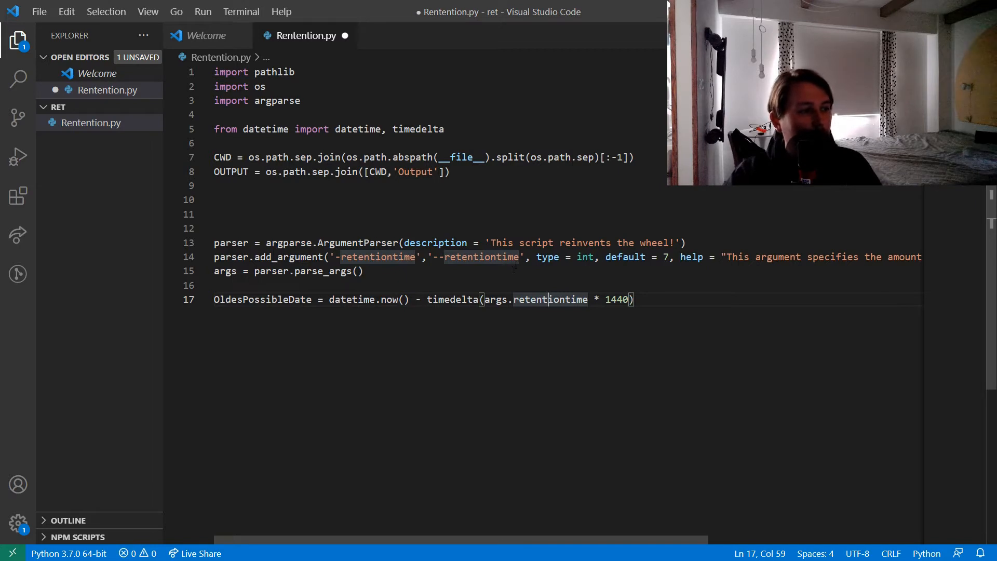
left_click(633, 299)
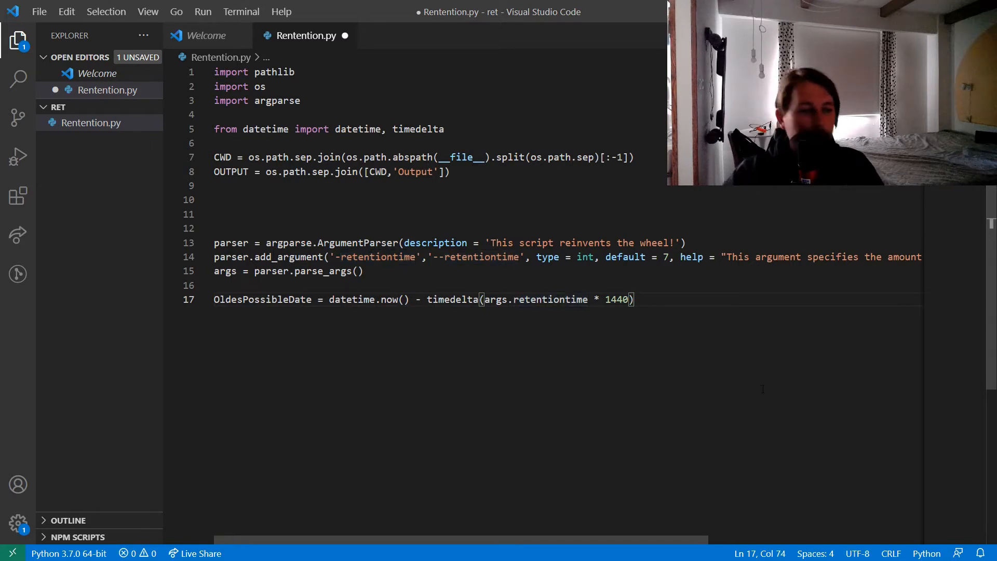
Step: Print a banner row of # followed by '# Starting execution!'
type("print(f\"")
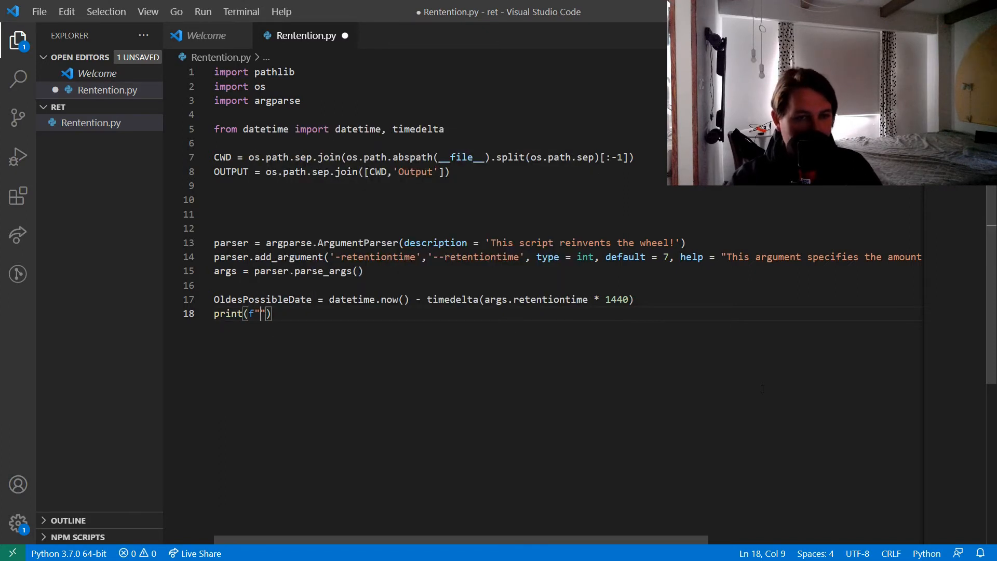
type("#########################")
type("print(\"")
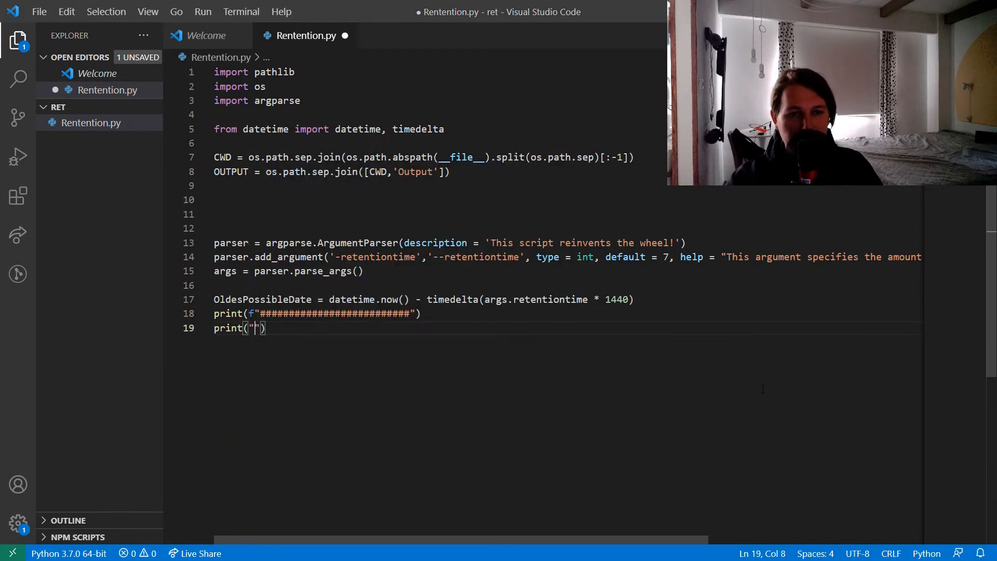
type("# Starting")
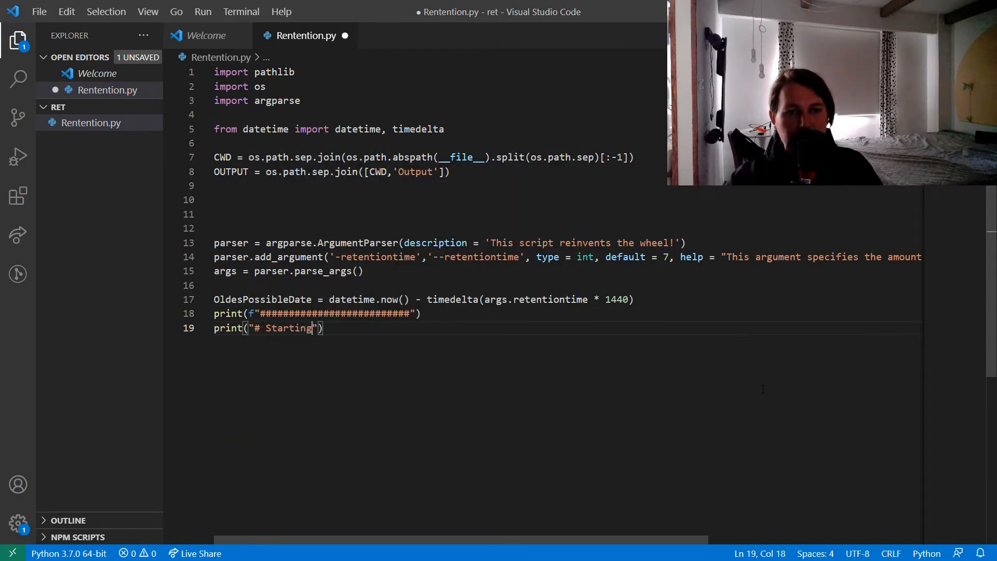
type("execution!")
type("print(f\"The ")
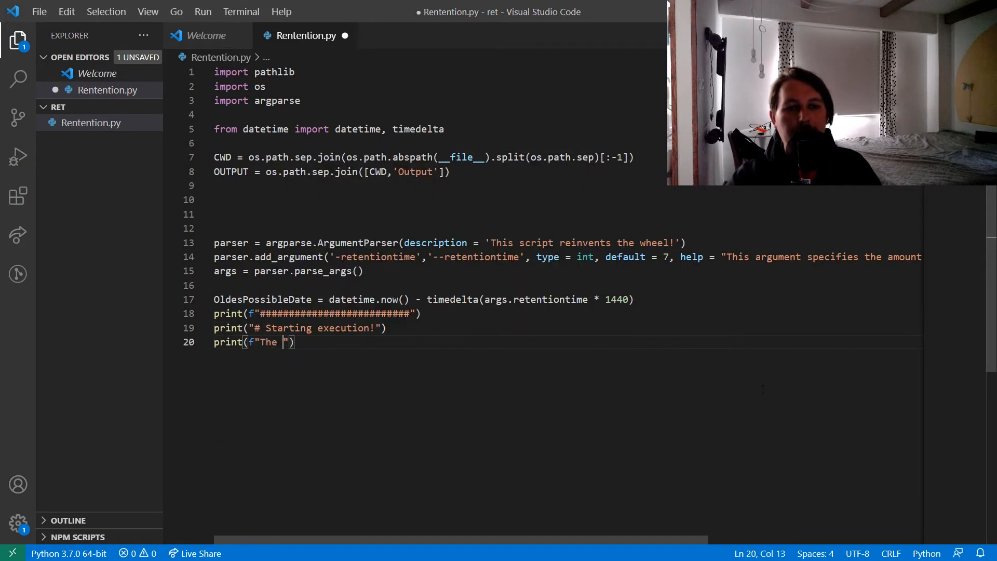
Step: Print an f-string stating the retention policy is args.retentiontime day(s)
type("retention po")
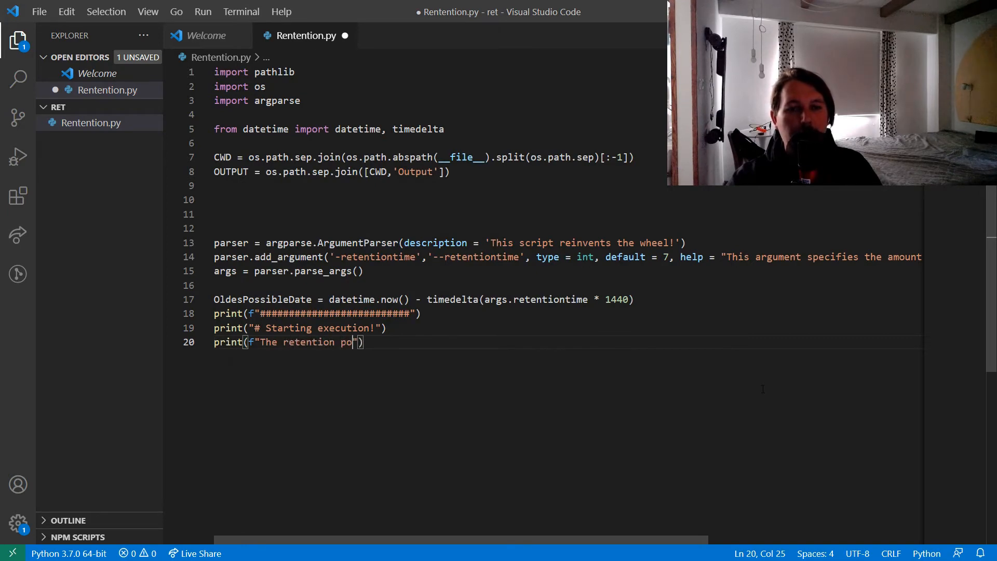
type("licy is")
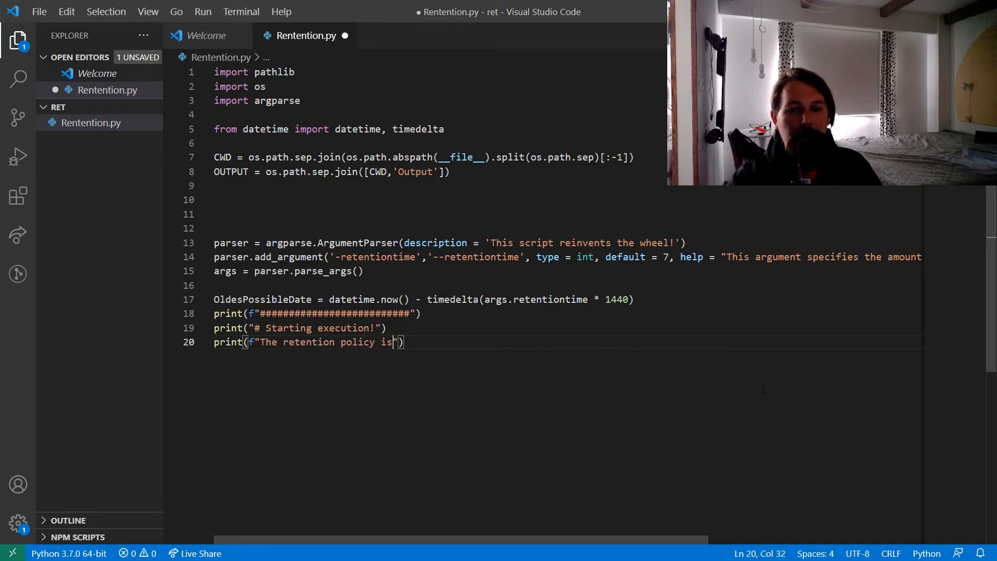
type("{}")
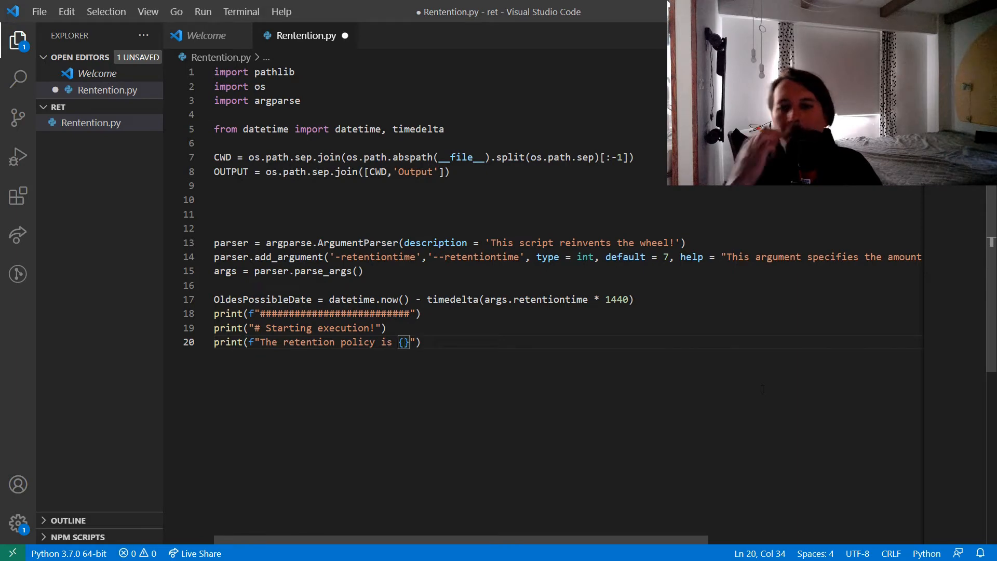
type("args,")
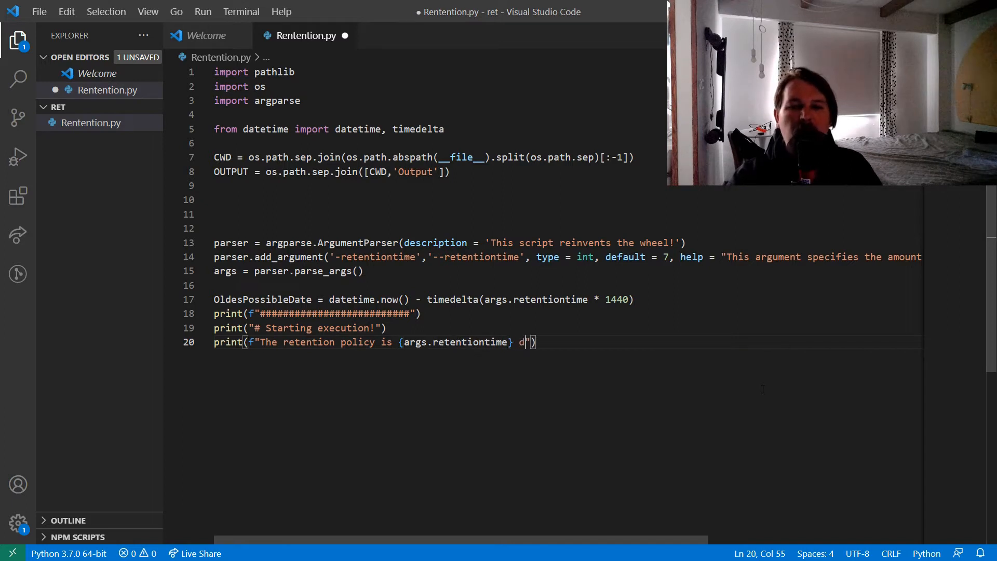
type("ay(s)")
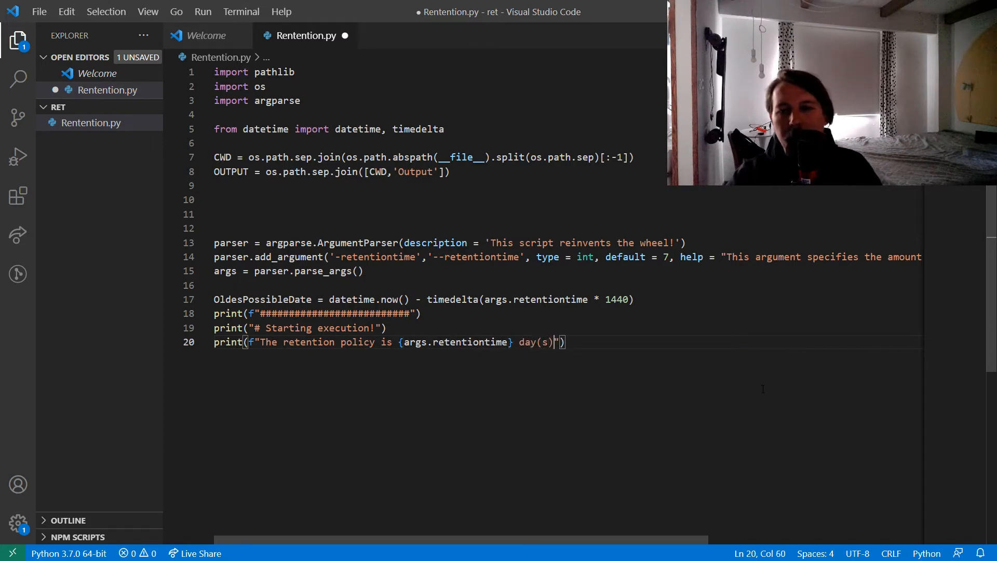
type("!")
type("print(f\"")
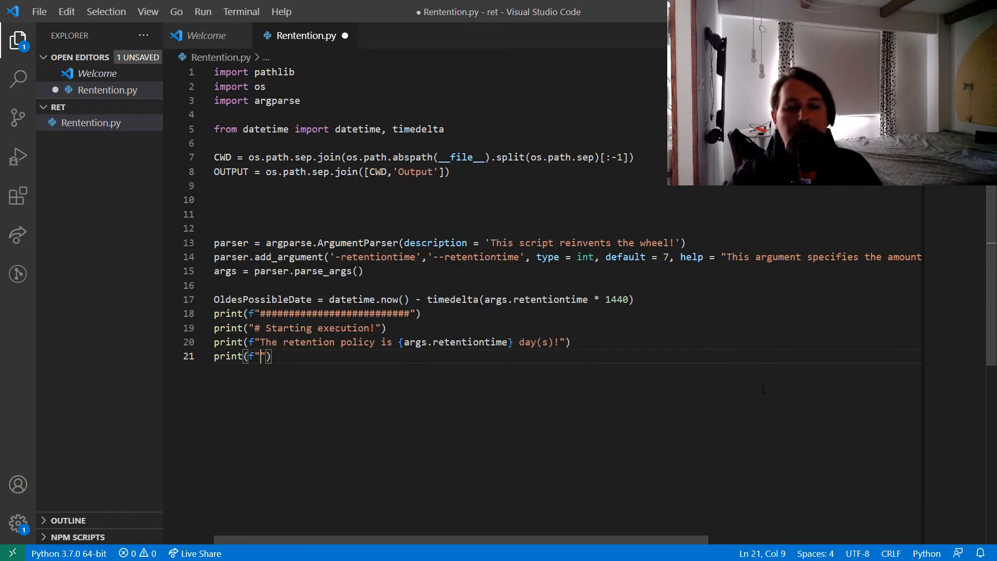
Step: Print 'Checking if {OUTPUT} is present!' before the folder check
type("Chec")
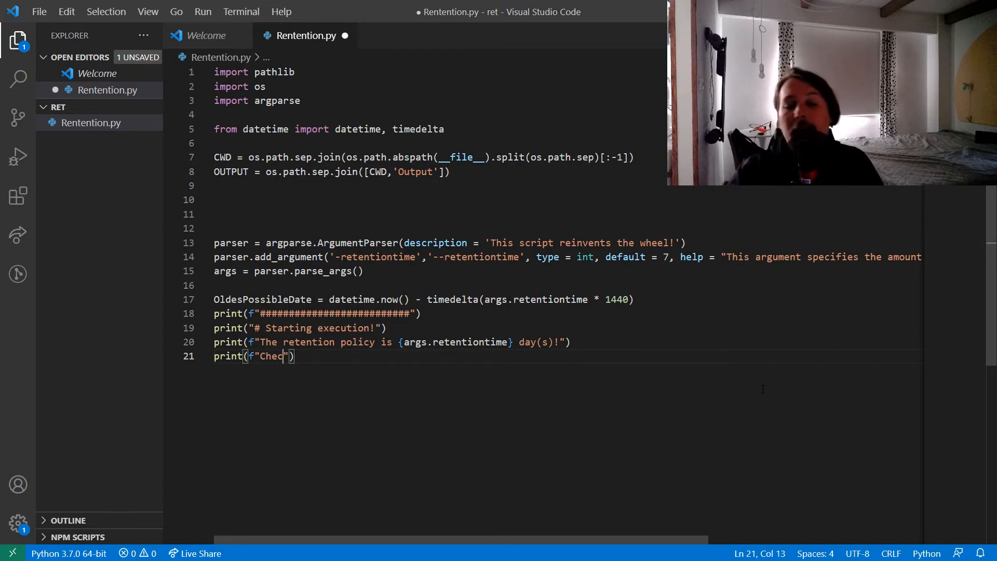
type("k")
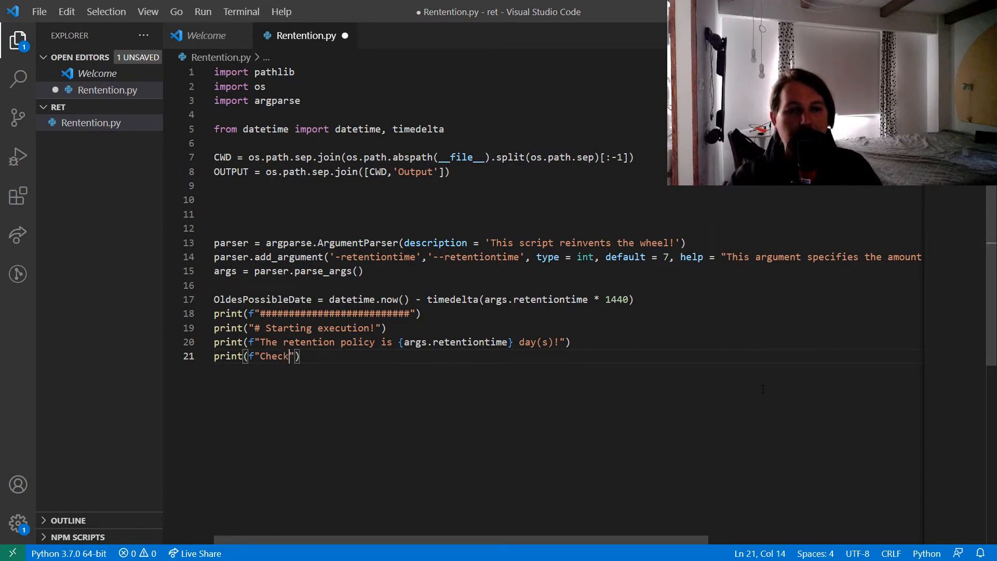
type("ing o")
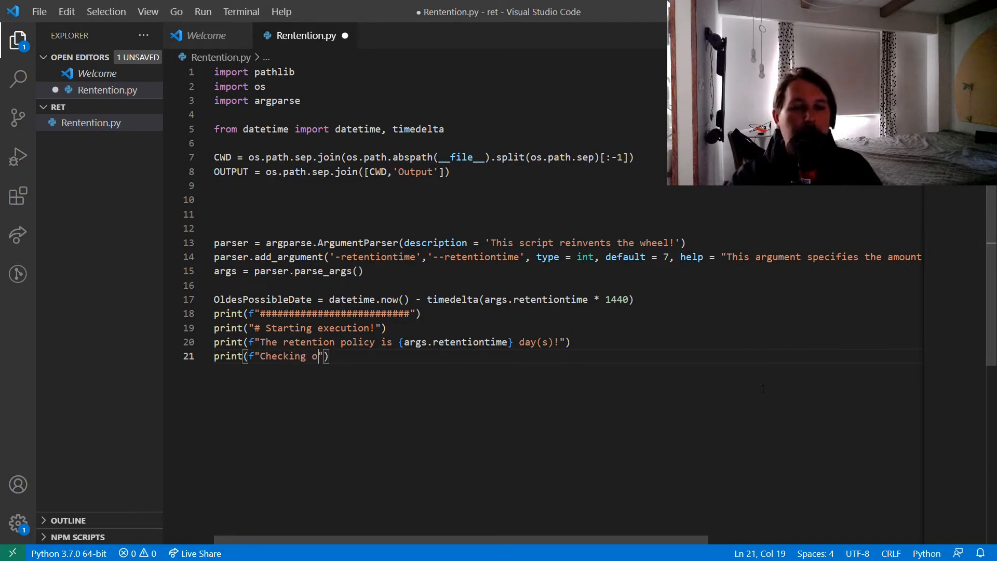
type("if {}")
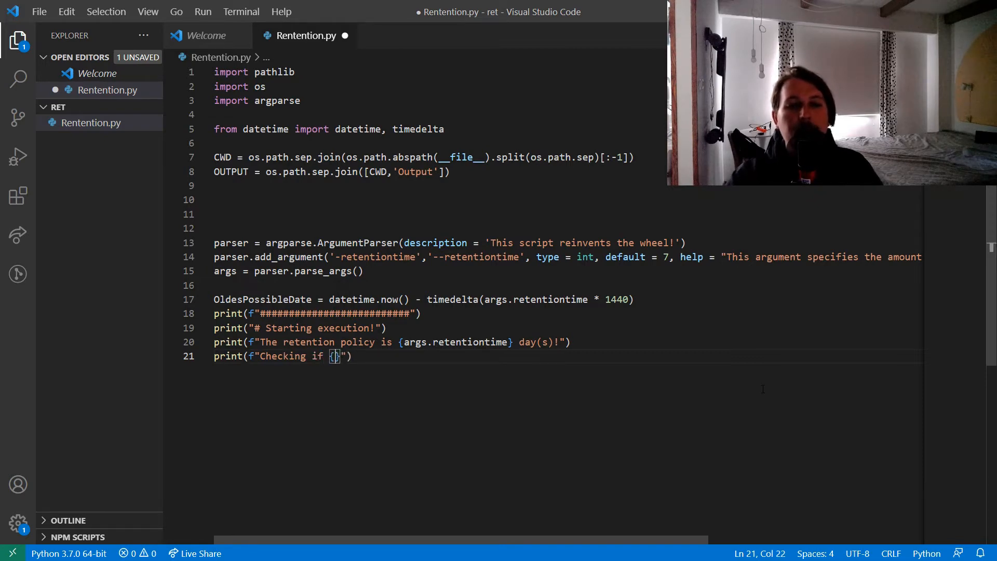
type("OUTPUT")
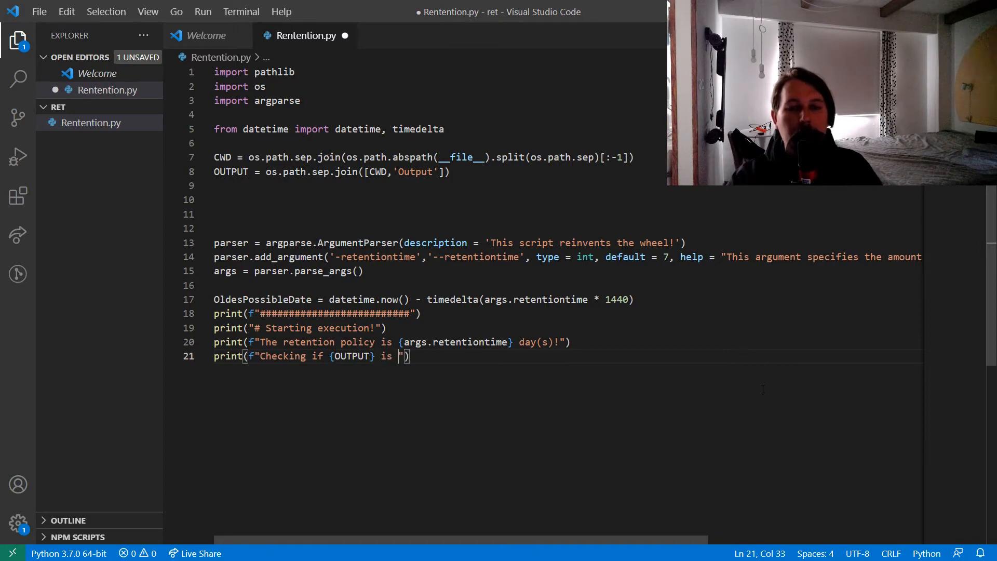
type("present!")
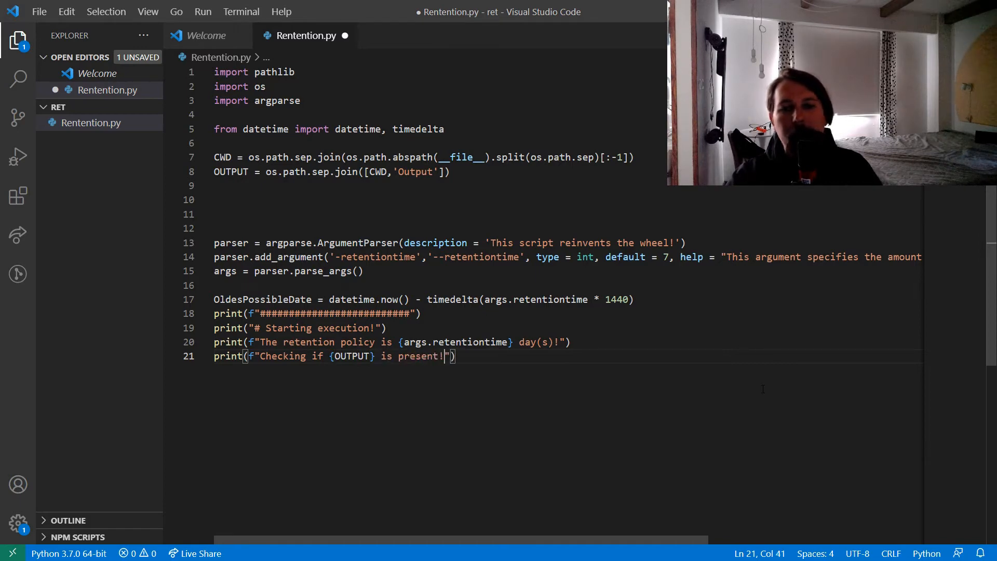
Step: Add if not os.path.isdir(OUTPUT): print an aborting message and raise SystemExit
type("if OUT")
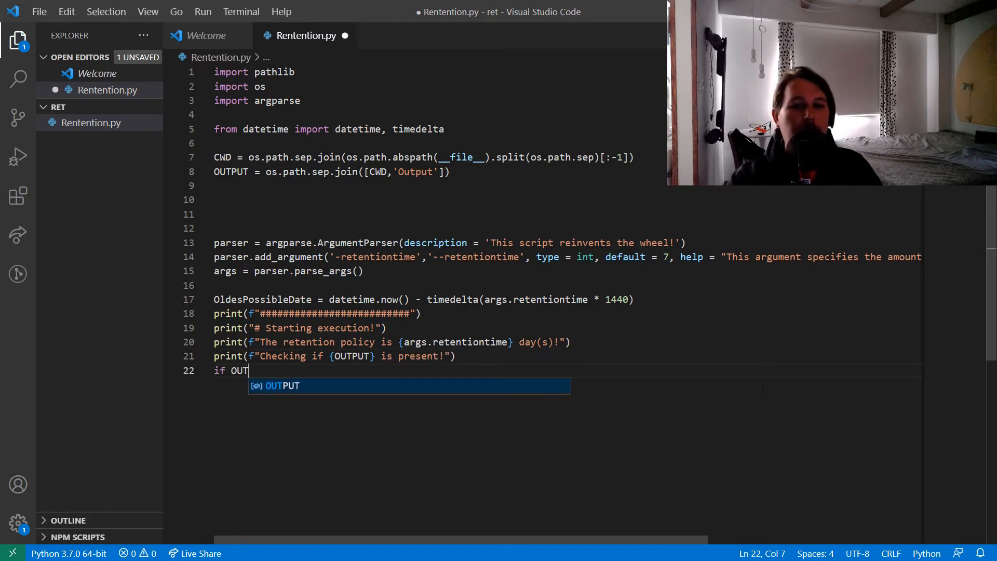
type("os.")
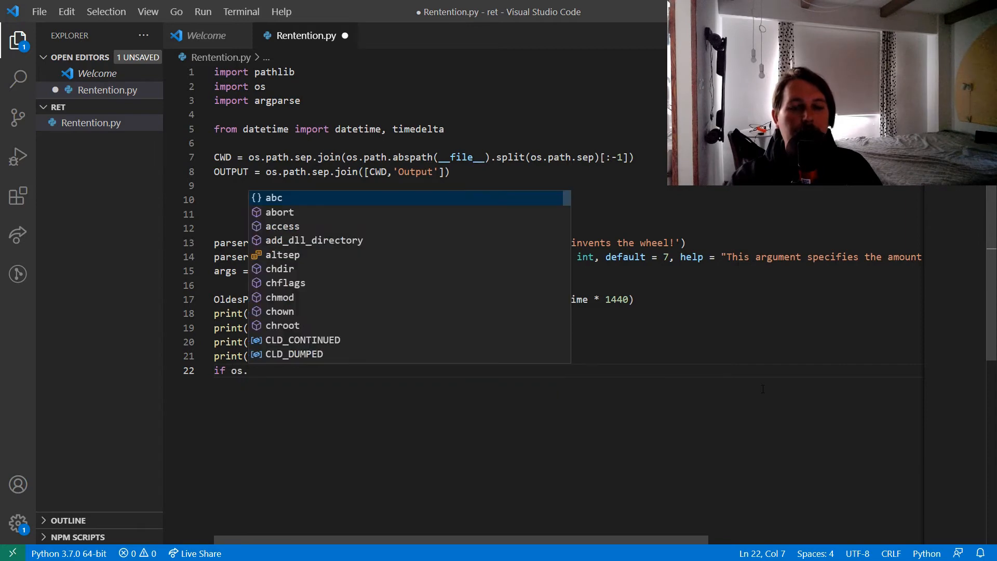
type("path.isdir")
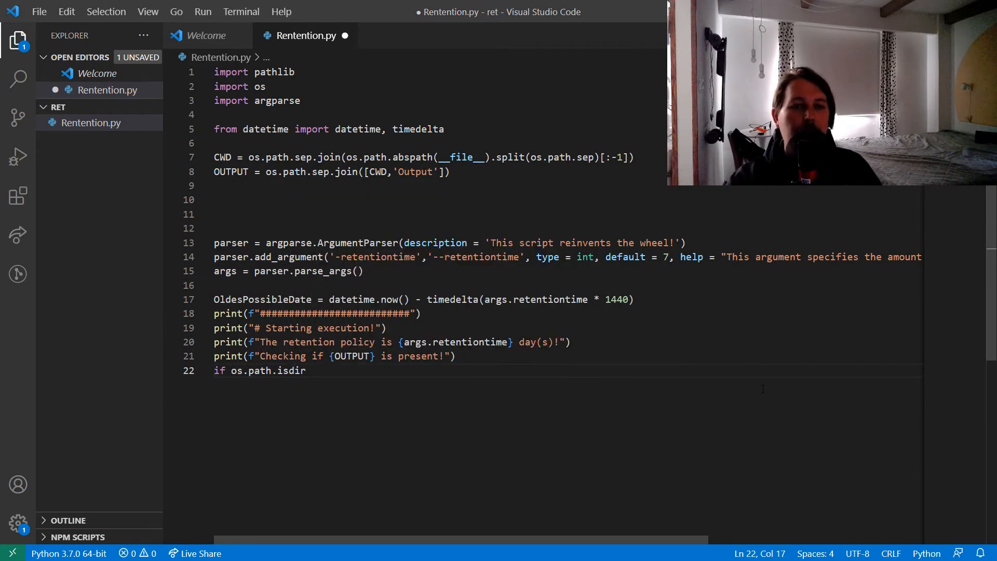
type("(OUTPUT)")
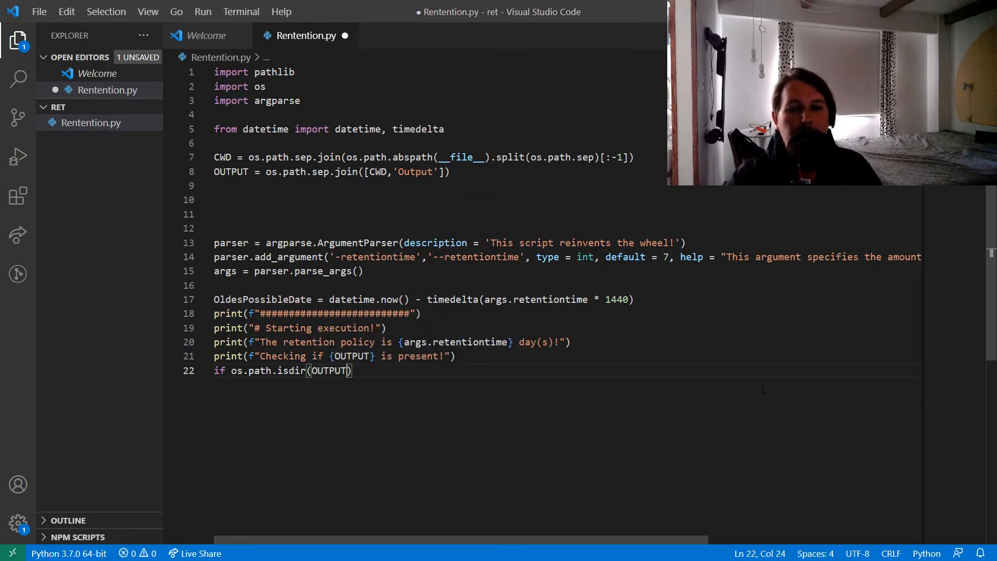
type("not")
type("print(f\"\"T")
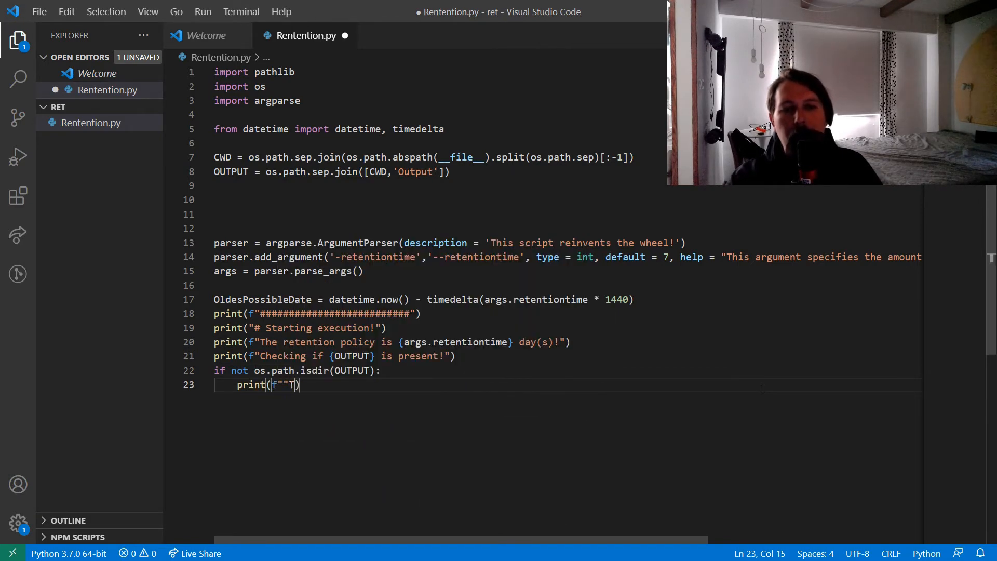
type("he path is unava")
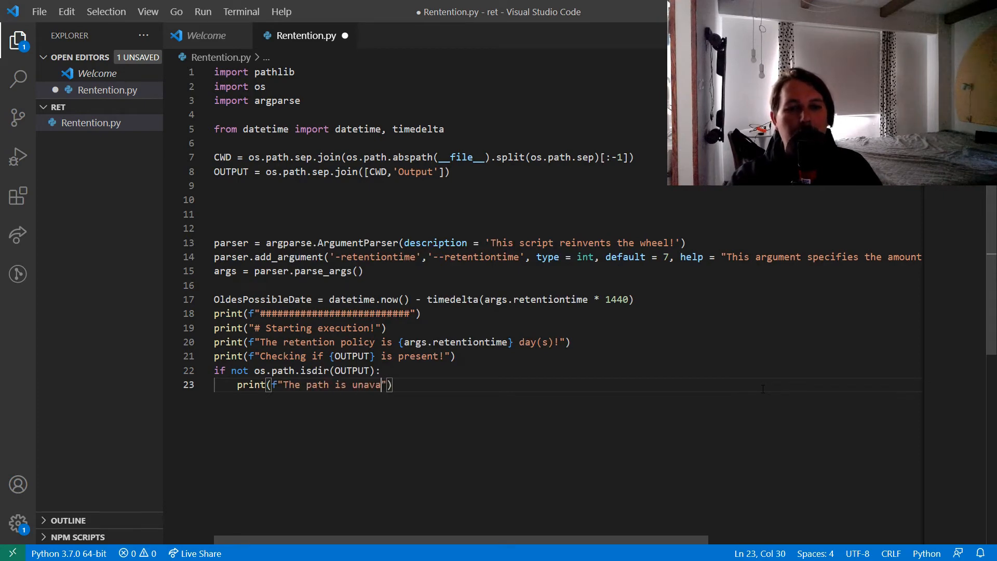
type("ilable, a")
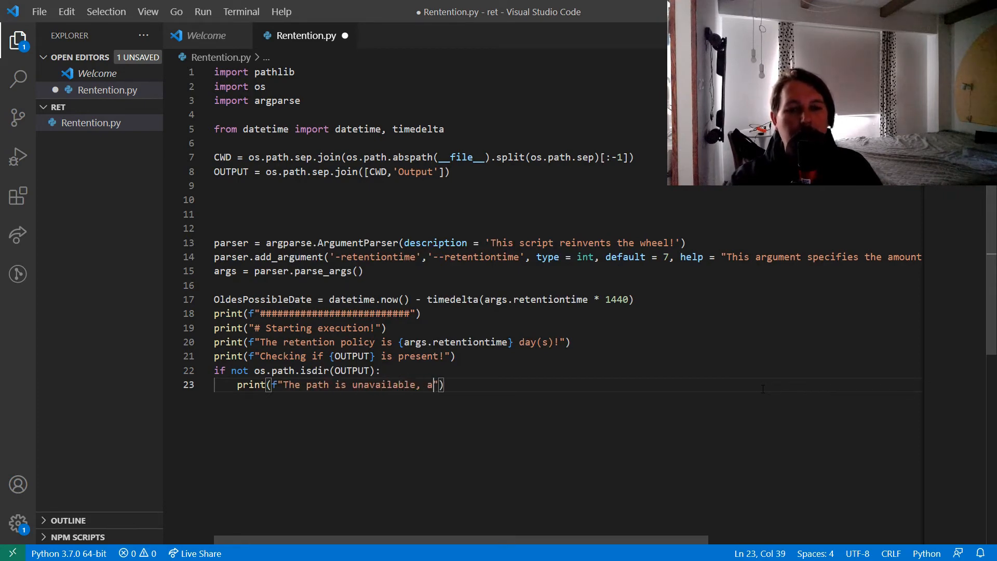
type("borting!")
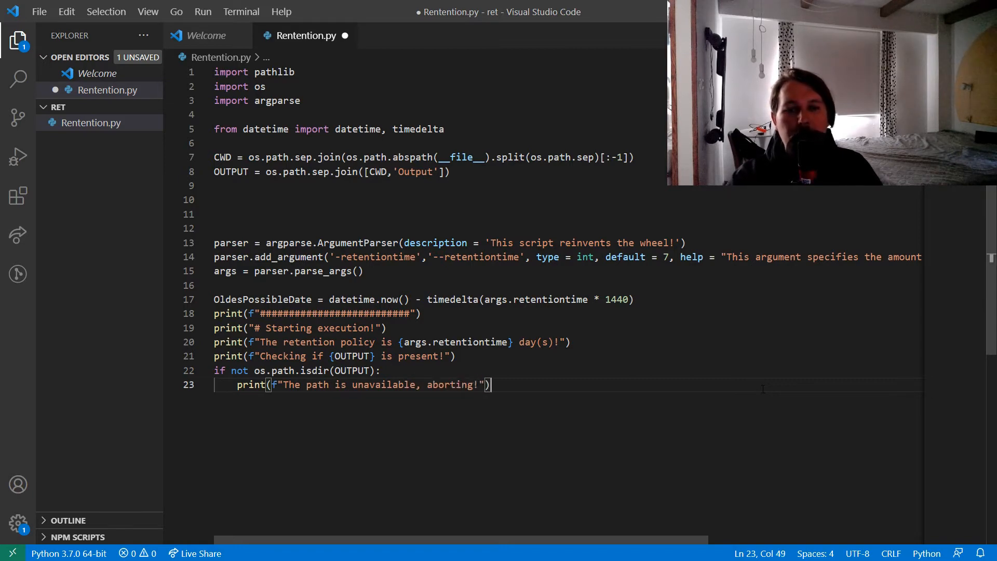
type("raise SystemExit")
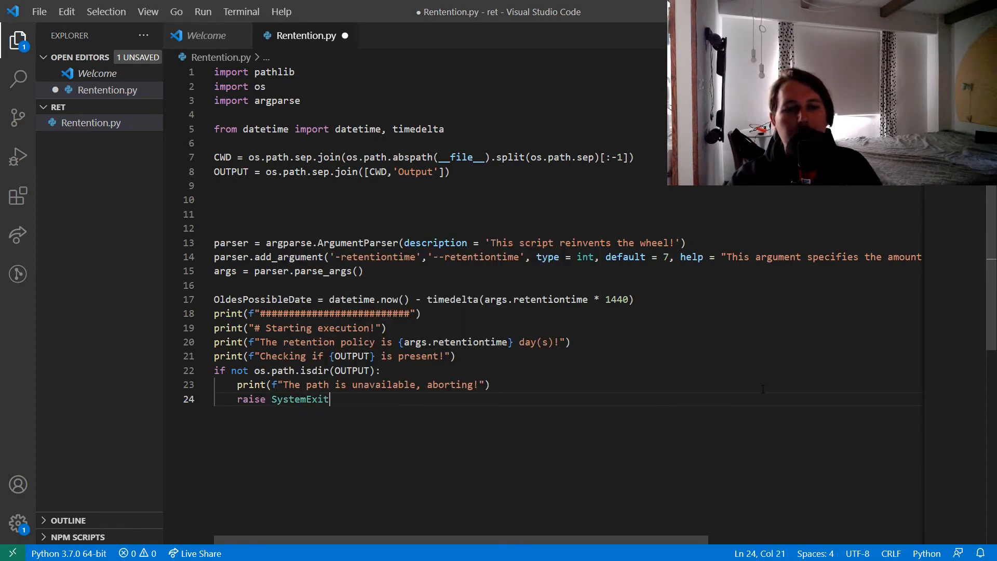
Step: Assign OldFiles = os.listdir(OUTPUT) below the folder check
key("Enter")
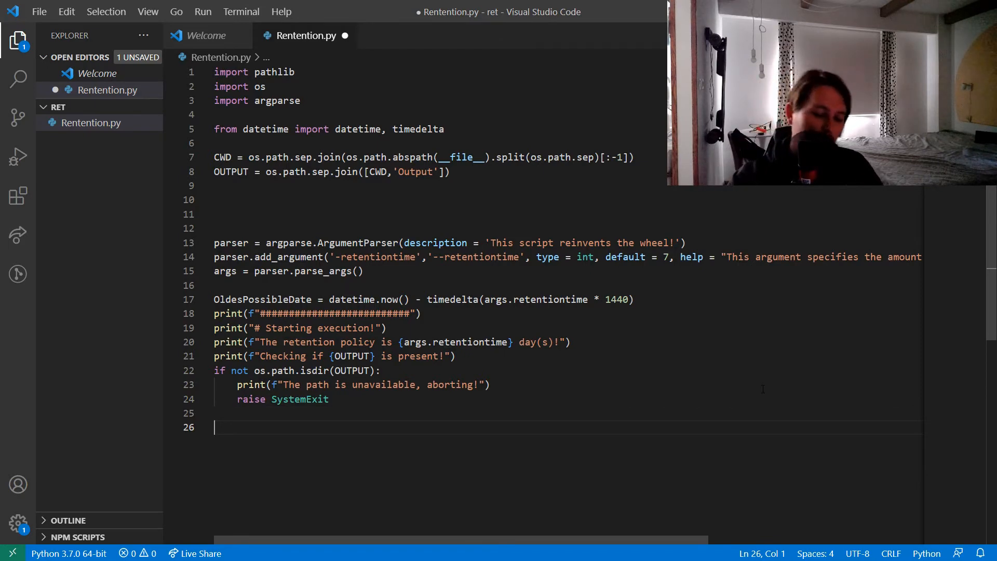
type("Oldi")
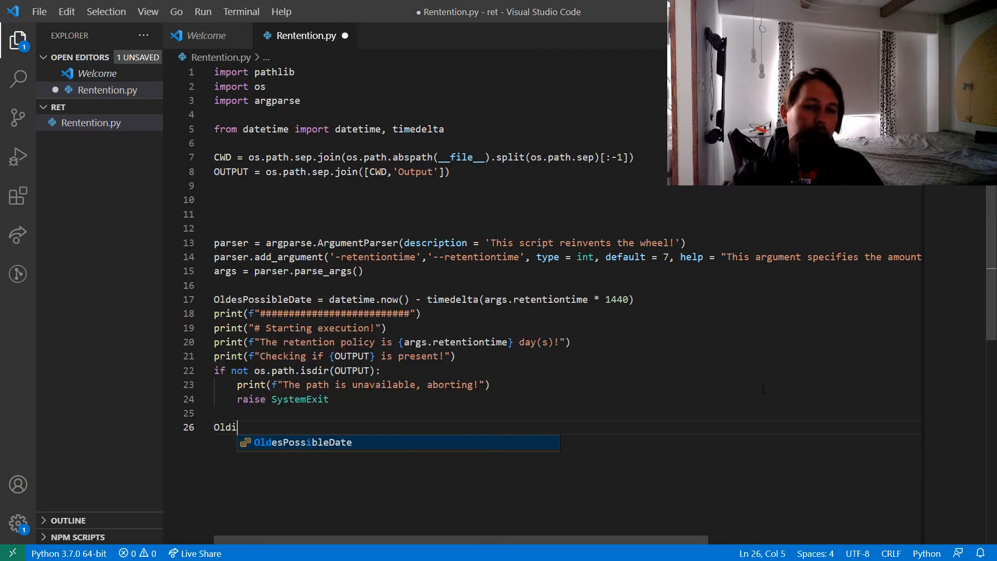
type("es =")
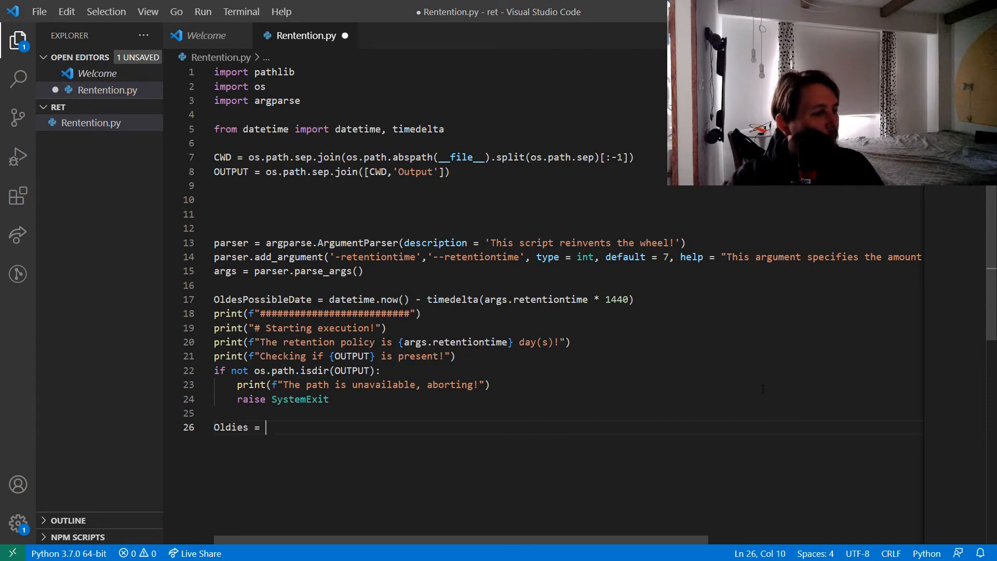
key("BackSpace")
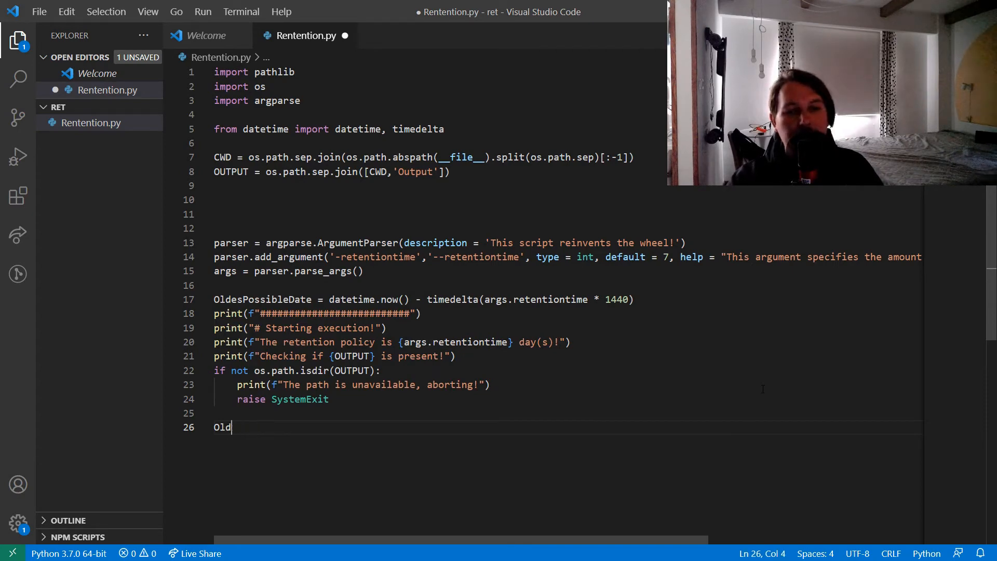
type("Files = o")
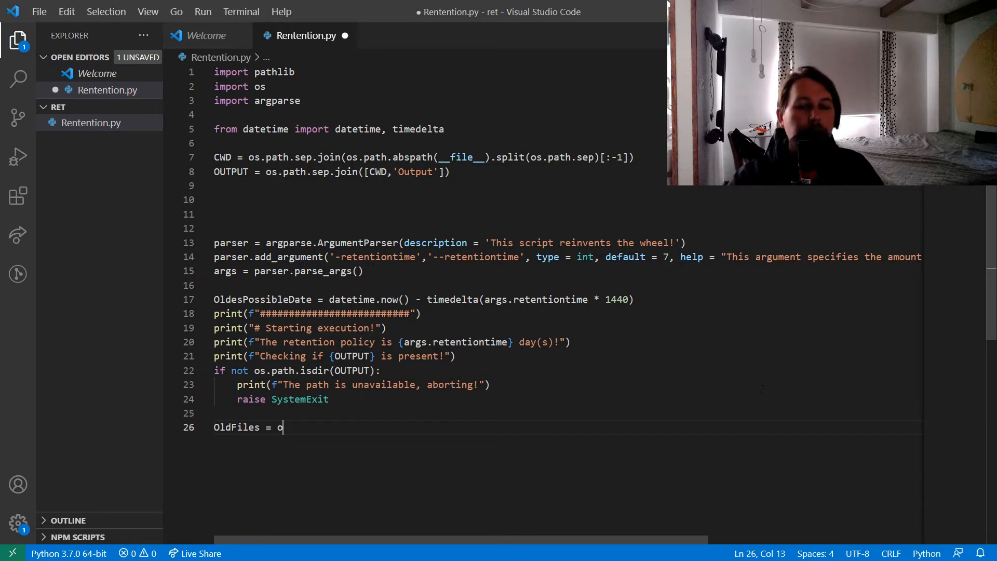
type("s.listdir")
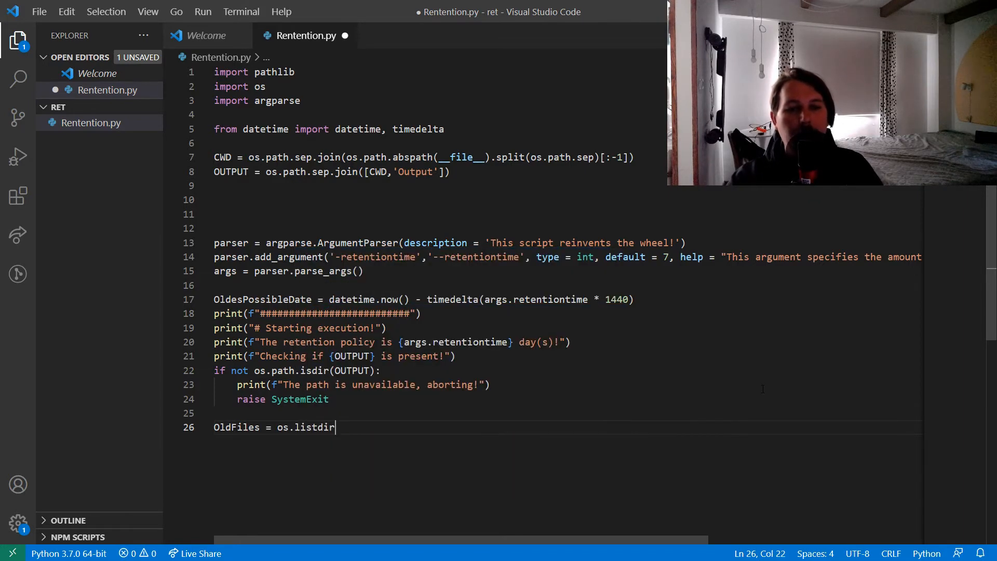
type("()")
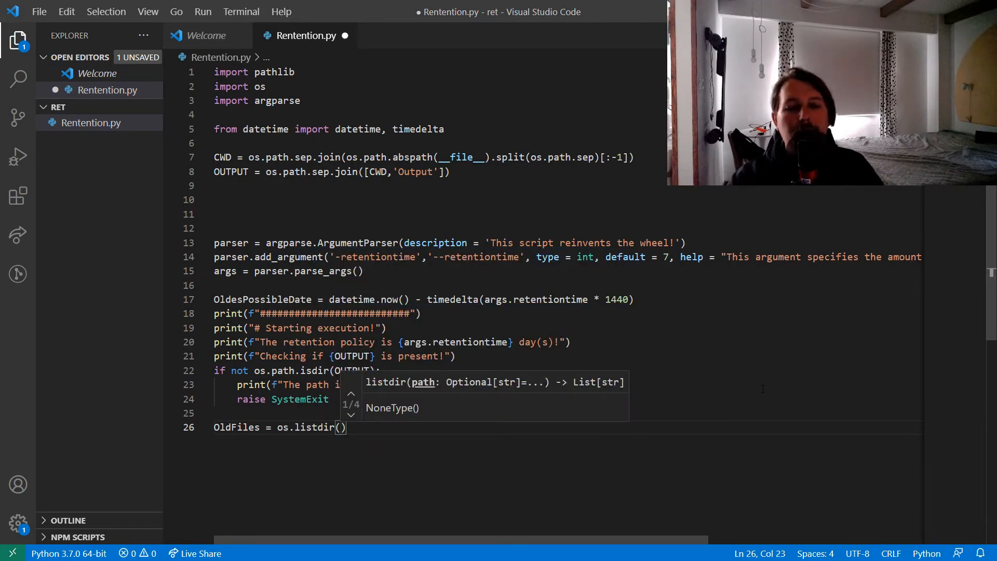
type("OUTPUT")
type("if OldFiles")
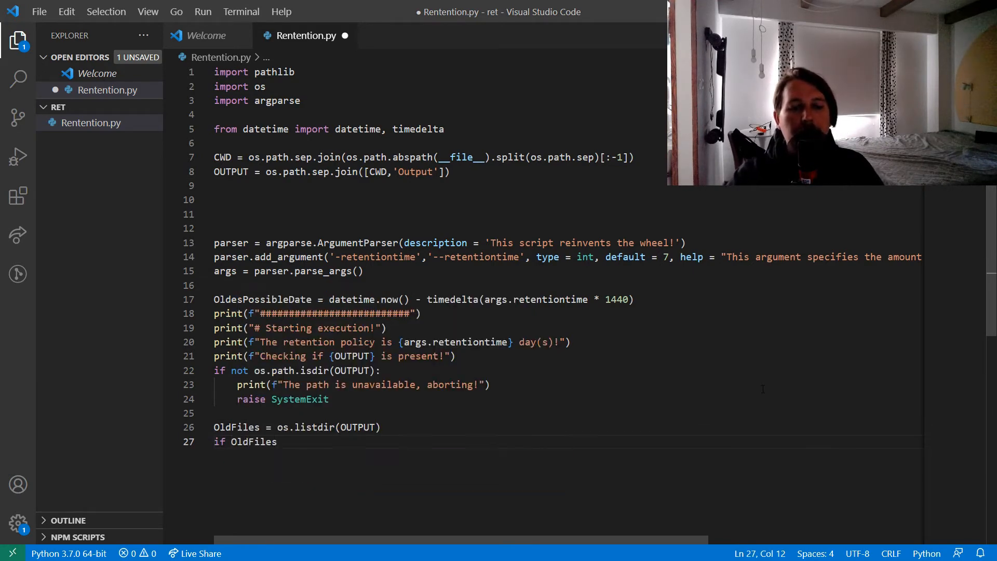
Step: Add an if OldFiles: placeholder block with an else printing that the specified folder is empty
type(":")
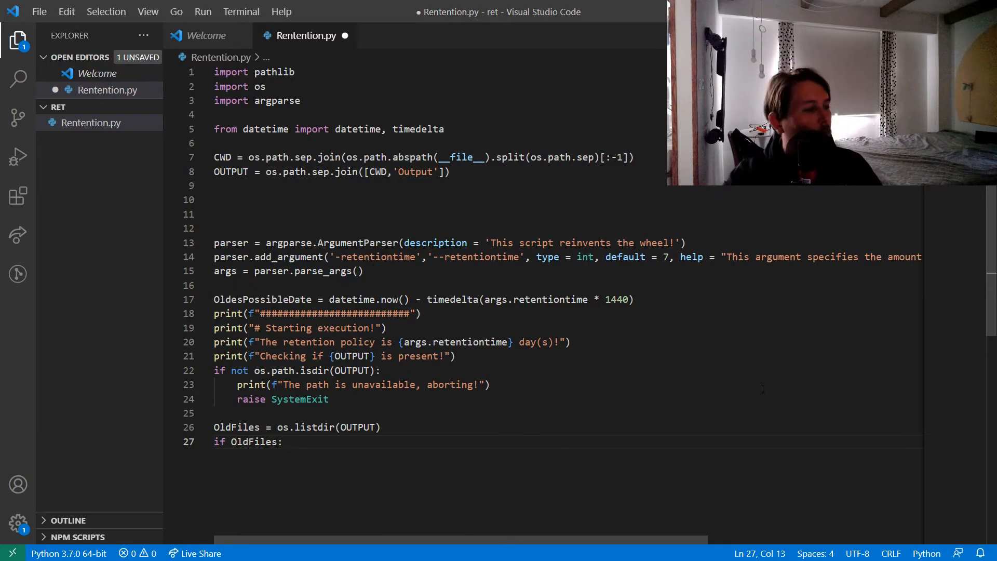
type("...")
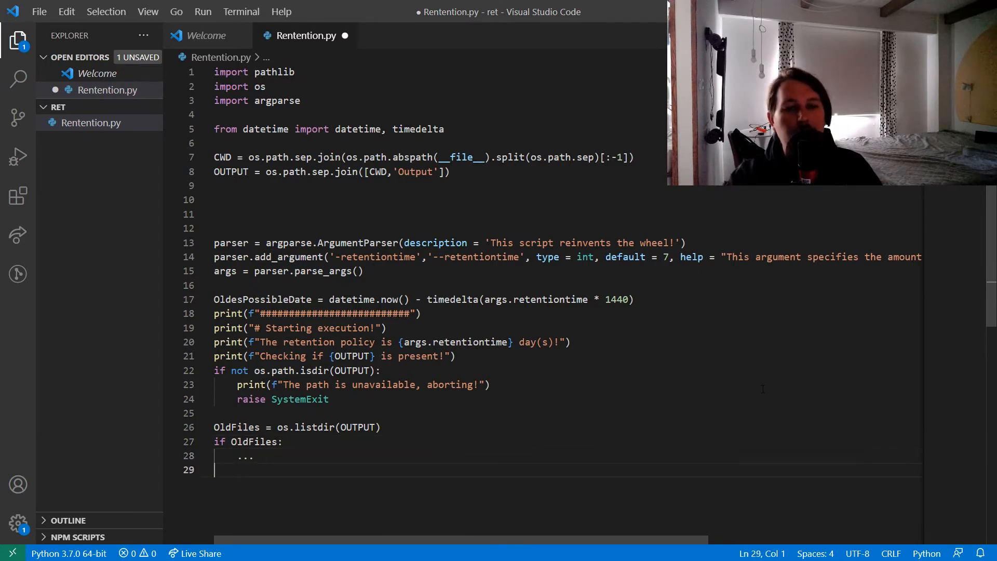
type("else:")
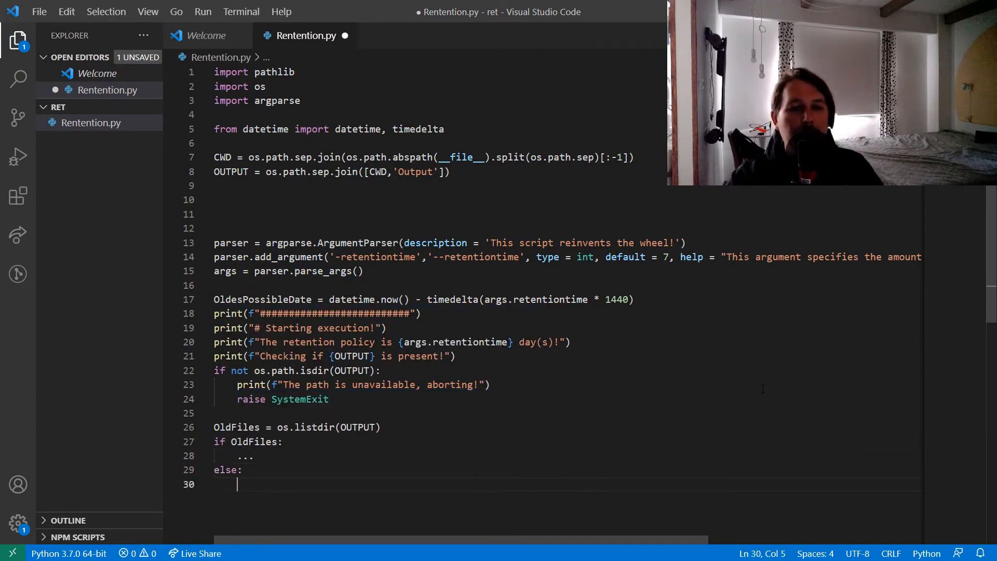
type("print(f\"The")
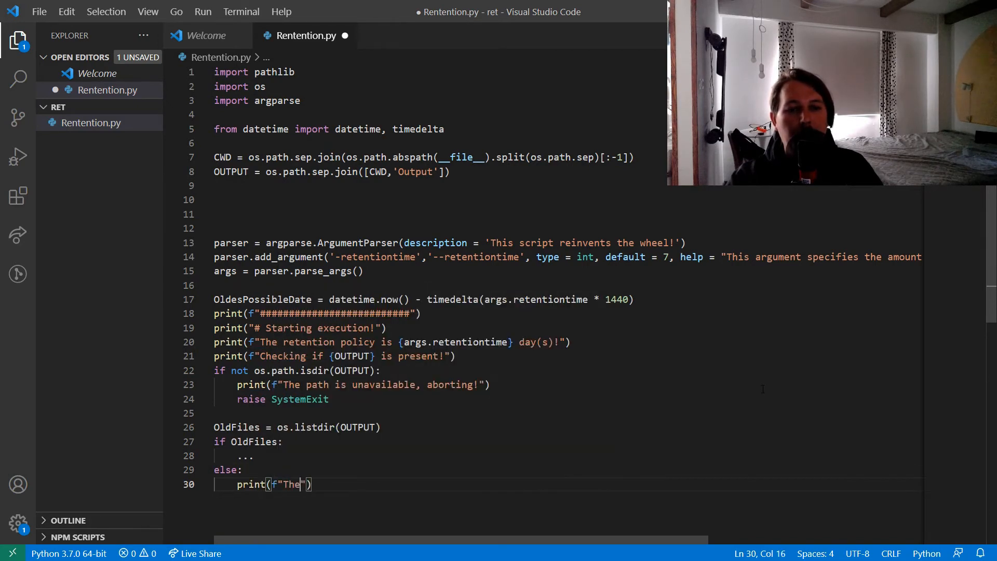
type("speci")
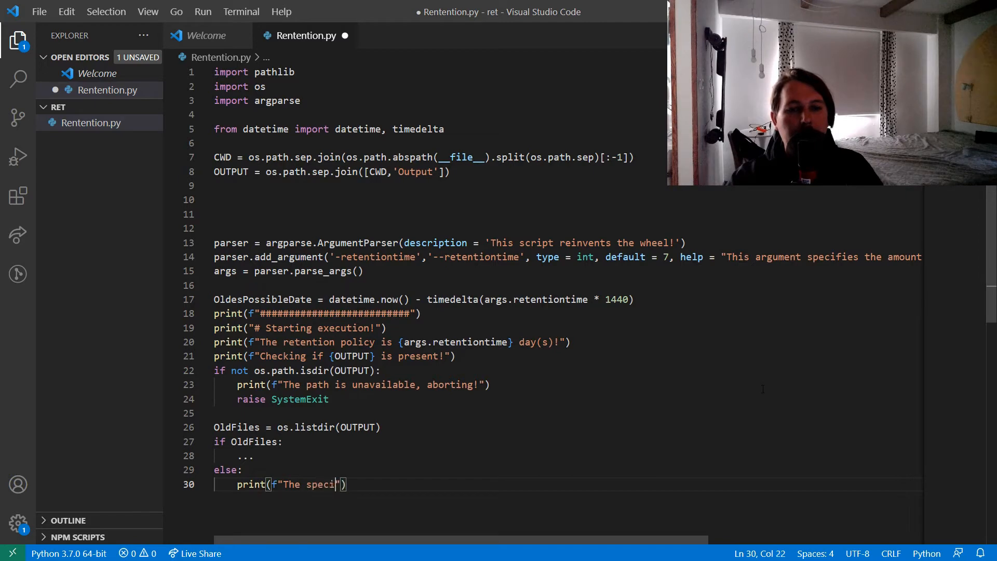
type("fied fo")
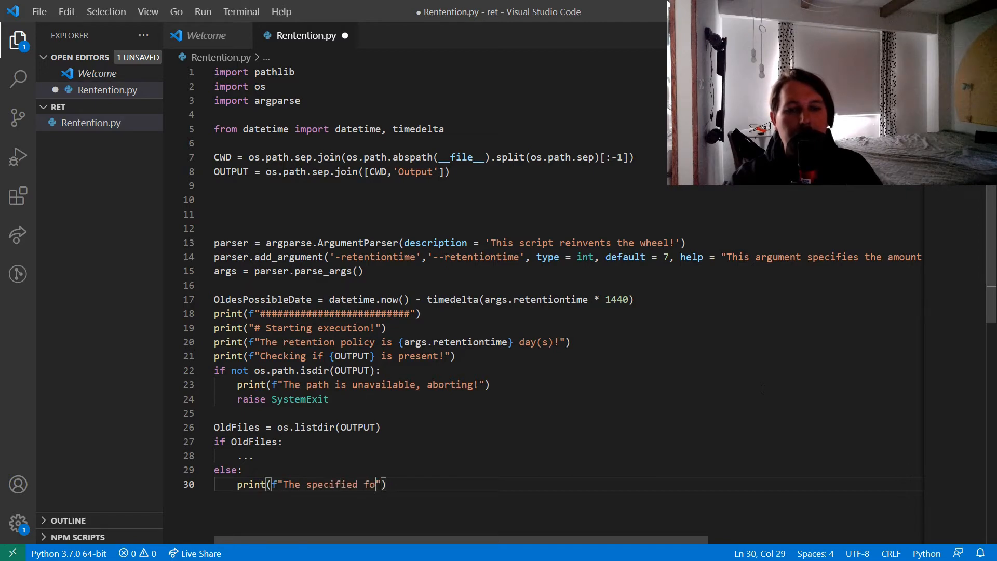
type("lder is empty")
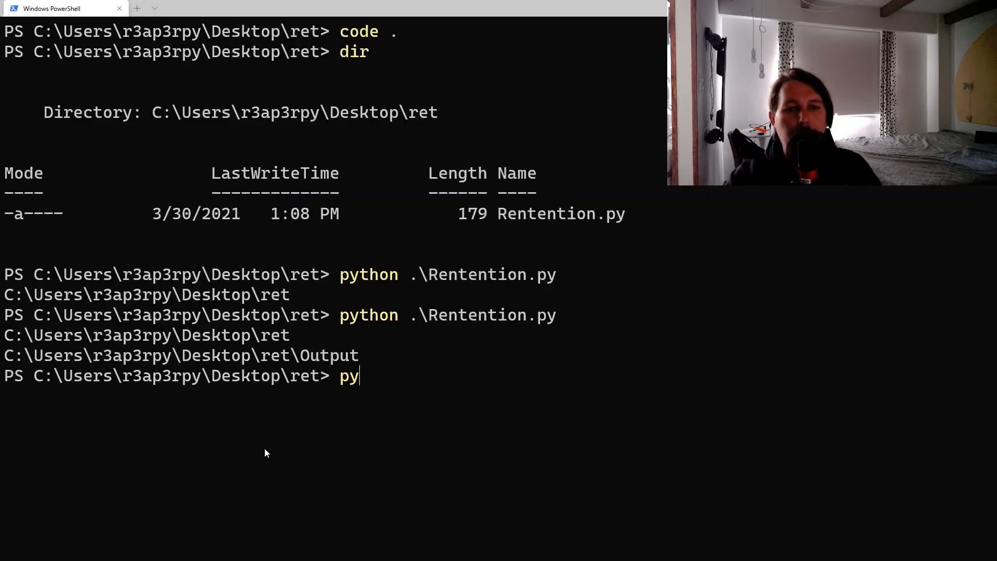
Step: Run python .\Rentention.py, see it abort, then create the Output folder with mkdir
key("Return")
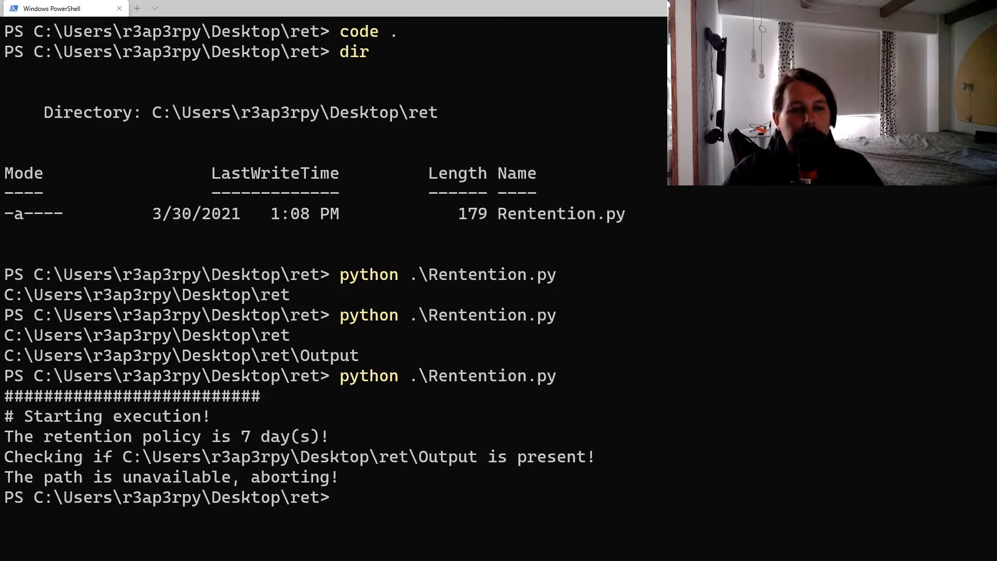
double_click(67, 436)
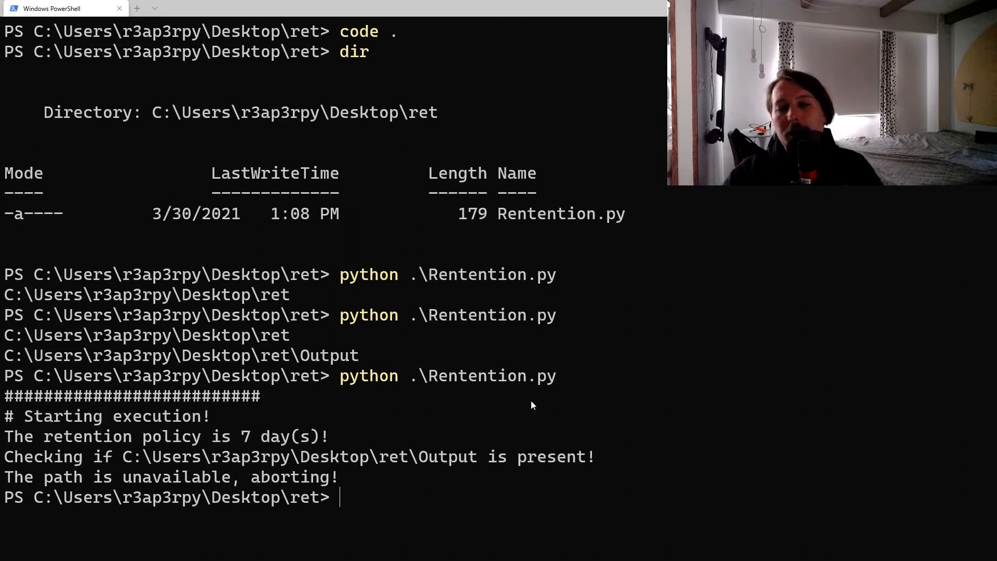
mouse_move(365, 409)
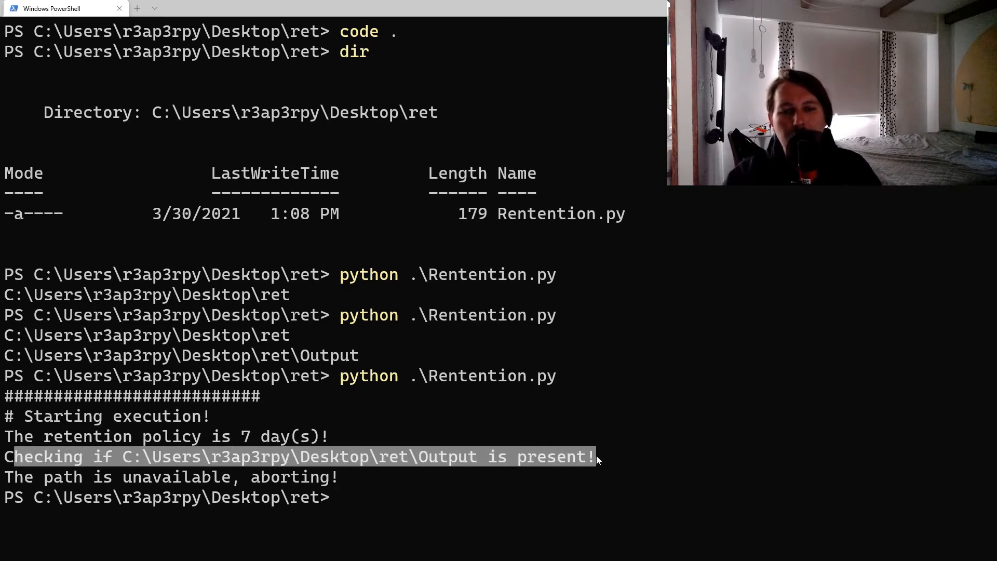
left_click(446, 477)
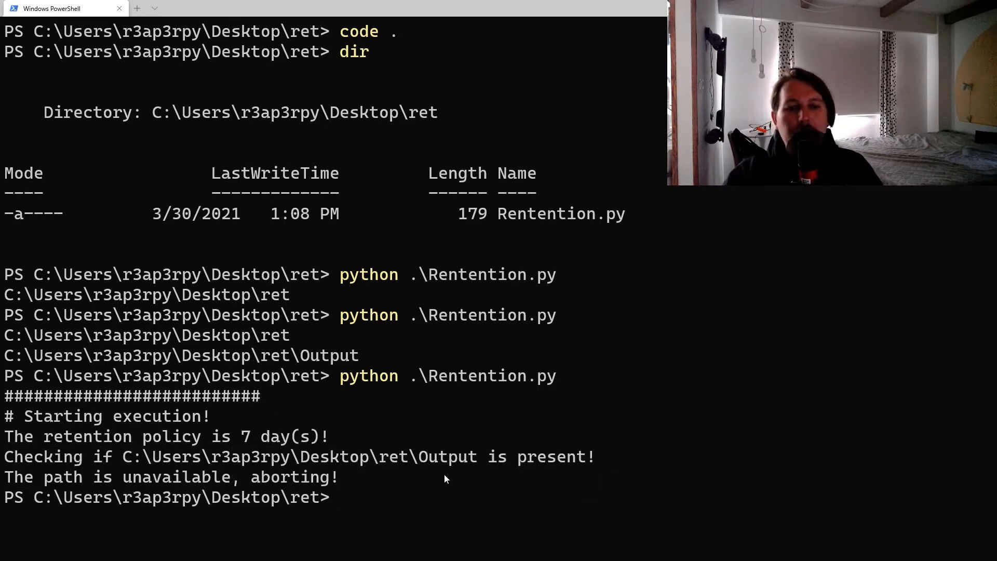
type("mkd")
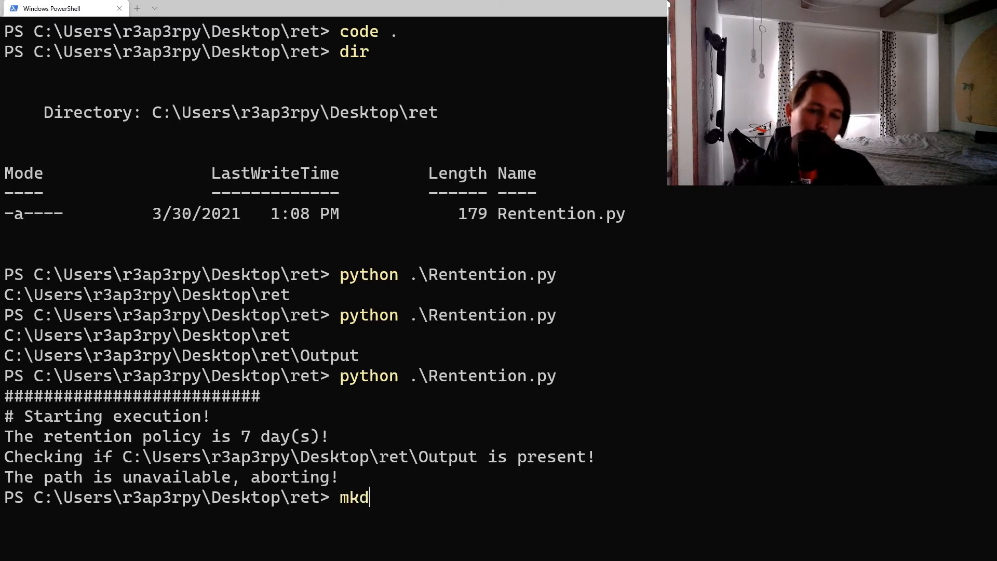
type("ir Output")
type("python .\\Rentention.py")
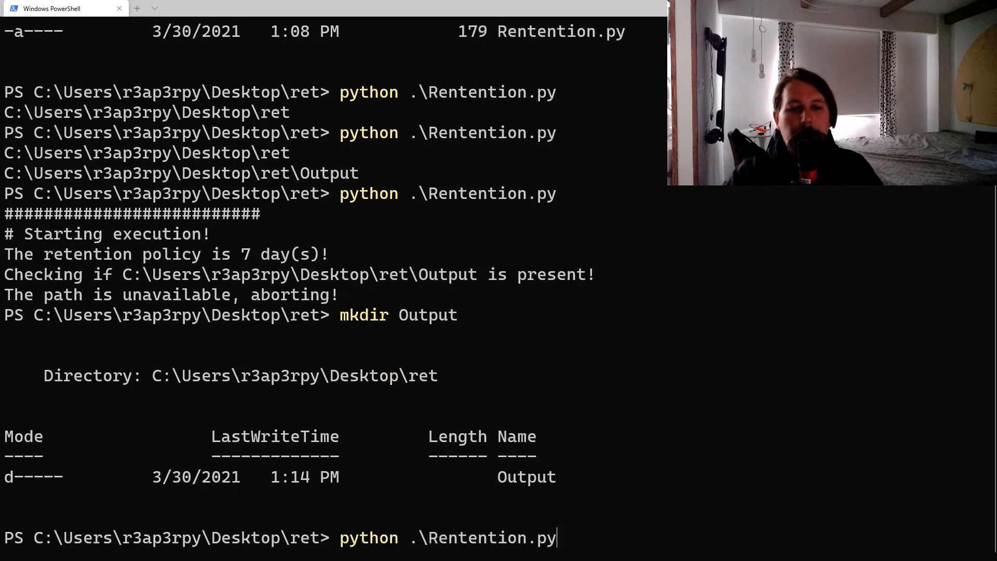
Step: Rerun the script, then run it with --retentiontime 3, confirming the empty-folder message
key("Return")
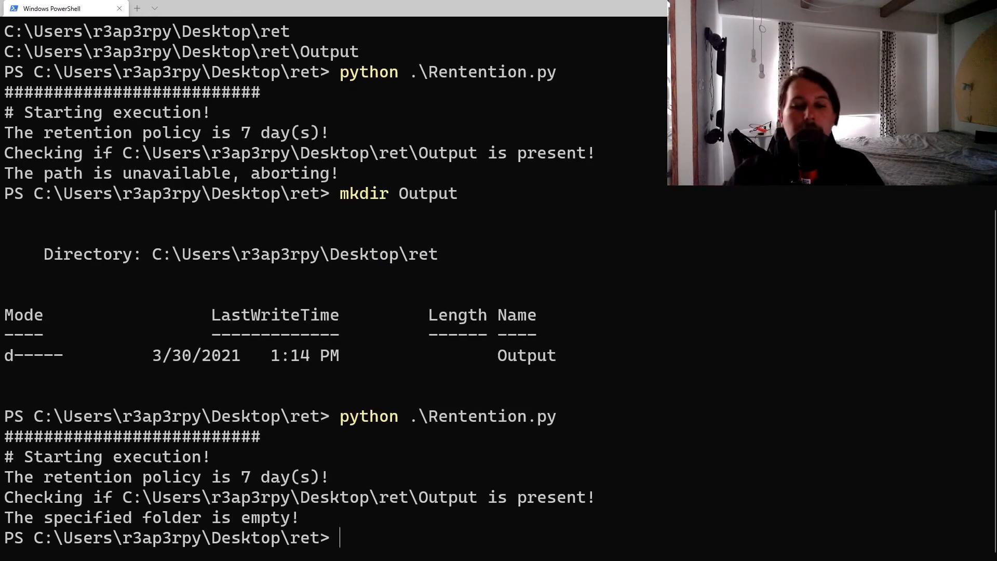
type("python .\\Rentention.py --retentiontime 3")
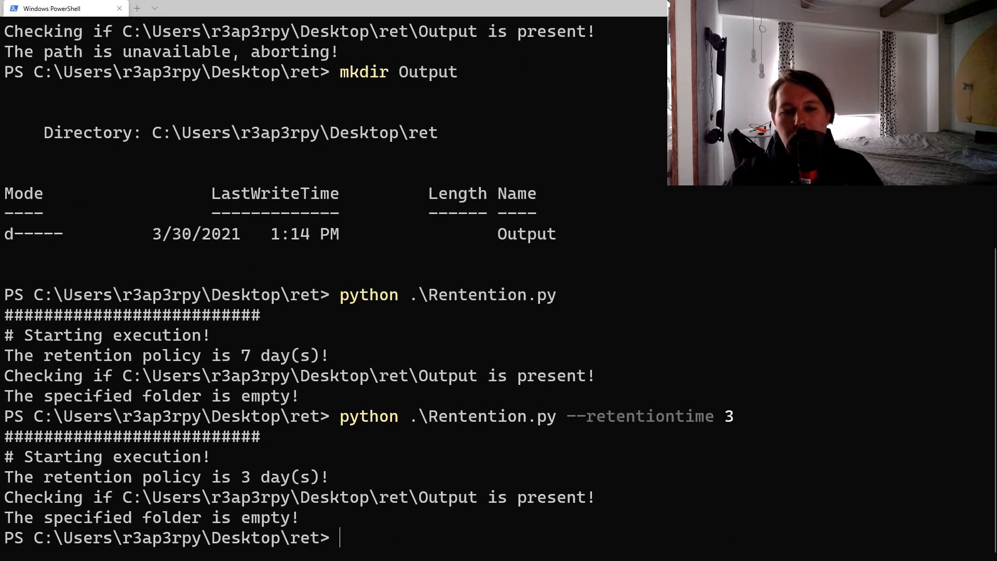
double_click(304, 476)
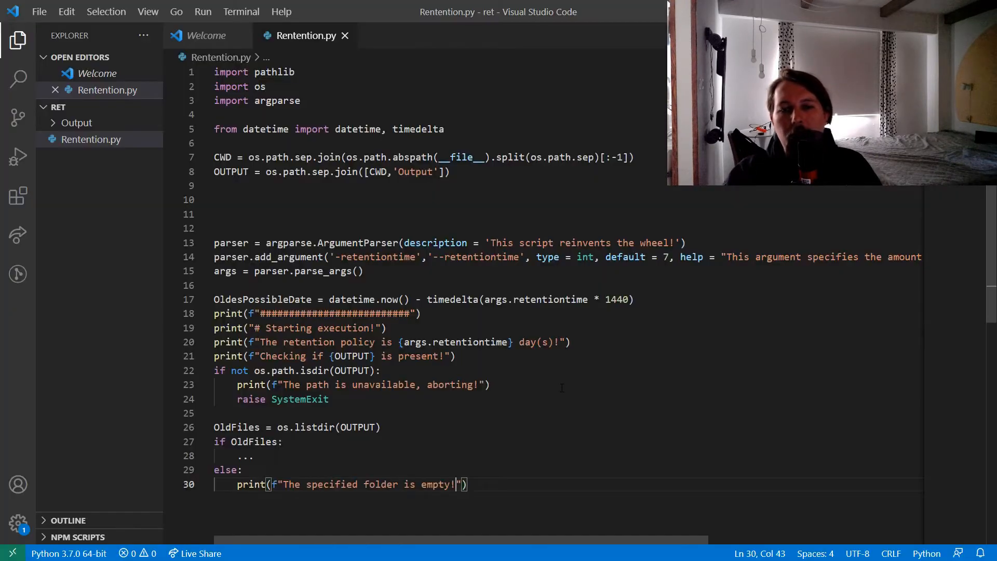
Step: Replace the ellipsis under if OldFiles with a print starting 'There are {len(Output)}'
left_click(253, 268)
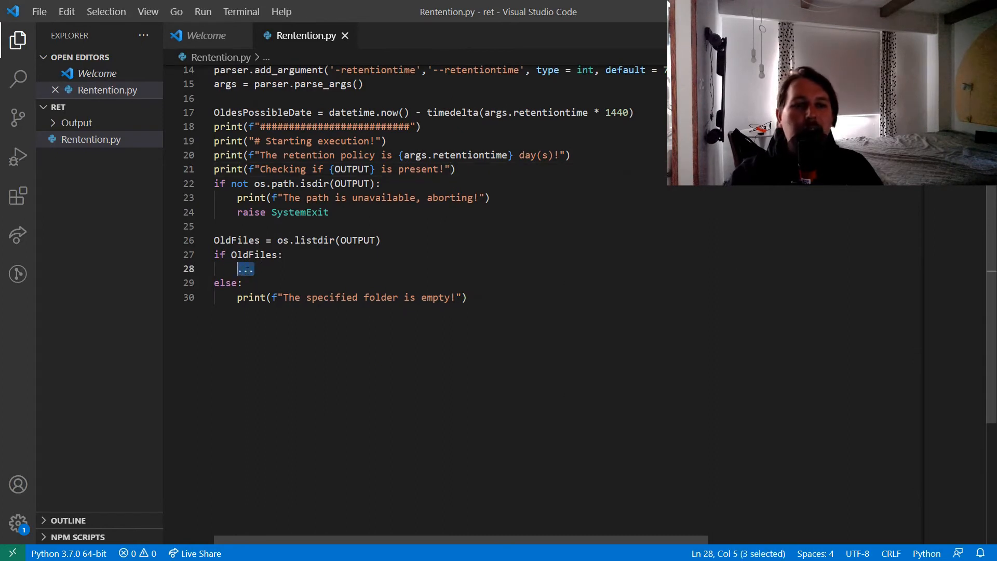
key("Delete")
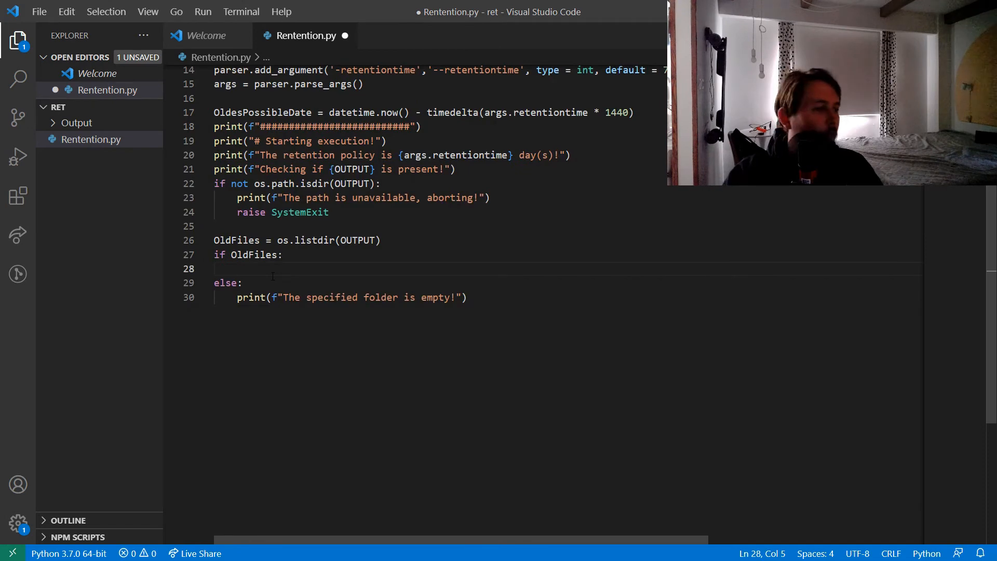
type("print(f\"\")")
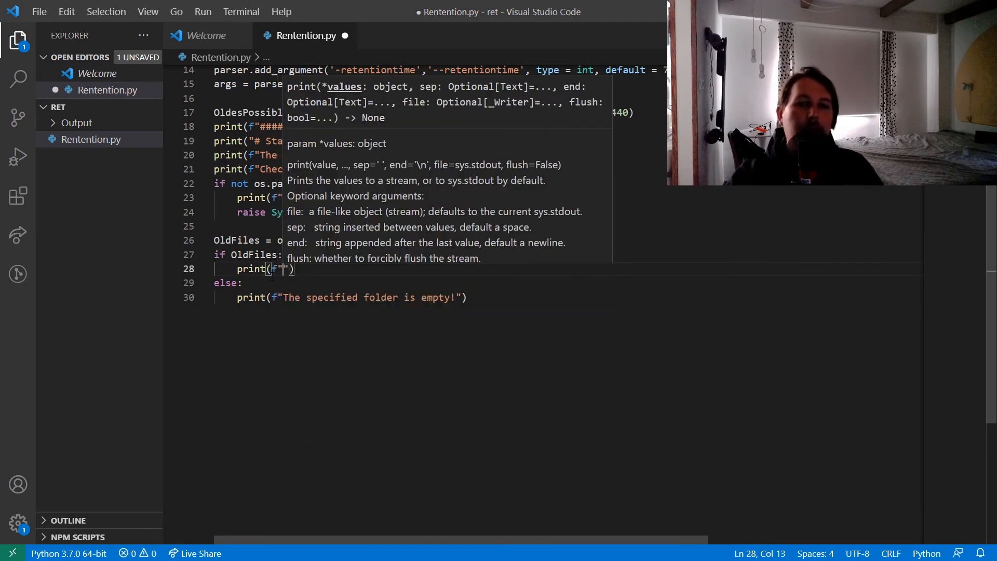
type("There")
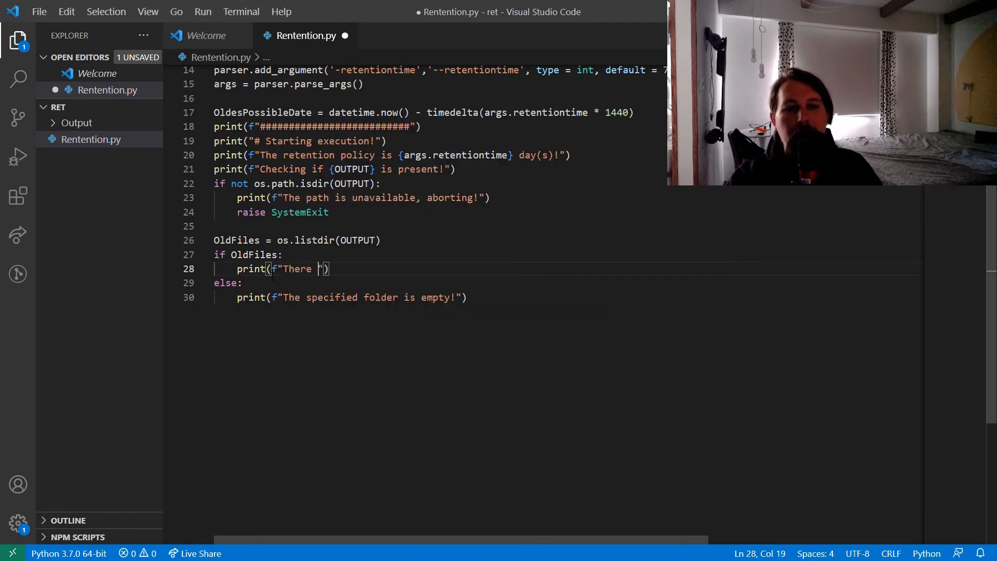
type("are {")
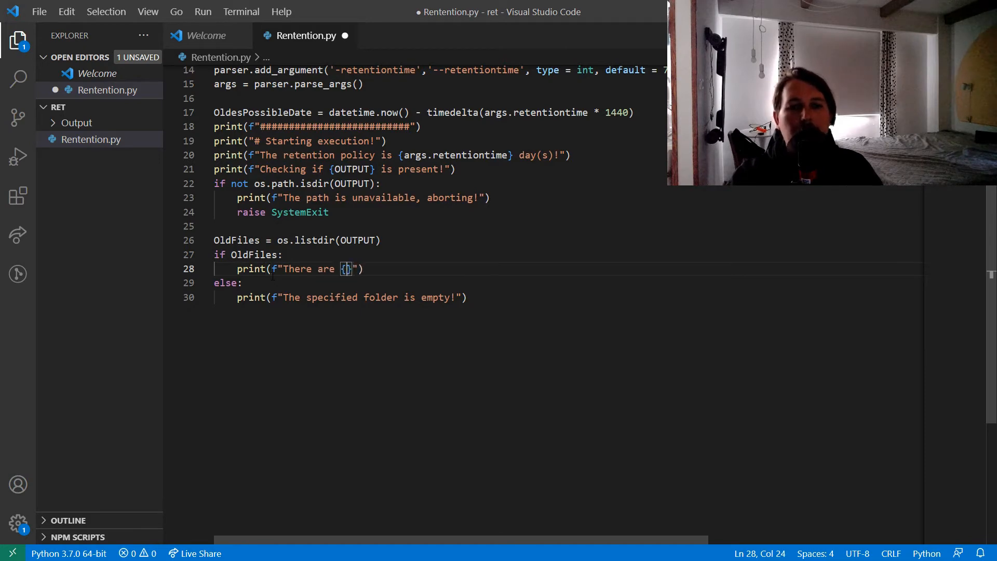
type("l")
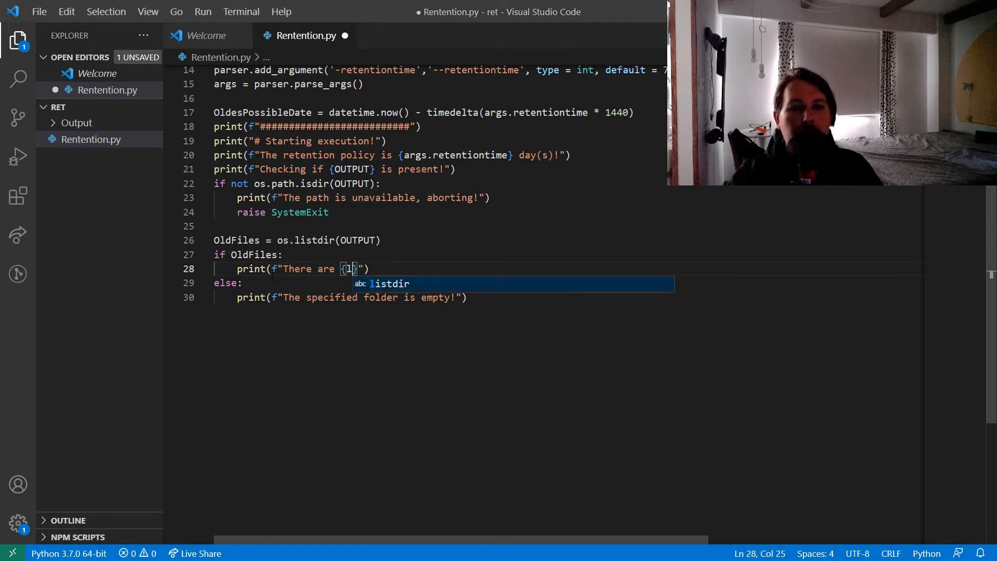
type("len(Output")
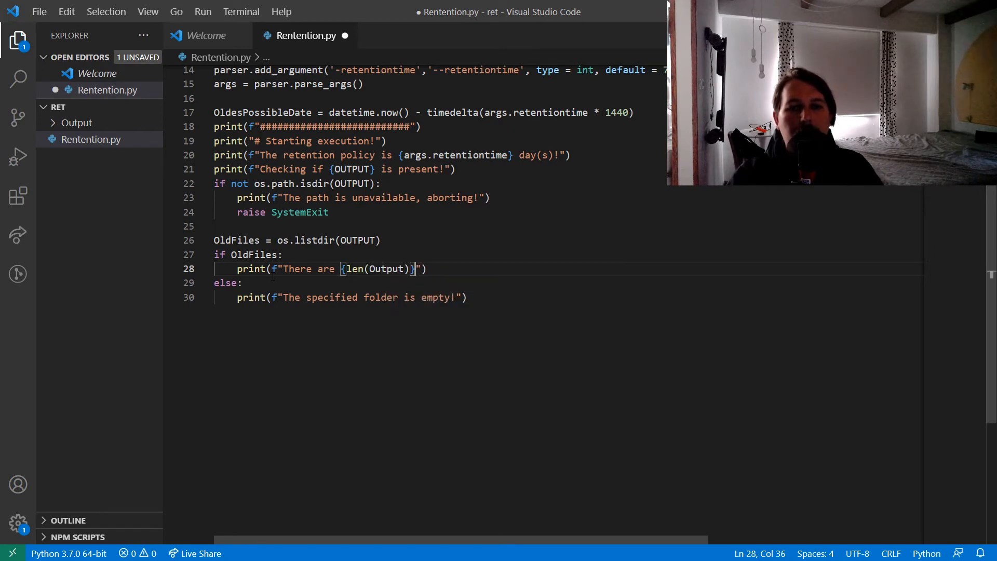
Step: Finish the message 'file(s) in the folder, checking their age!' and begin a for loop
type("file(s")
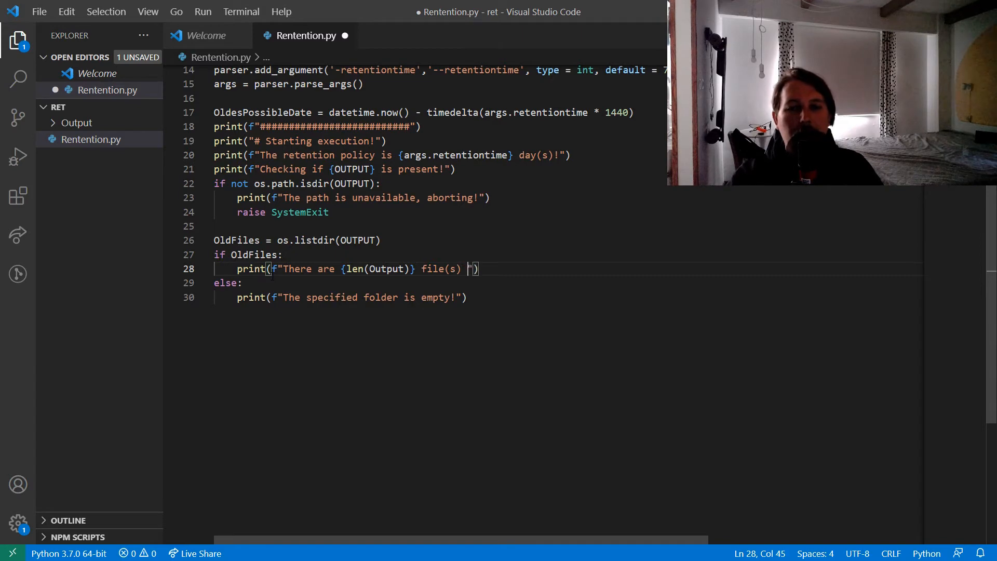
type("in the folder,")
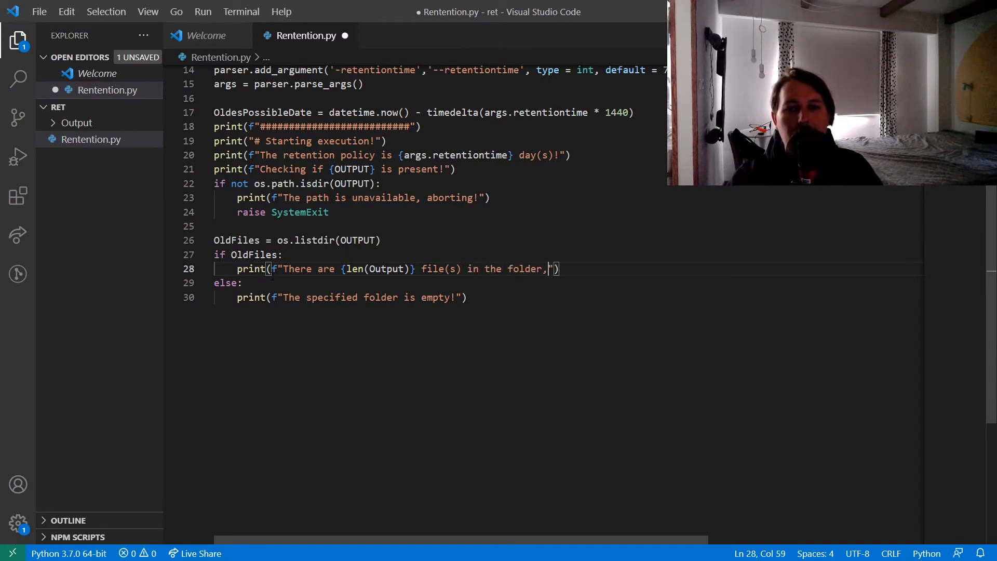
type("checking their age%")
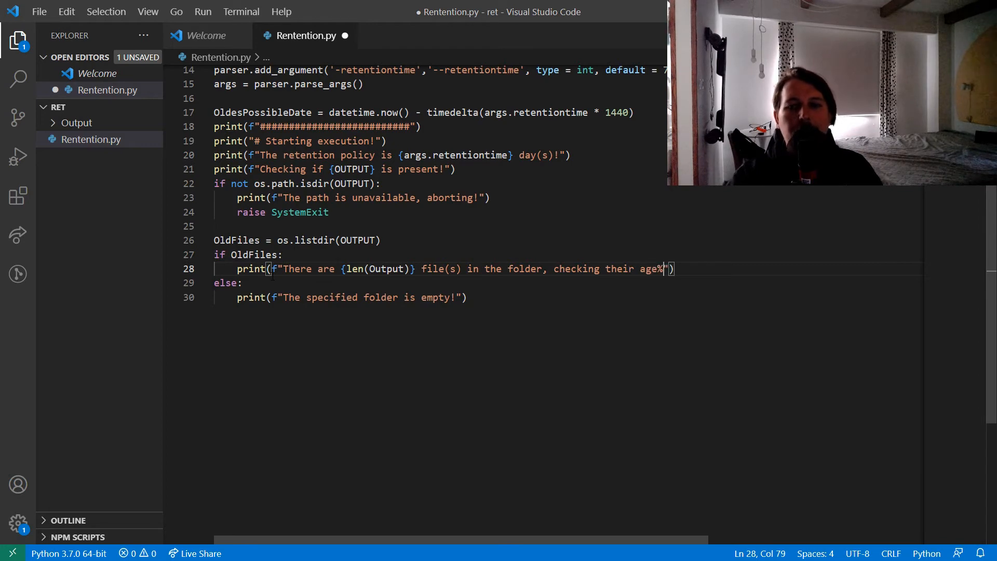
type("!\"")
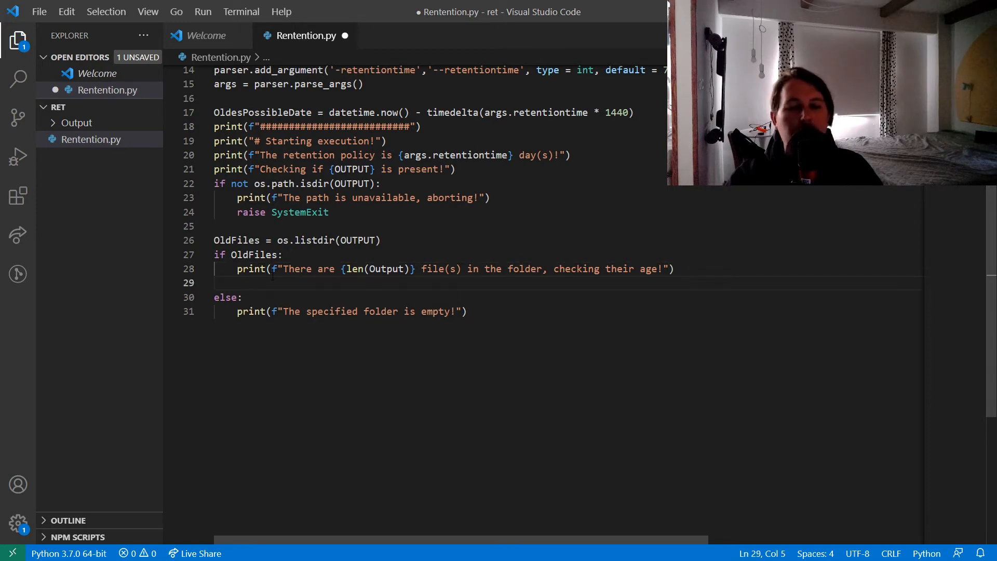
type("for file in OldFiles:")
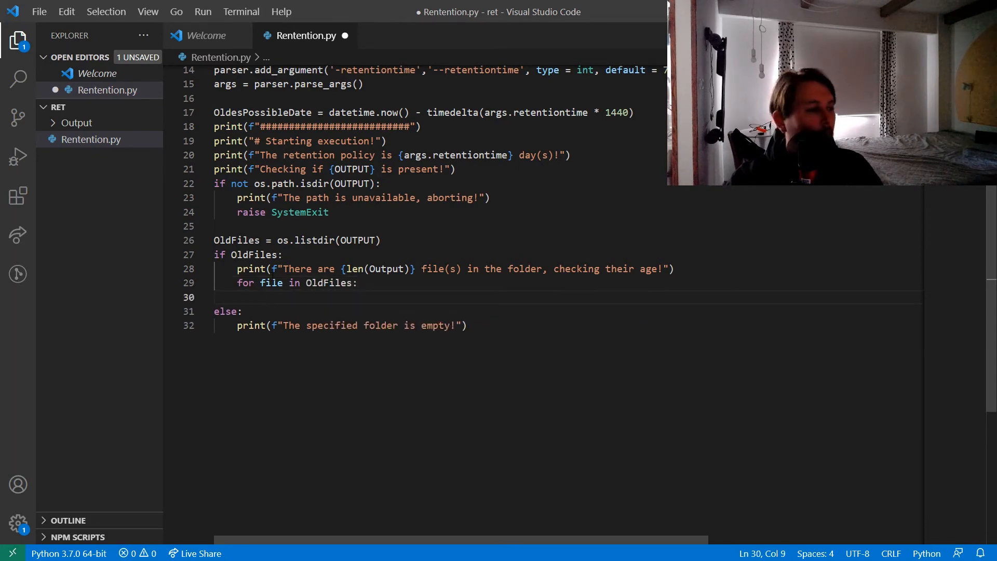
Step: Inside for file in OldFiles, set filename = os.path.sep.join([OUTPUT, file])
type("filena")
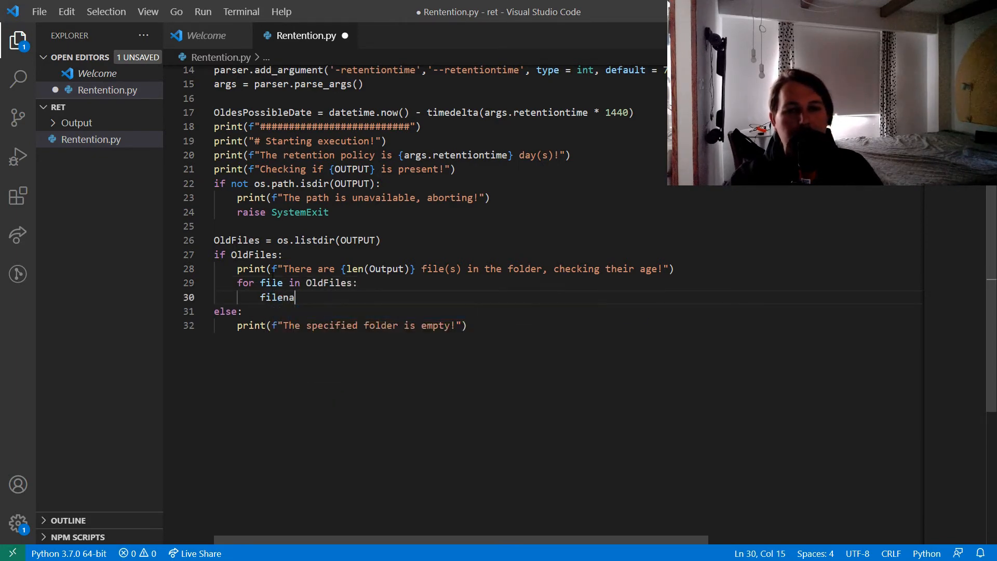
type("me =")
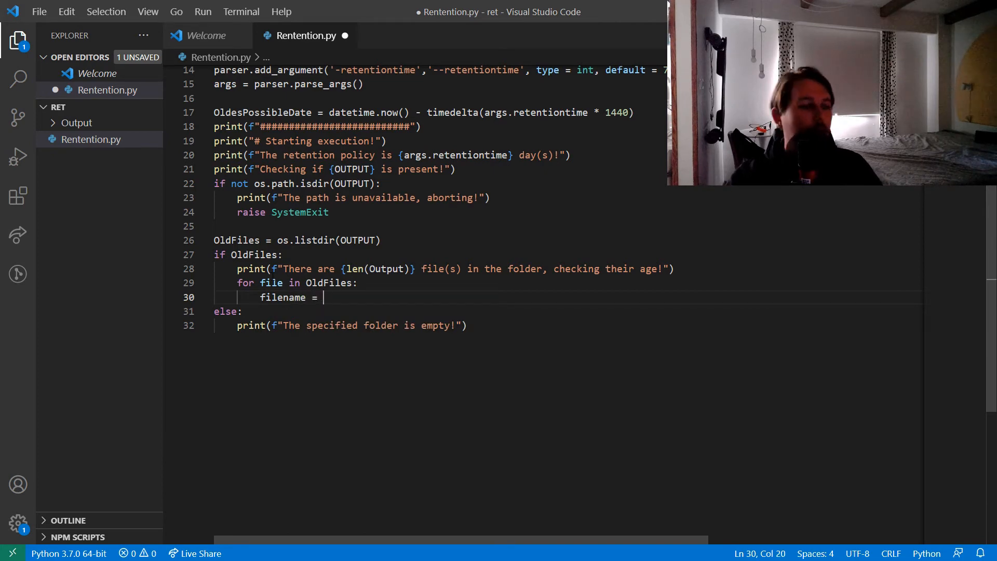
type("os.pat")
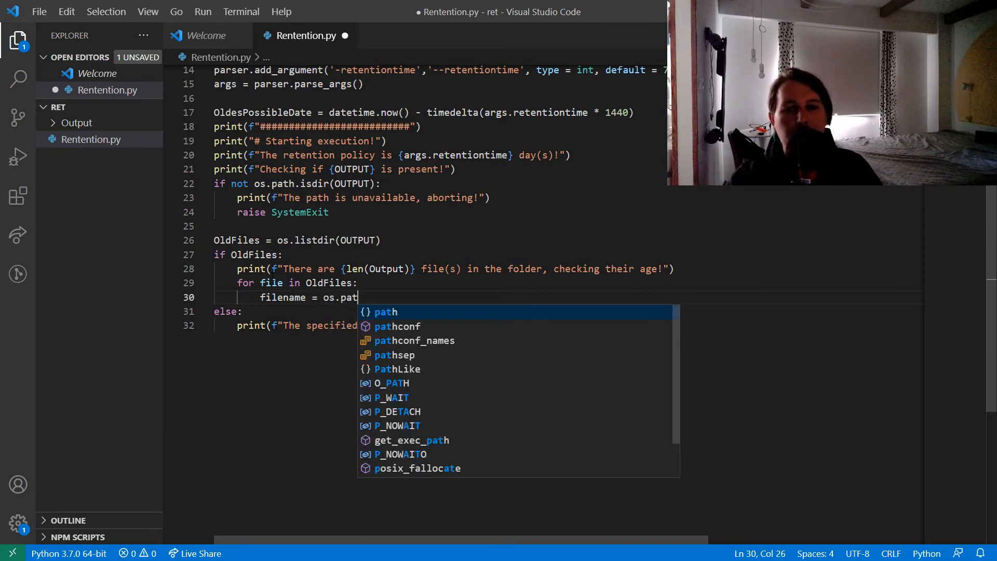
type("h.sep.")
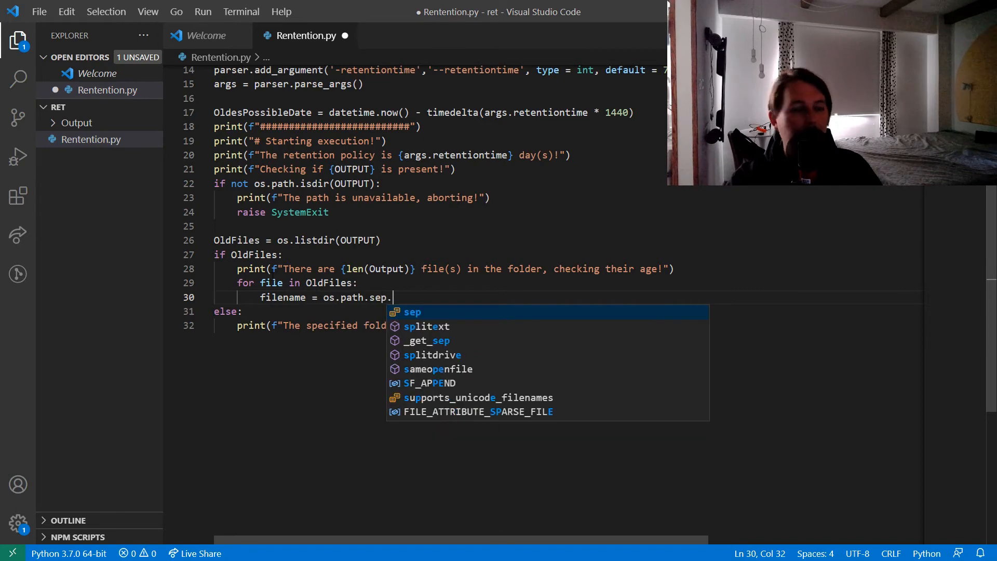
type("join(")
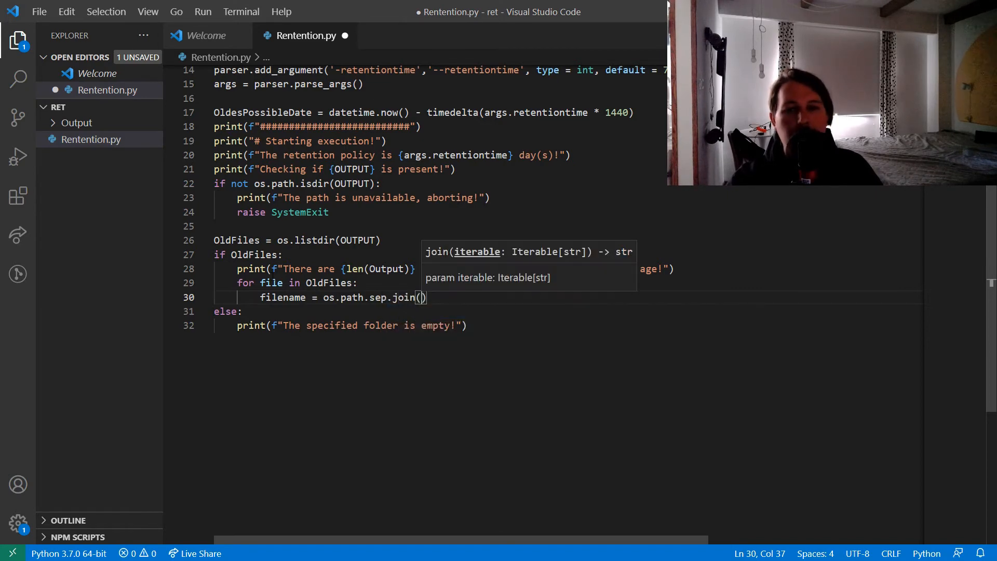
type("[OUTPUT]")
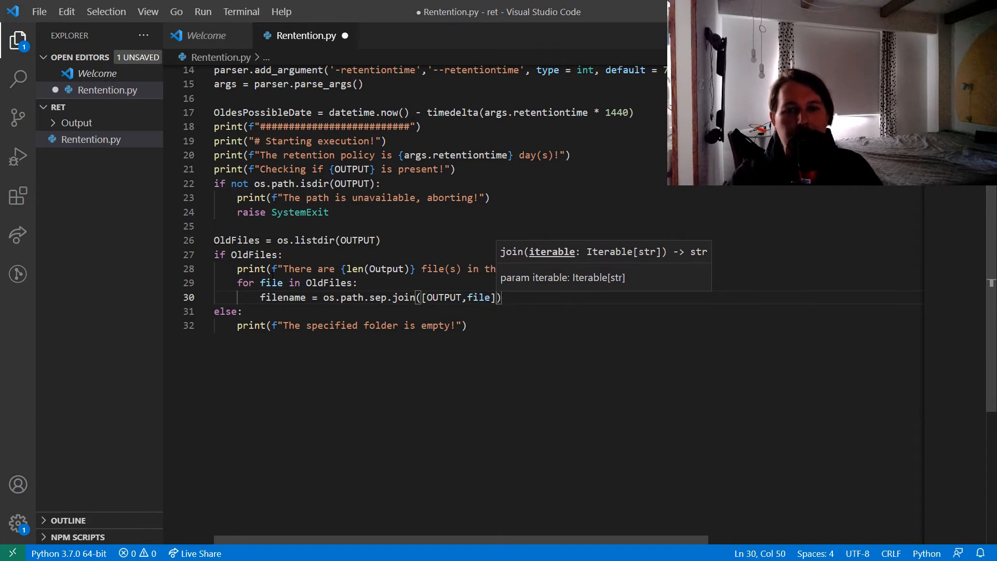
key("enter")
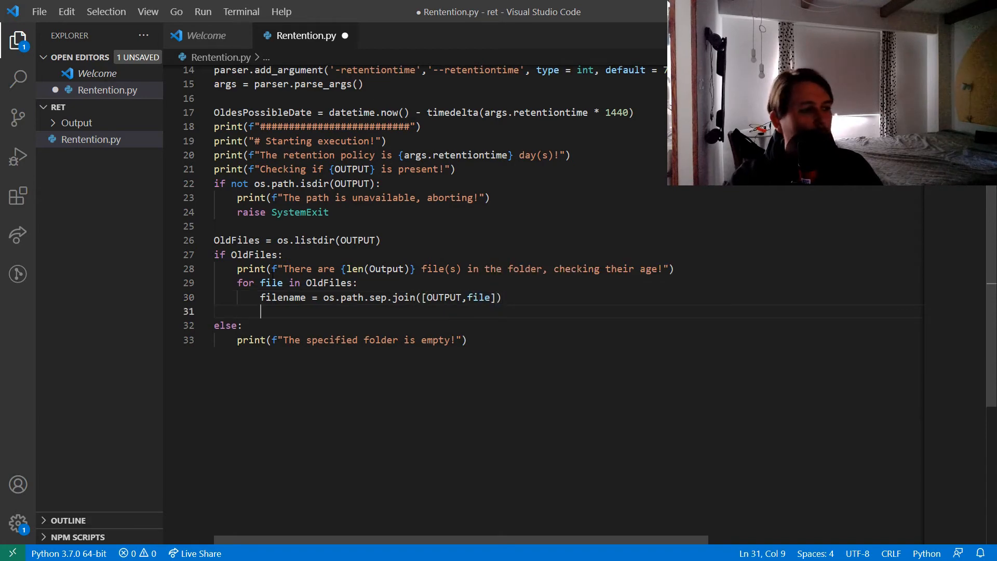
Step: Set fname = pathlib.Path(filename) on the next line of the loop
type("fna")
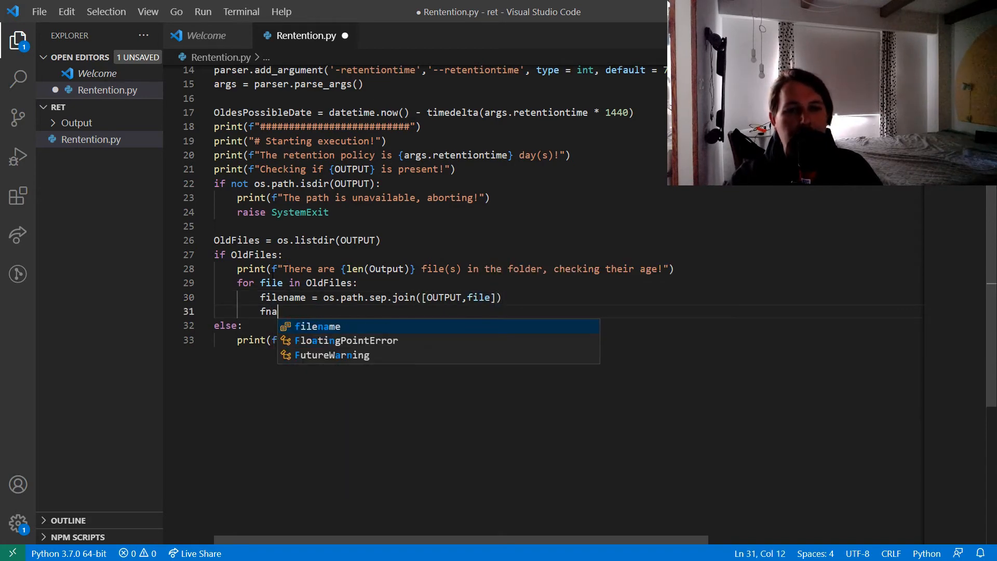
type("me =")
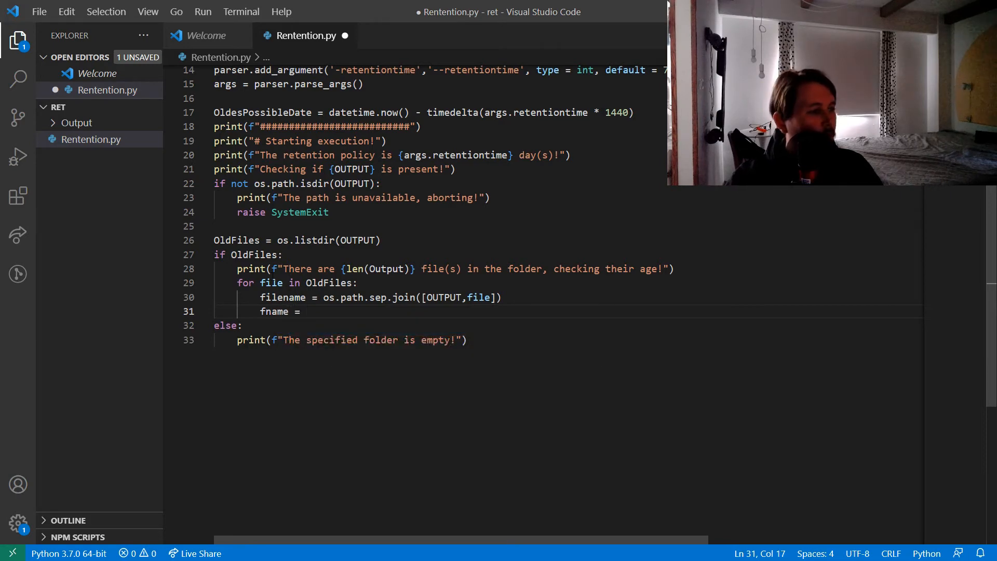
type("pathlib")
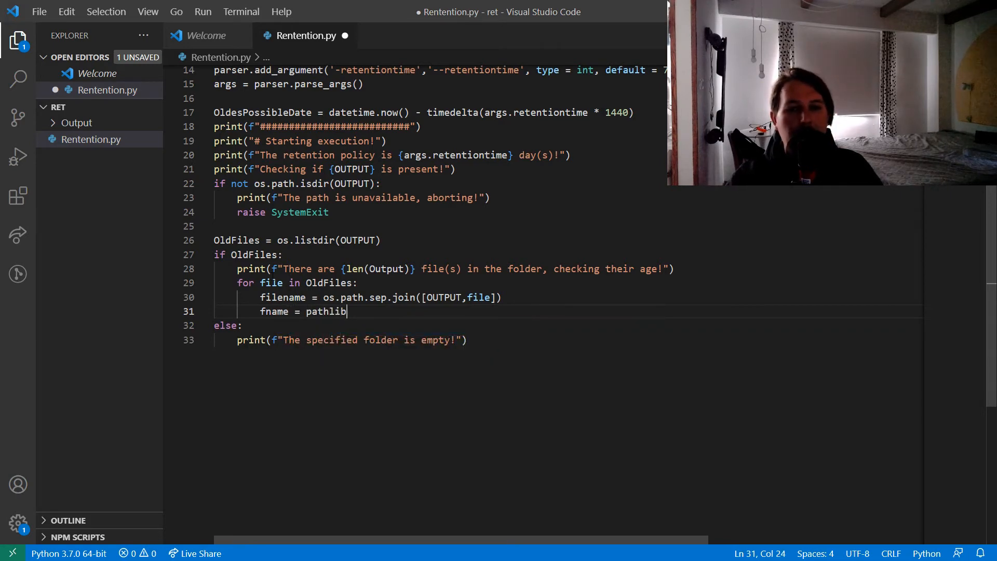
type(".Path(")
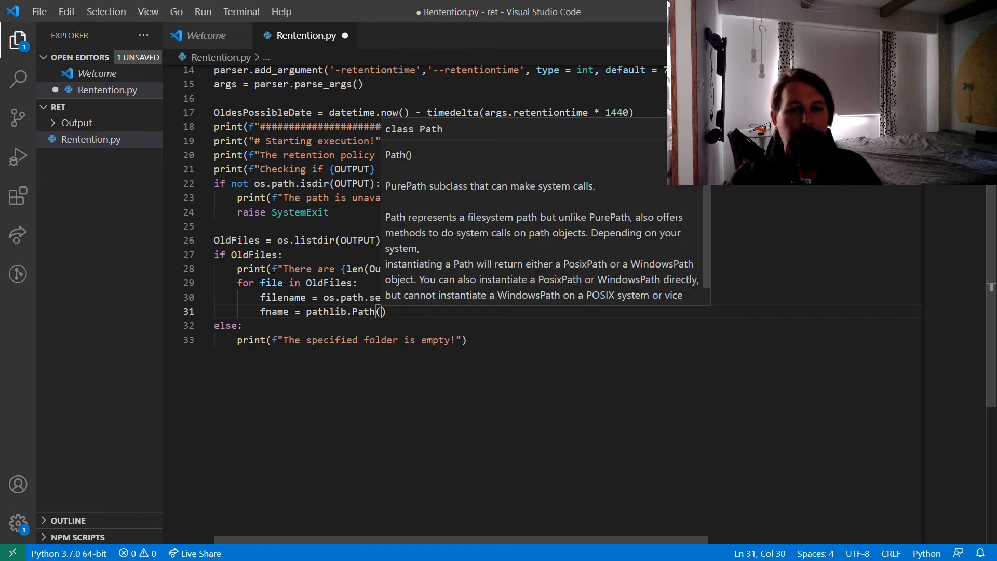
type("filename")
type("mtime")
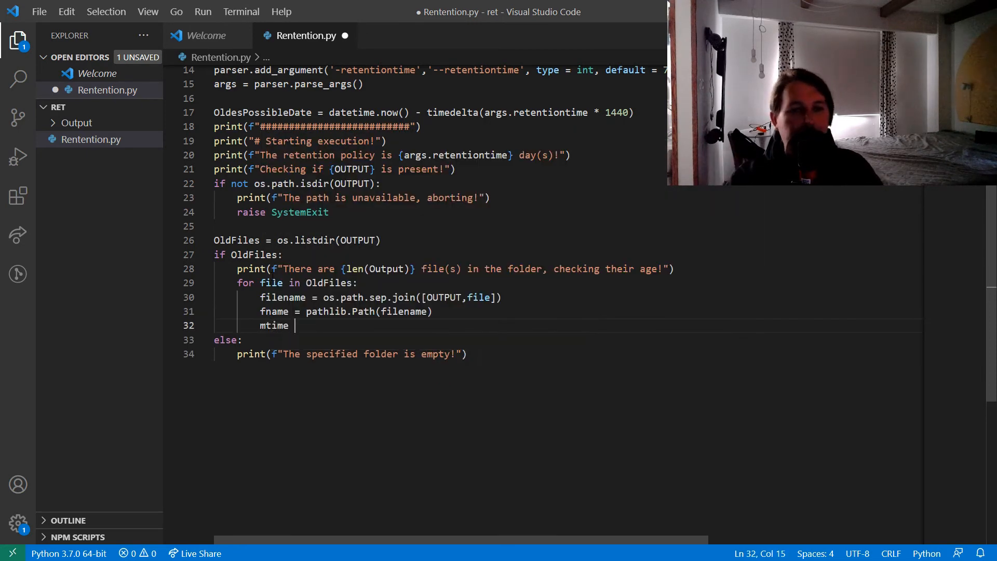
Step: Compute mtime = datetime.fromtimestamp(fname.stat().st_mtime) for each file
type("=")
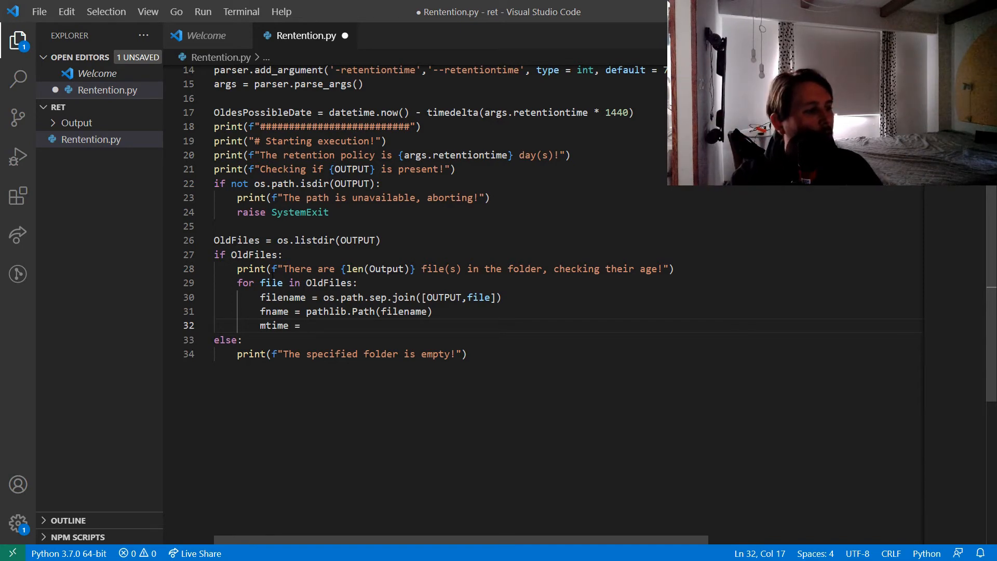
type("datetime.")
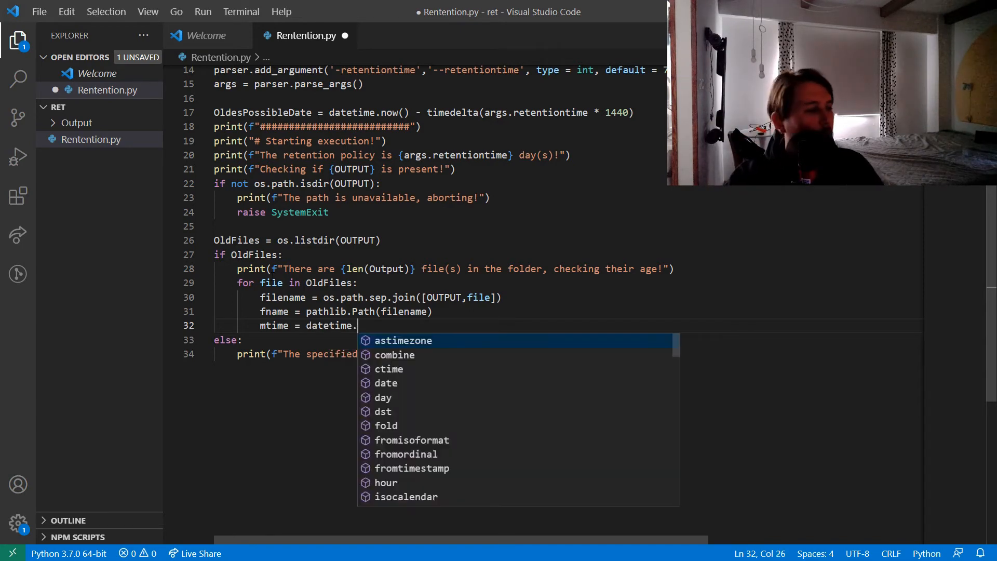
type("fromtimestamp")
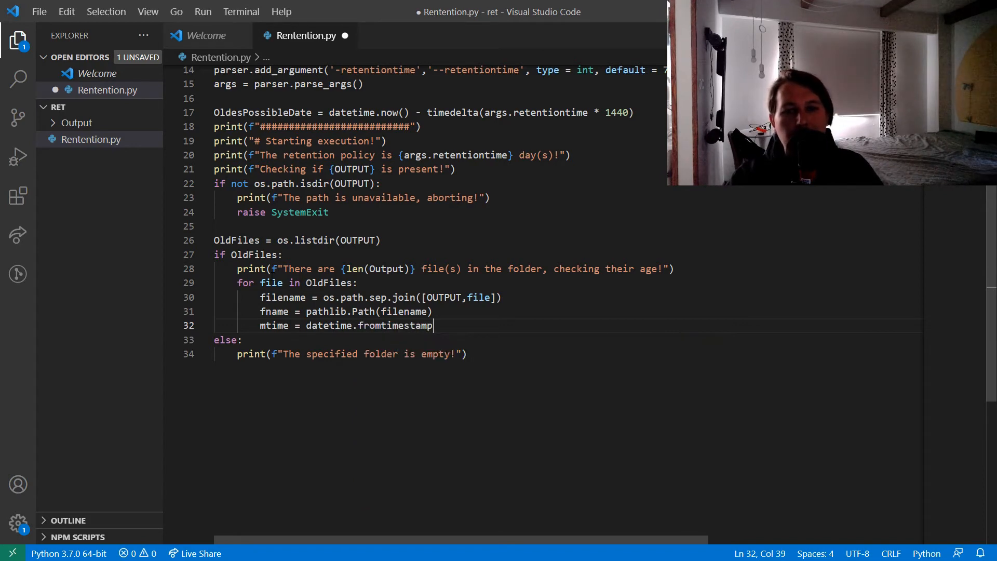
type("(")
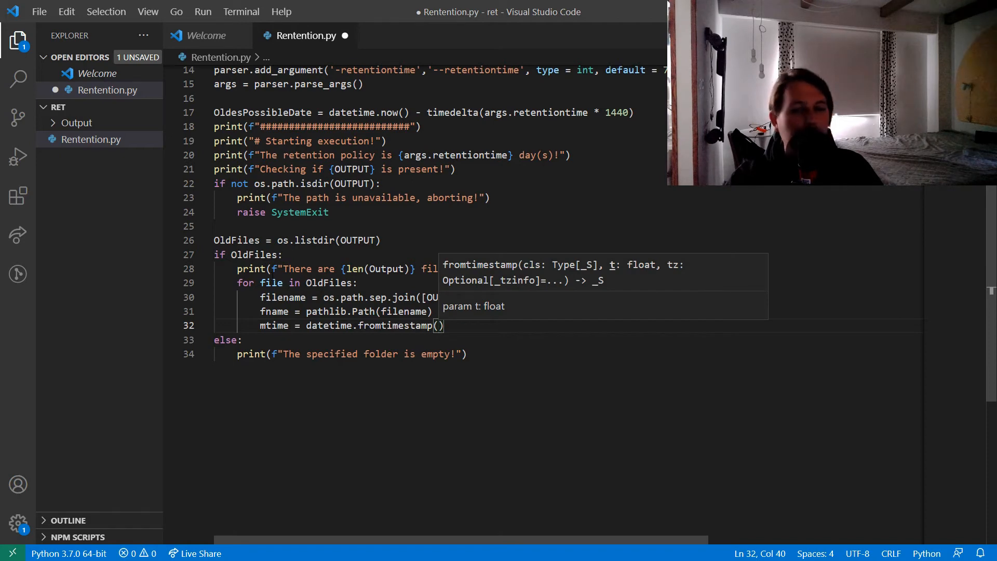
type("fname.stat(")
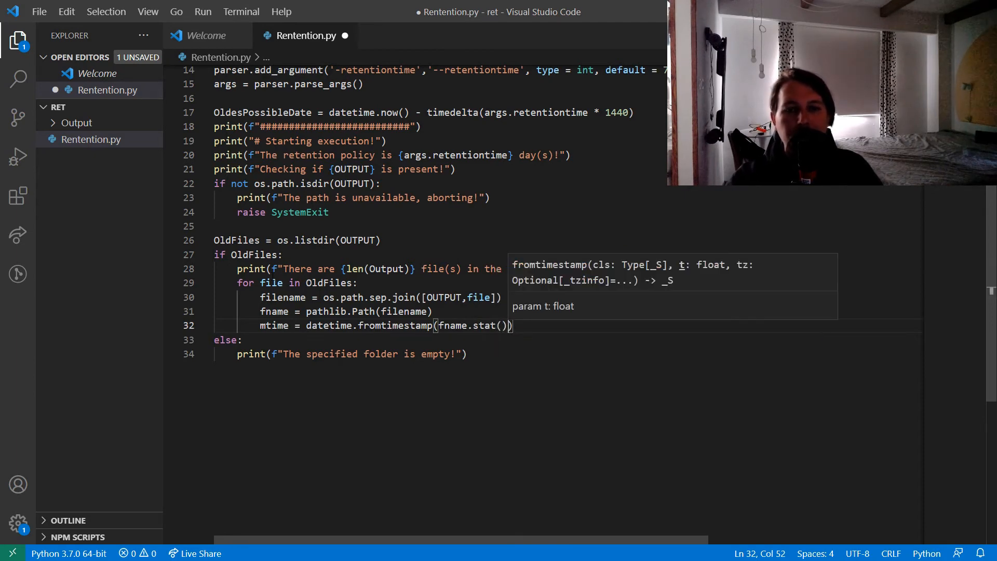
type(".st_")
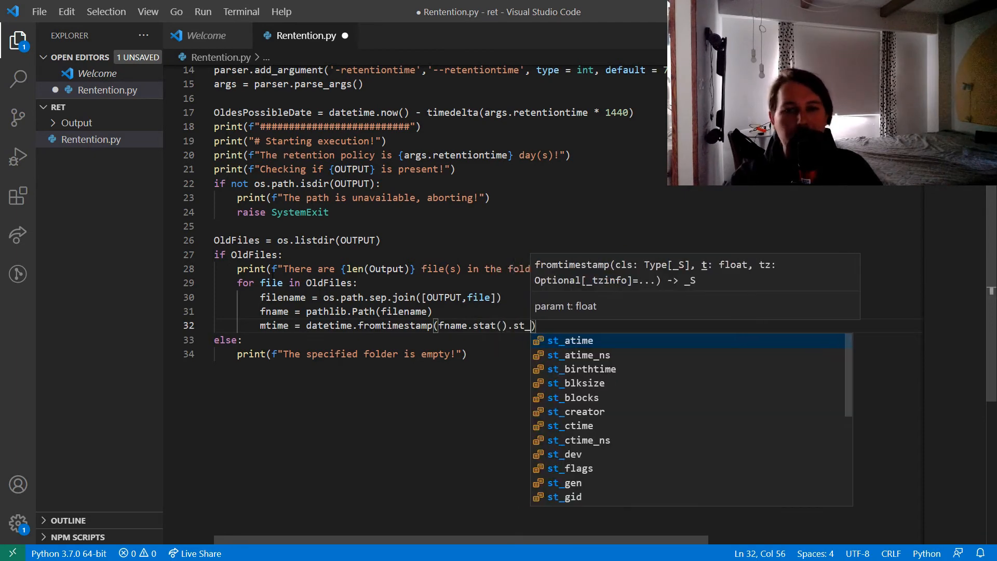
type("mtime")
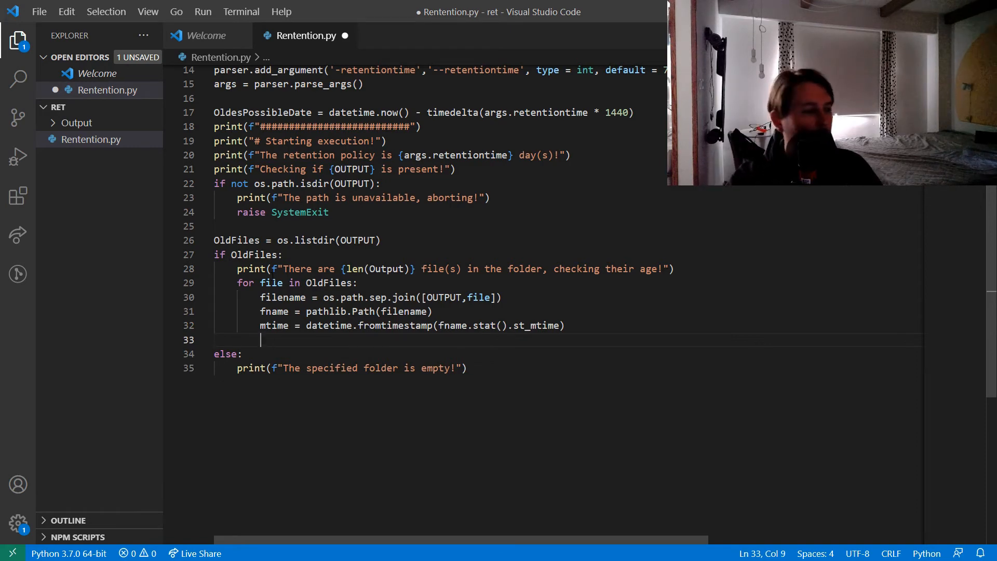
Step: If OldesPossibleDate exceeds mtime, print that the file has expired and os.remove(filename)
type("if")
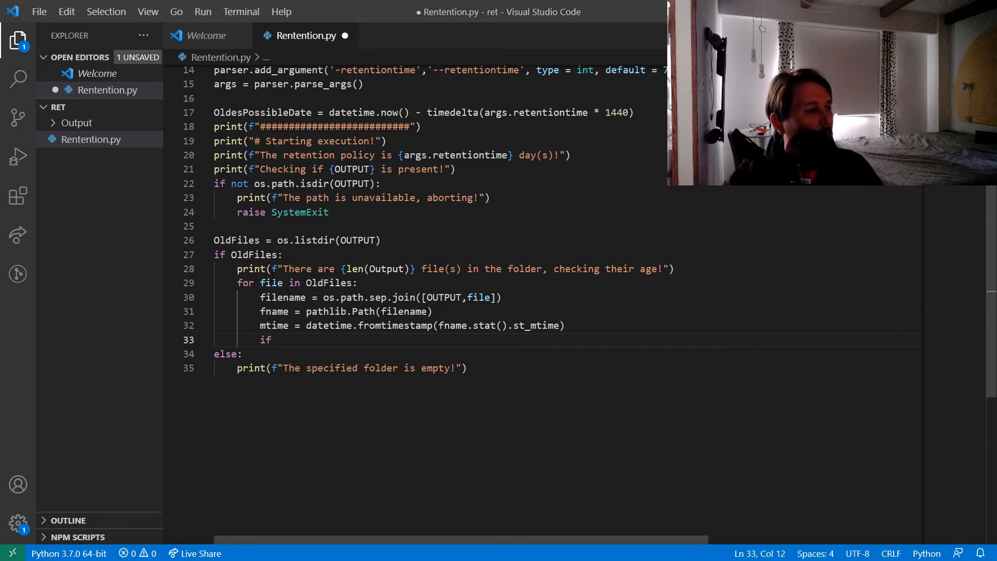
type("OldesPossibleDate >")
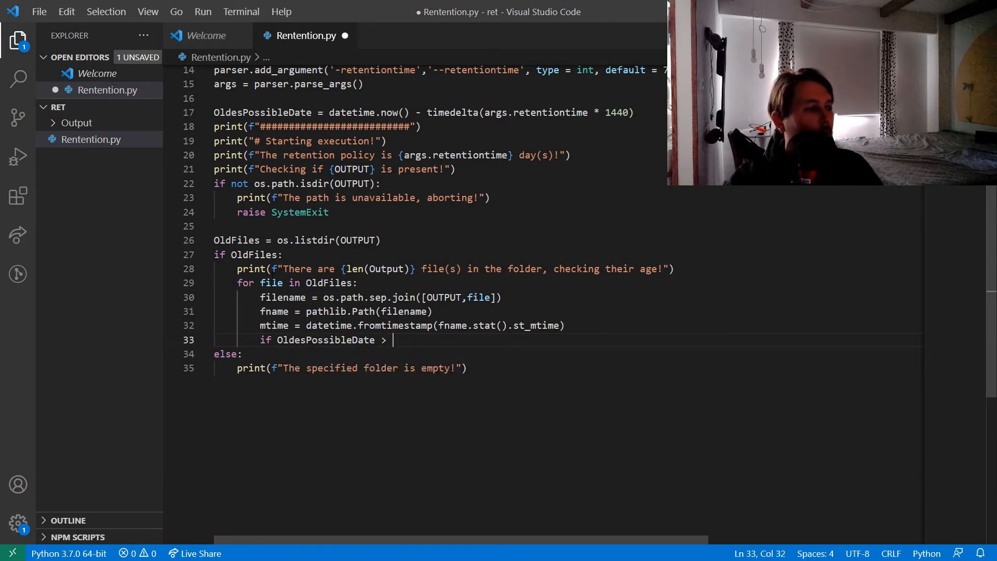
type("mtime:")
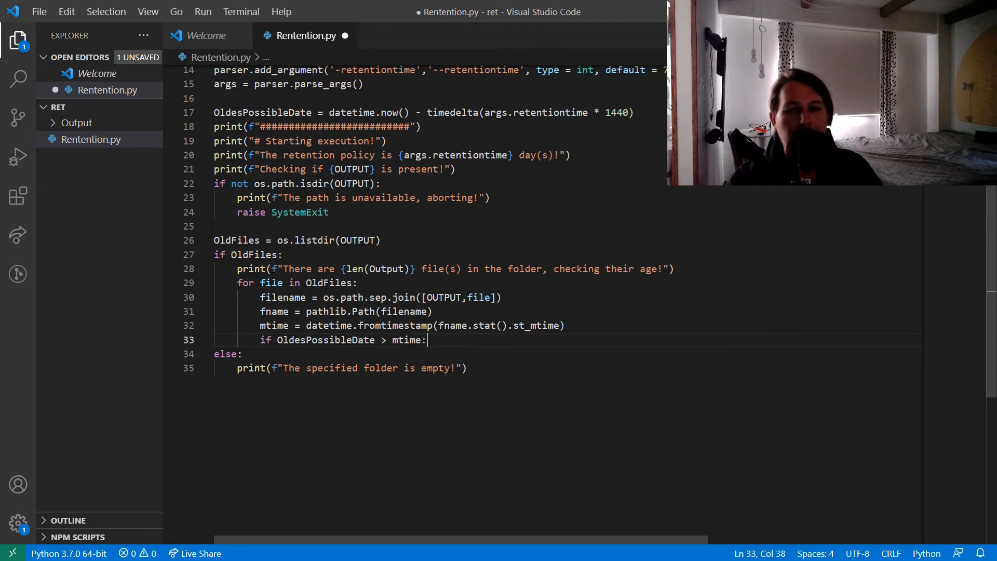
key("Enter")
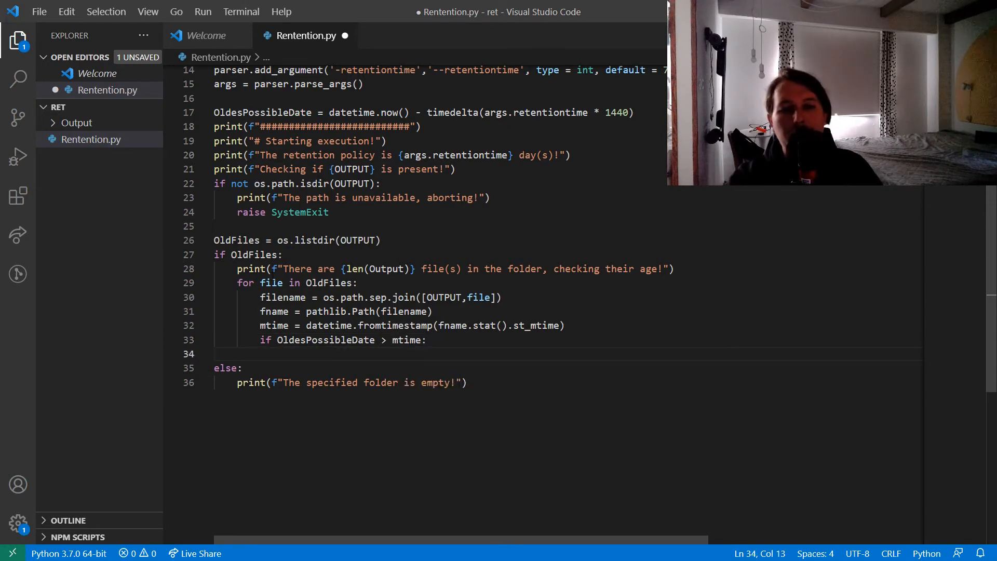
type("print(f\"\")")
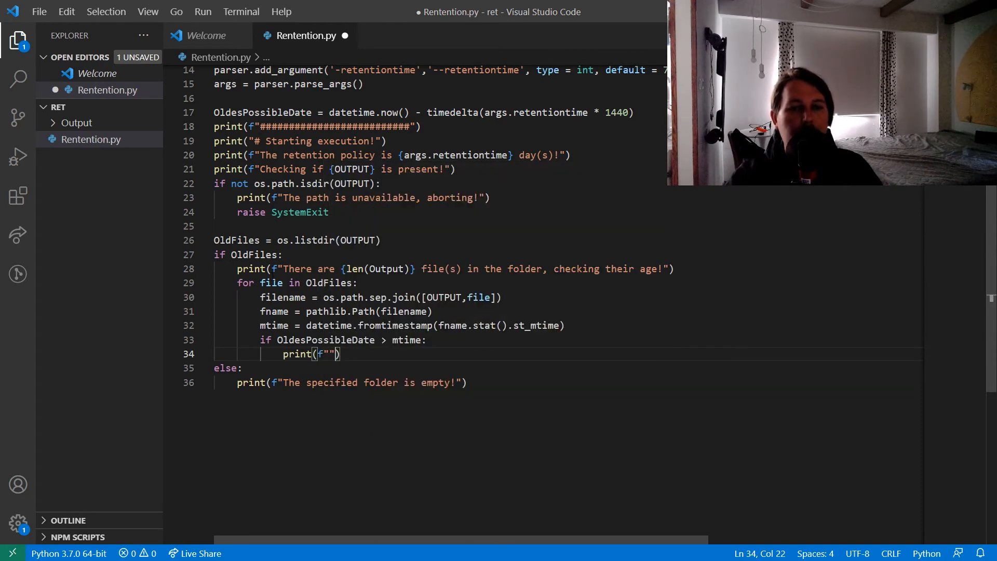
type("The file: {filename")
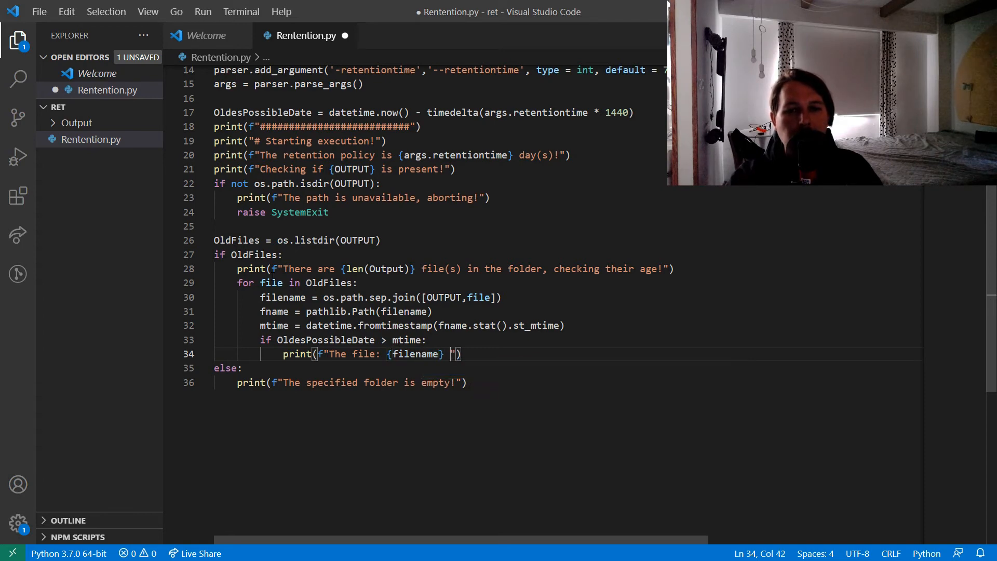
type("has expired%")
type("os.")
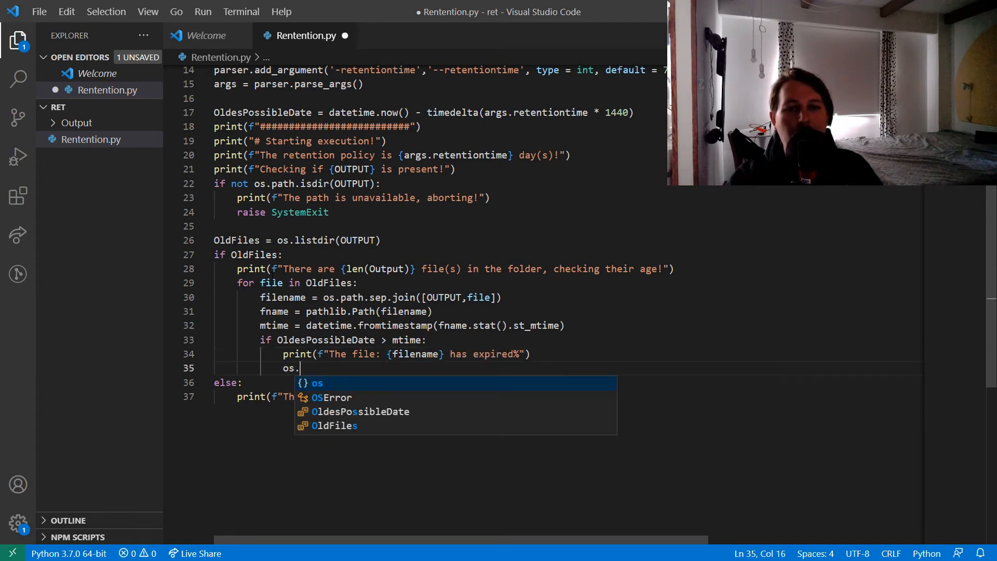
type("remove()")
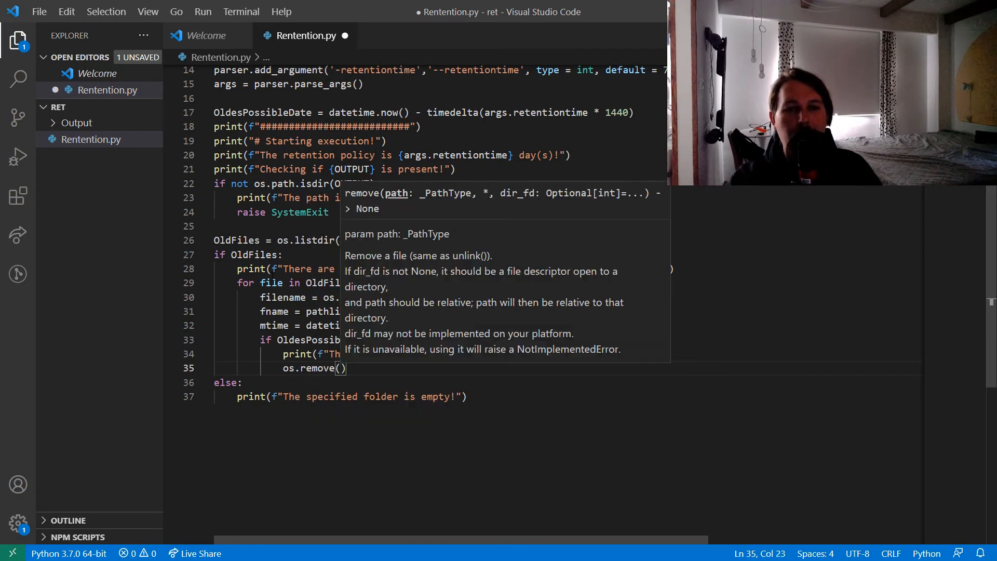
type("filena")
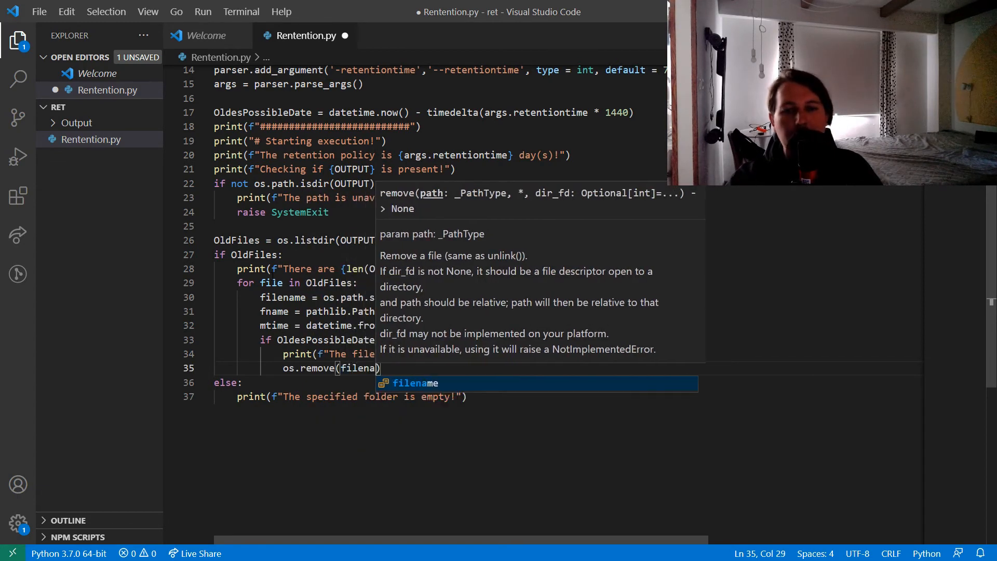
key("Enter")
type("print(f\"THe file: ")
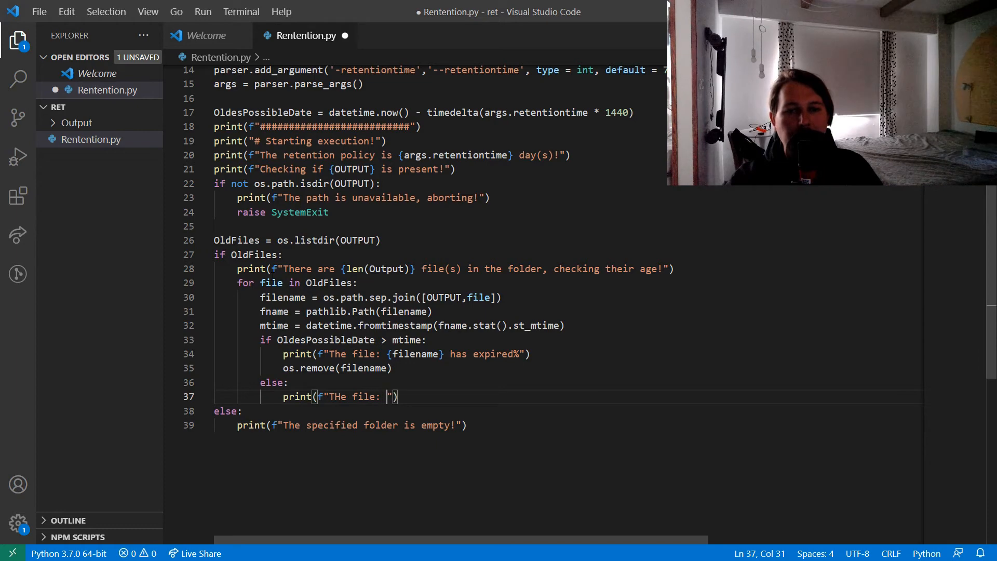
Step: Add an else branch printing '{filename} is yet to expire, keeping it!'
type("{filename} is yet to expire")
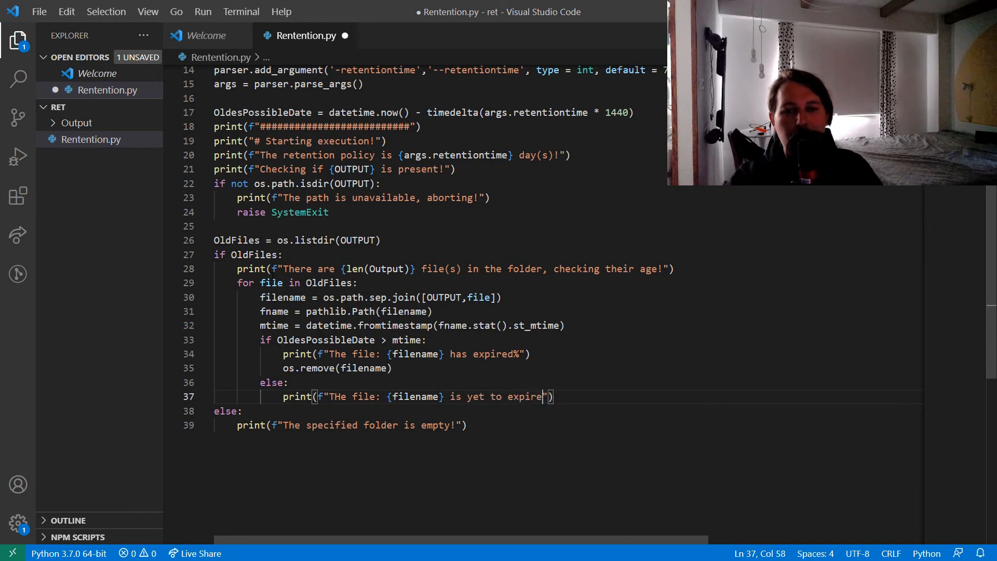
type(", kee")
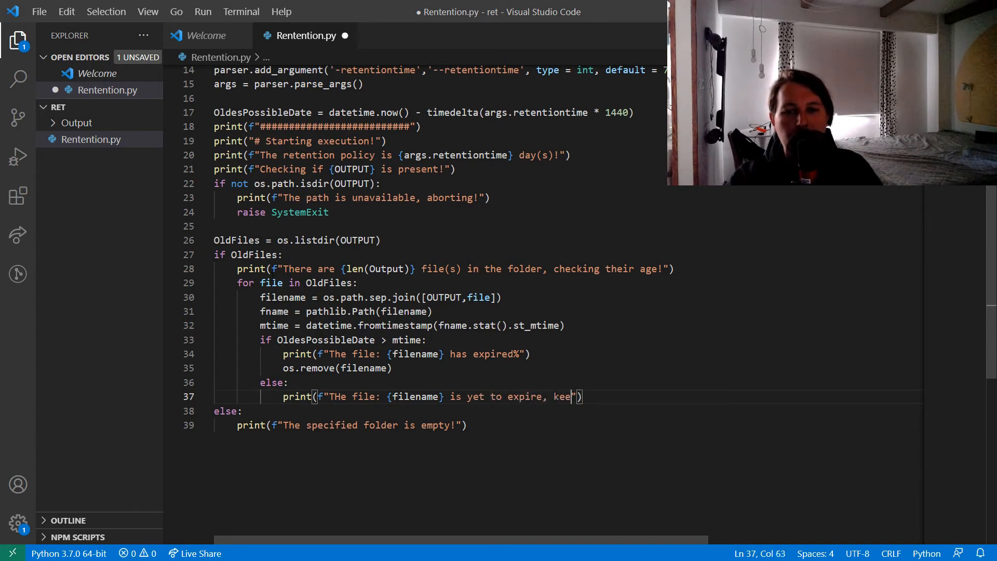
type("ping it")
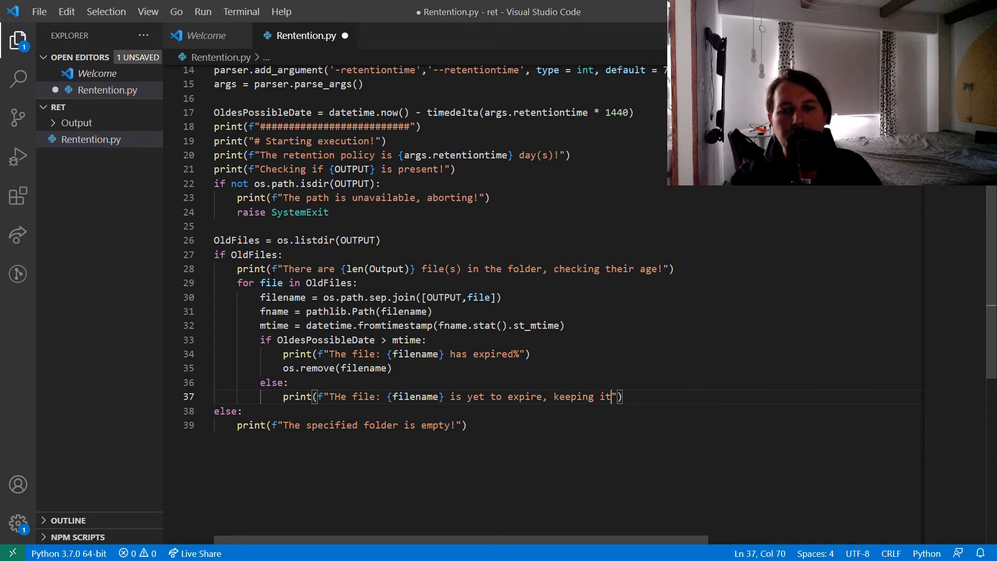
type("!")
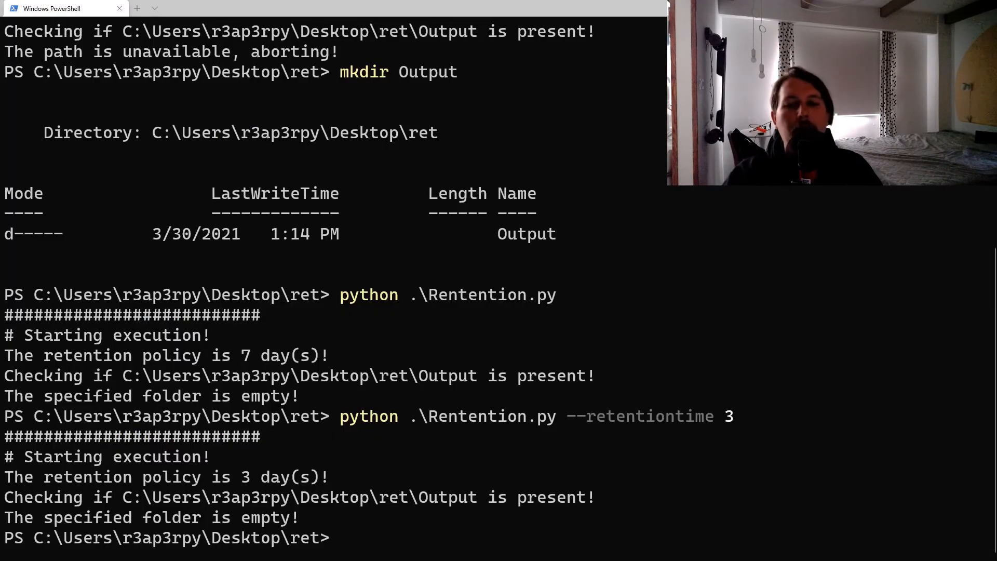
Step: Rerun the script with --retentiontime 3, then create .\Output\test.txt with notepad
key("Return")
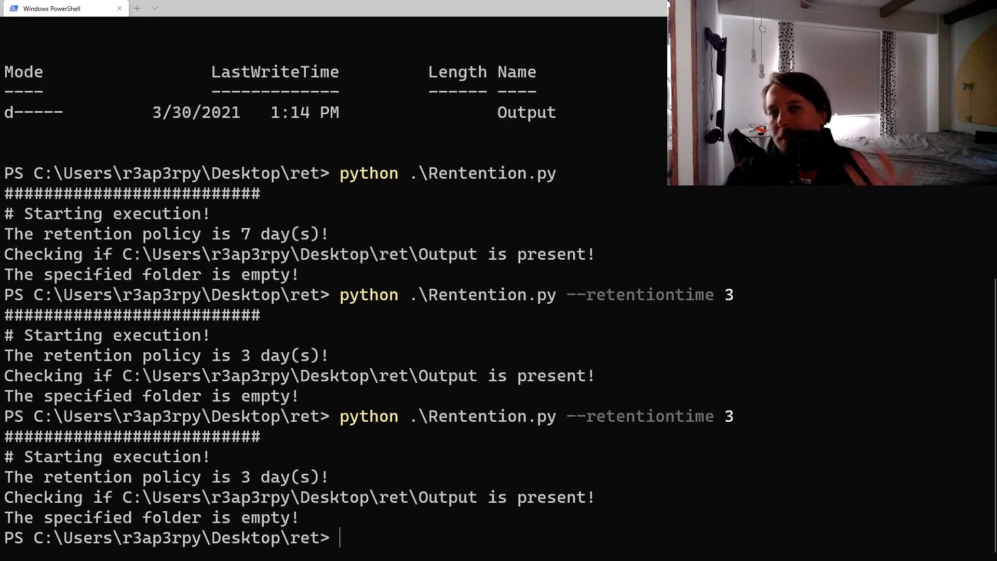
type("note")
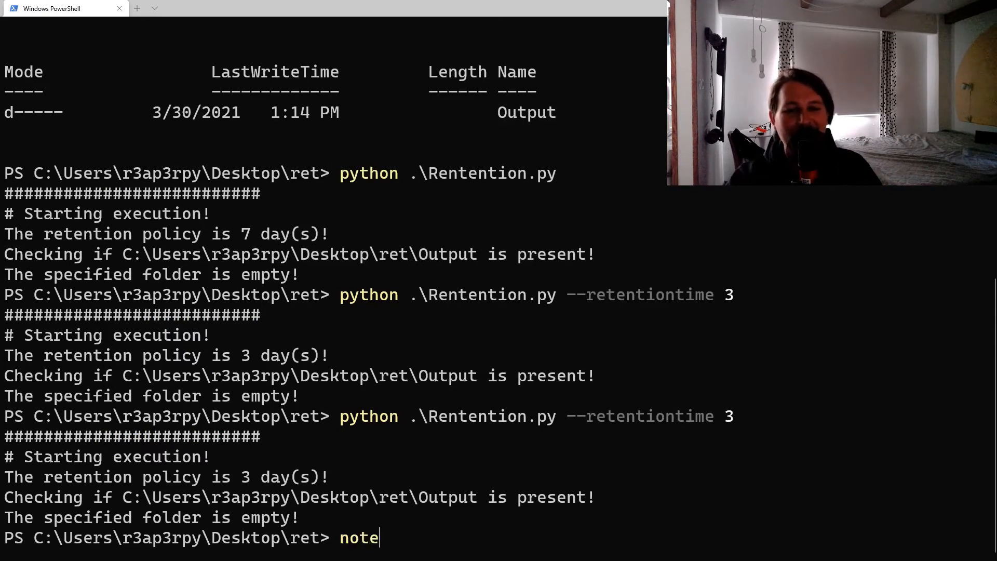
type("pad")
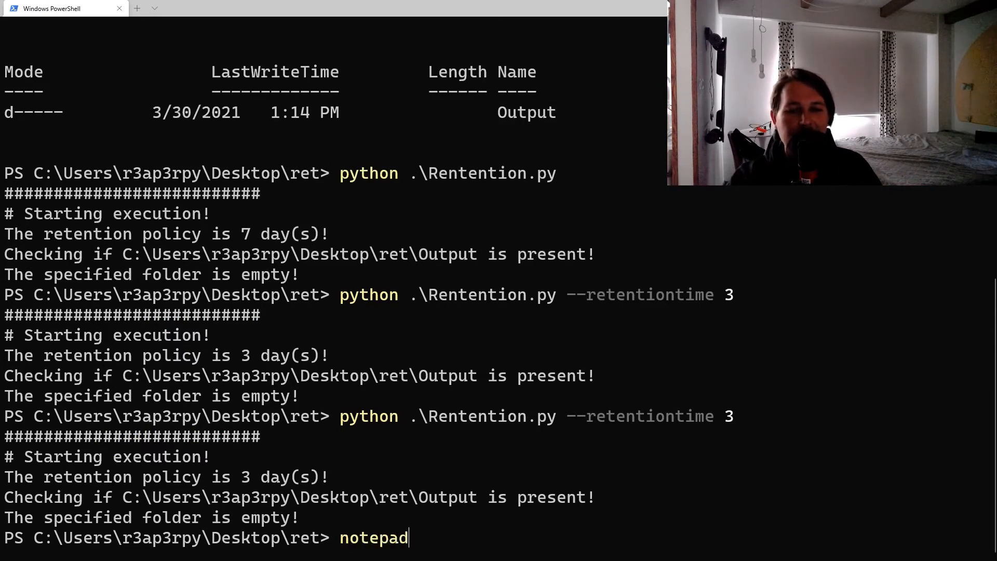
type(".\\Output\\tes")
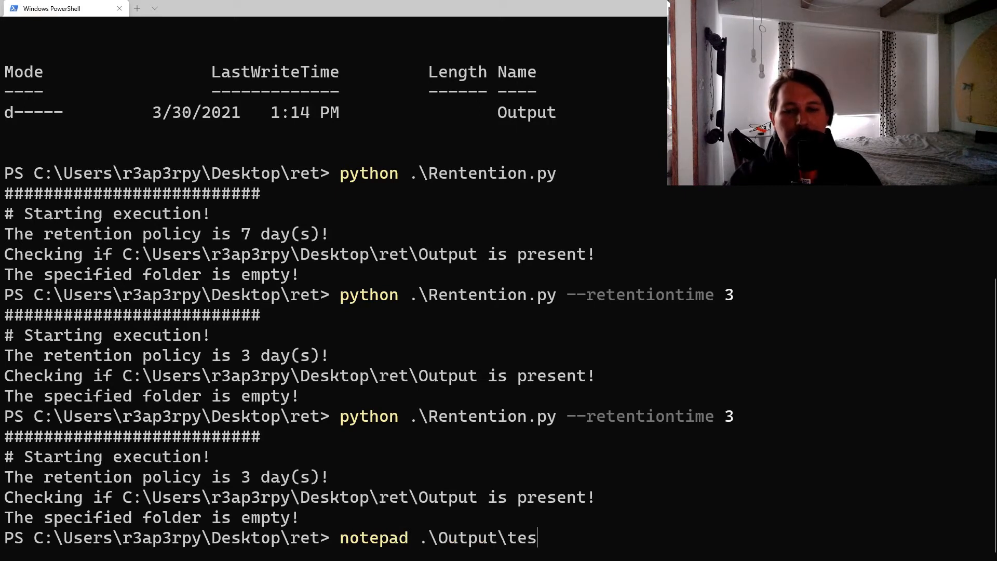
key("Return")
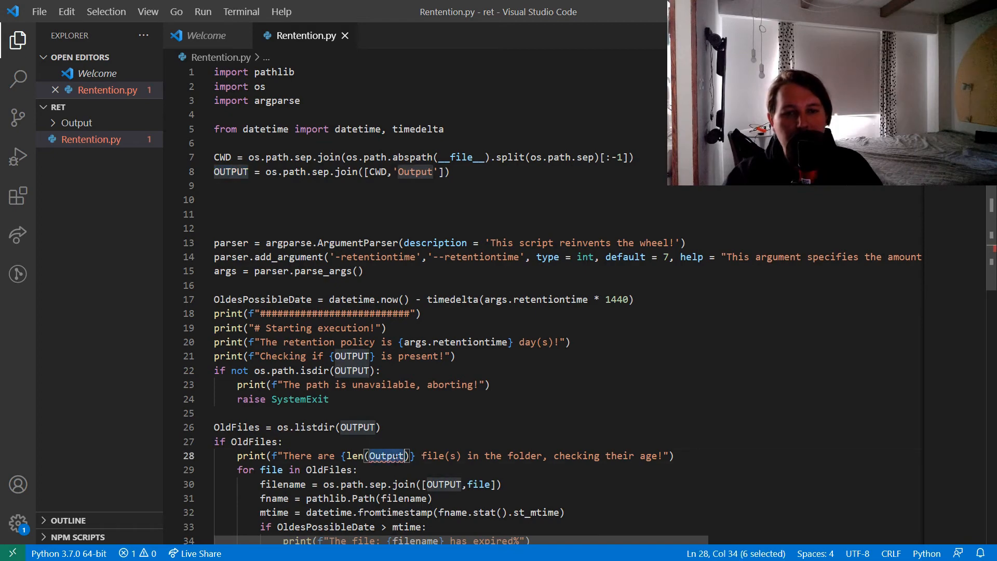
Step: Scroll to the file-count message where len(Output) needs correcting to OUTPUT
scroll("down", 3)
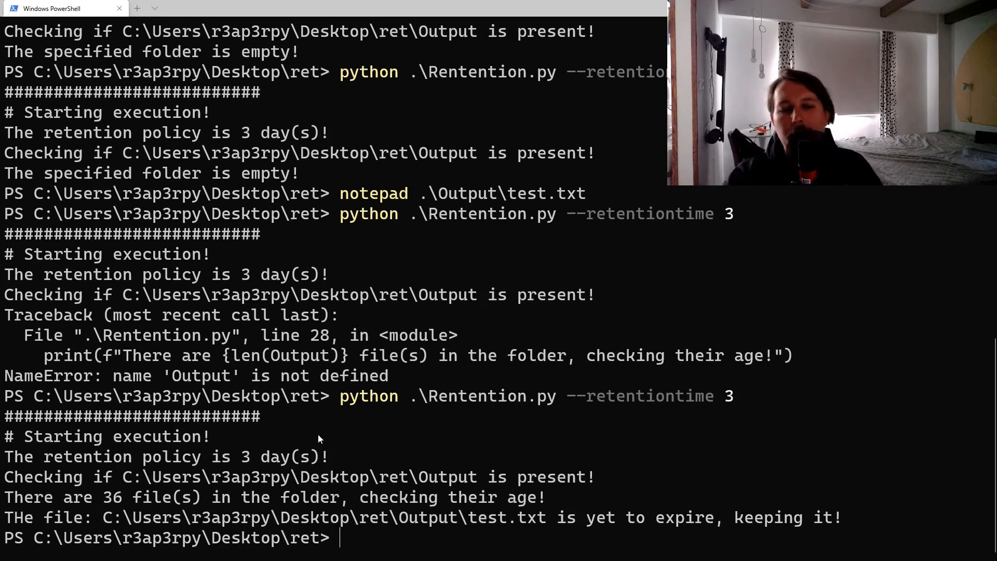
Step: Run (Get-Item -Path .\Output\test.txt).LastWritetime to show the file's last write time
type("get-")
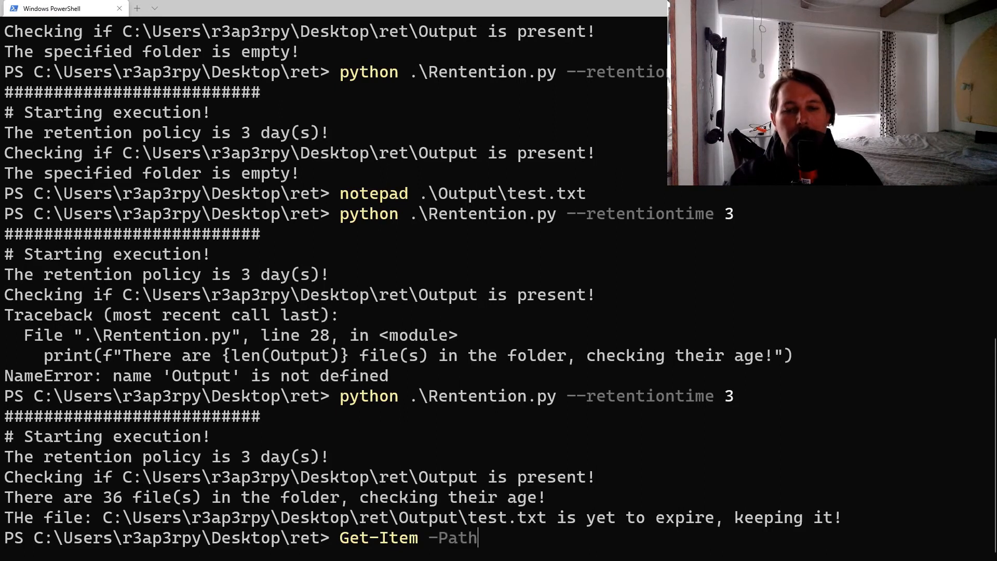
type(".\\Output\\")
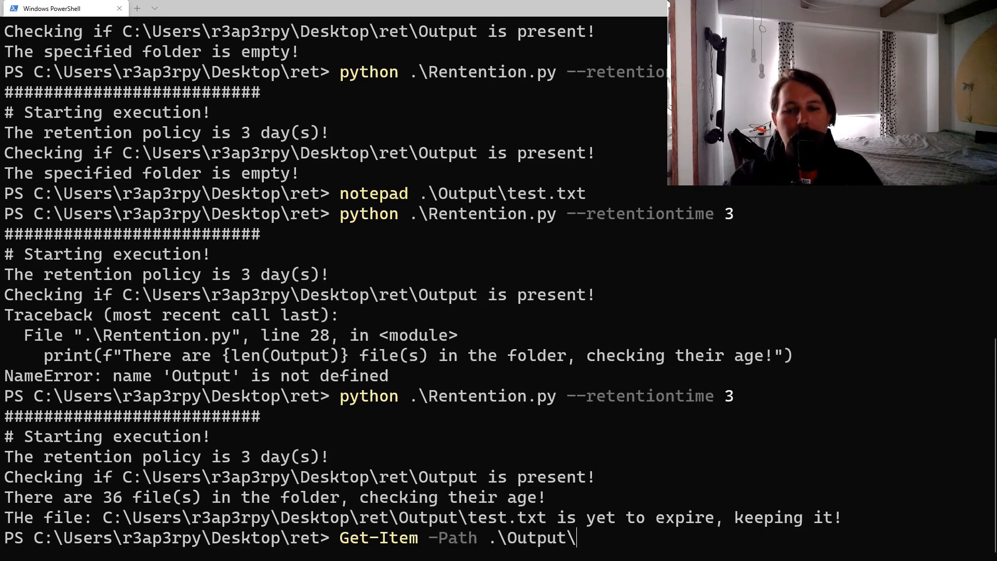
type("test.txt)")
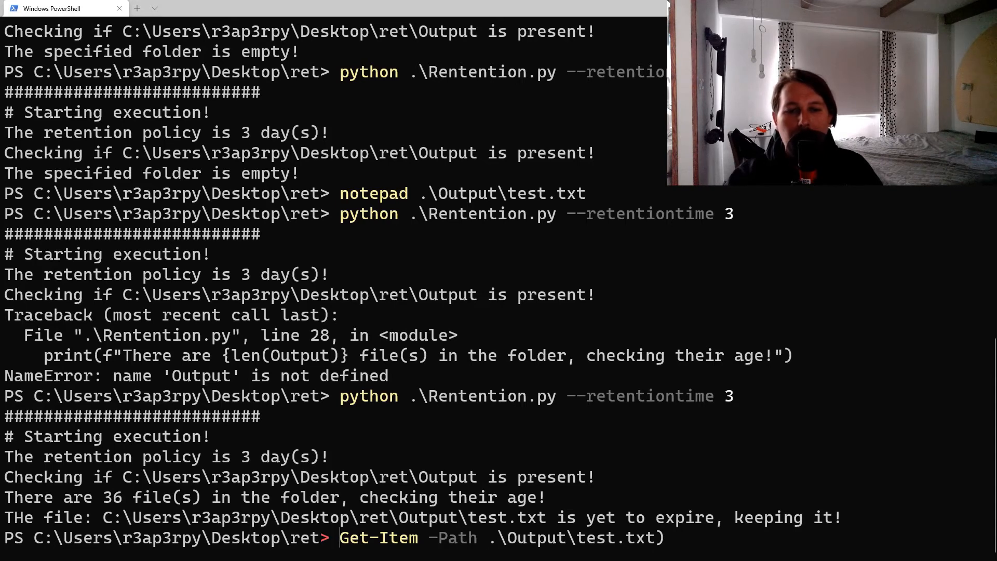
type("(")
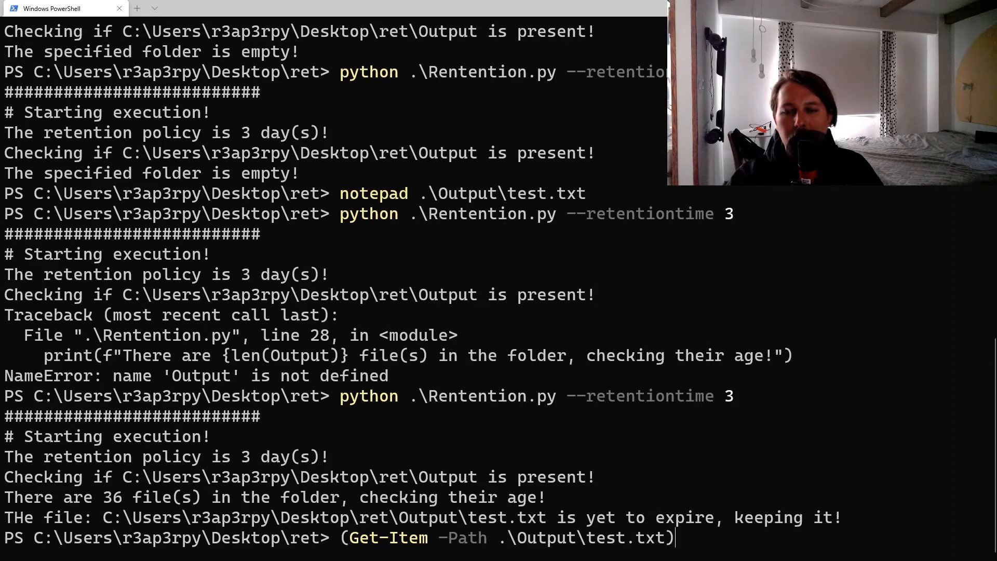
type(".LastWr")
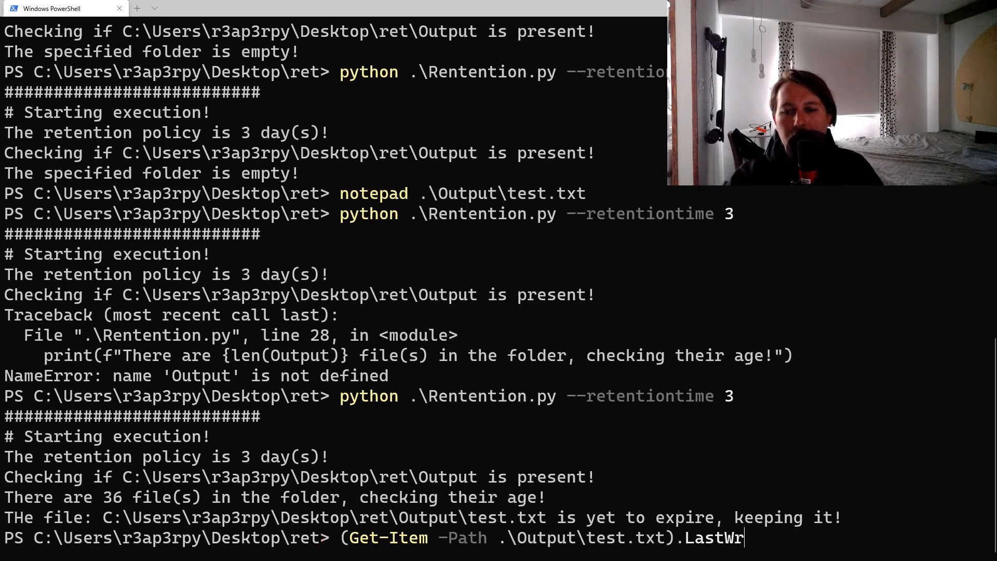
type("itetime")
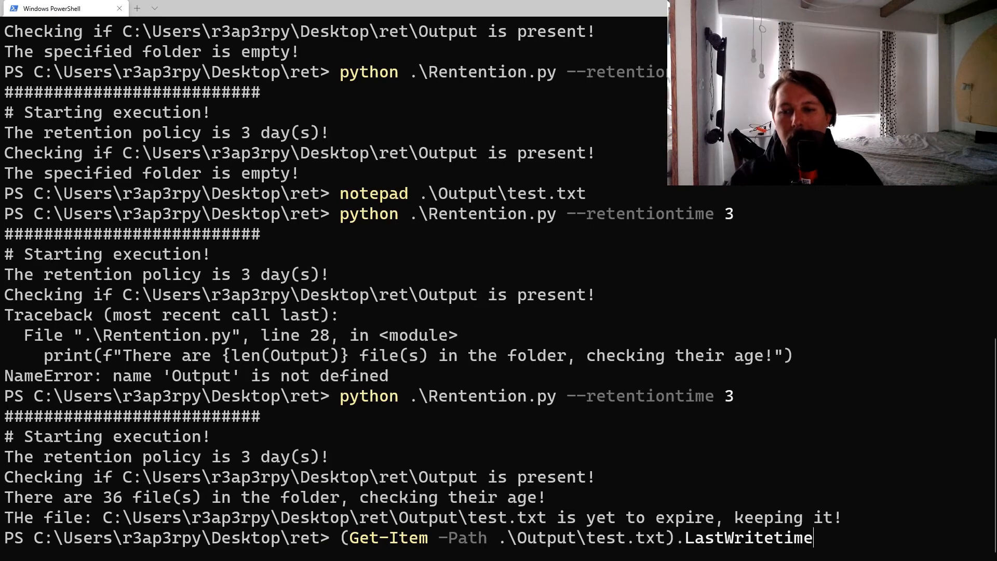
type("-")
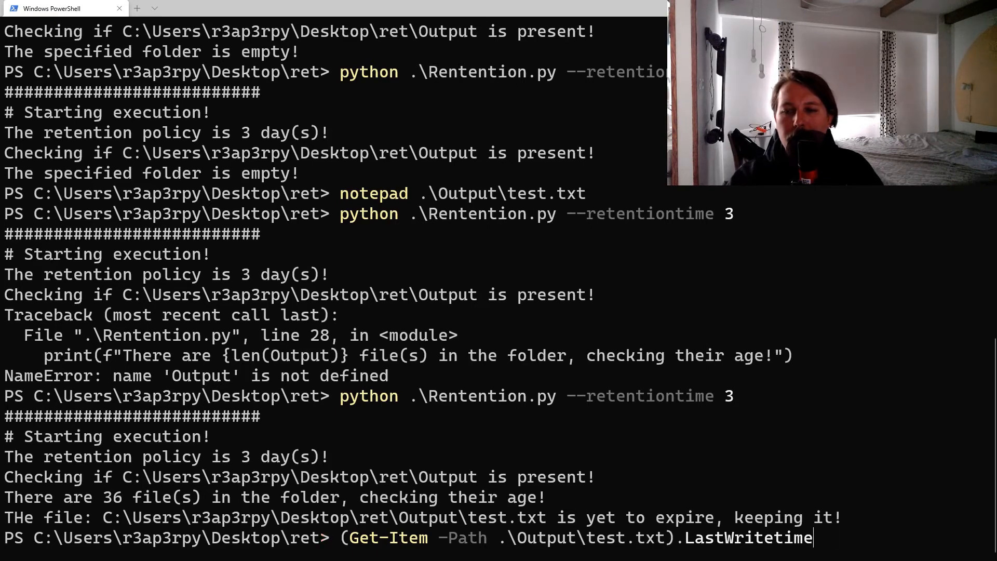
key("Return")
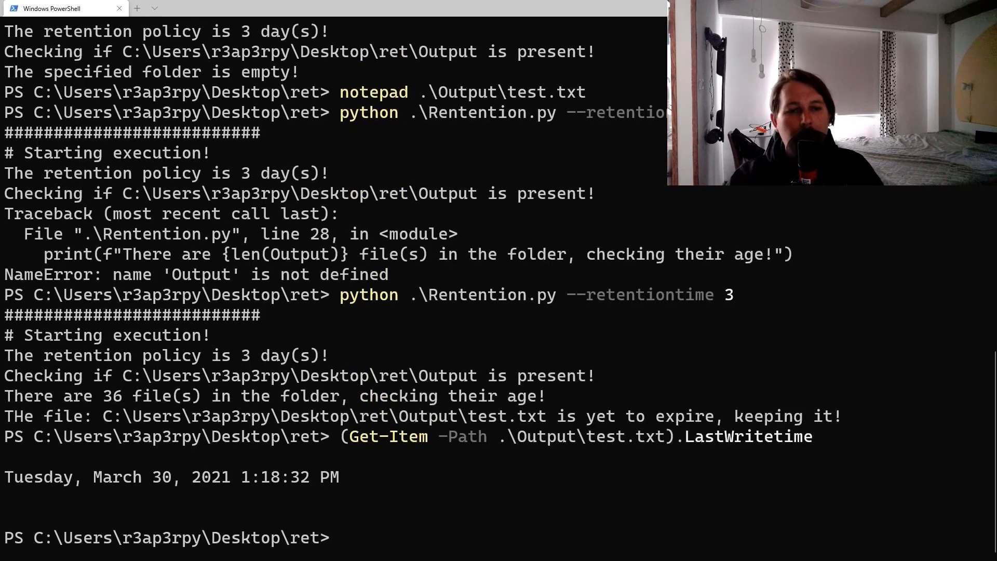
double_click(330, 477)
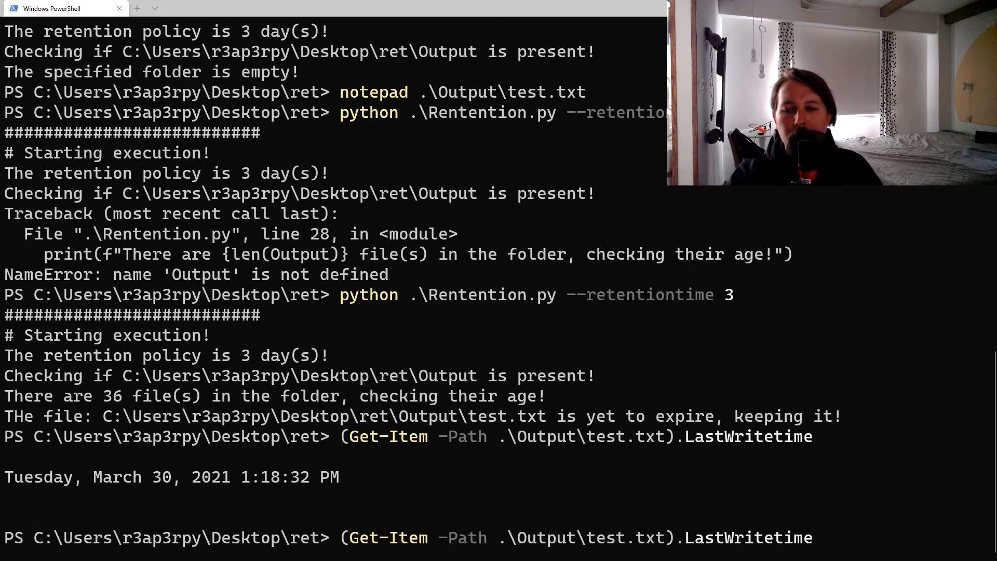
Step: Start adding + (Get-Date).AddDays(-5) to shift the last write time by days
type("+")
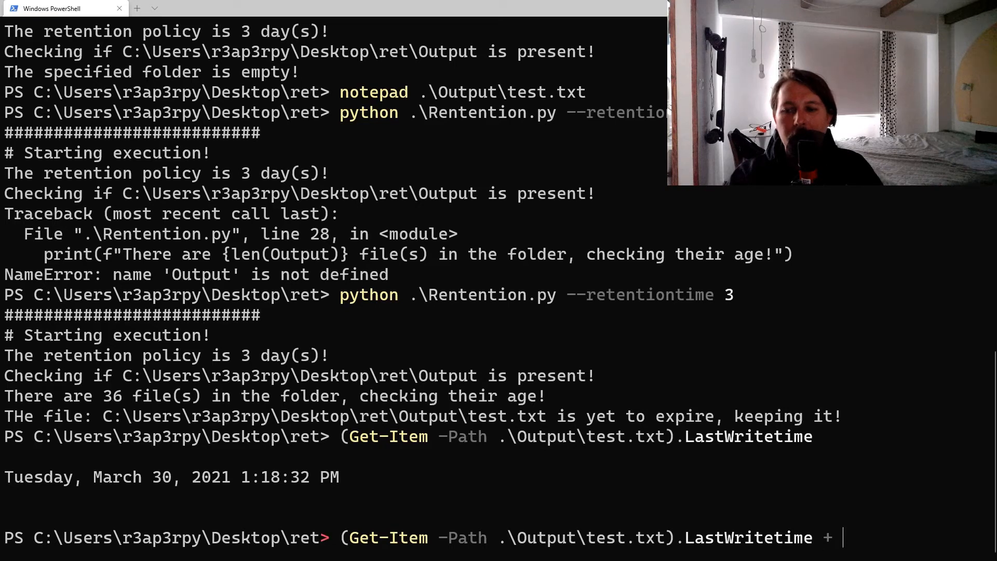
type("()")
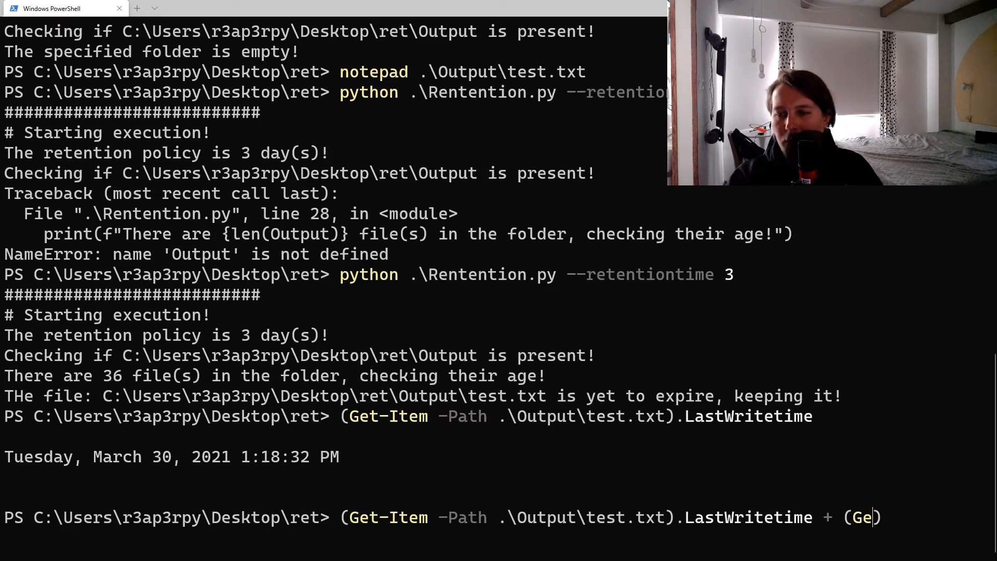
type("t-Date)")
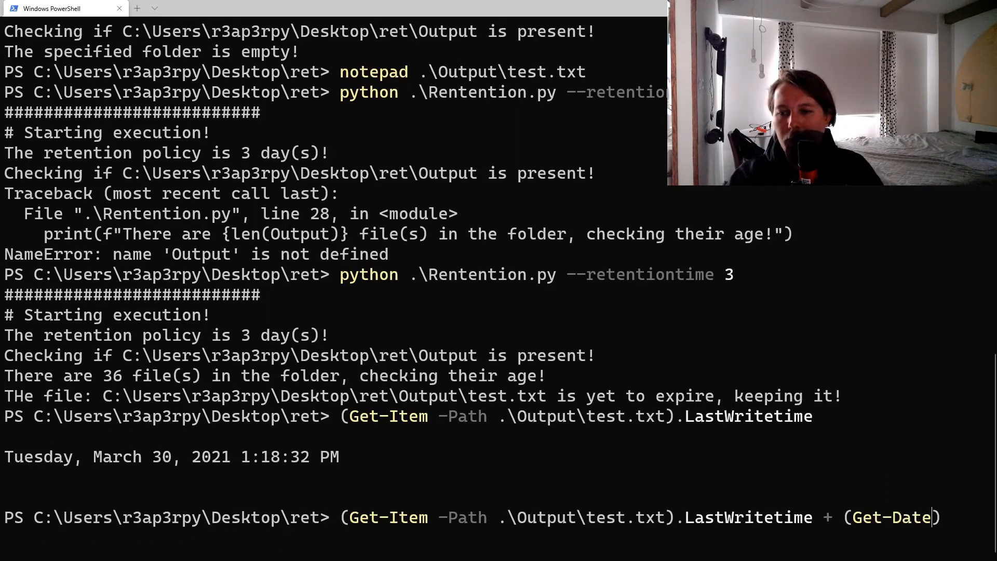
type(".Add(")
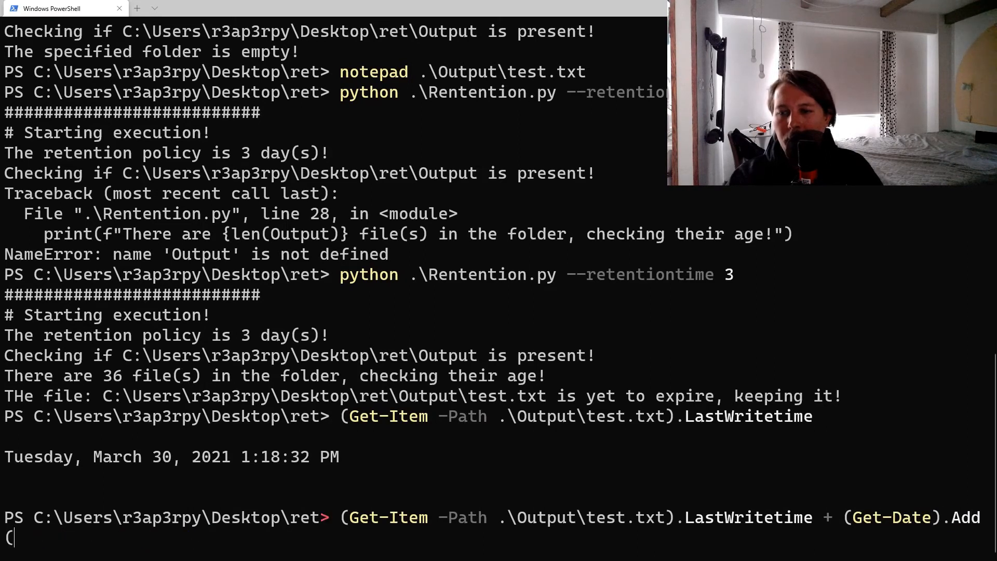
type("Days(")
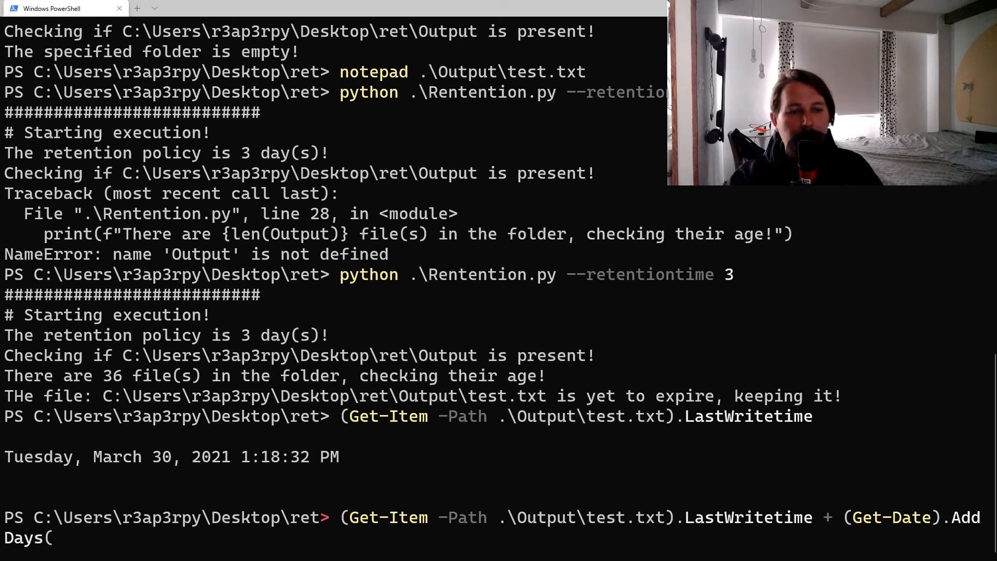
type(")")
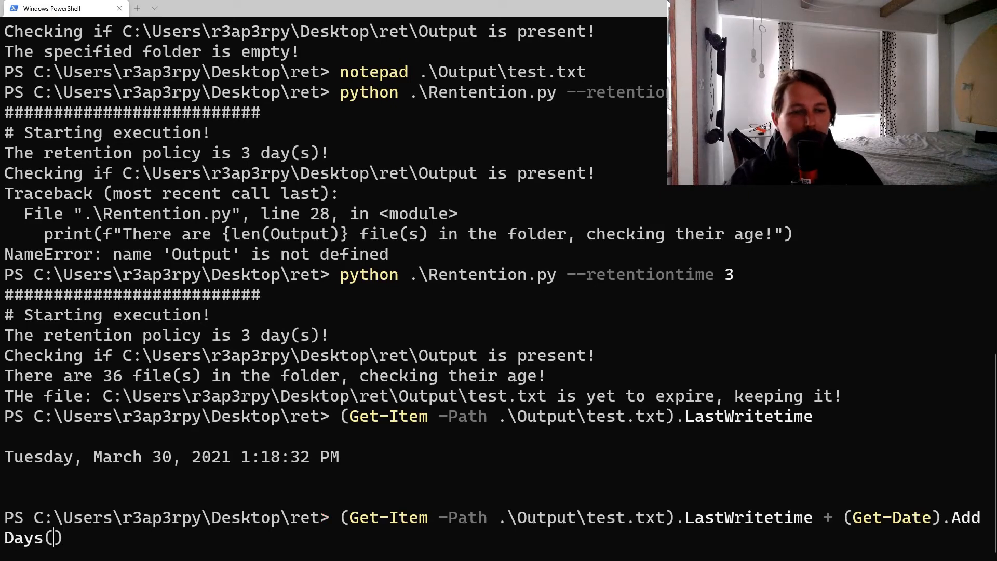
type("-5")
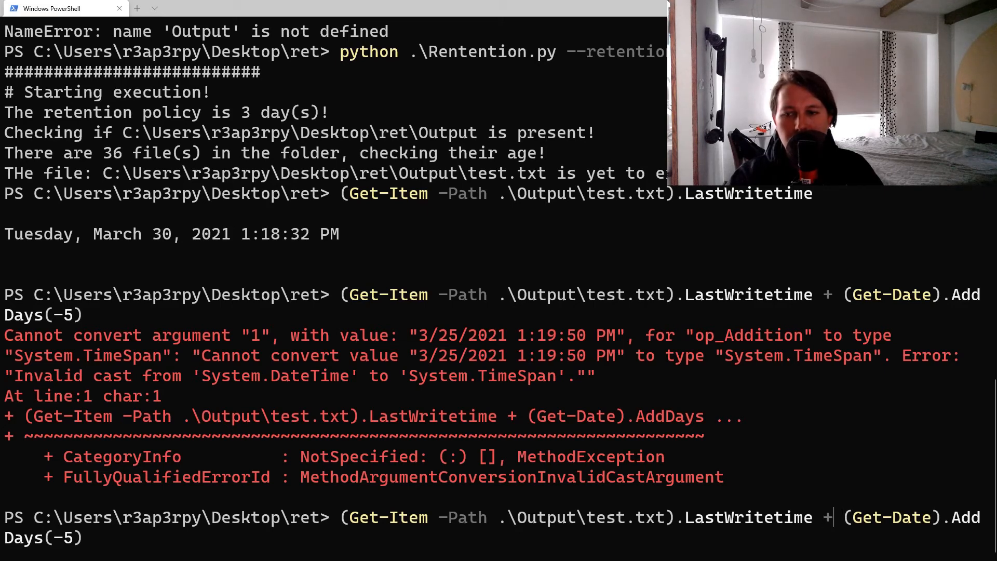
Step: Backdate test.txt's LastWriteTime to March 25, 2021 and verify it with Get-Item
key("Return")
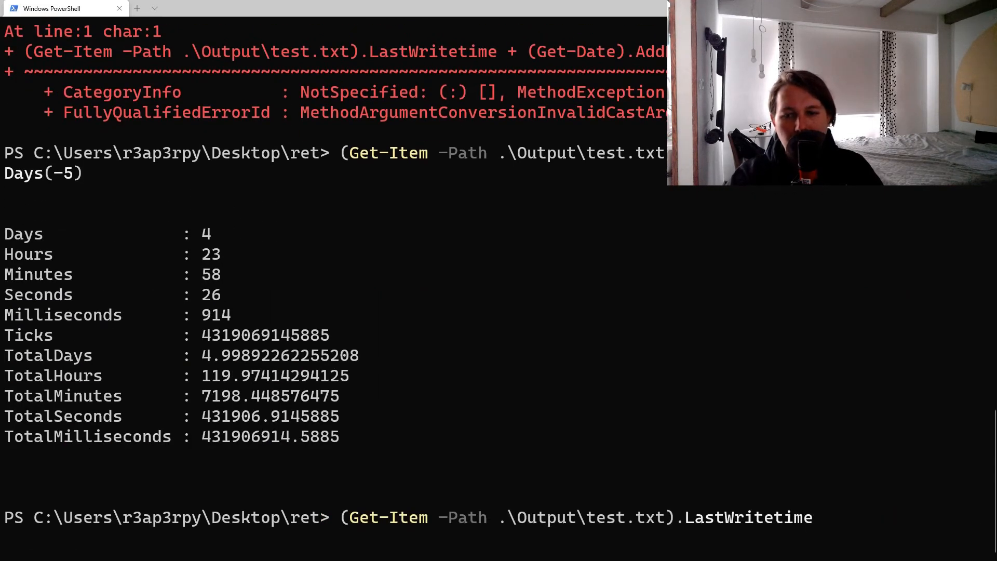
key("Return")
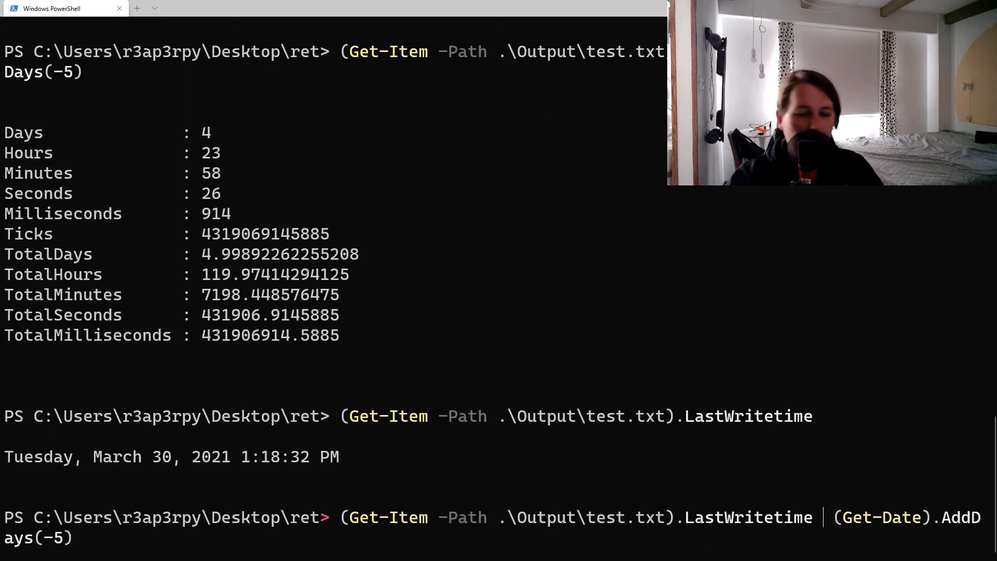
type("=")
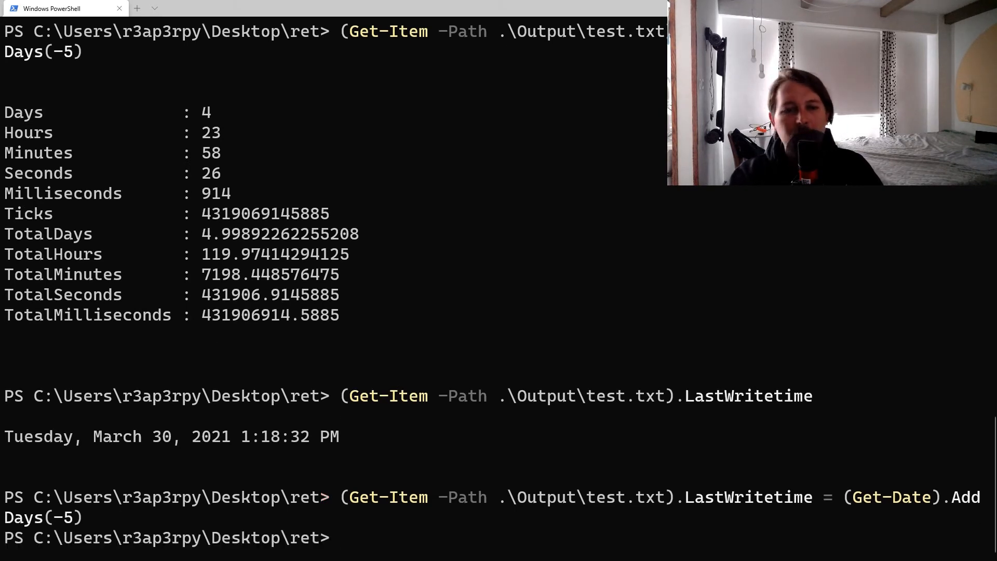
key("Return")
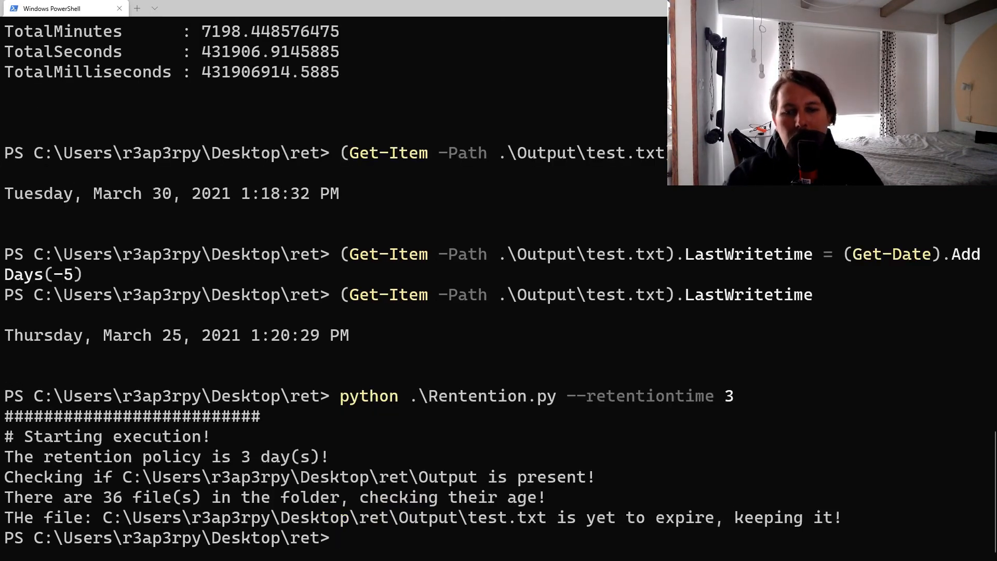
mouse_move(464, 374)
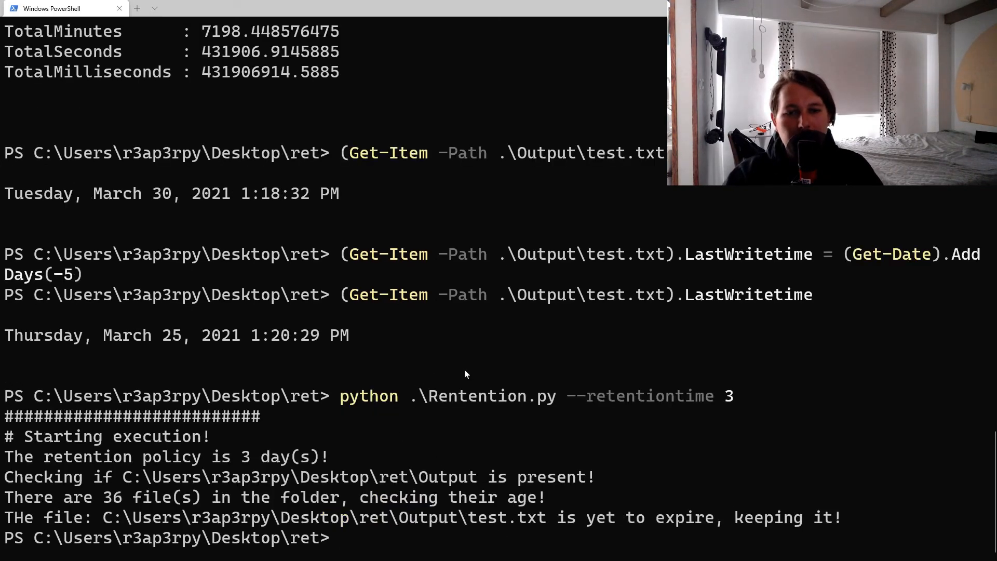
mouse_move(670, 341)
type("(Get-Item -Path .\\Output\\test.txt).LastWritetime - (Get-Date).AddDays(-5)")
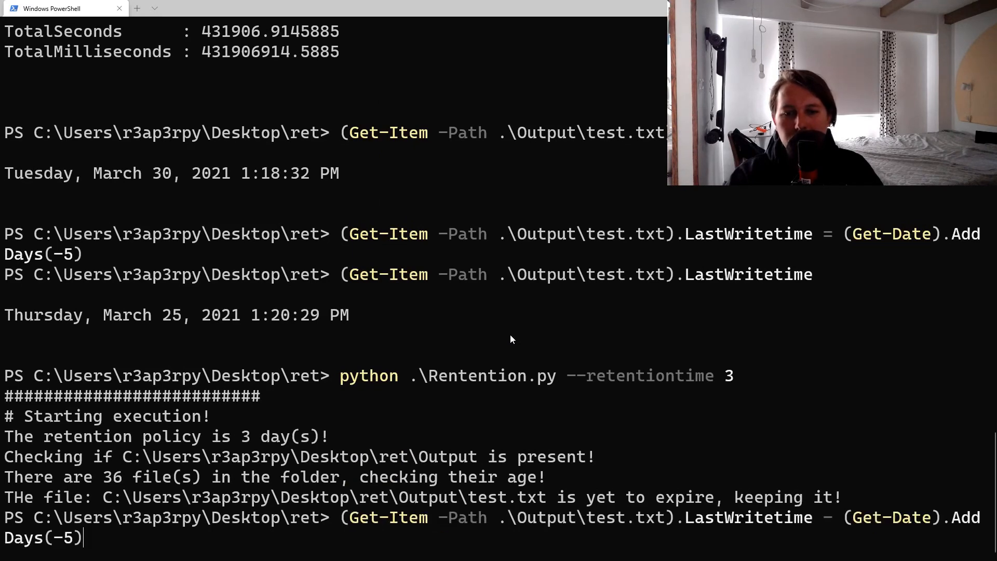
key("Return")
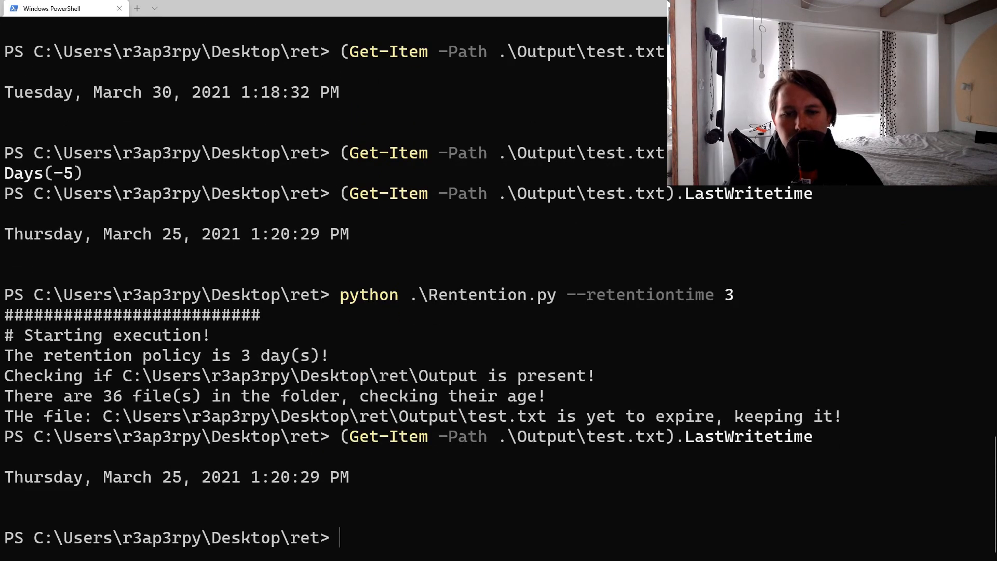
type("(Get-Item -Path .\\Output\\test.txt")
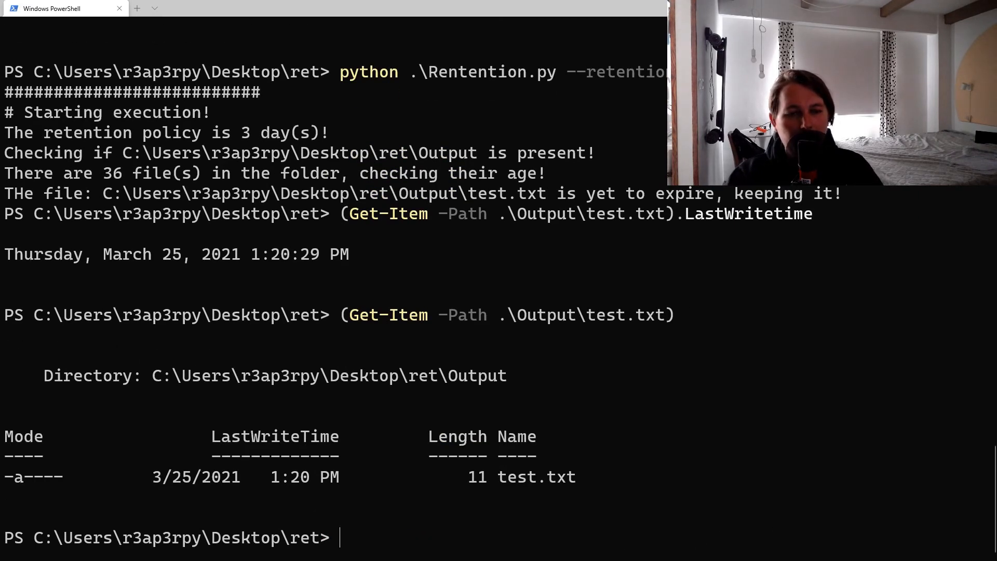
Step: Rerun python .\Rentention.py --retentiontime 3, which still keeps the file
type("python .\\Rentention.py --retentiontime 3")
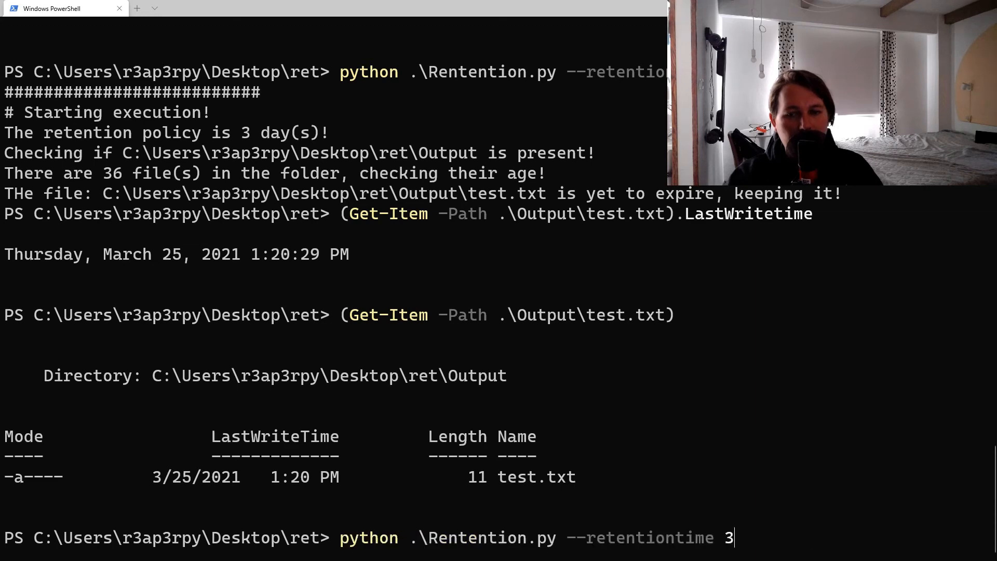
key("Return")
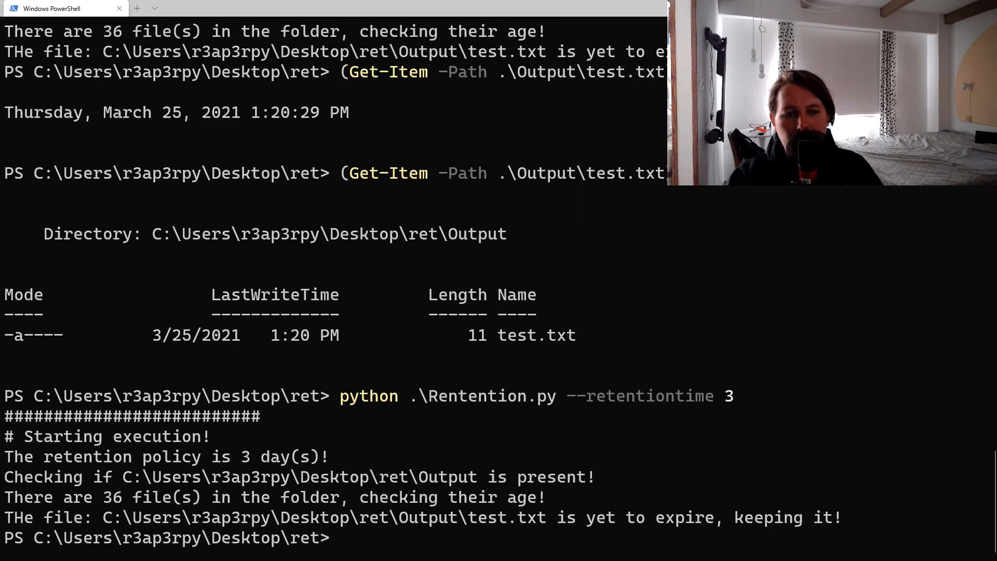
type("der, checking their age!\")")
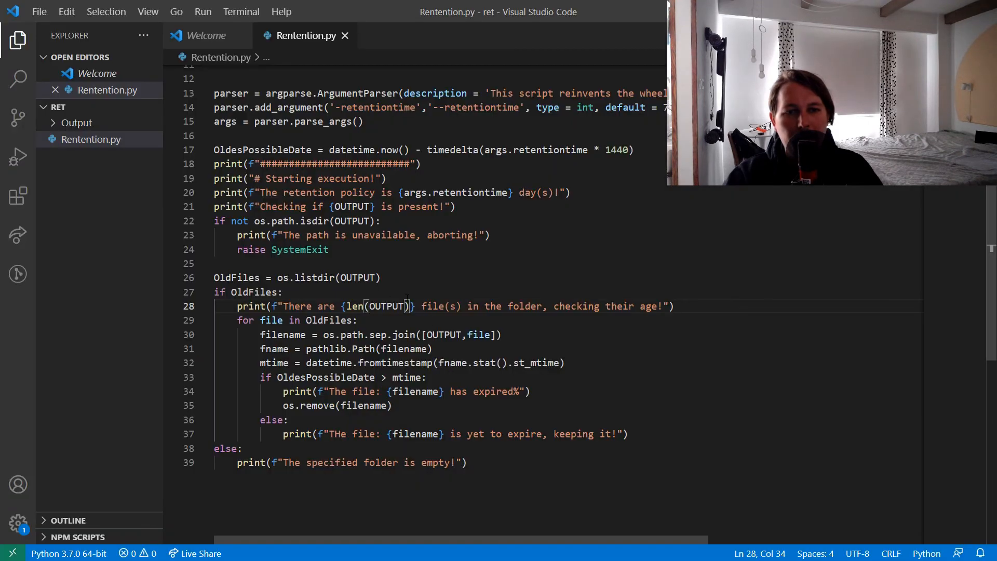
Step: Count OldFiles instead of OUTPUT in the file-count message on line 28, leaving line 30's join unchanged
double_click(386, 344)
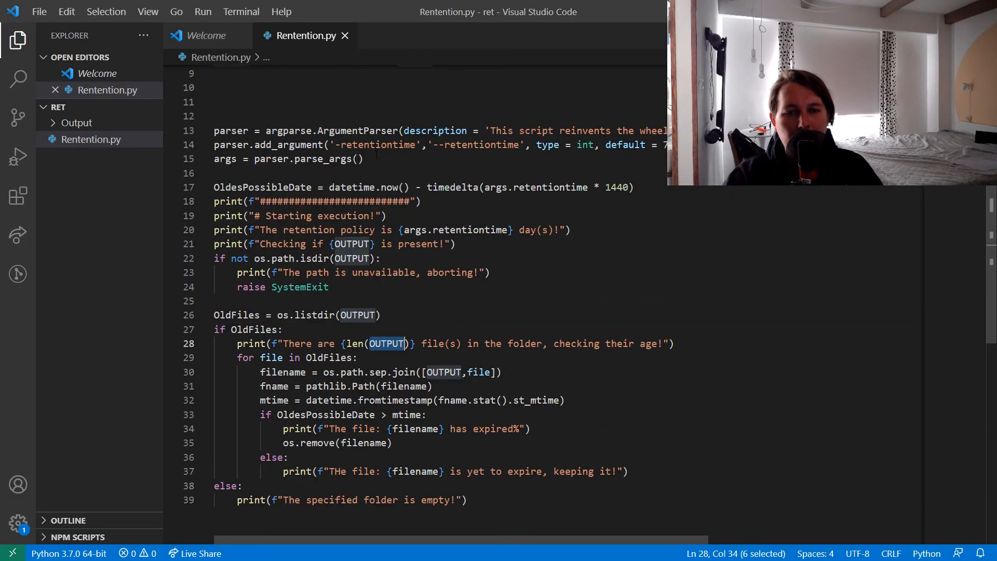
double_click(237, 314)
type("ldFiles")
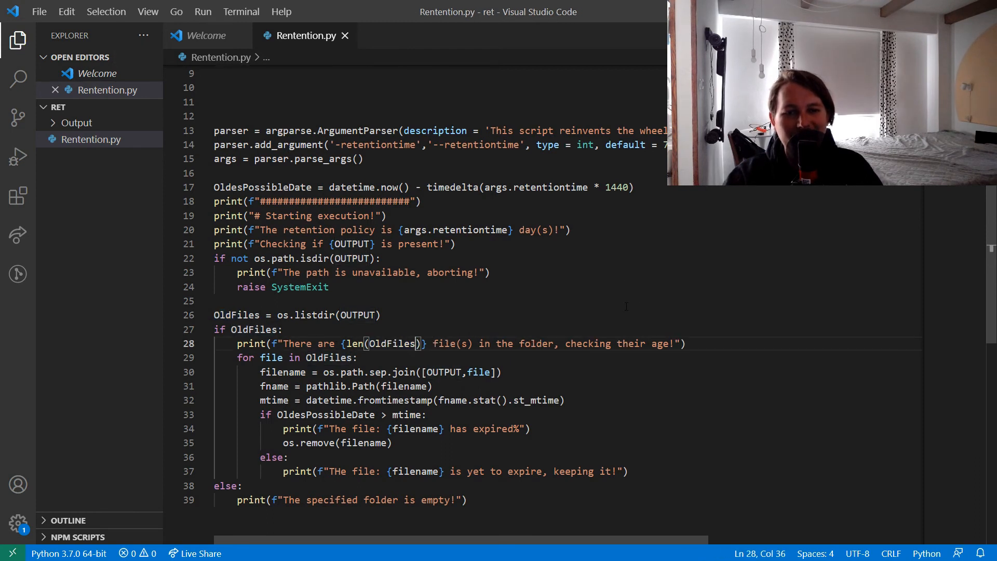
double_click(443, 372)
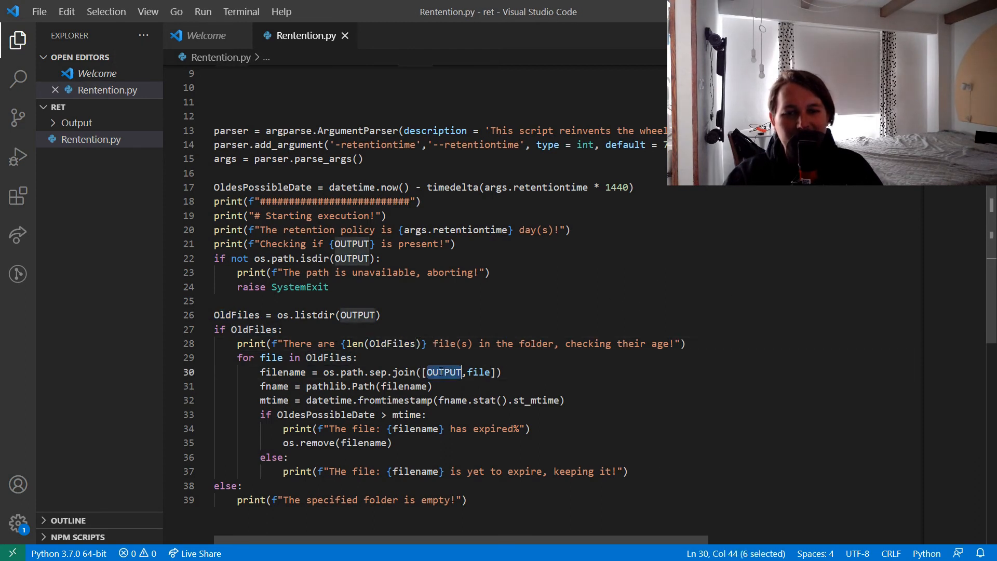
left_click(357, 356)
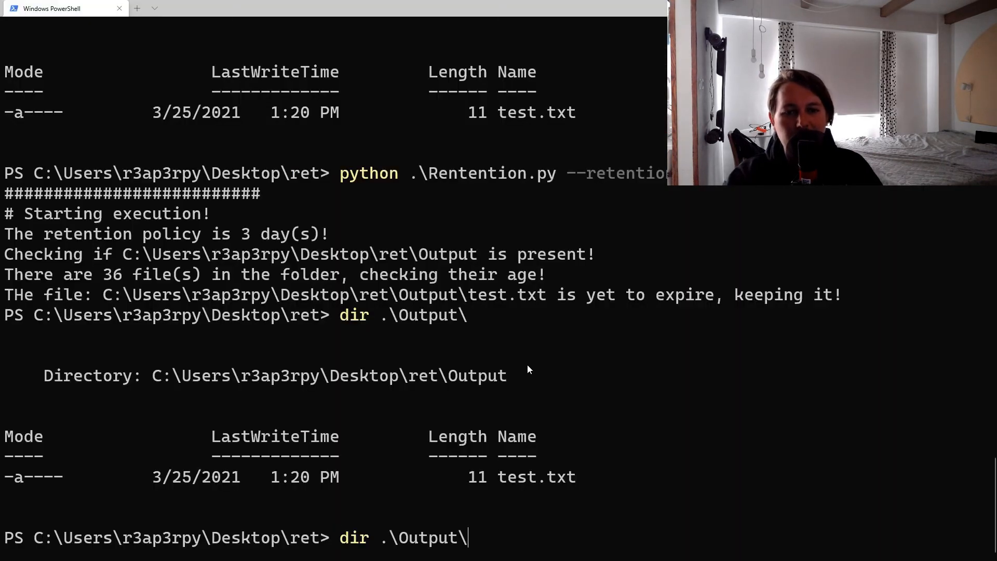
Step: Rerun the script (now 1 file) and list Output with dir .\Output\ | fl * to compare dates
key("Return")
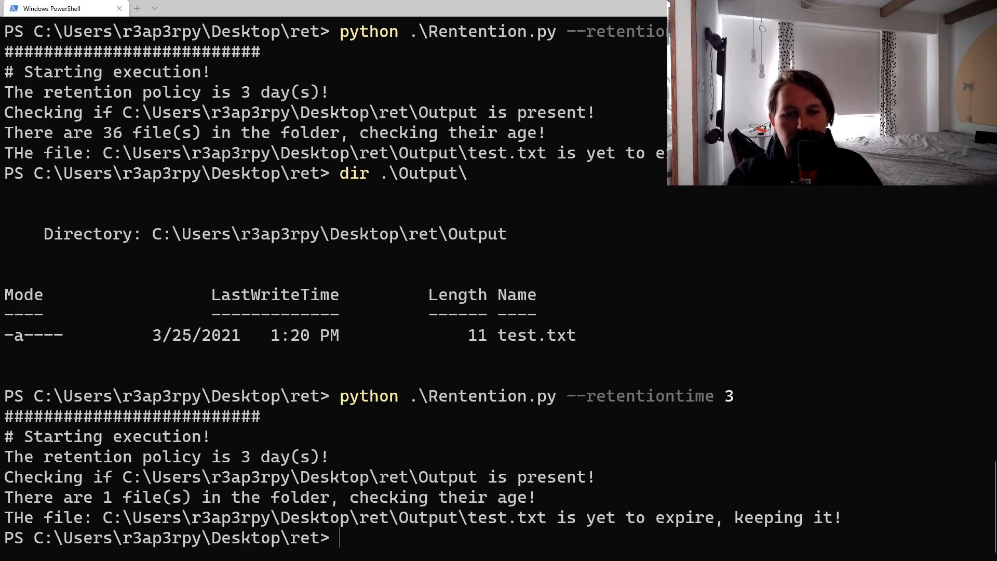
scroll("down", 3)
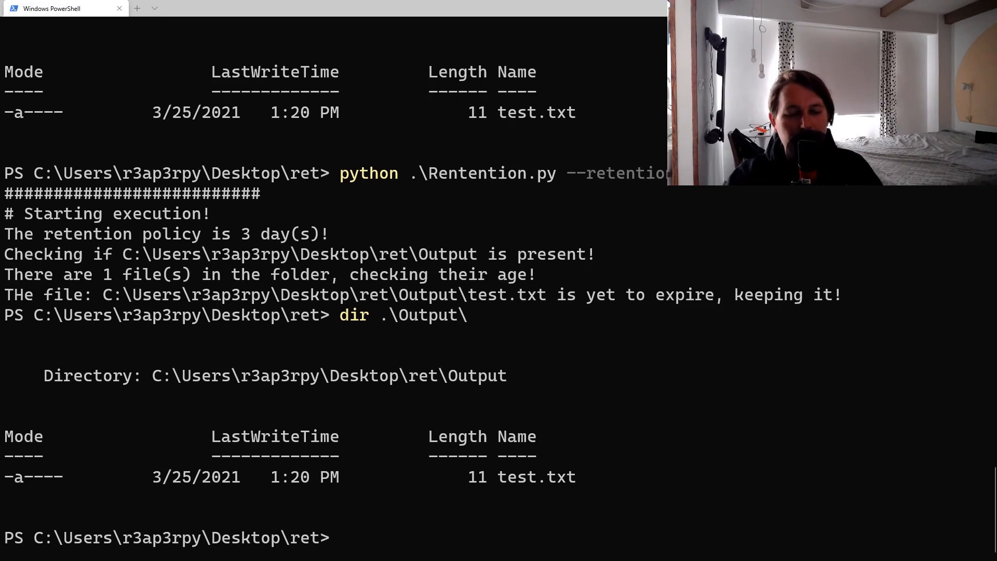
type("dir .\\Output\\|f")
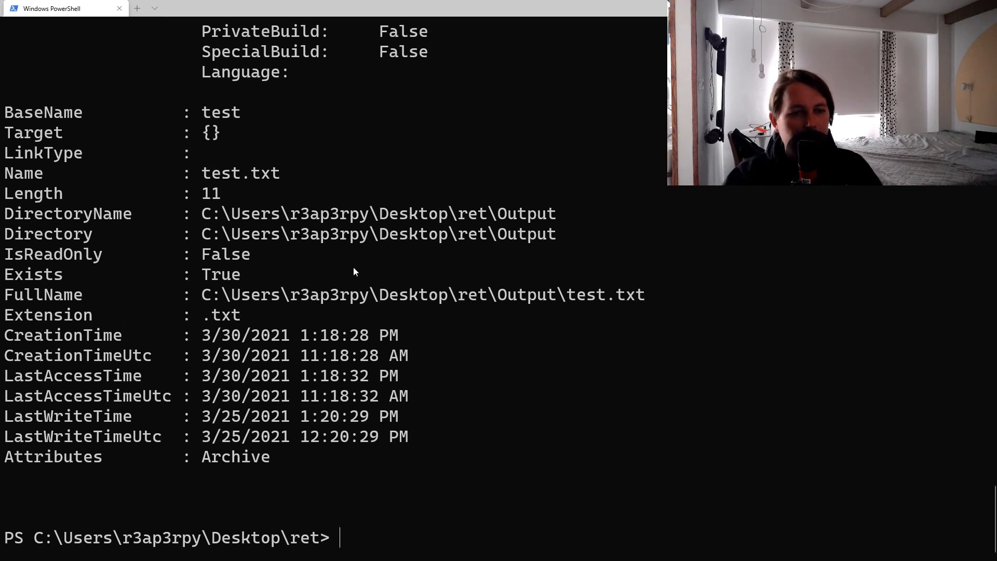
mouse_move(132, 422)
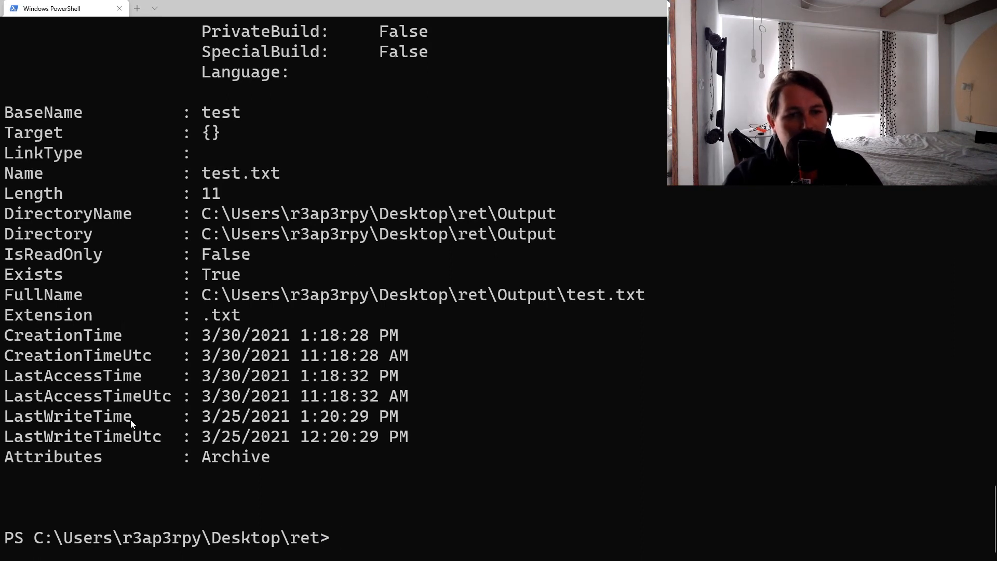
double_click(63, 335)
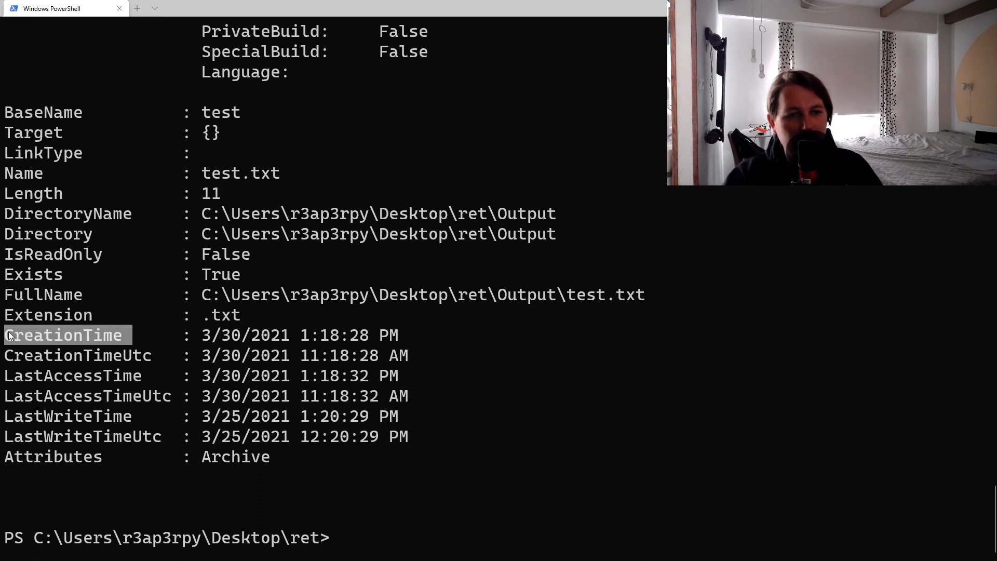
type("dir .\\Output\\|fl *")
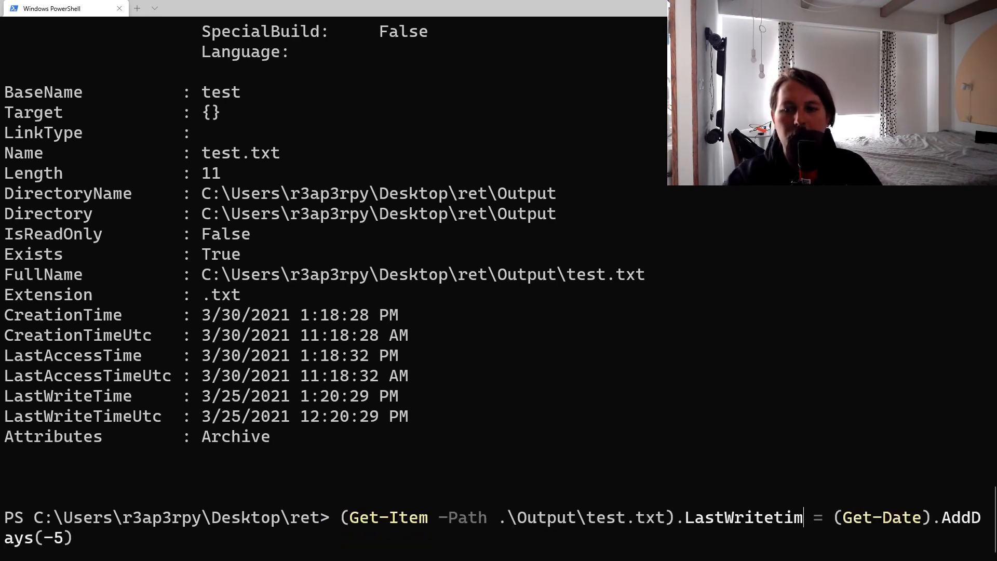
Step: Target CreationTime for backdating and prepare another retentiontime 3 run
type("CreationTime")
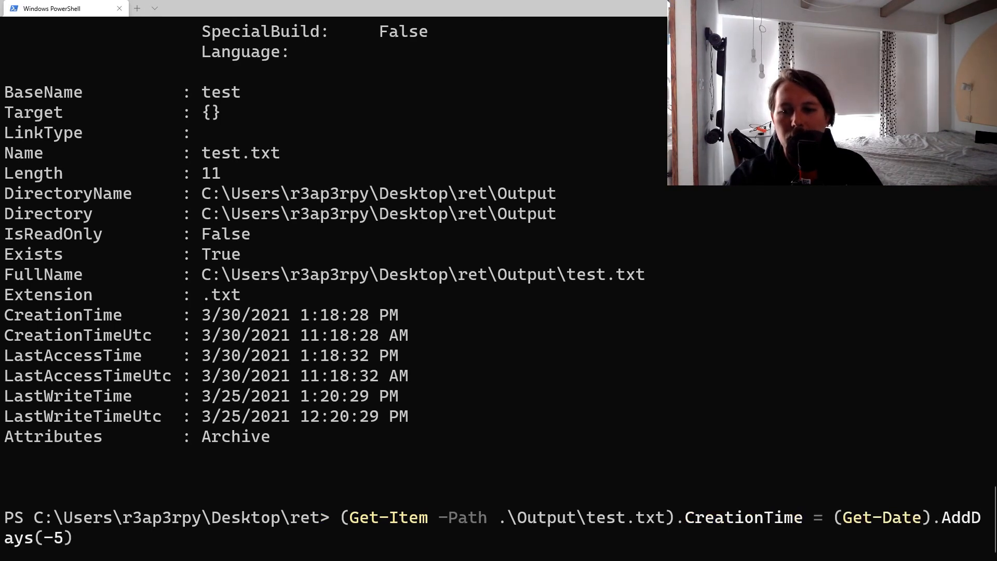
type("python .\\Rentention.py --retentiontime 3")
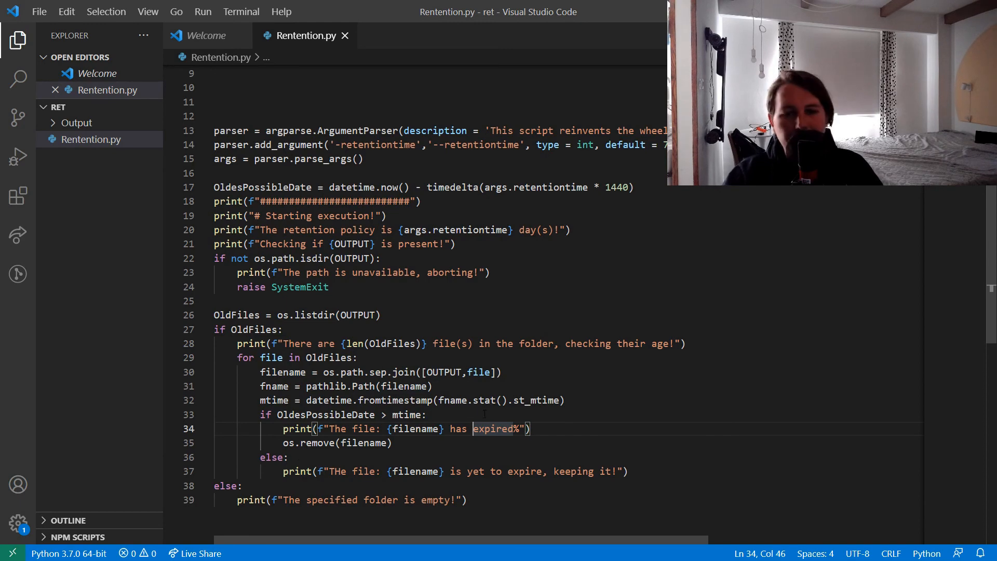
Step: Print the file name via filename.split(os.path.sep)[-1] in the per-file message
key("Enter")
type("print(f\"")
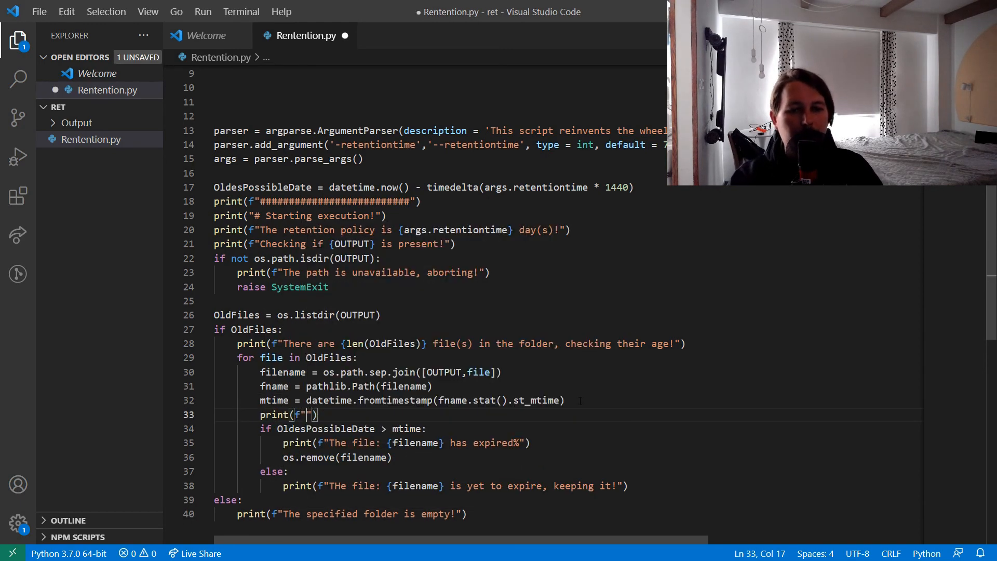
type("The file was")
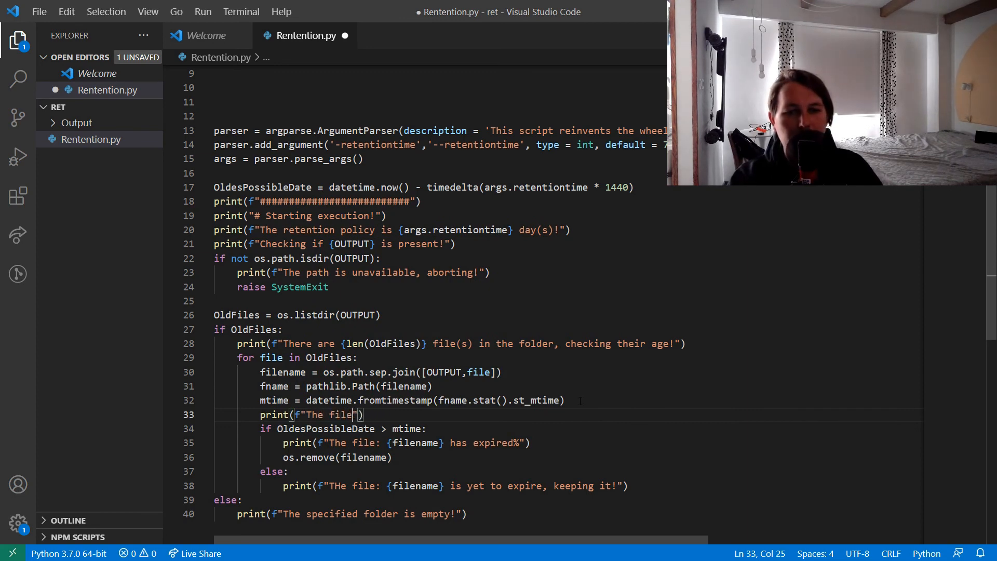
type("{f")
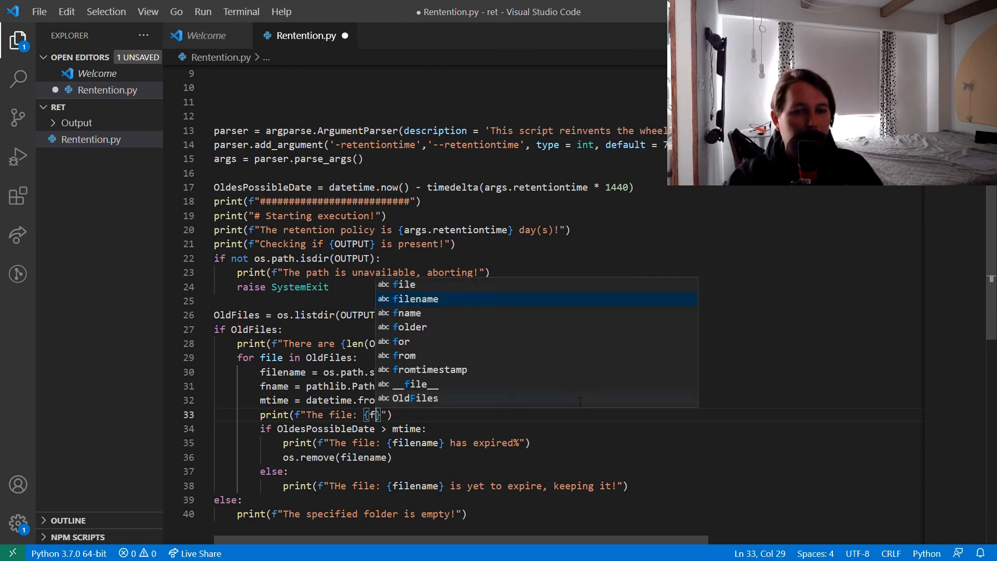
type("ilename.split(p")
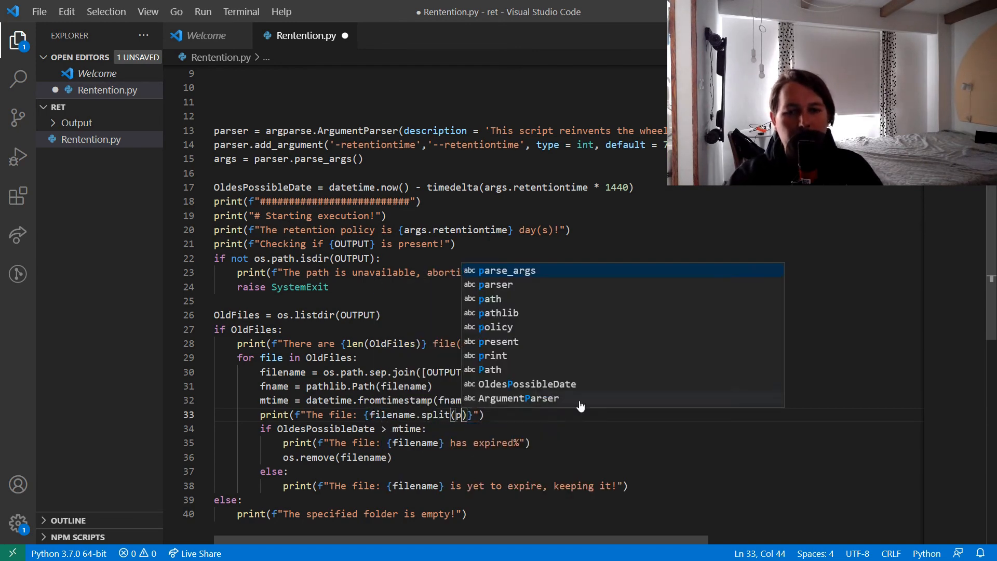
type("os.path.se")
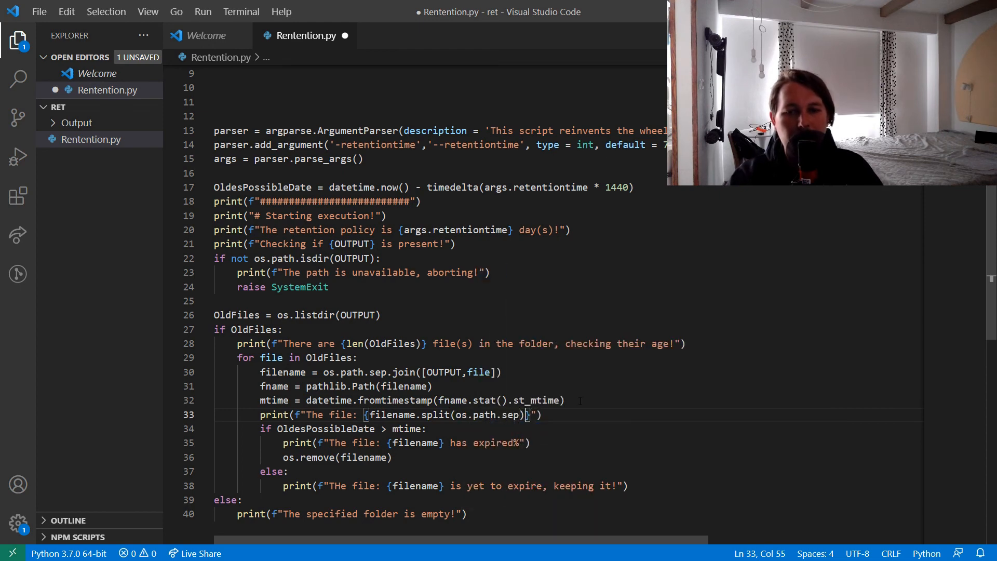
type("[]")
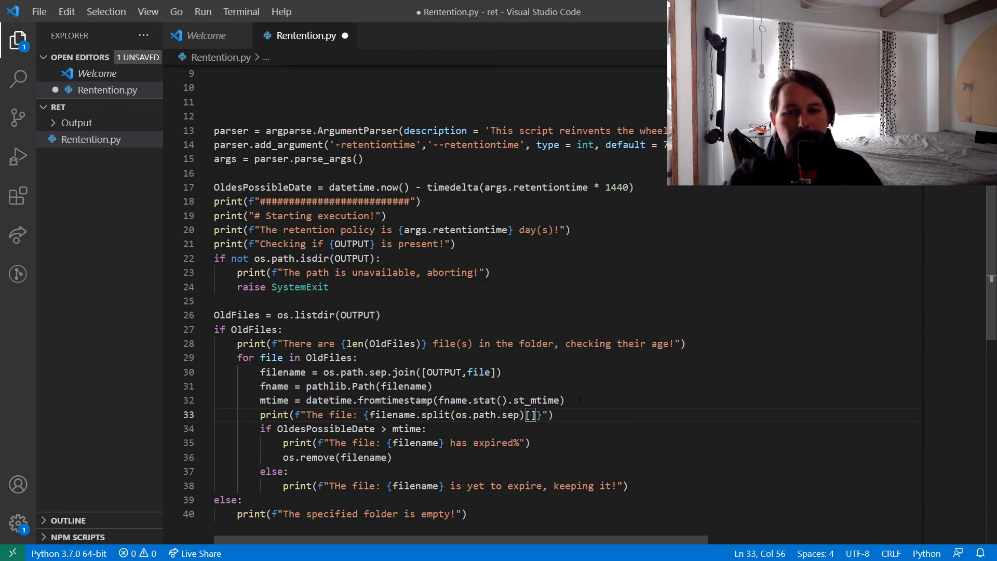
type("-1")
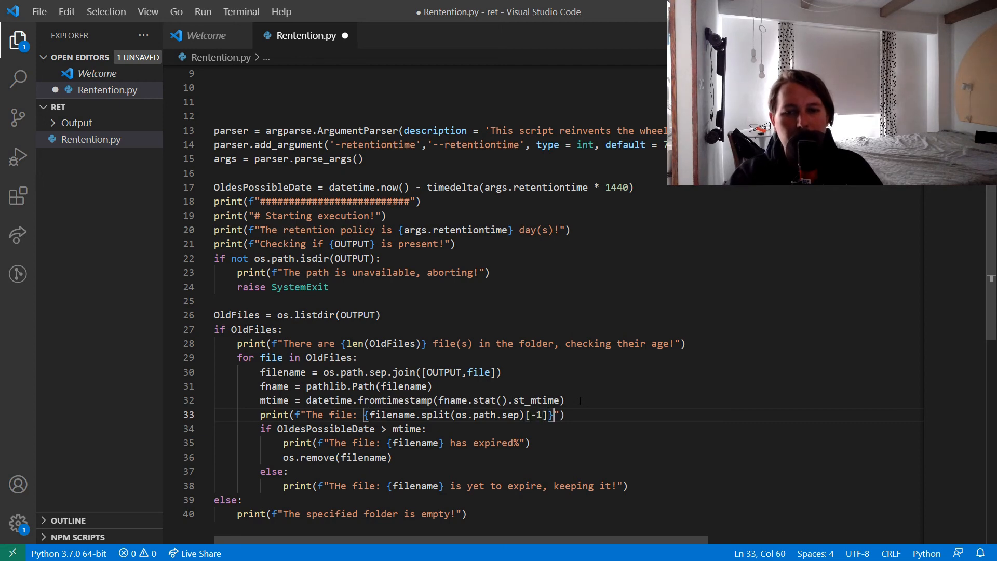
Step: Append 'was created on {str(mtime)}' to that message
type("was created on")
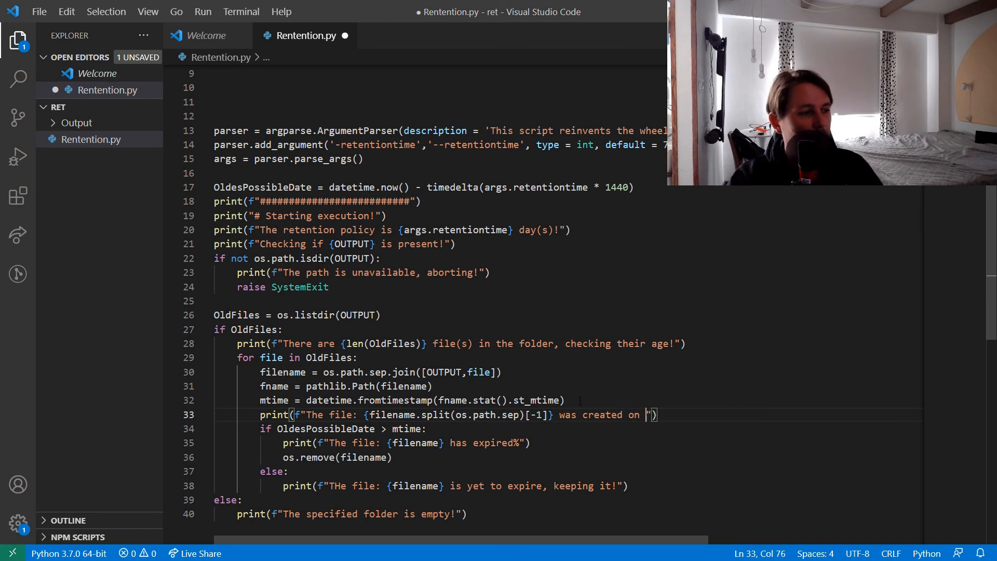
type("{}")
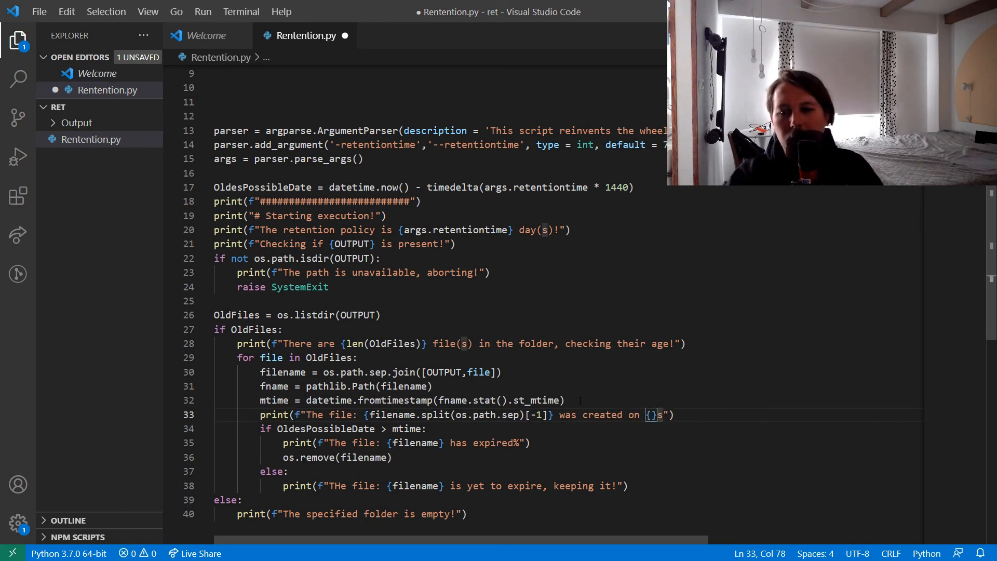
type("str(n")
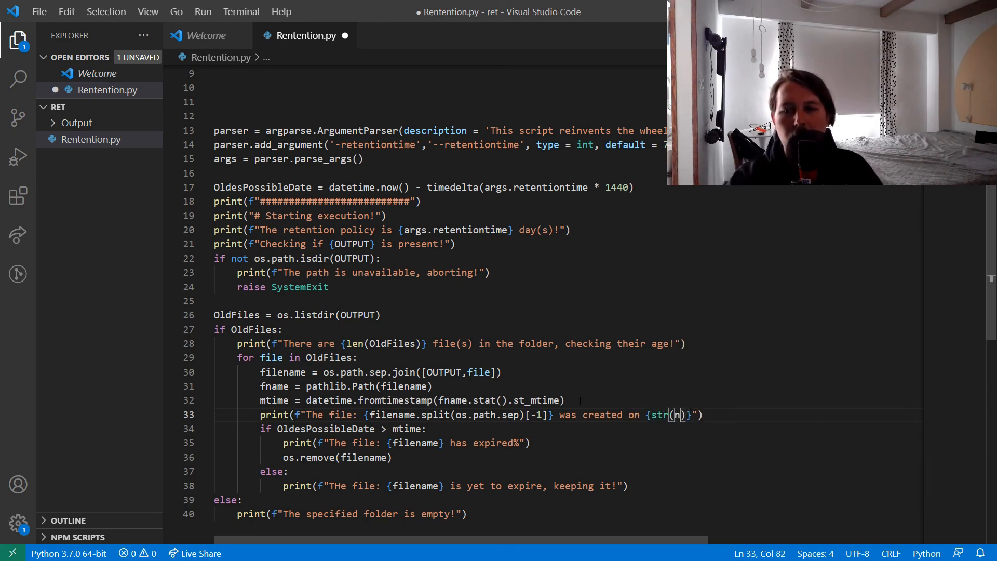
type("time")
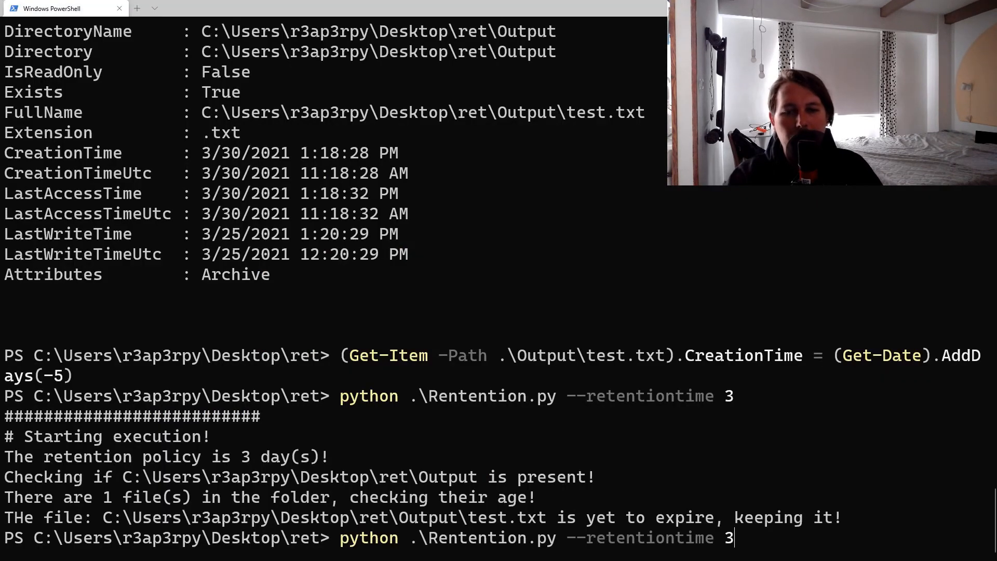
Step: Rerun python .\Rentention.py --retentiontime 3 from command history
key("Return")
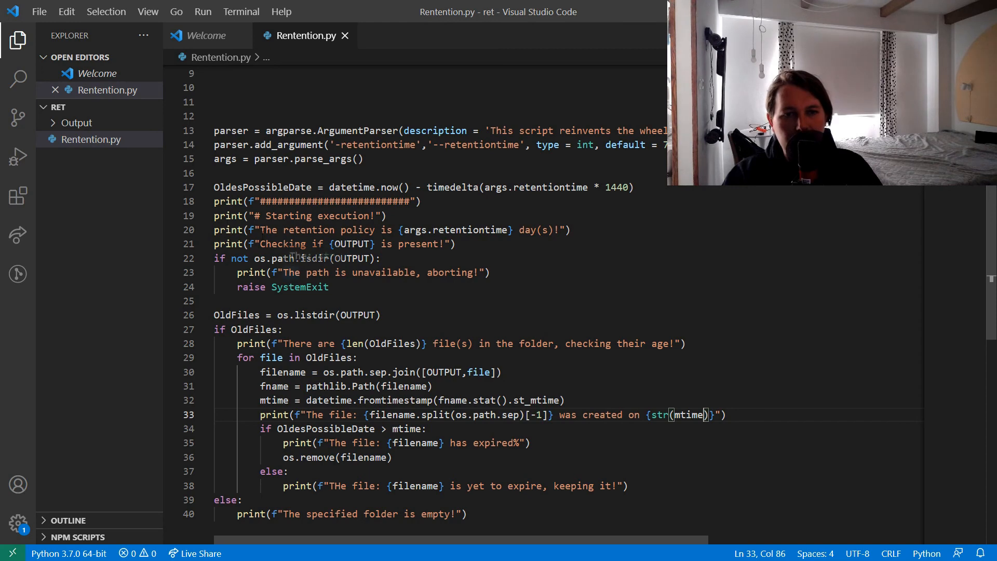
Step: Insert print(f"The files created before: {str(OldesPossibleDate)} will be removed!") after the folder check
double_click(261, 186)
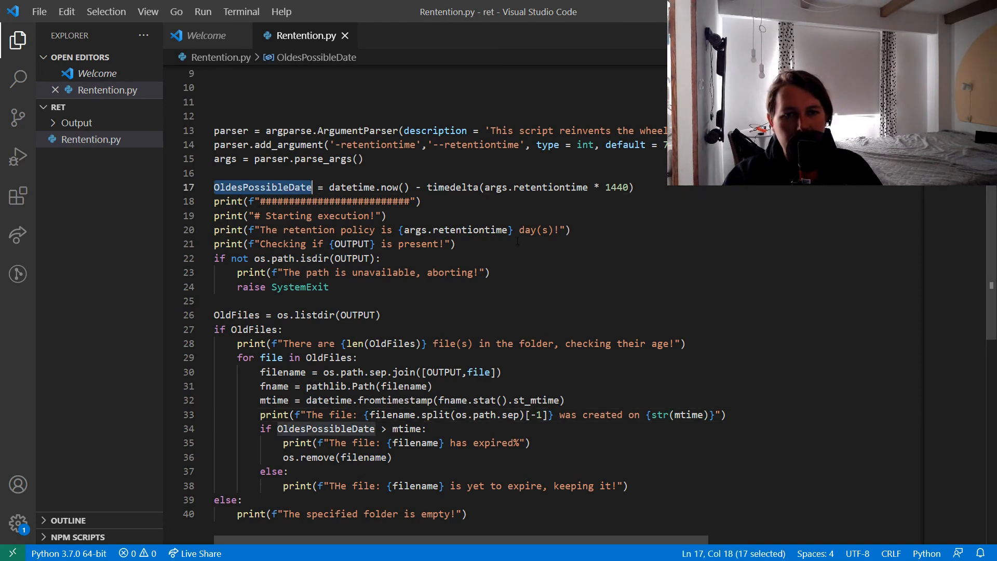
left_click(452, 243)
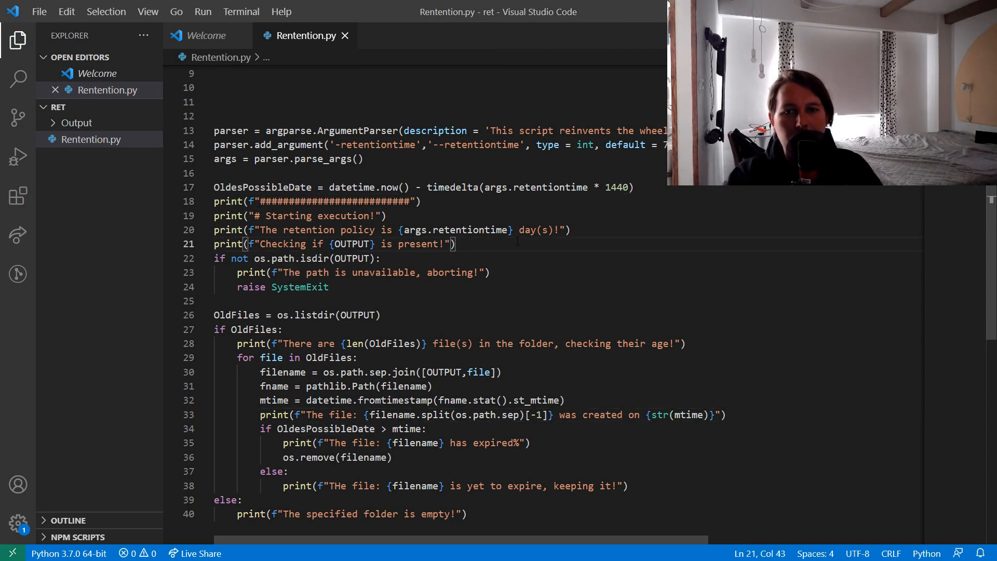
type("oru")
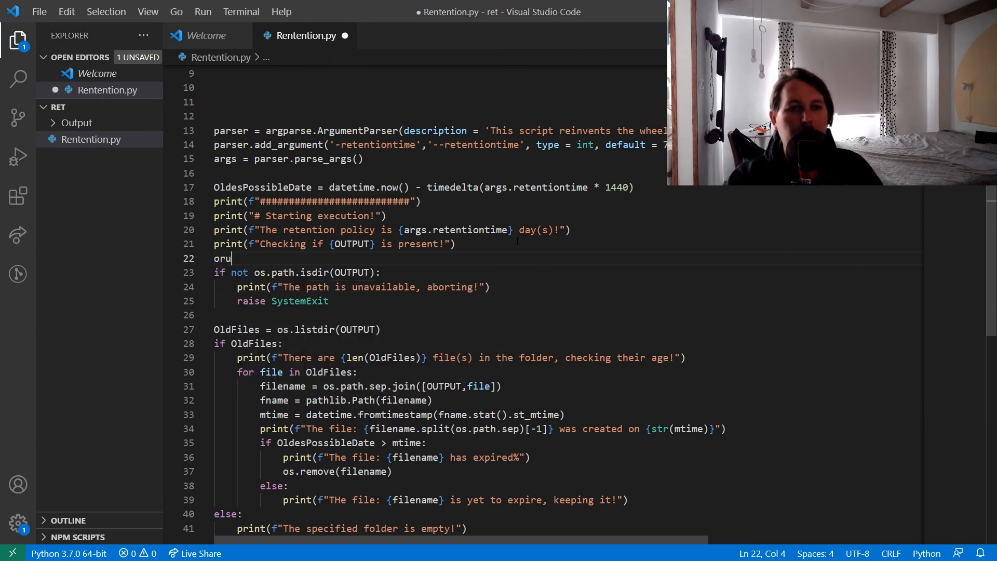
type("print(f")
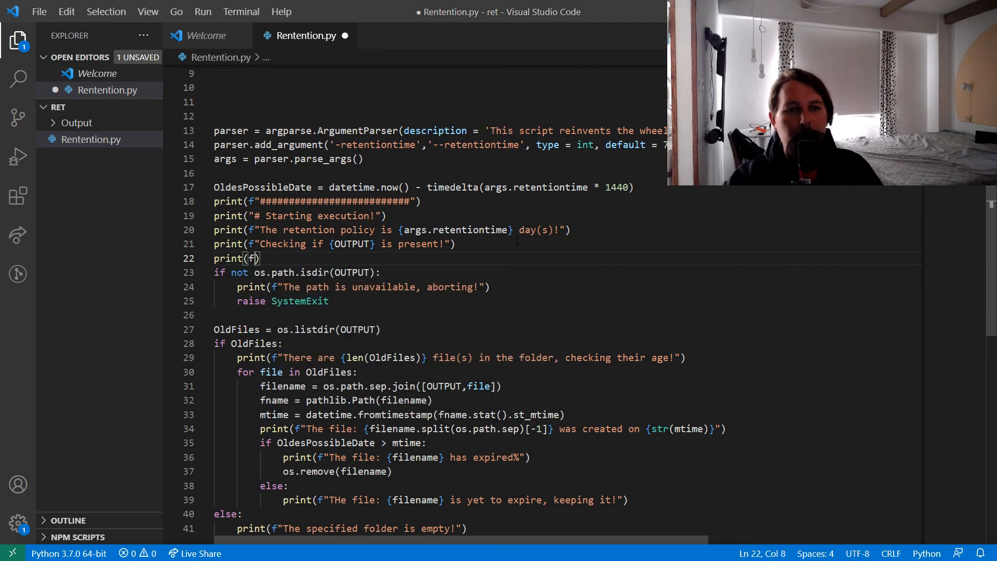
type("\"The files created")
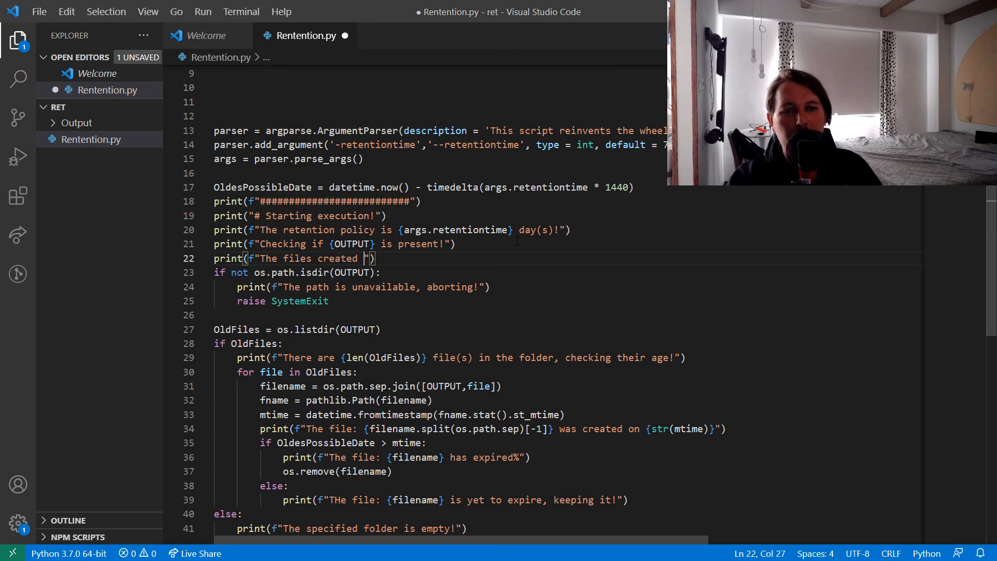
type("before: {")
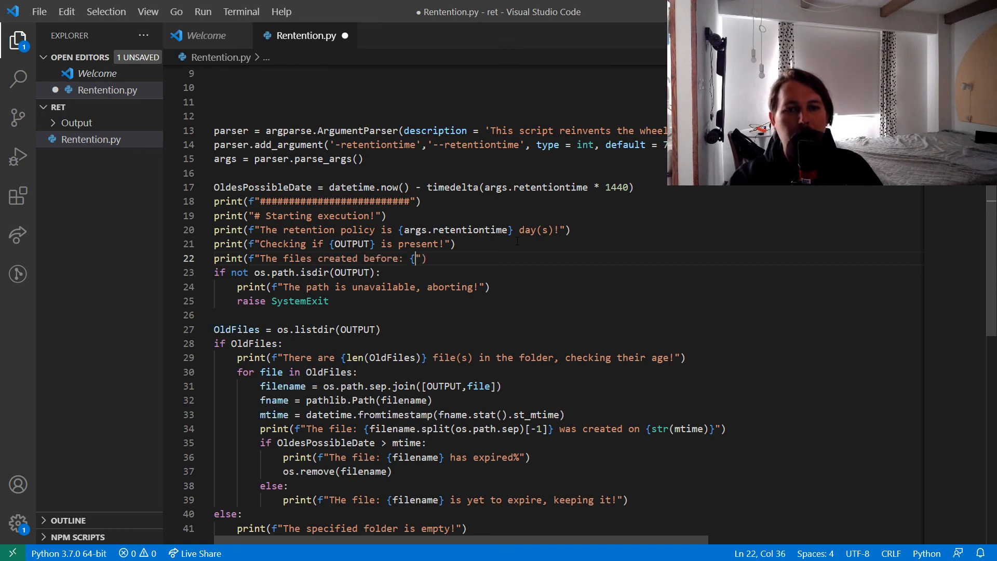
type("str(OldesPossibleDate)} will")
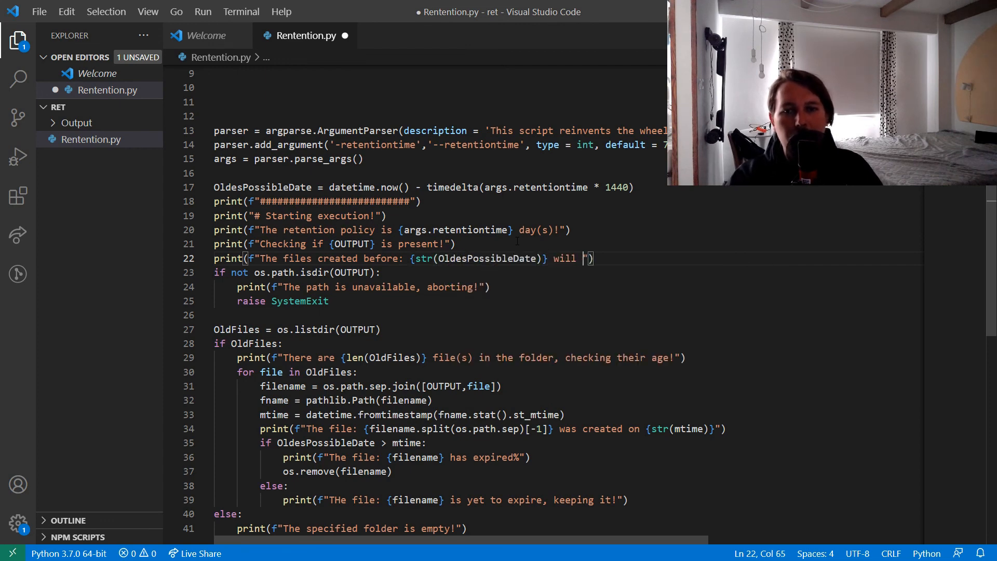
type("be removed!")
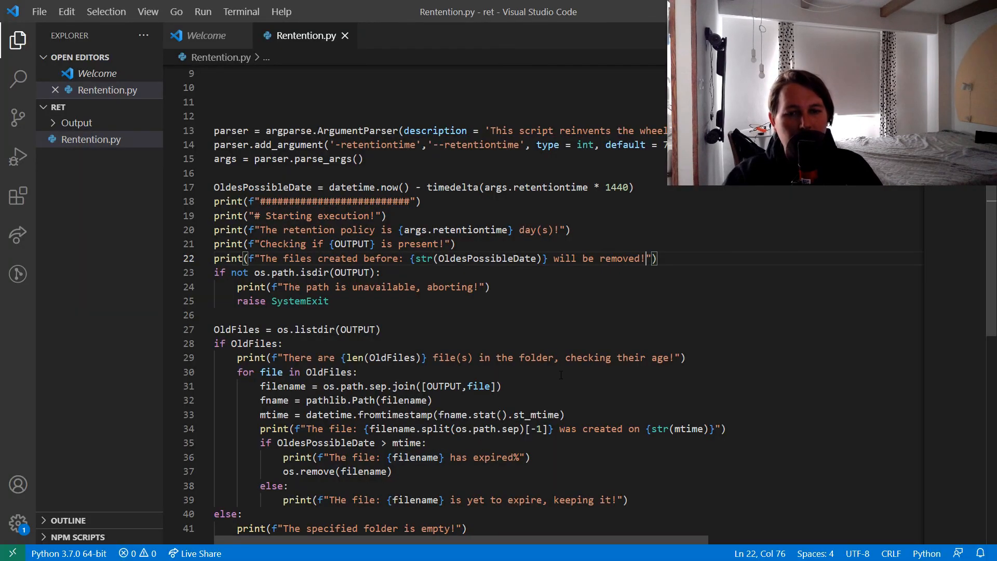
Step: Check where OldesPossibleDate is used and save the script
double_click(325, 442)
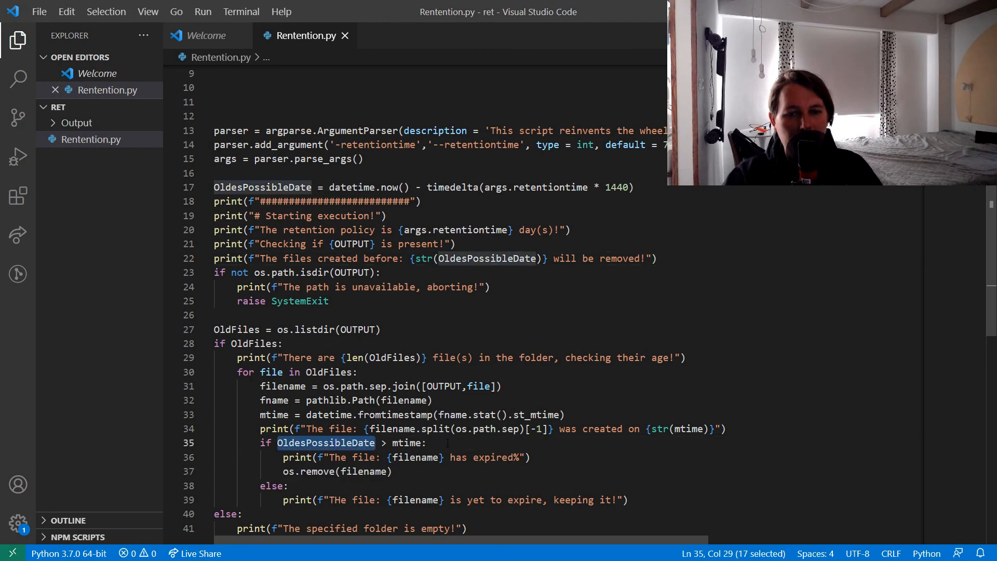
double_click(406, 442)
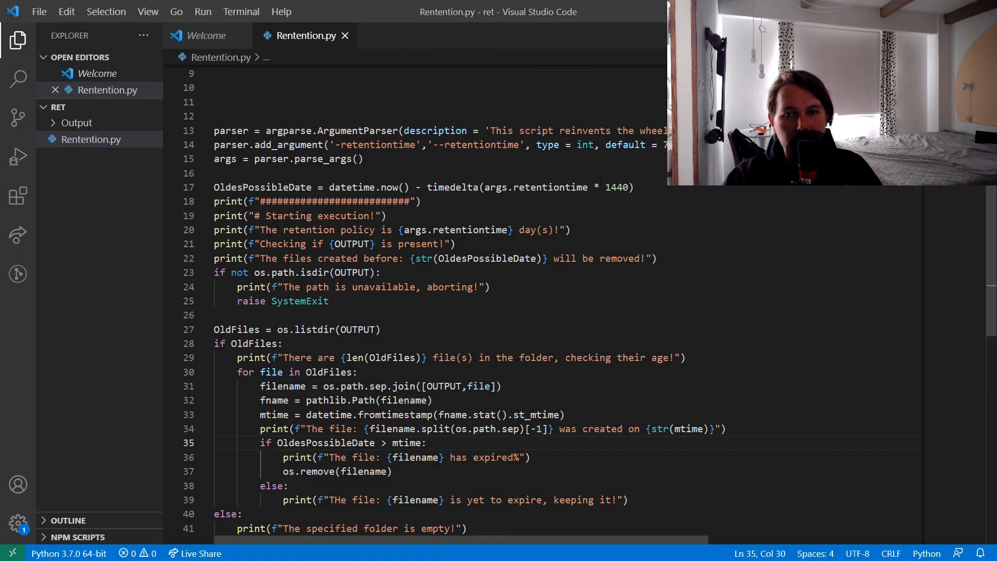
double_click(536, 187)
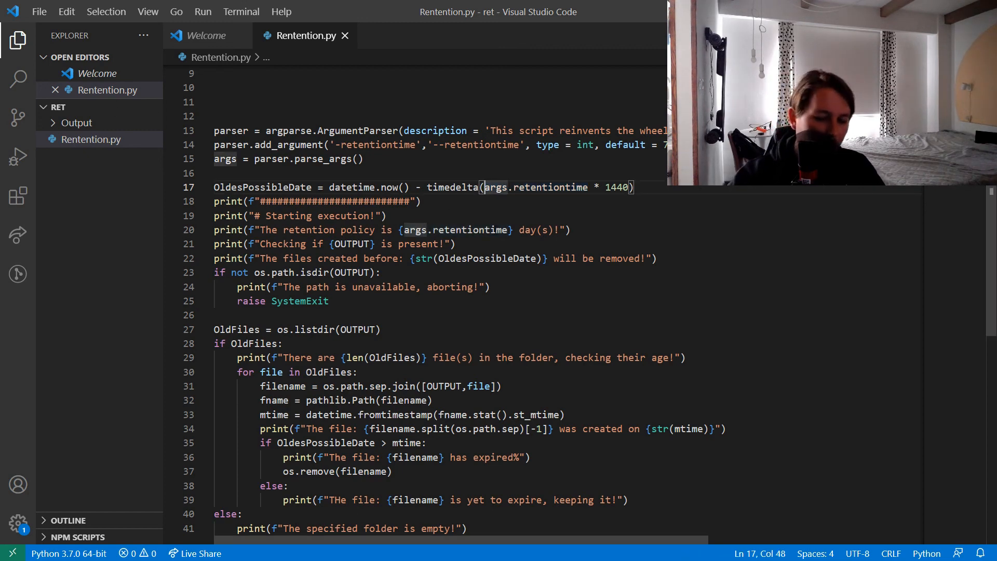
Step: Use timedelta(minutes = (args.retentiontime * 1440)), save, and end the message with 'has expired!'
type("minutes = (")
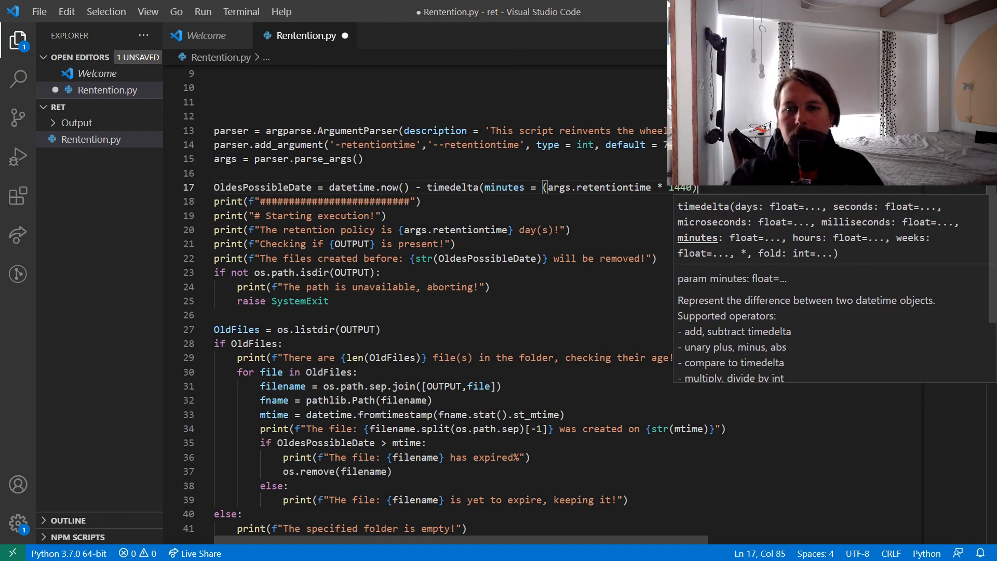
key("ctrl+s")
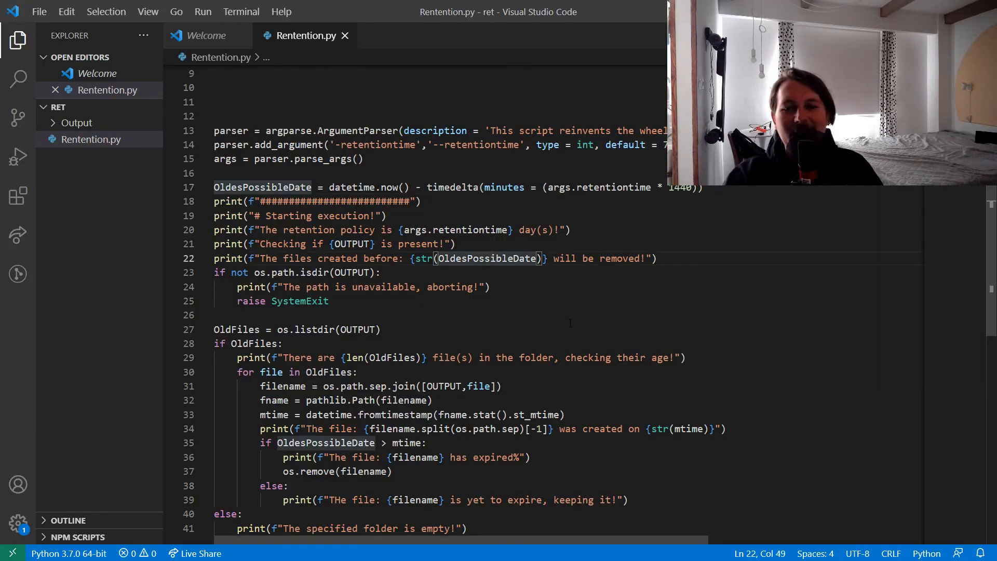
scroll("down", 3)
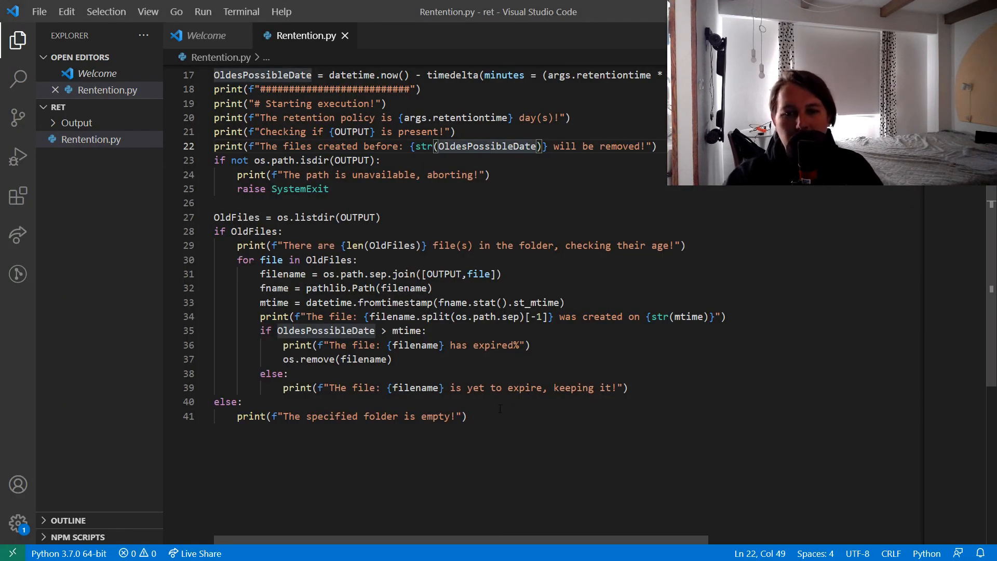
left_click(524, 345)
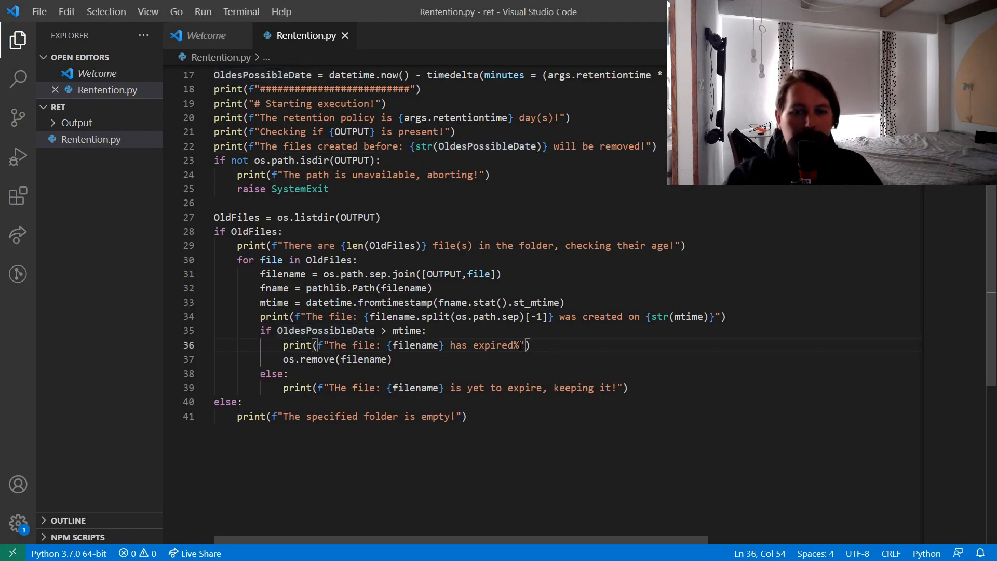
type("!")
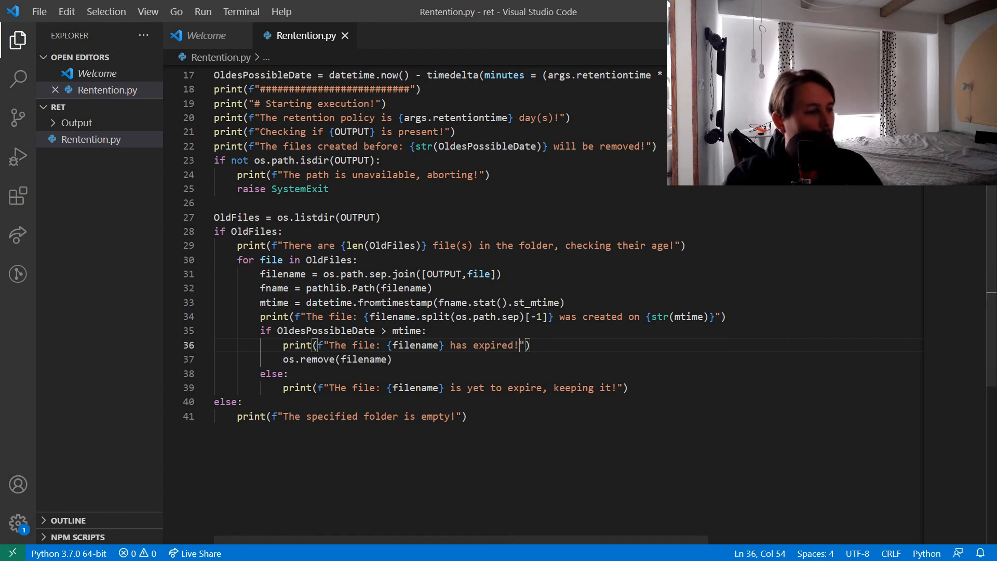